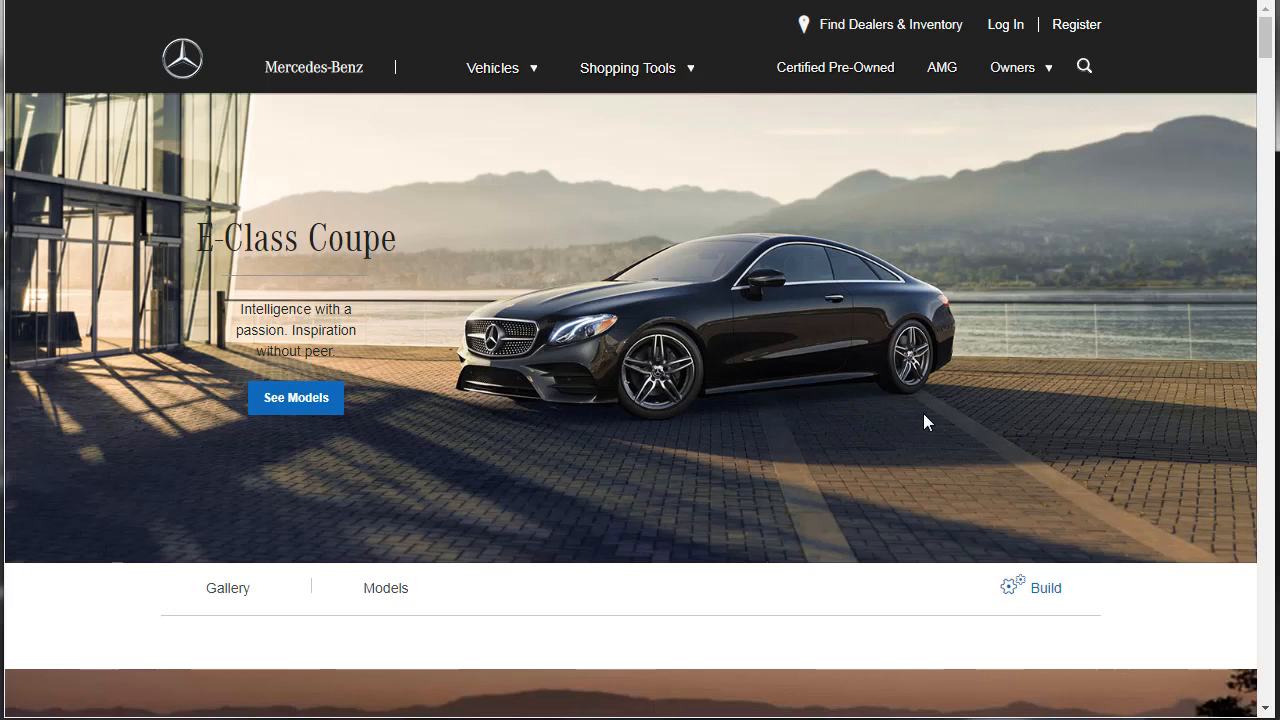
mouse_move(836, 400)
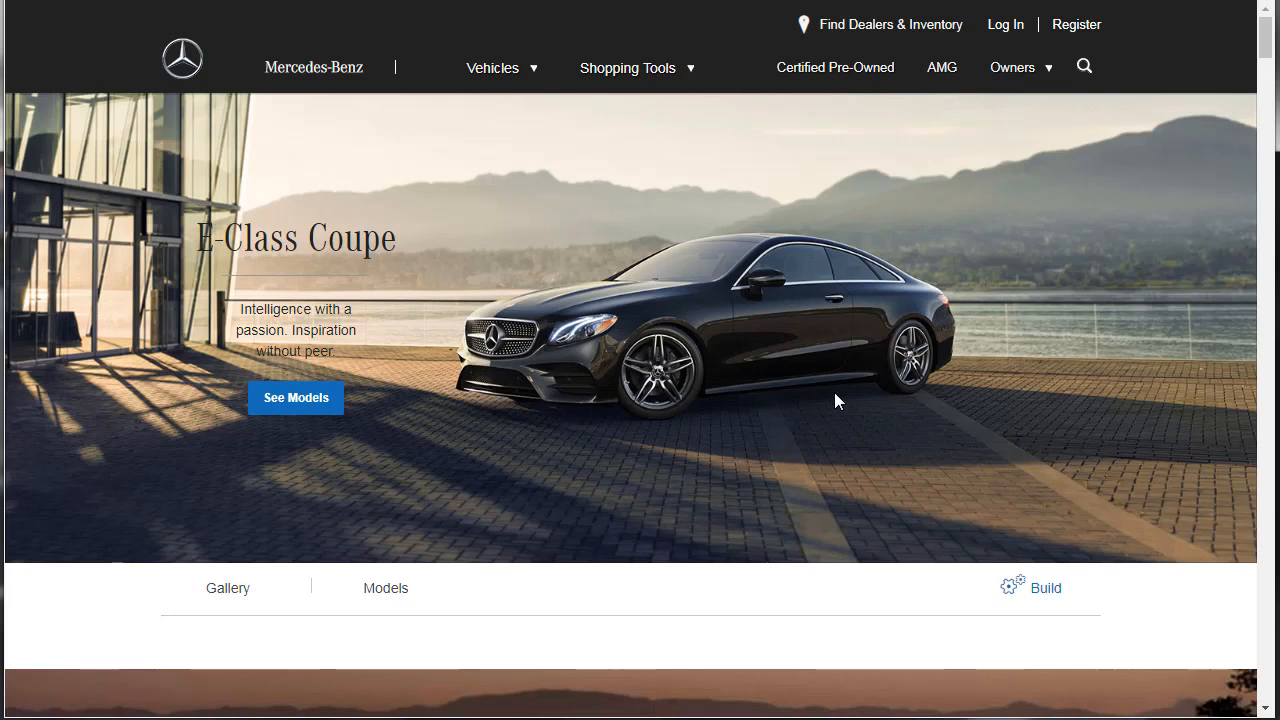
mouse_move(400, 238)
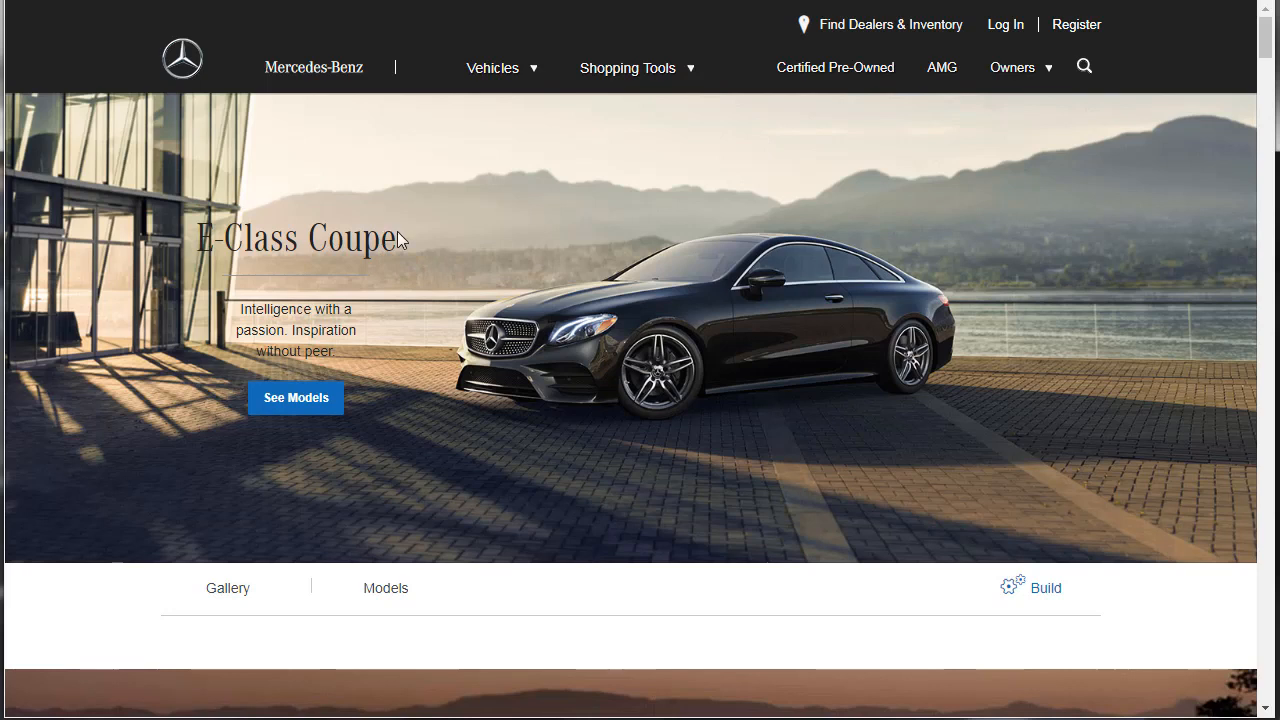
Step: Highlight the E-Class Coupe heading and move down past the hero image to the Design section
double_click(296, 236)
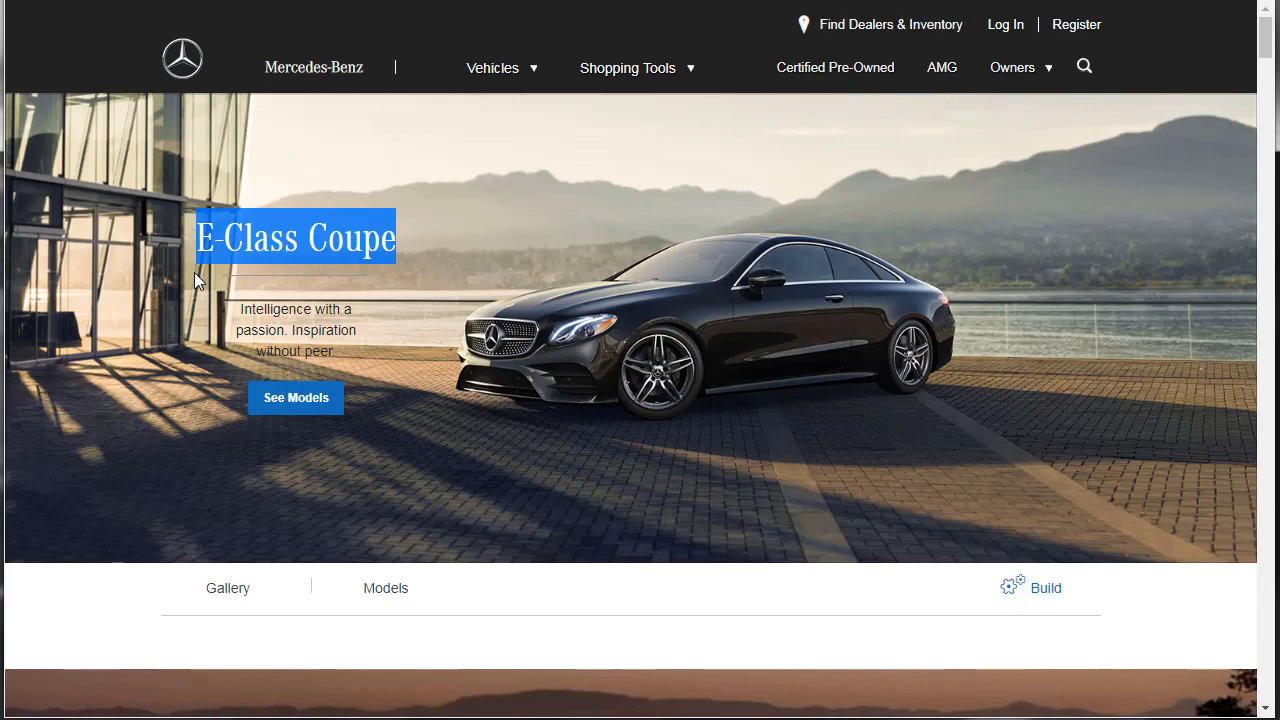
scroll(down, 3)
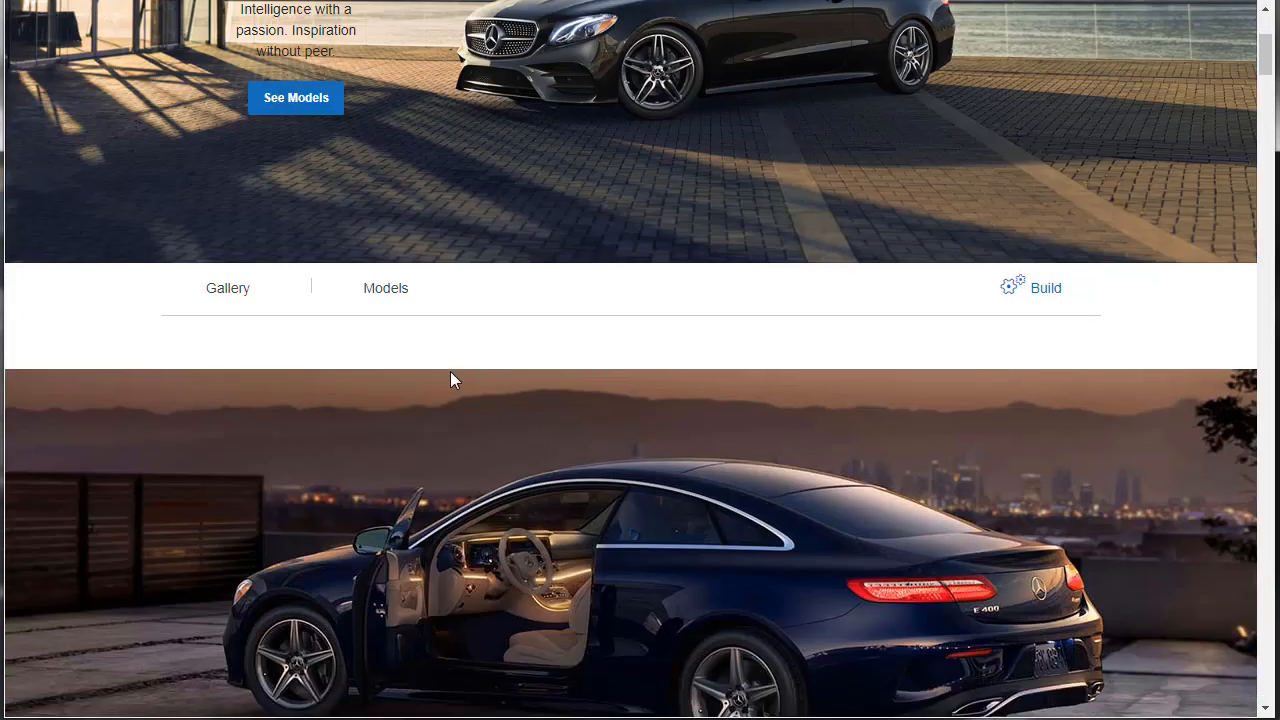
scroll(down, 3)
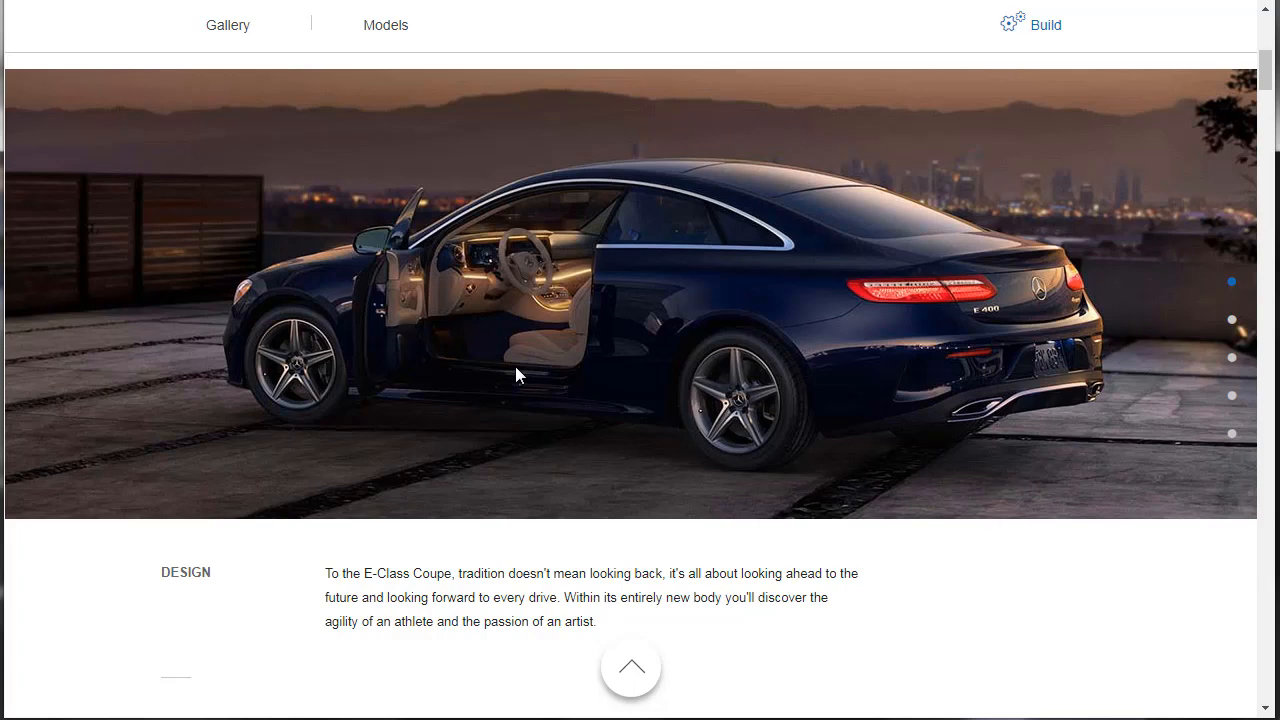
scroll(down, 3)
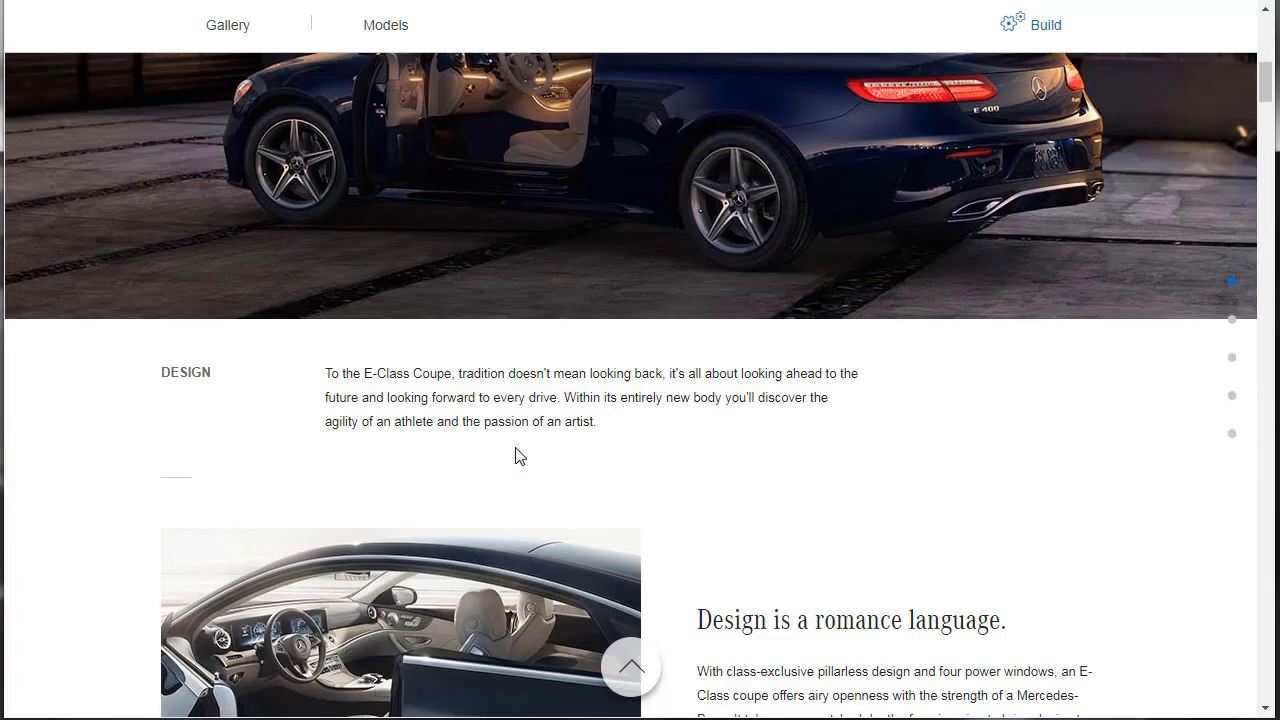
mouse_move(778, 468)
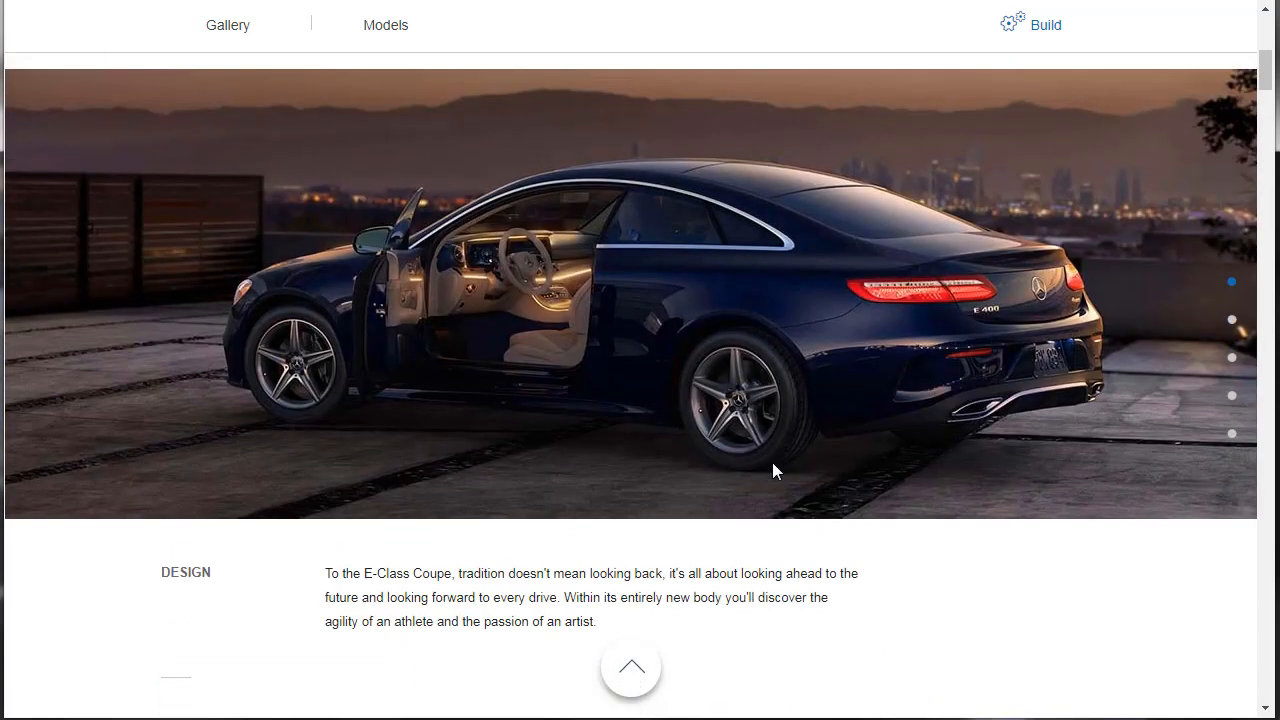
scroll(down, 3)
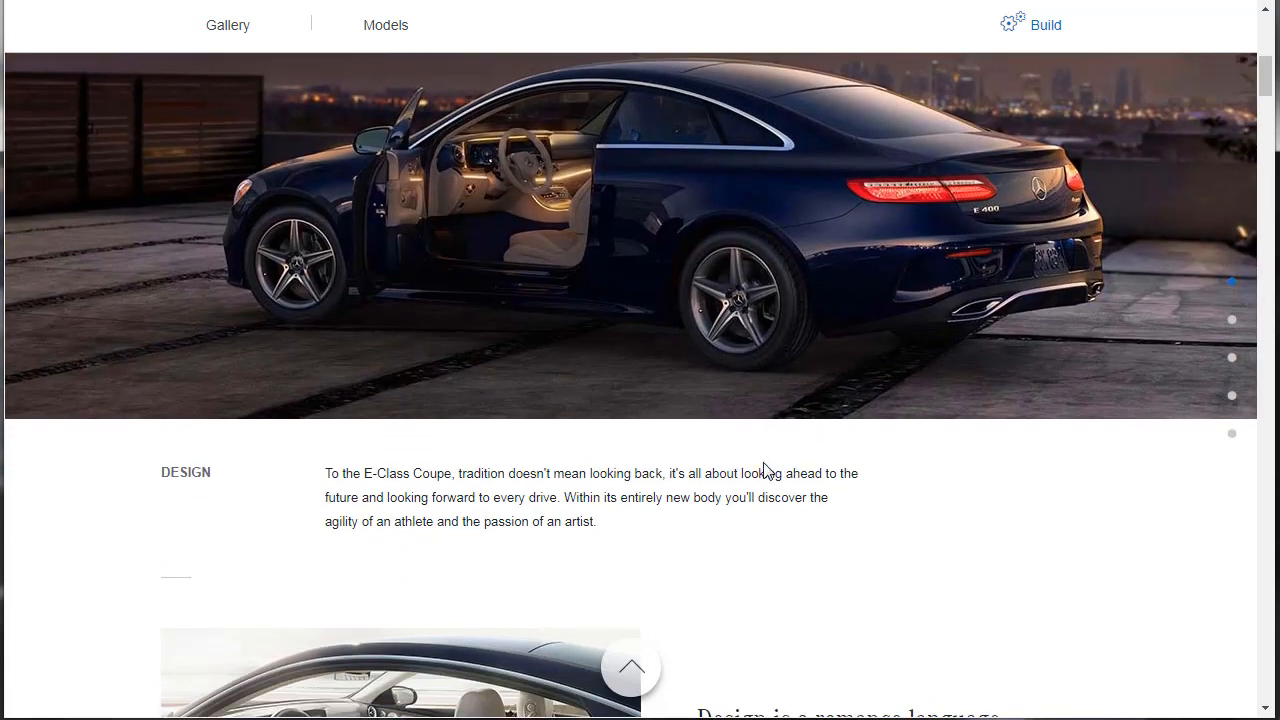
scroll(down, 3)
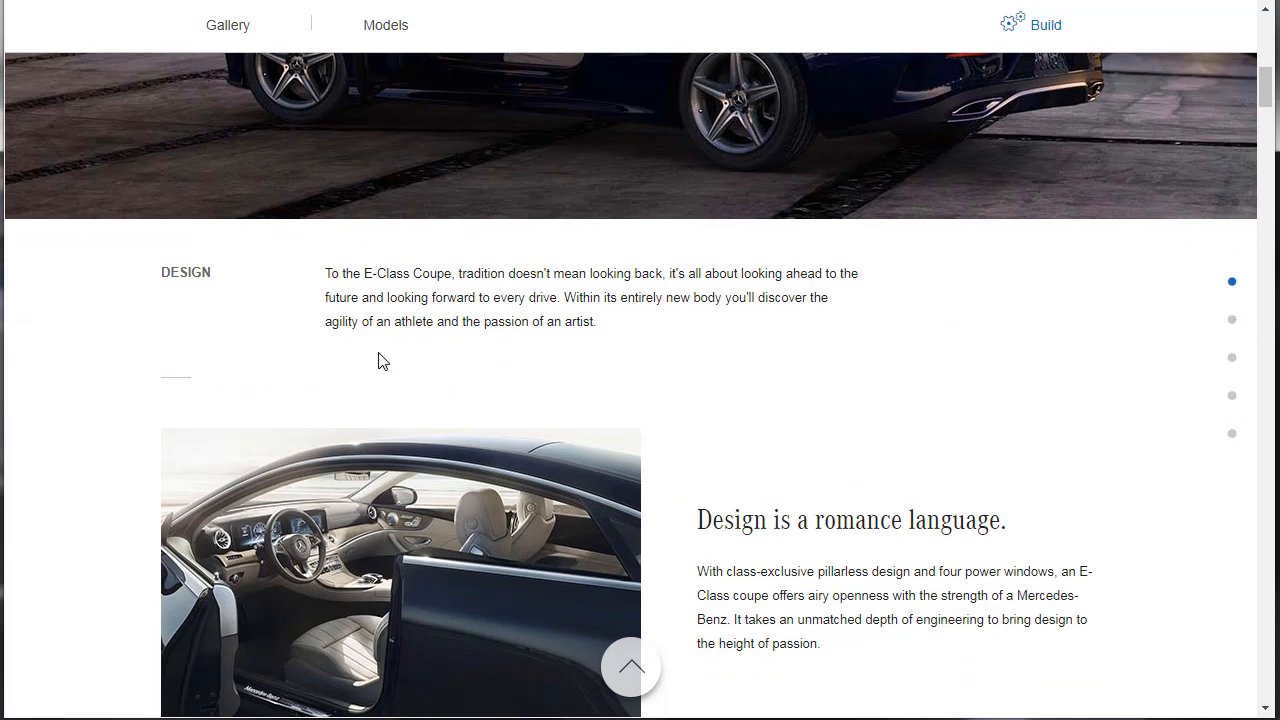
Step: Highlight the words 'artist' and 'pillarless' in the Design text about the coupe
double_click(408, 320)
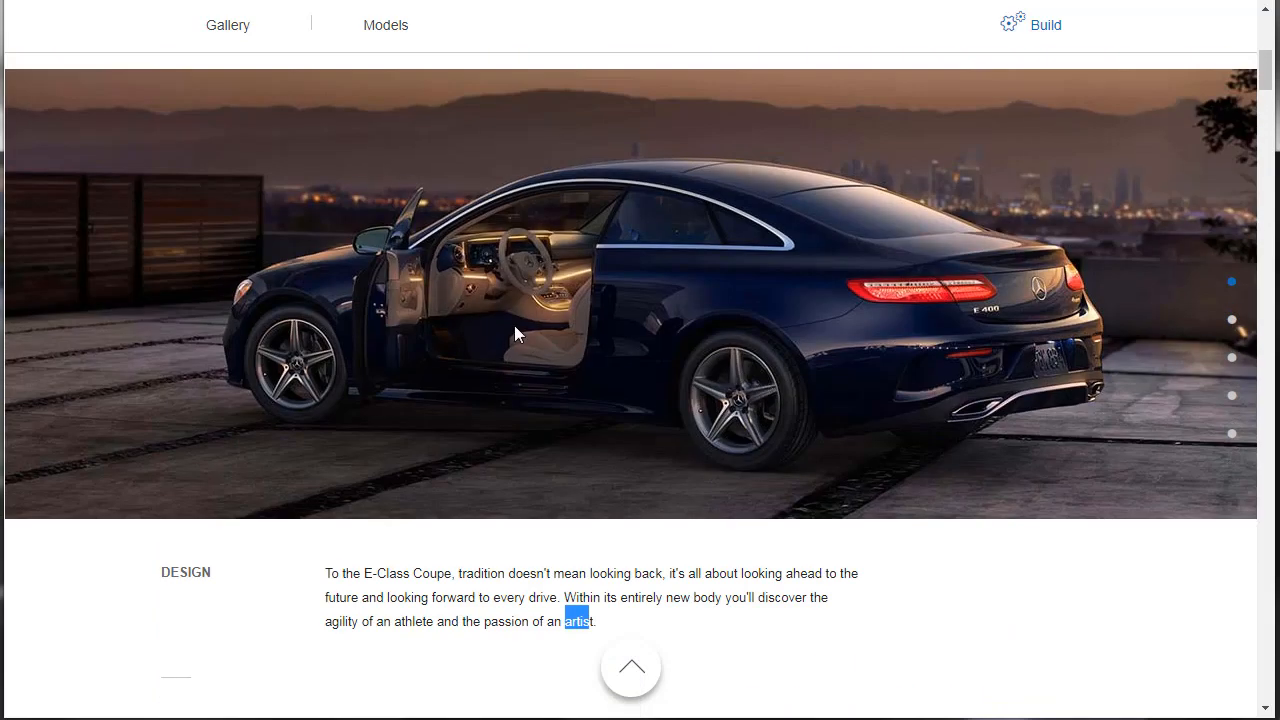
scroll(down, 3)
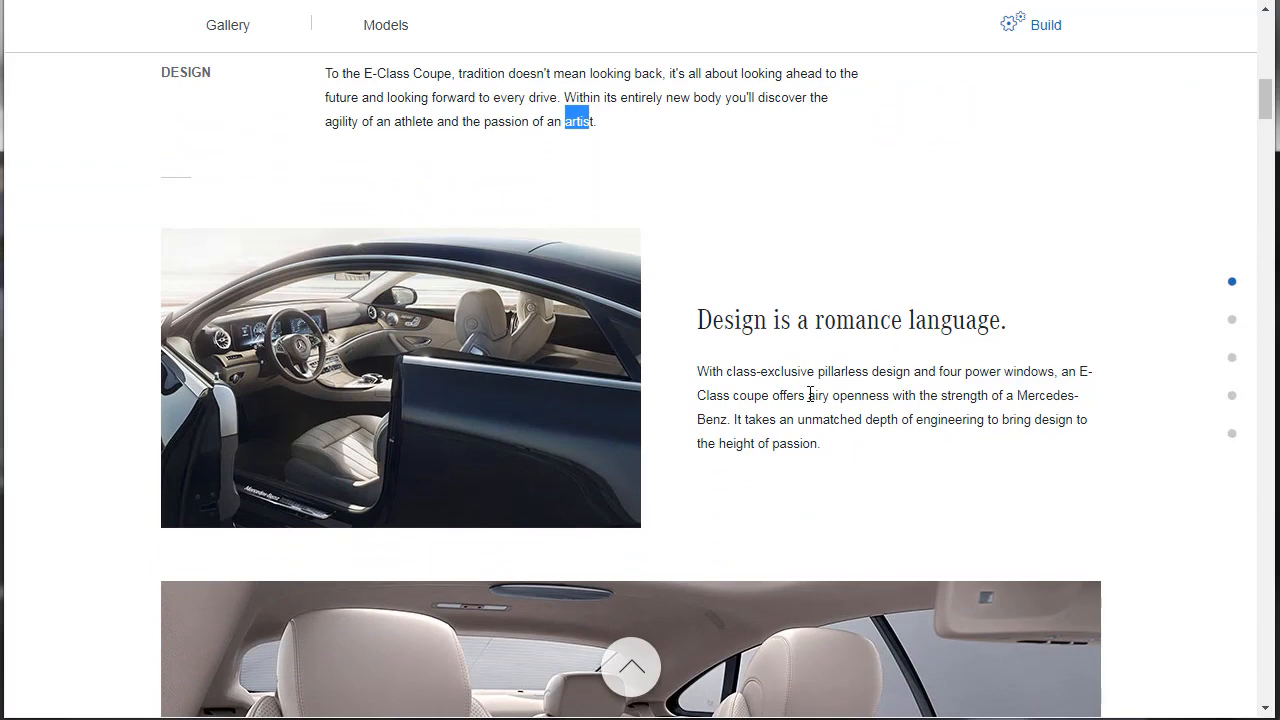
double_click(856, 370)
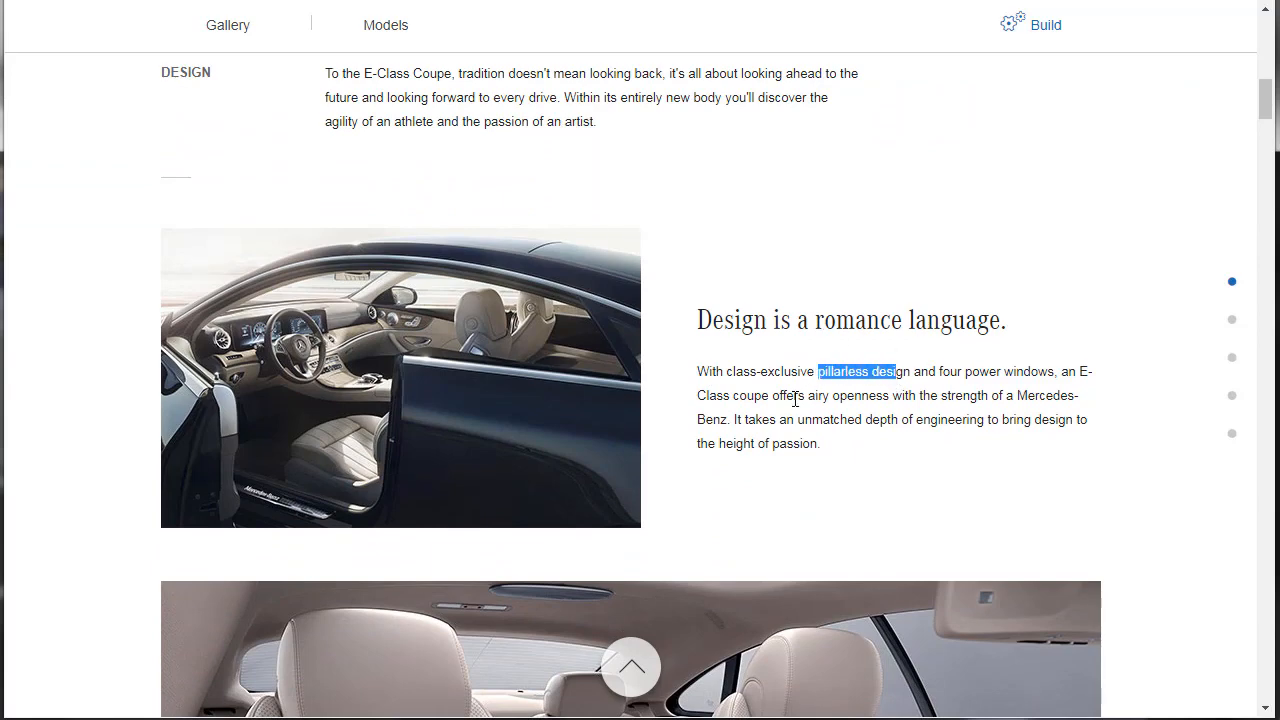
scroll(up, 3)
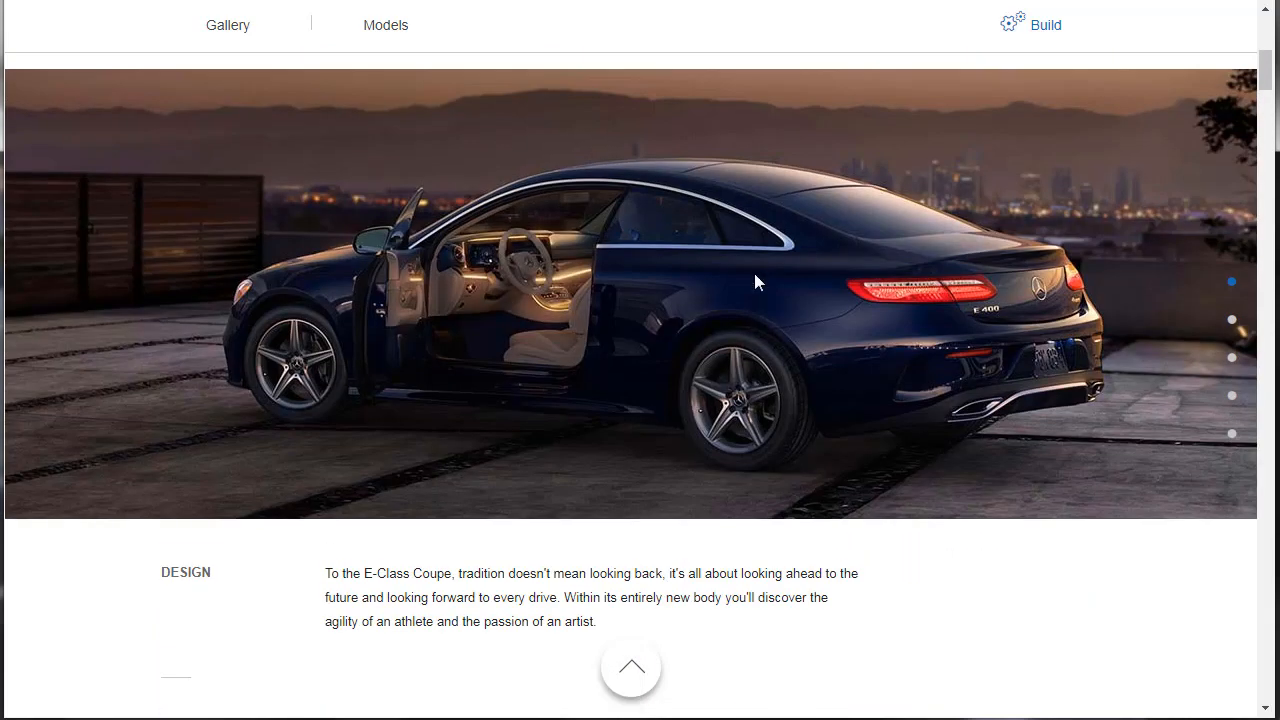
mouse_move(710, 196)
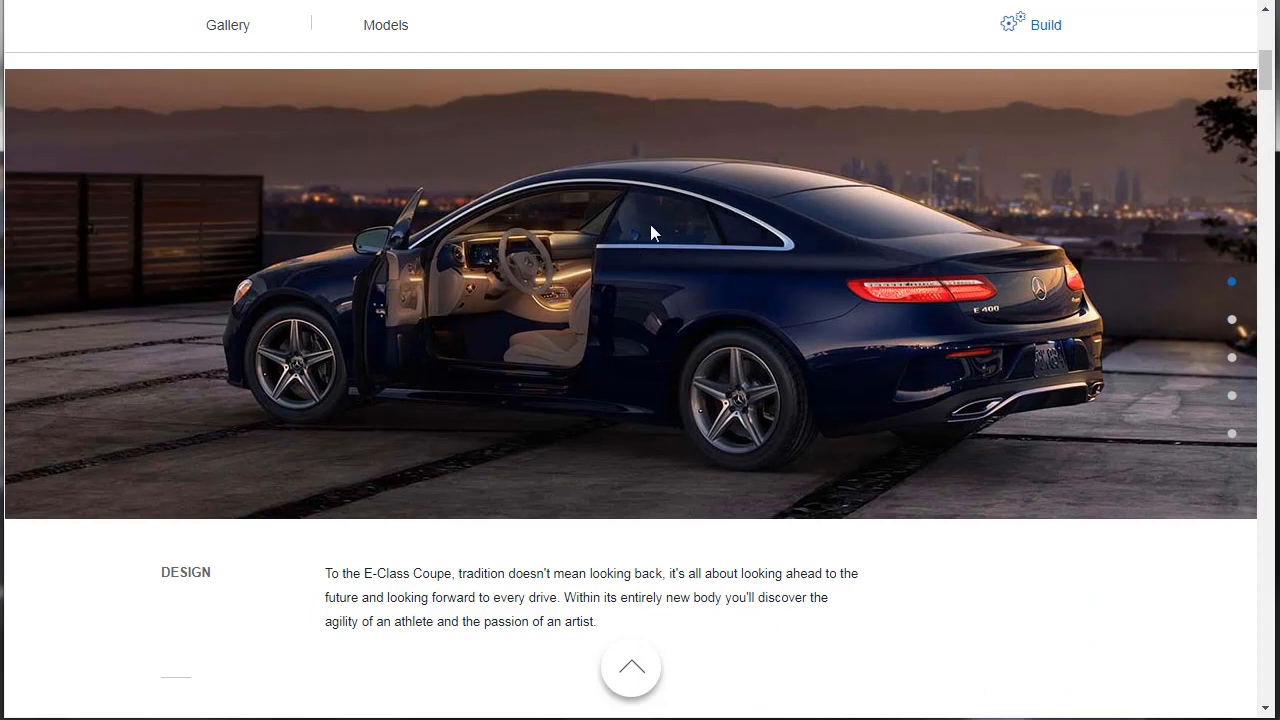
mouse_move(604, 204)
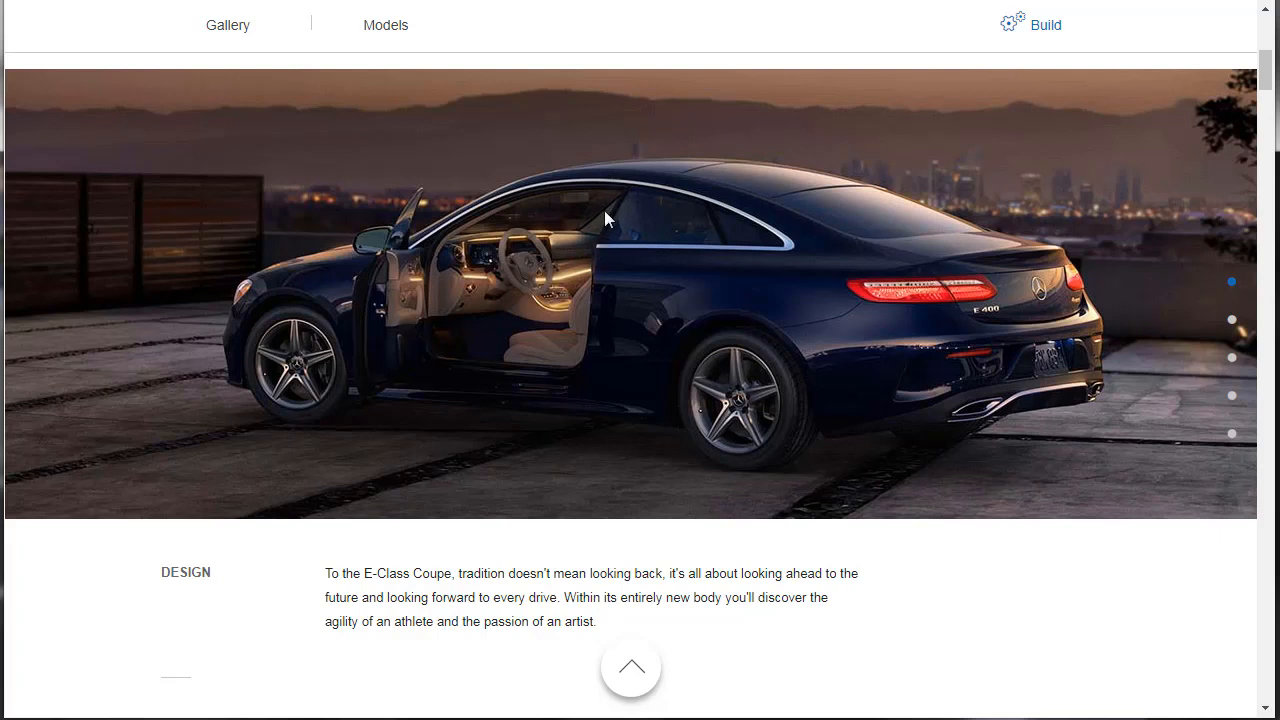
mouse_move(602, 190)
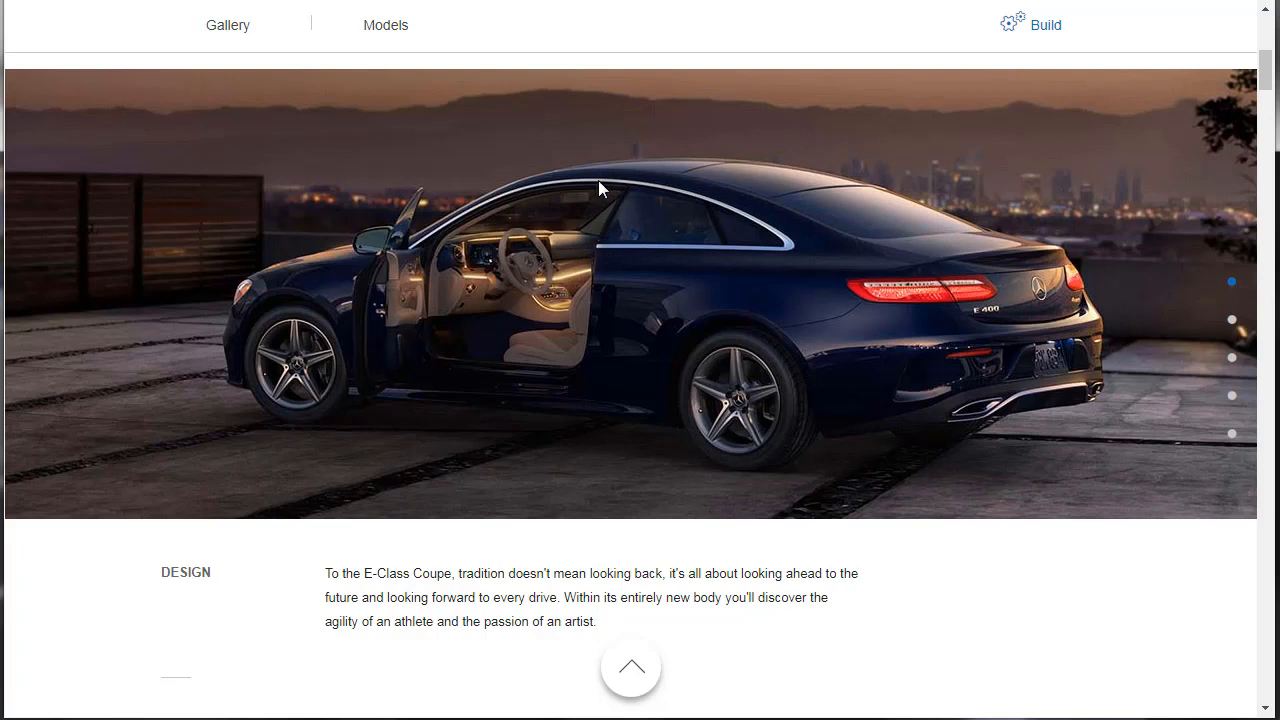
mouse_move(704, 242)
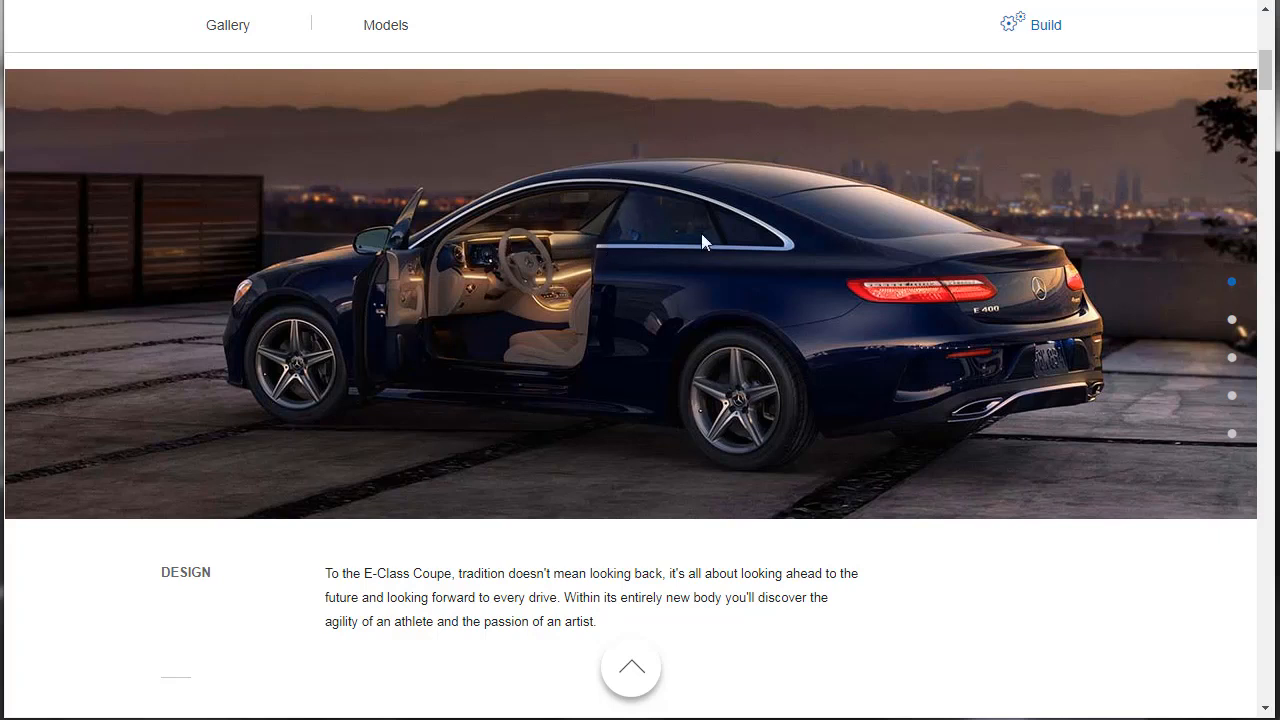
scroll(down, 3)
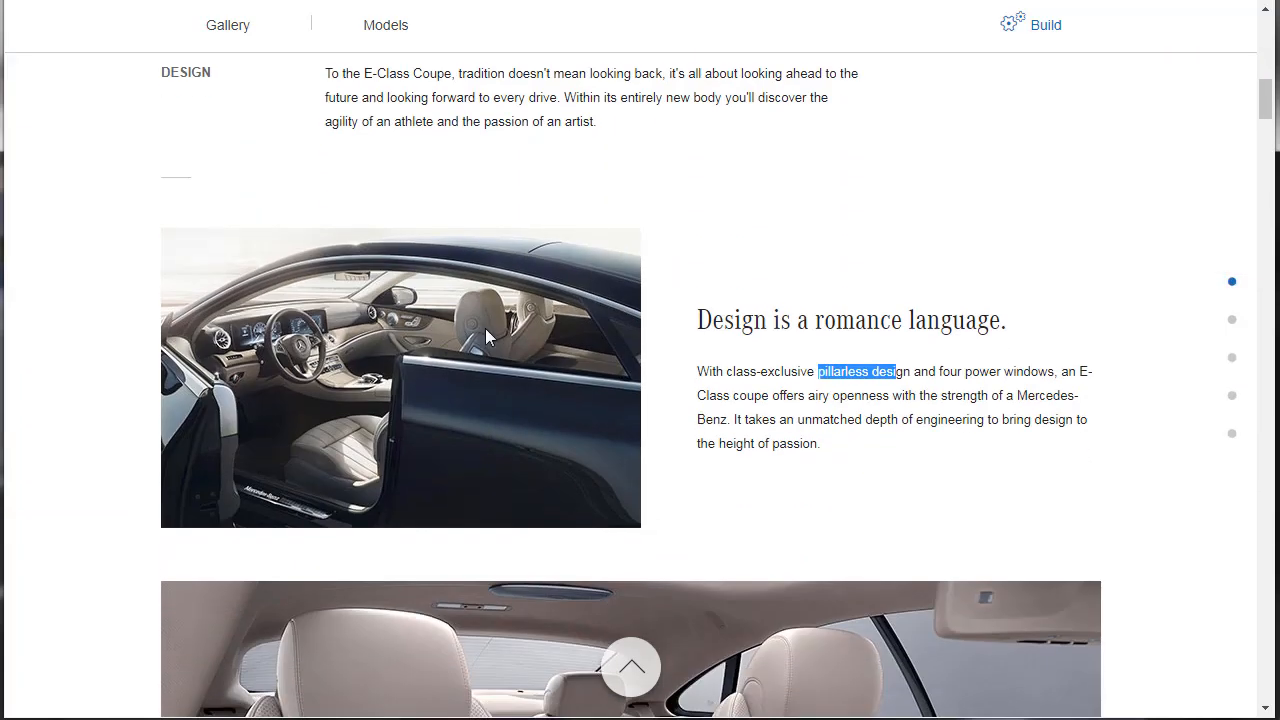
mouse_move(432, 316)
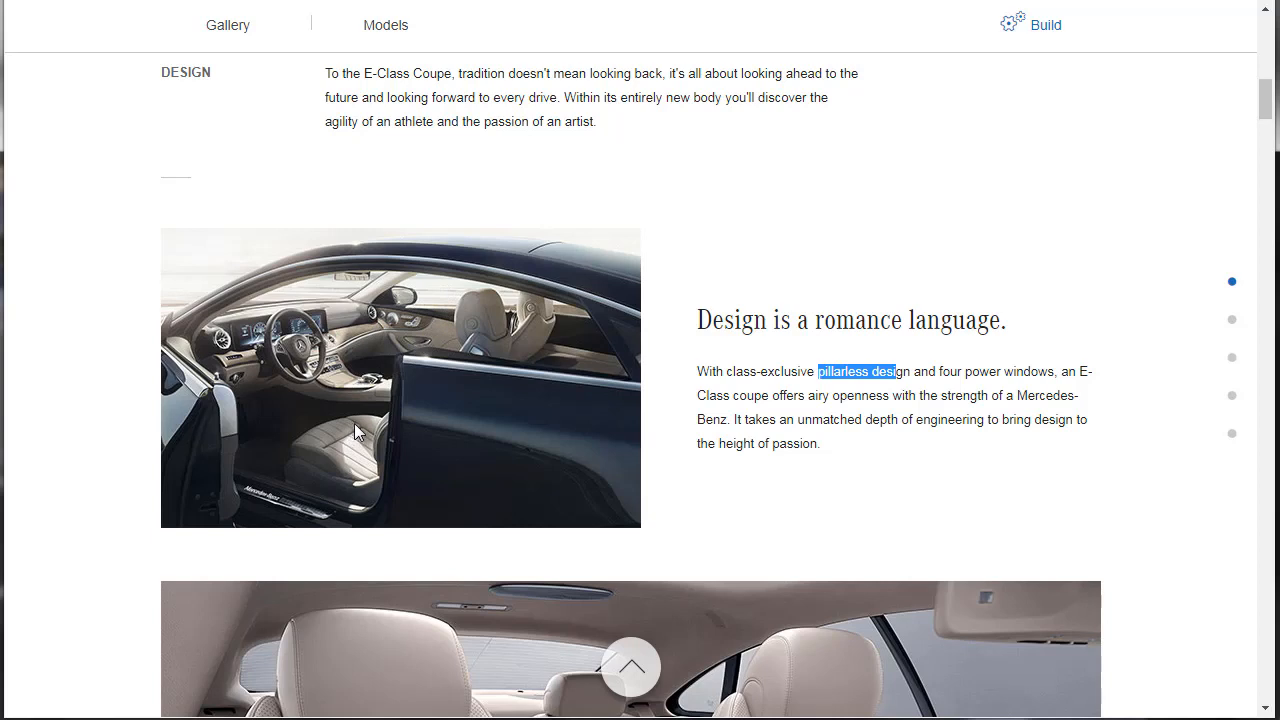
mouse_move(428, 272)
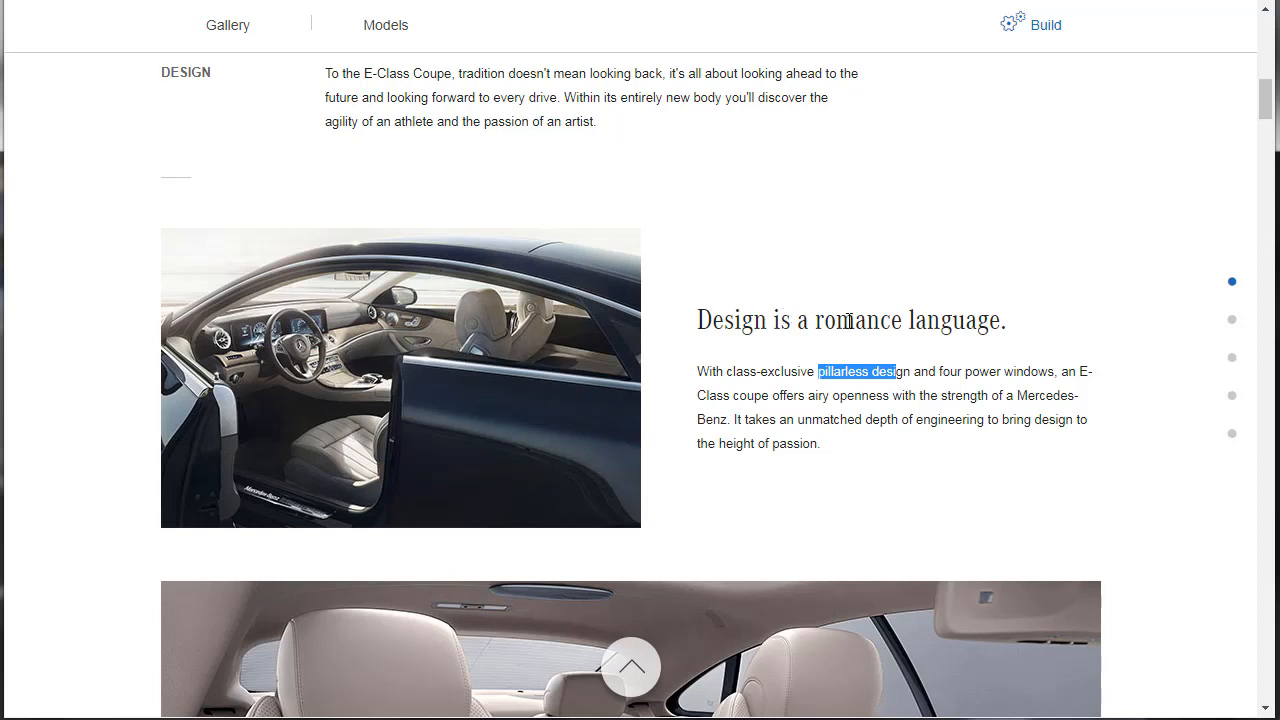
Step: Scroll past the seating and Panorama roof passages to 'Improve what others see, too.'
scroll(down, 3)
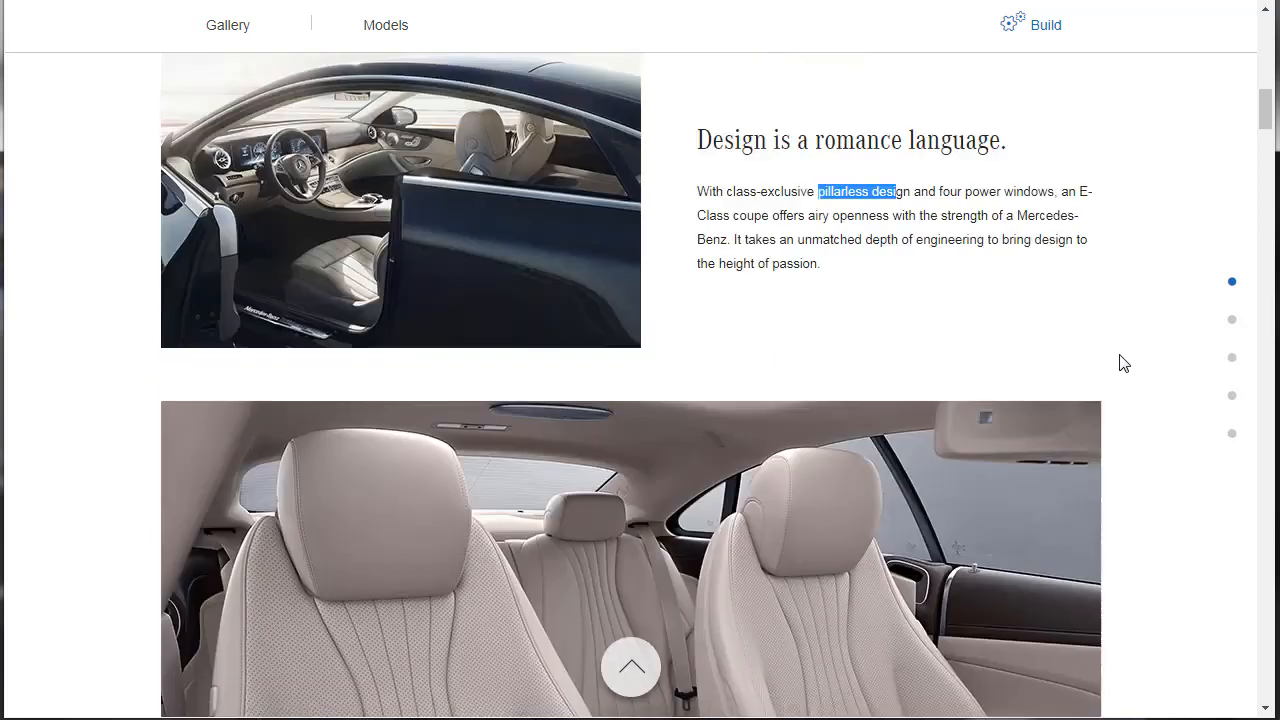
scroll(down, 3)
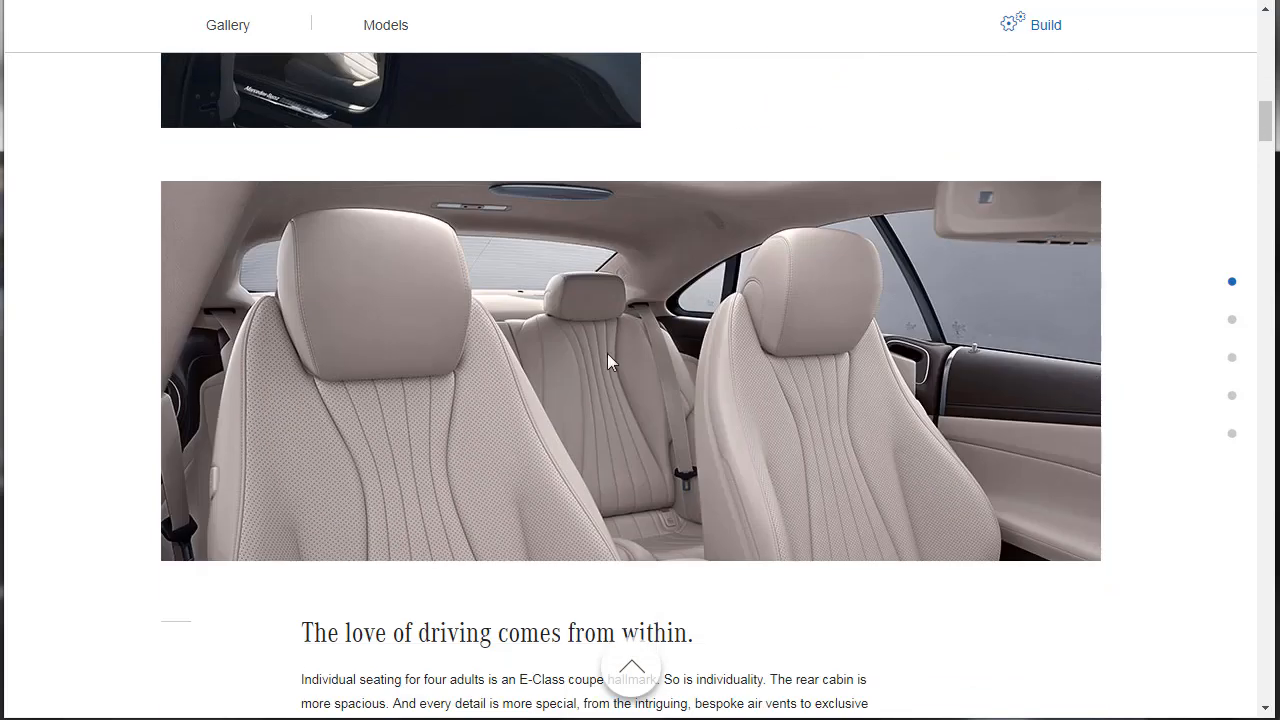
scroll(down, 3)
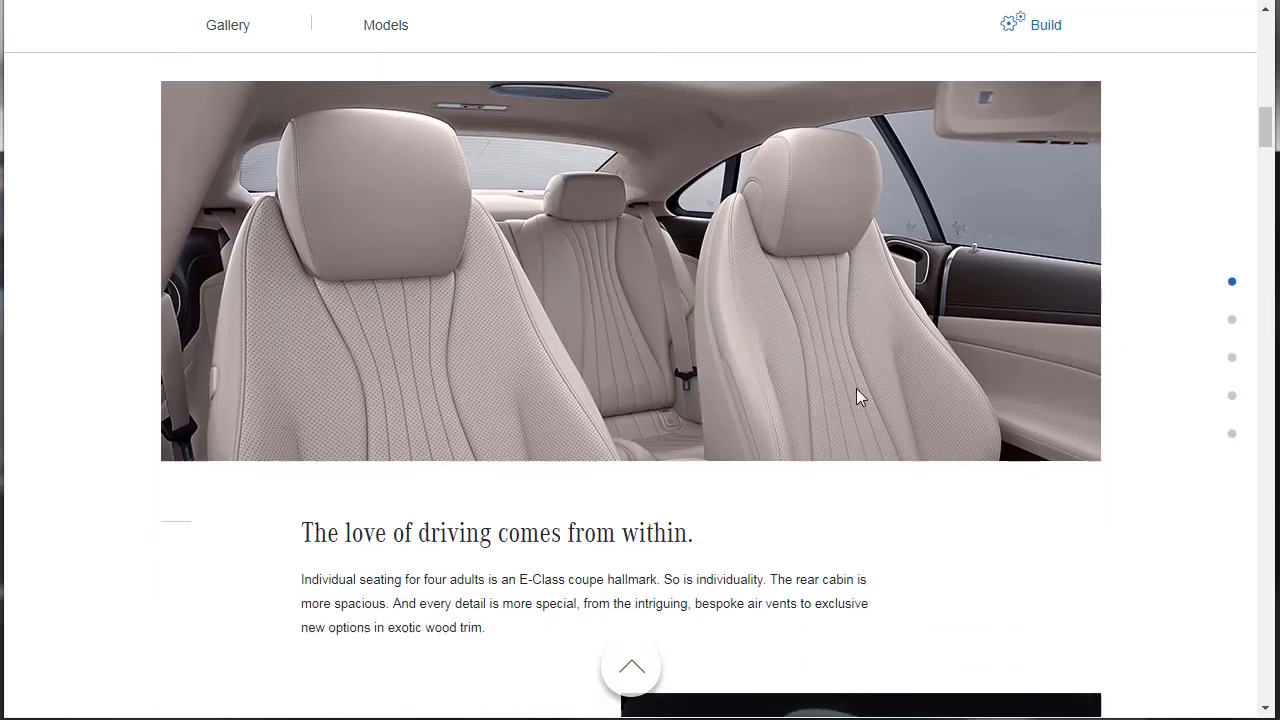
scroll(down, 3)
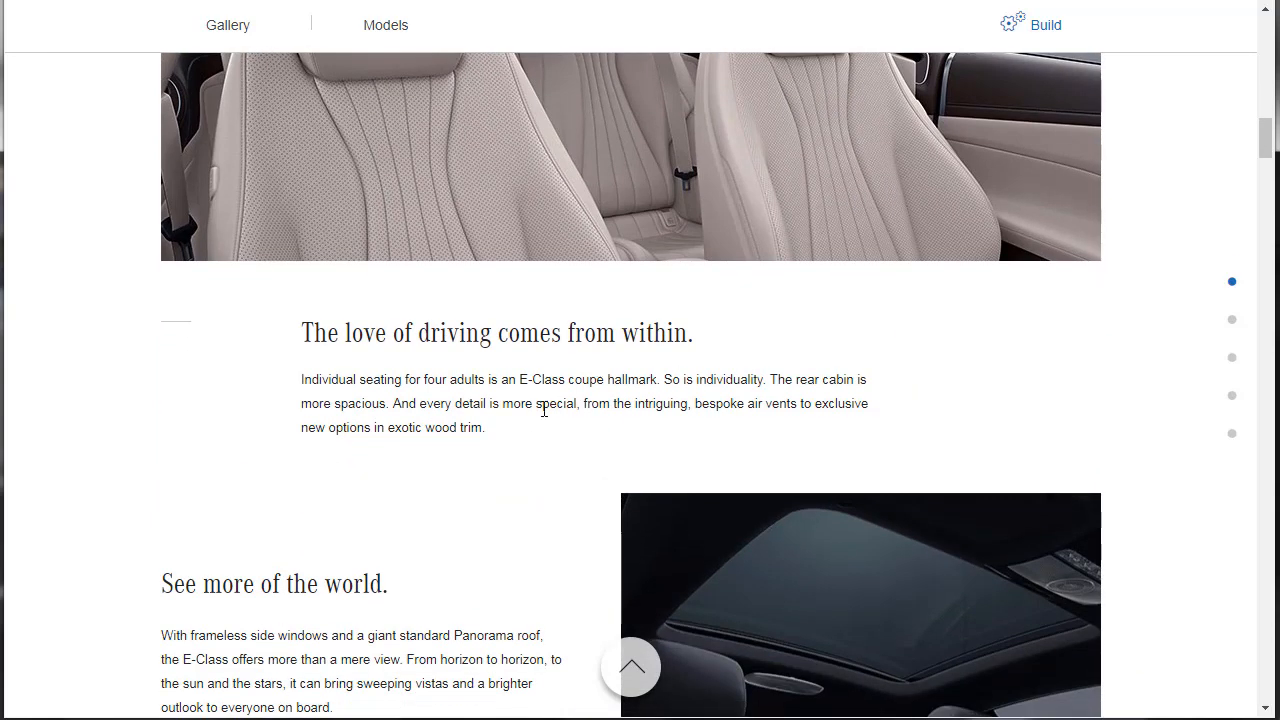
mouse_move(810, 398)
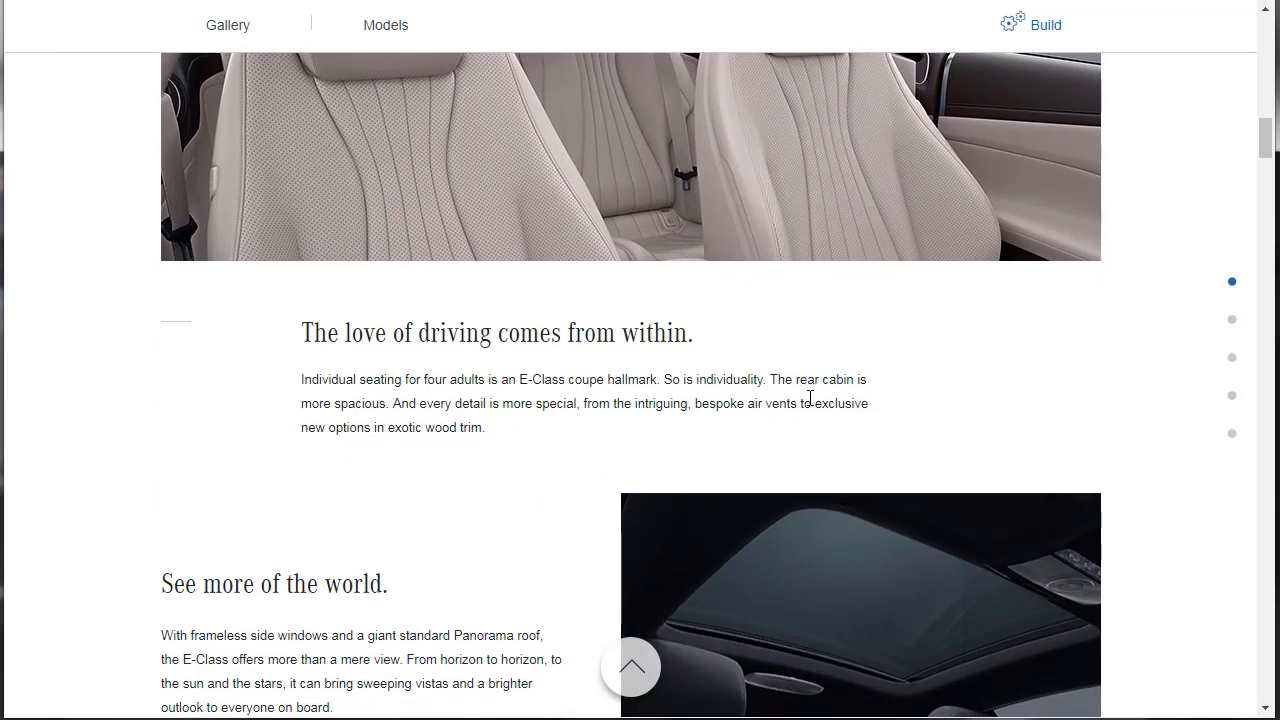
scroll(down, 3)
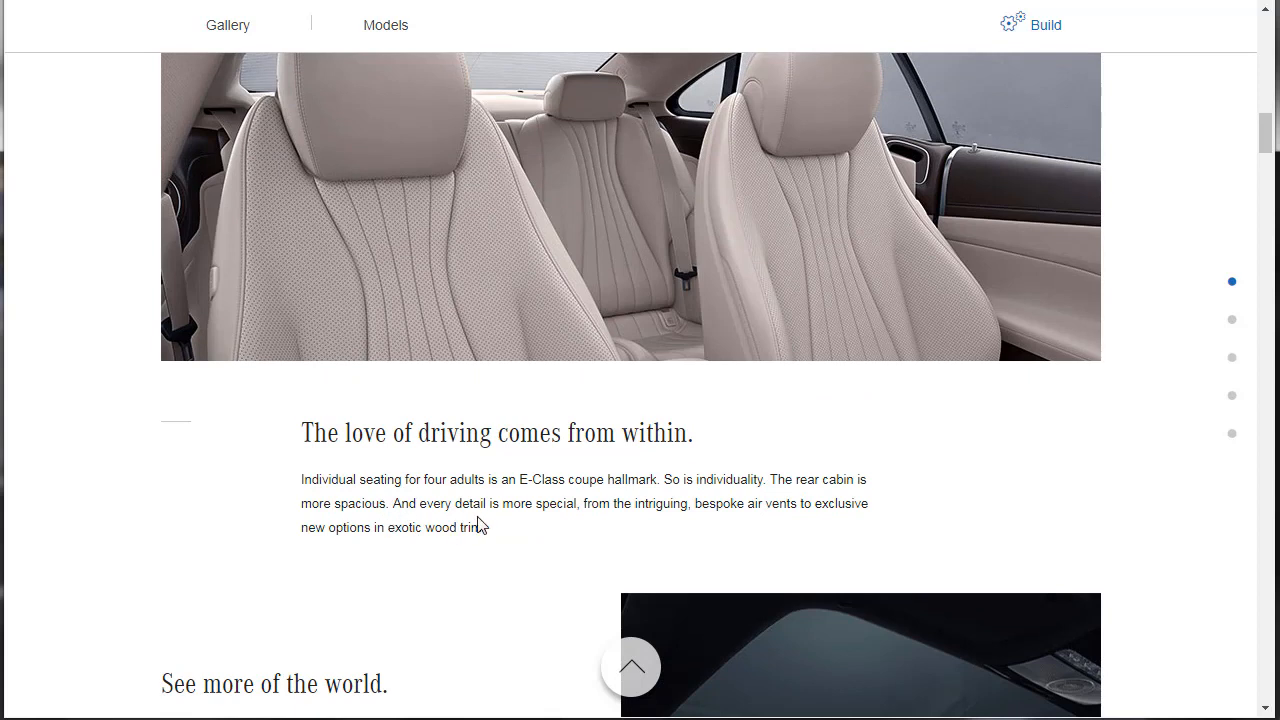
mouse_move(590, 522)
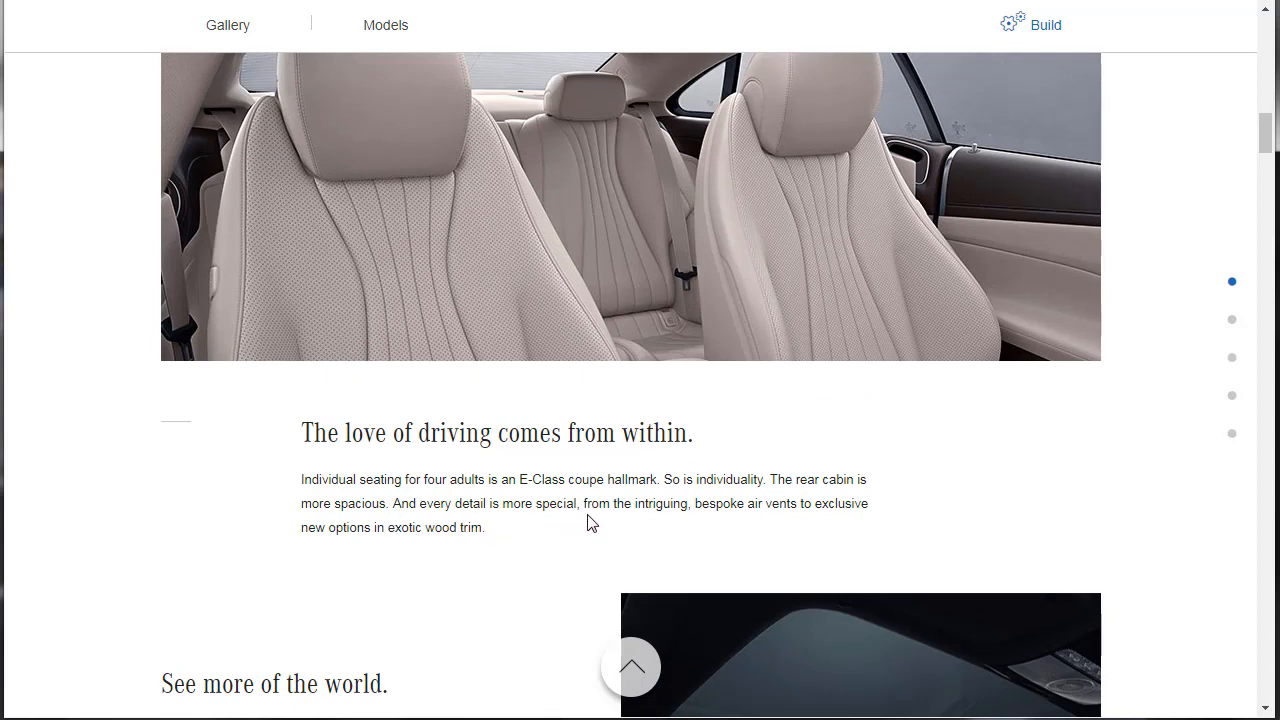
mouse_move(786, 508)
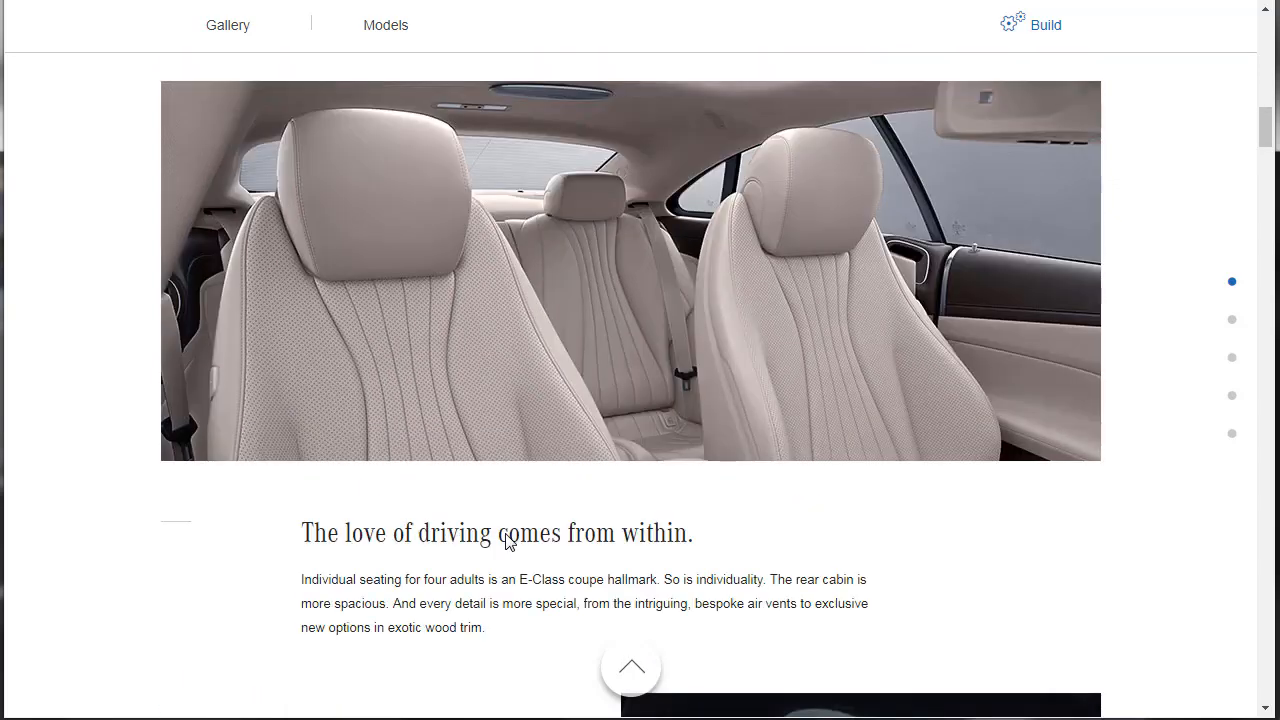
scroll(down, 3)
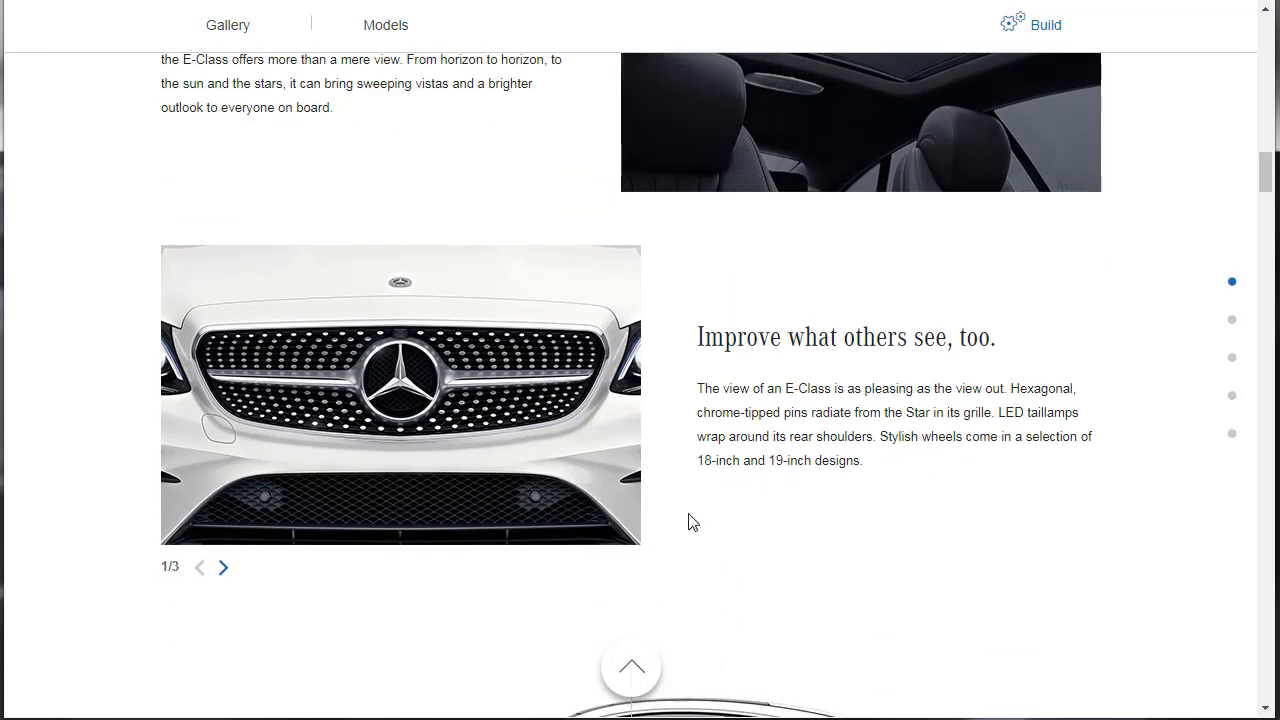
mouse_move(410, 382)
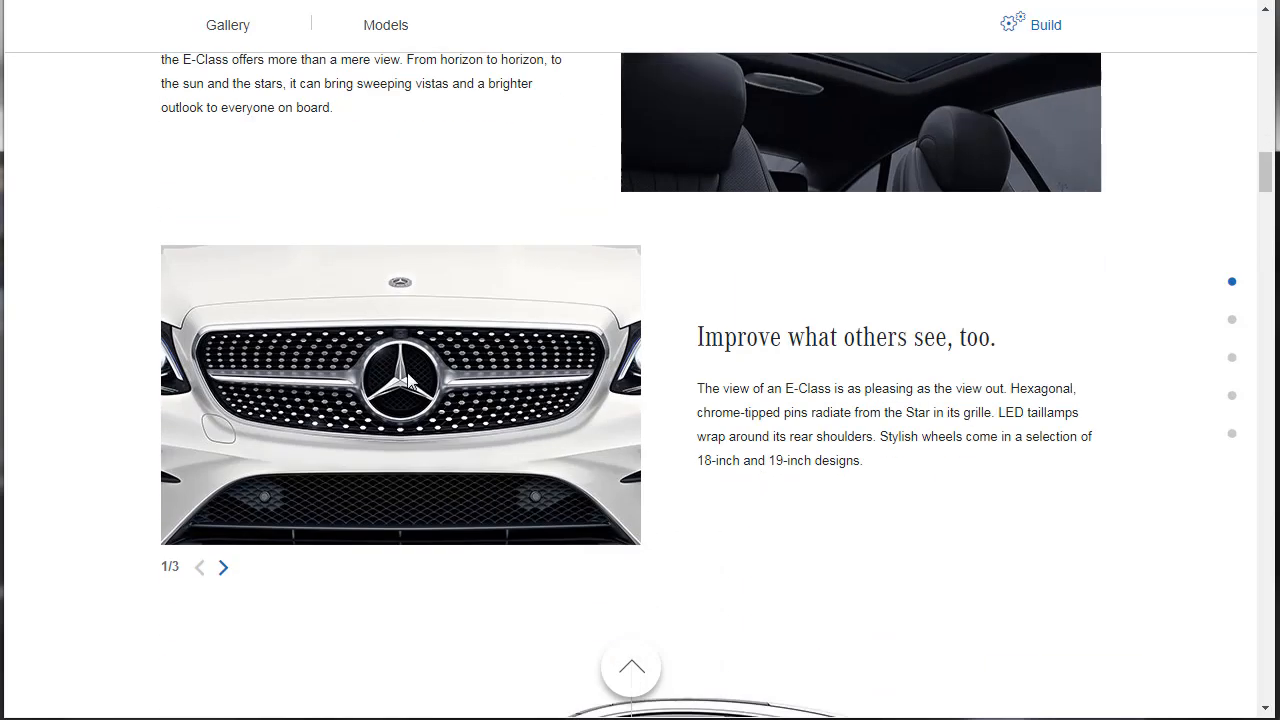
mouse_move(904, 420)
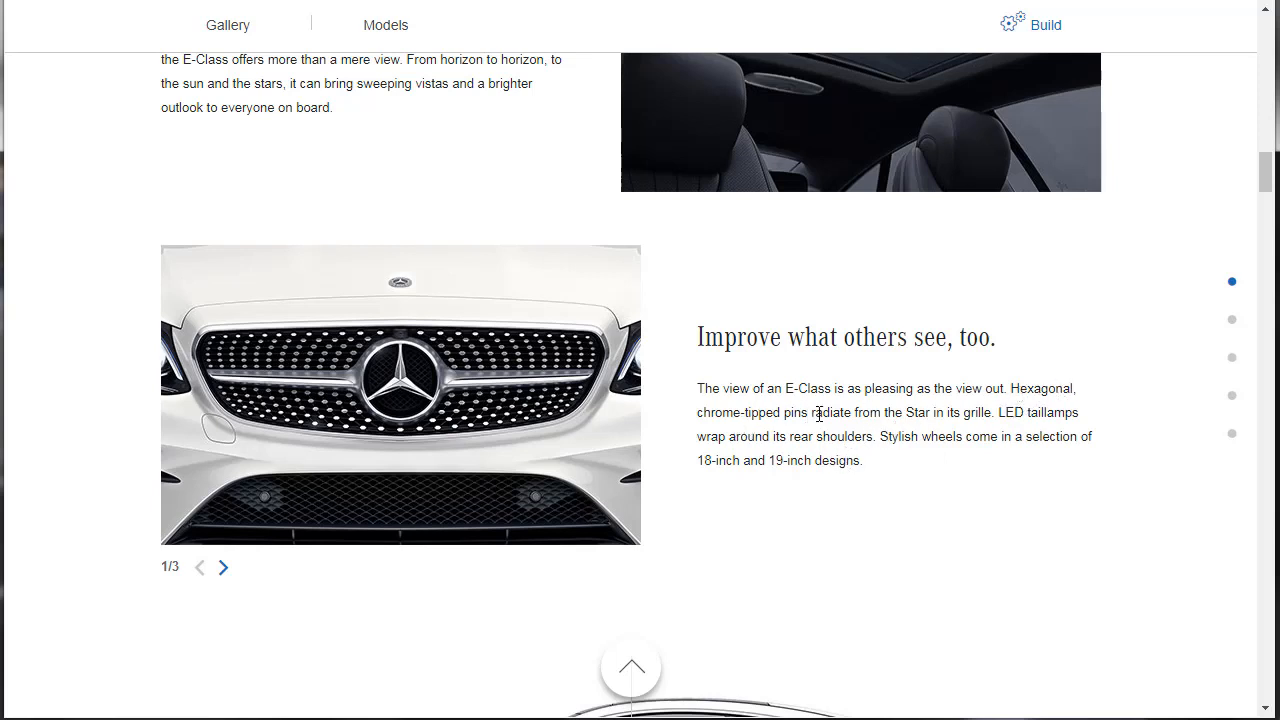
mouse_move(700, 428)
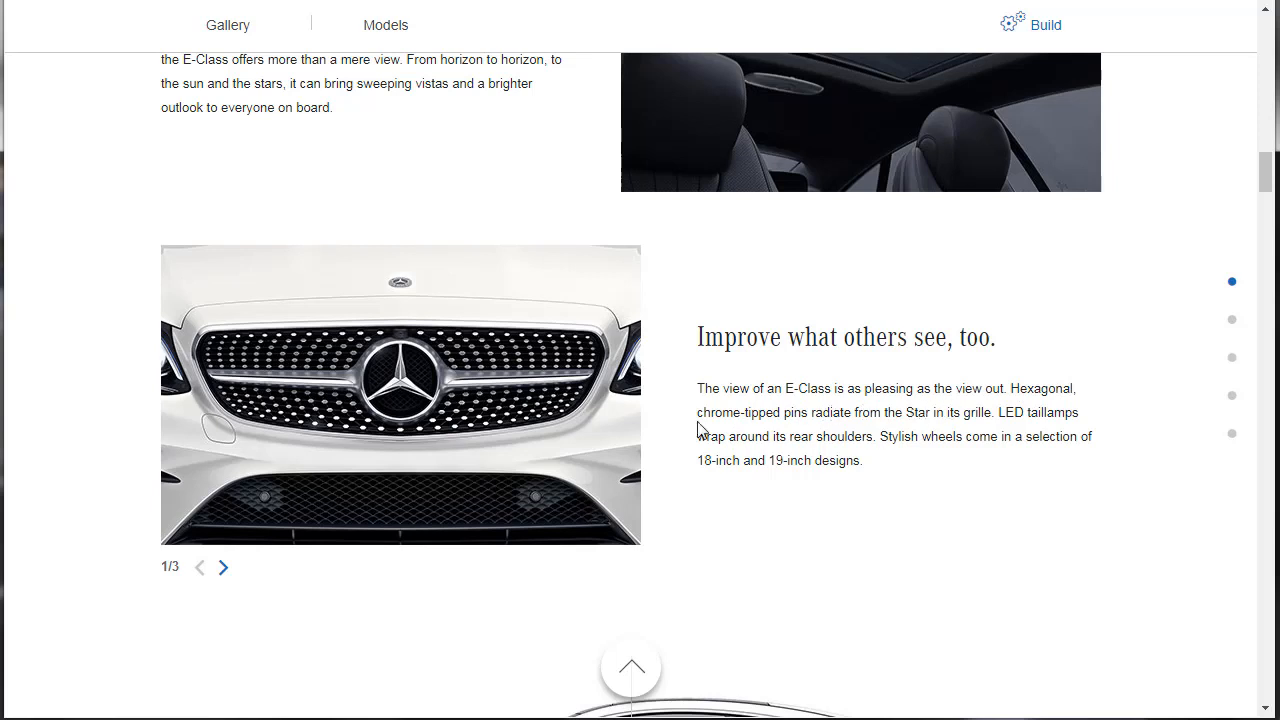
mouse_move(184, 516)
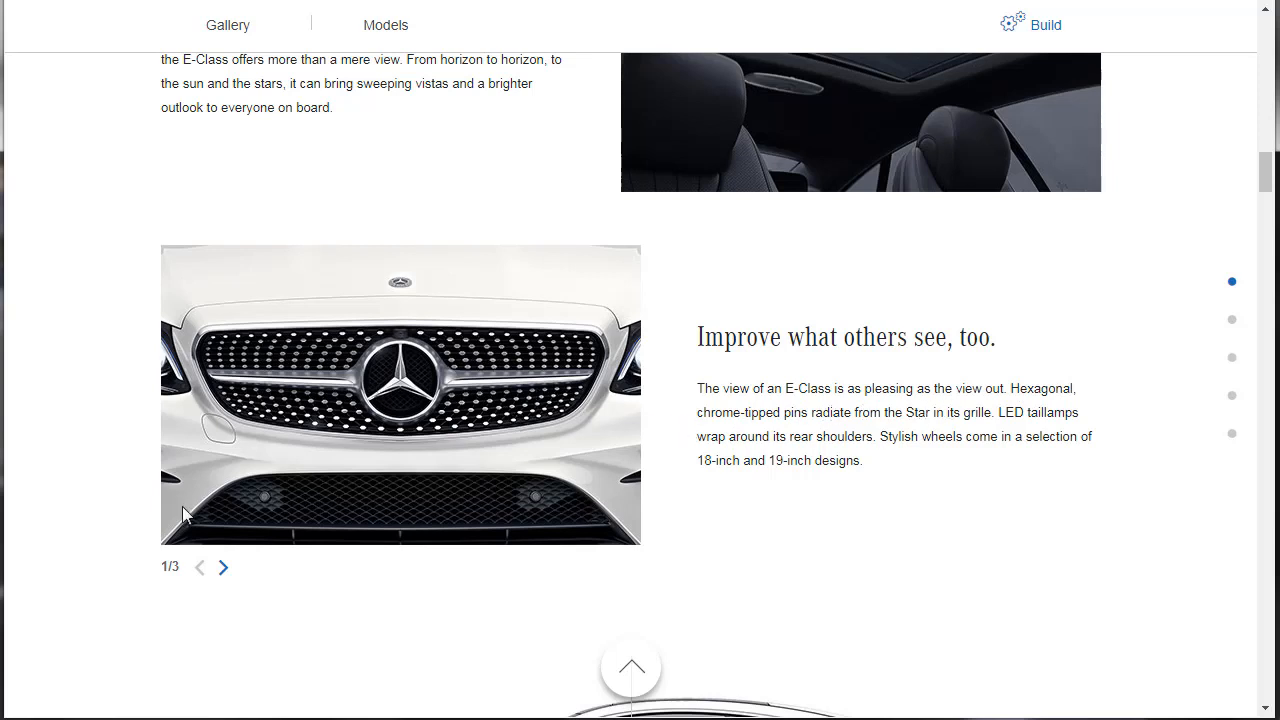
Step: Page the exterior photo carousel back and forth, ending on the third, twin-spoke wheel photo
click(224, 568)
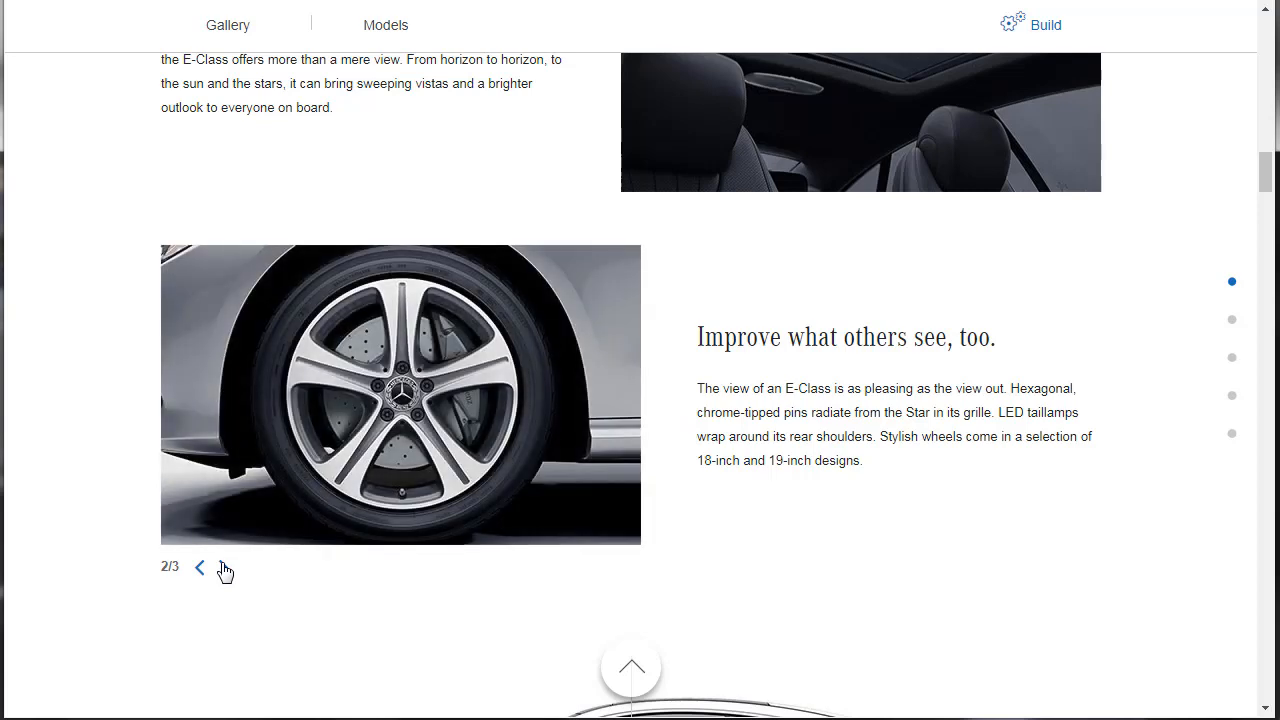
click(200, 568)
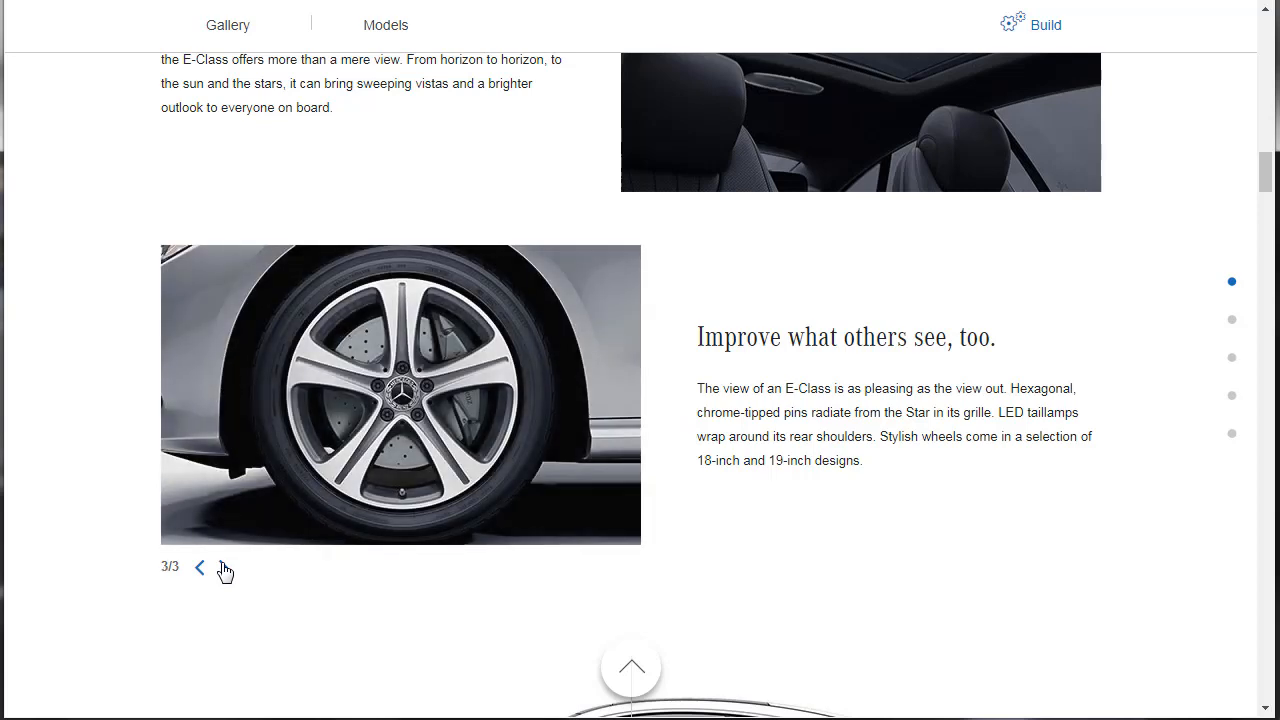
click(200, 568)
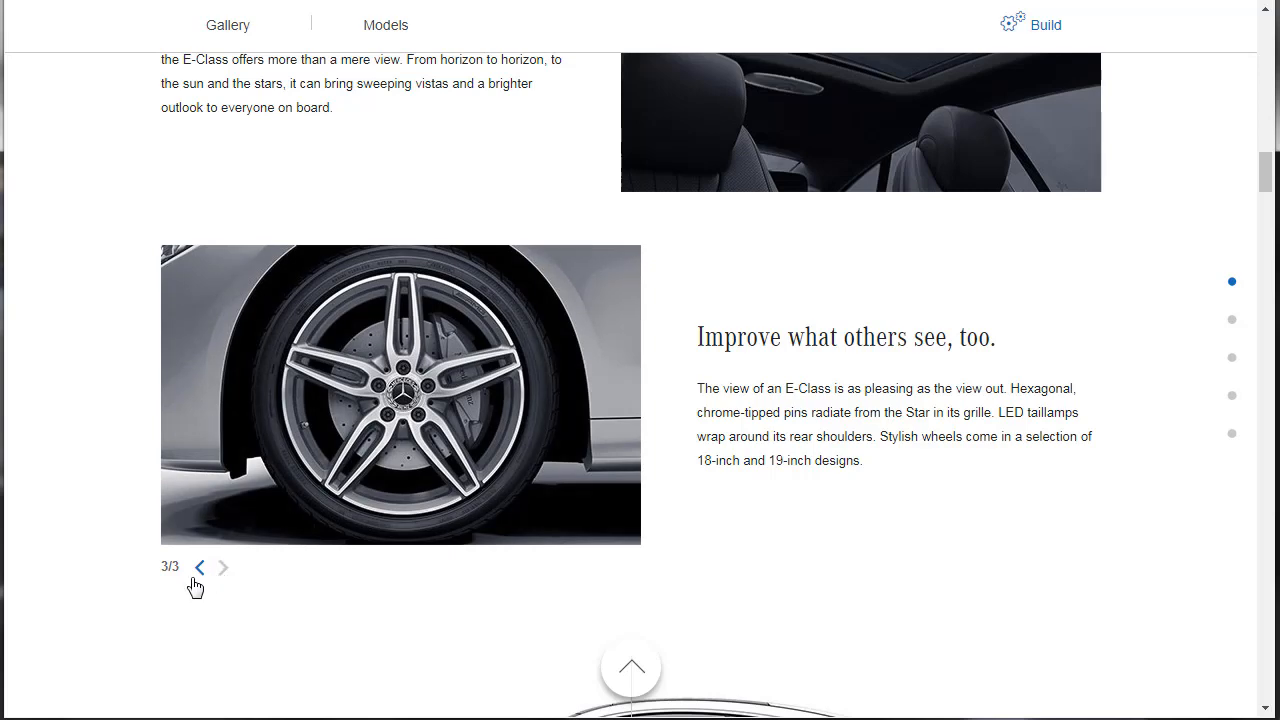
click(200, 568)
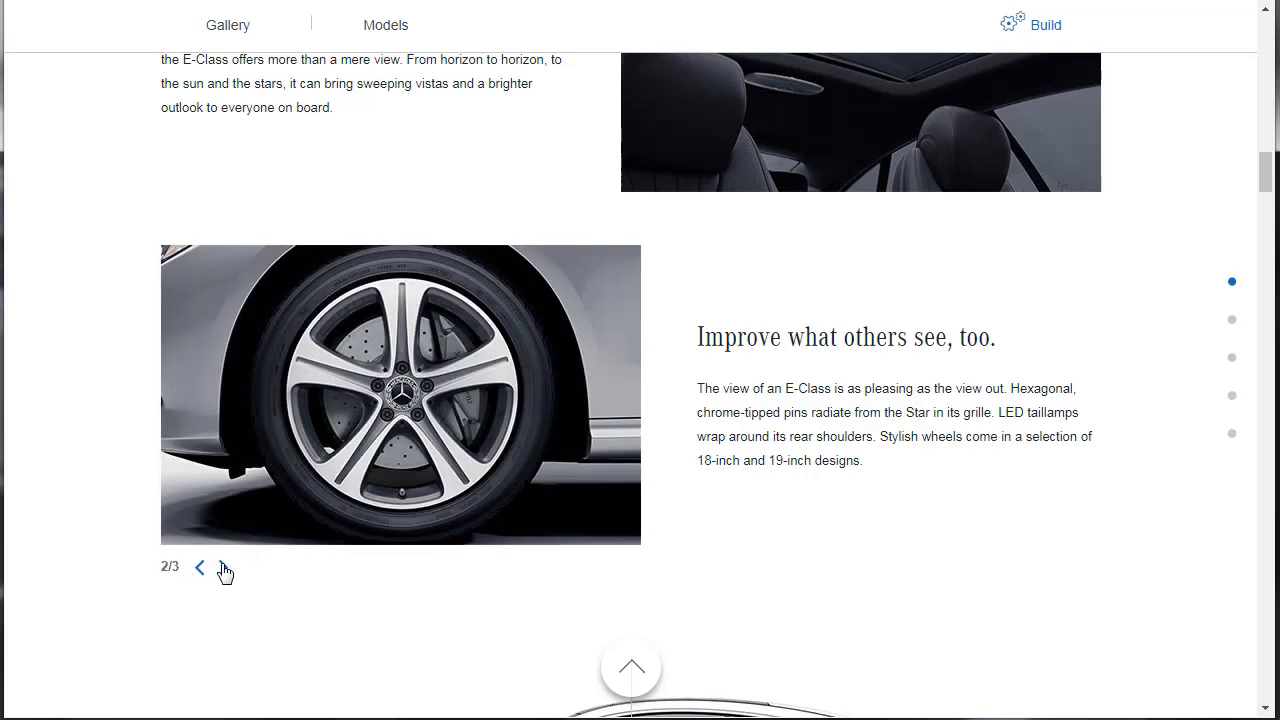
click(224, 568)
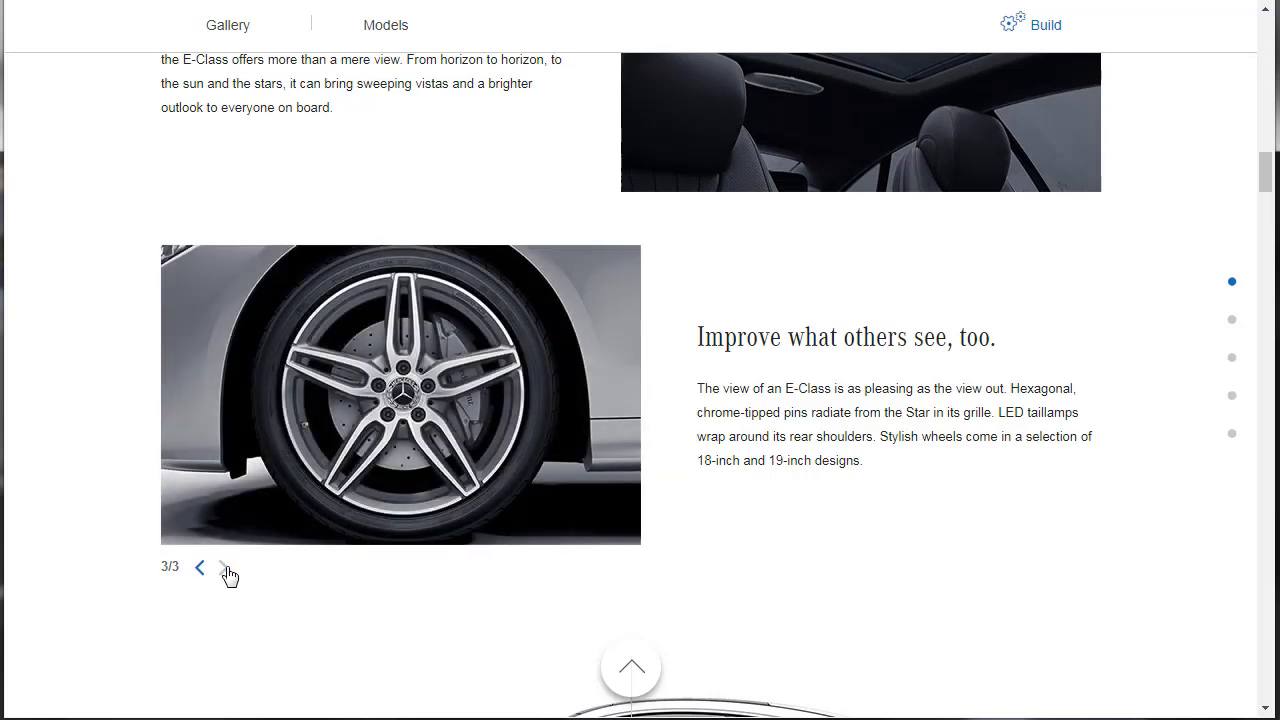
click(200, 568)
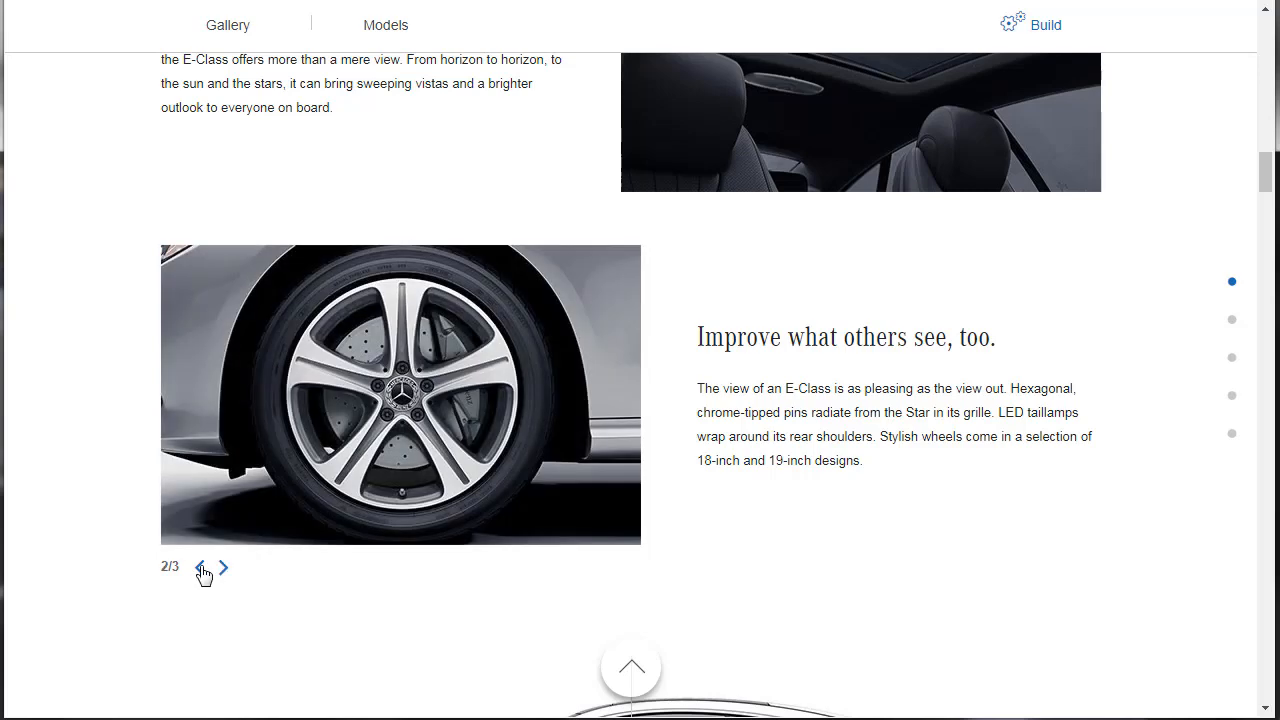
mouse_move(222, 578)
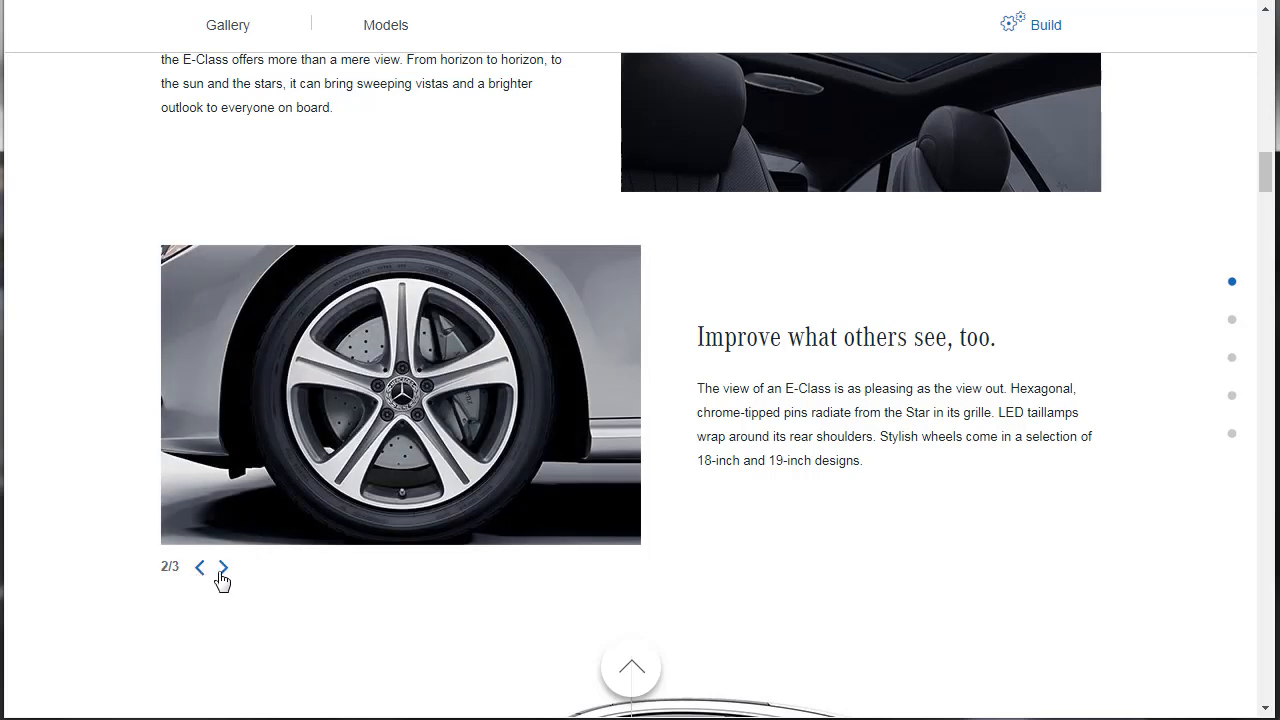
click(222, 568)
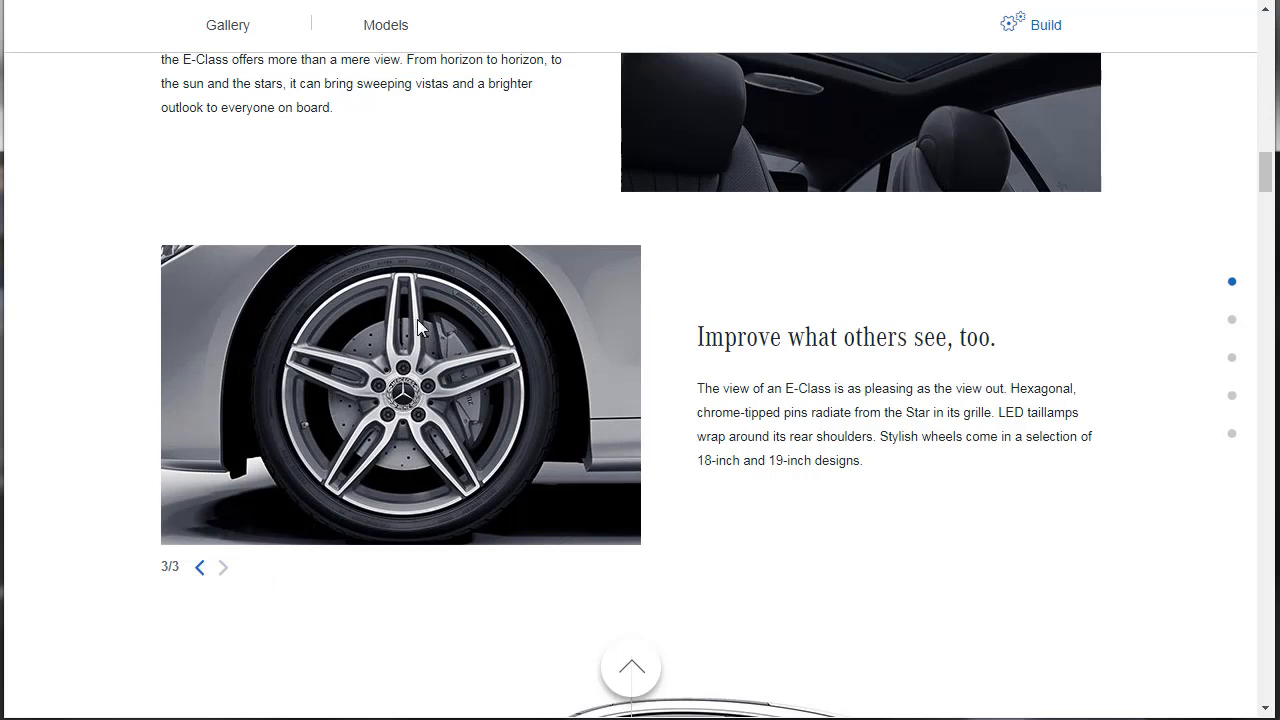
mouse_move(498, 322)
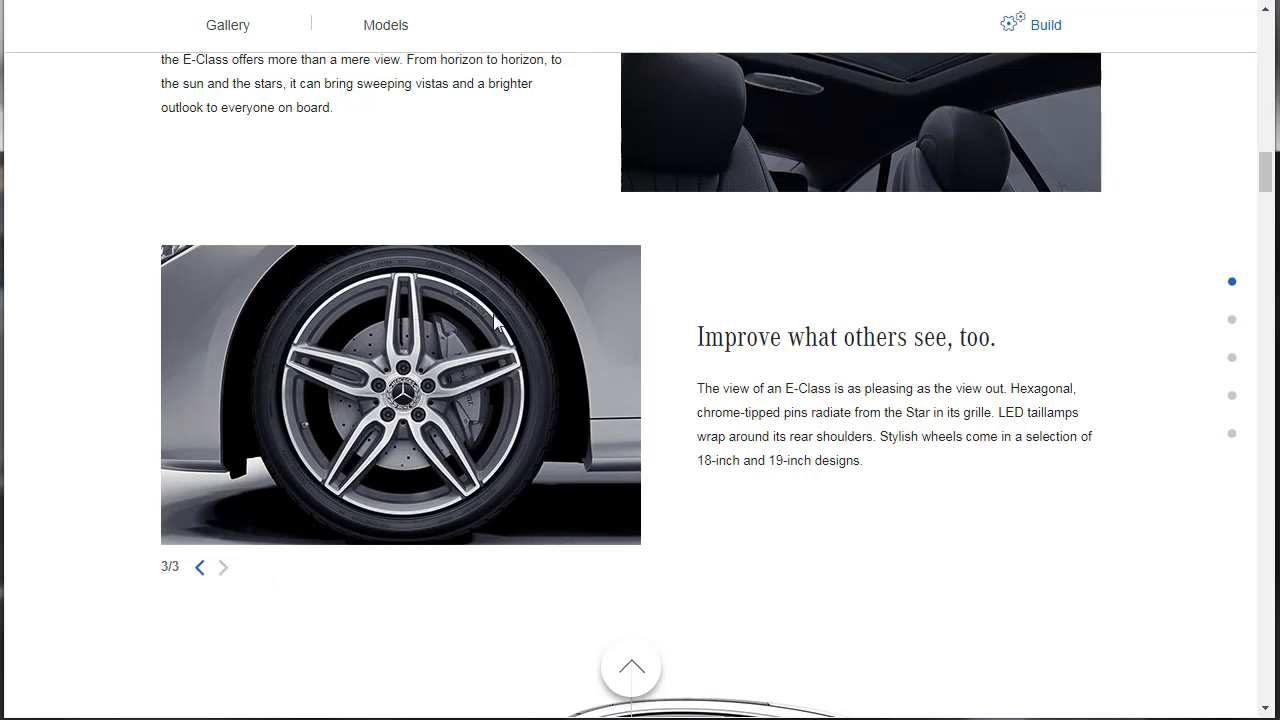
mouse_move(400, 448)
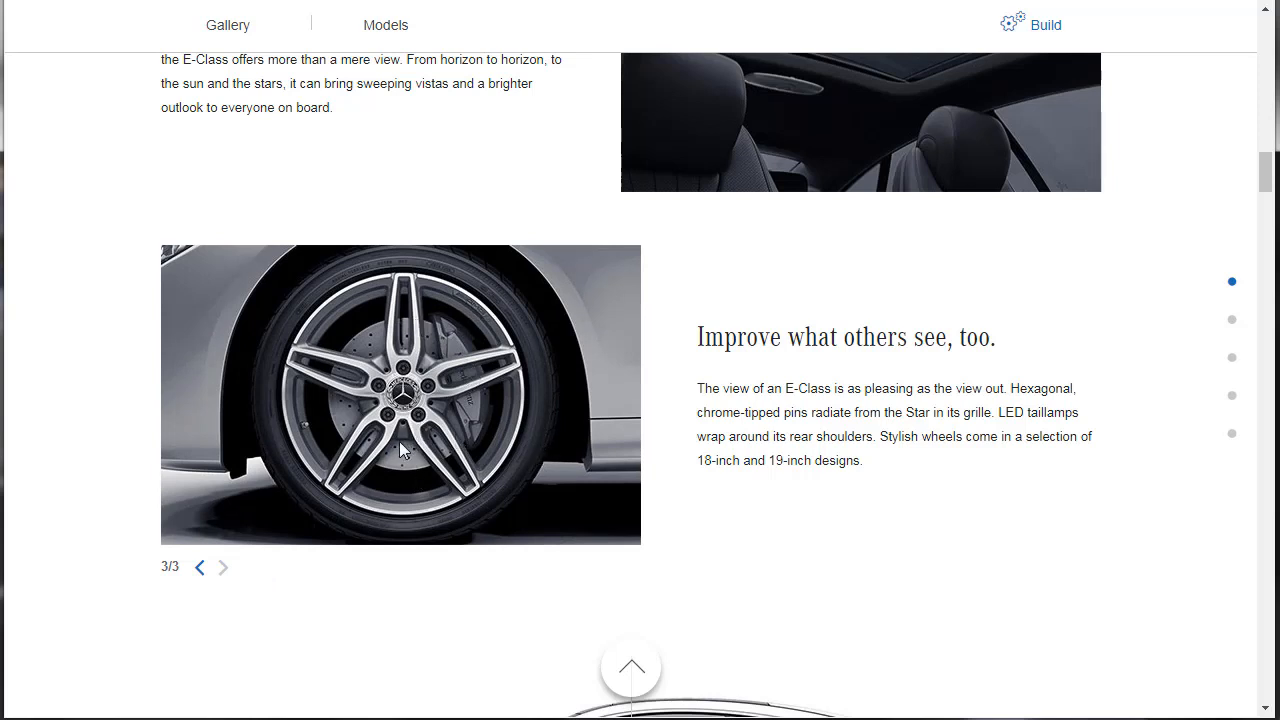
mouse_move(420, 472)
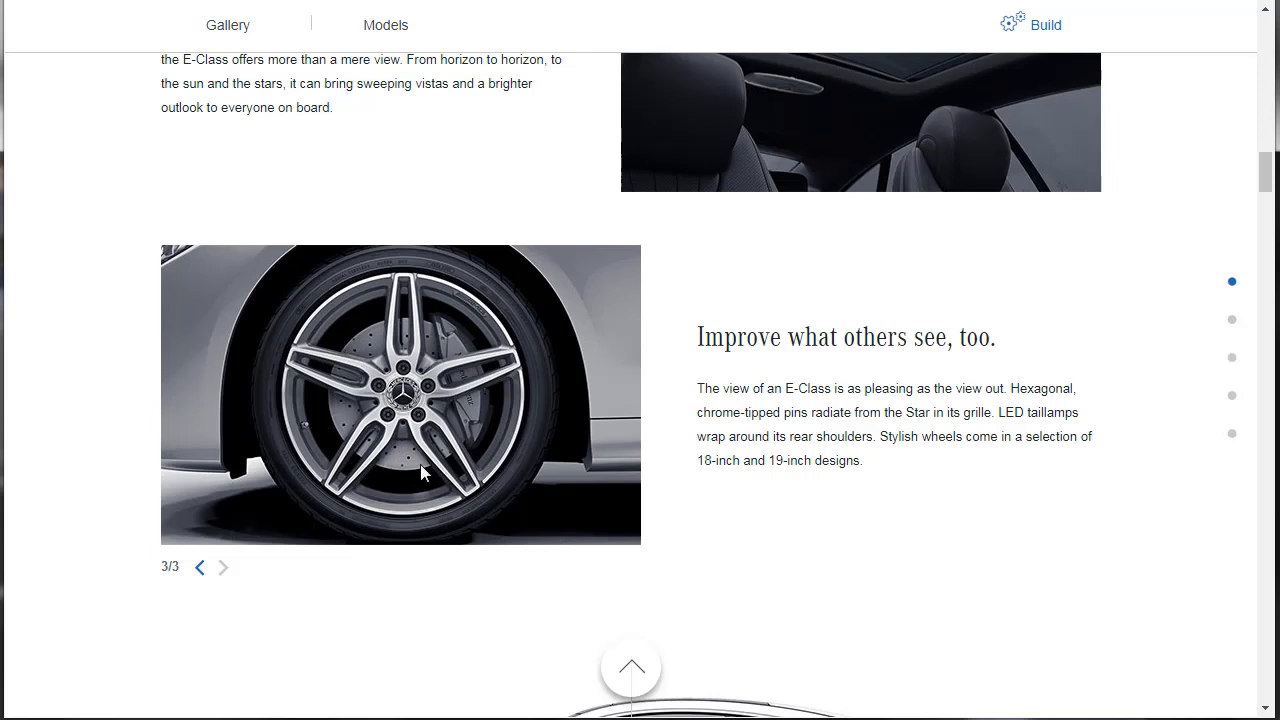
mouse_move(544, 424)
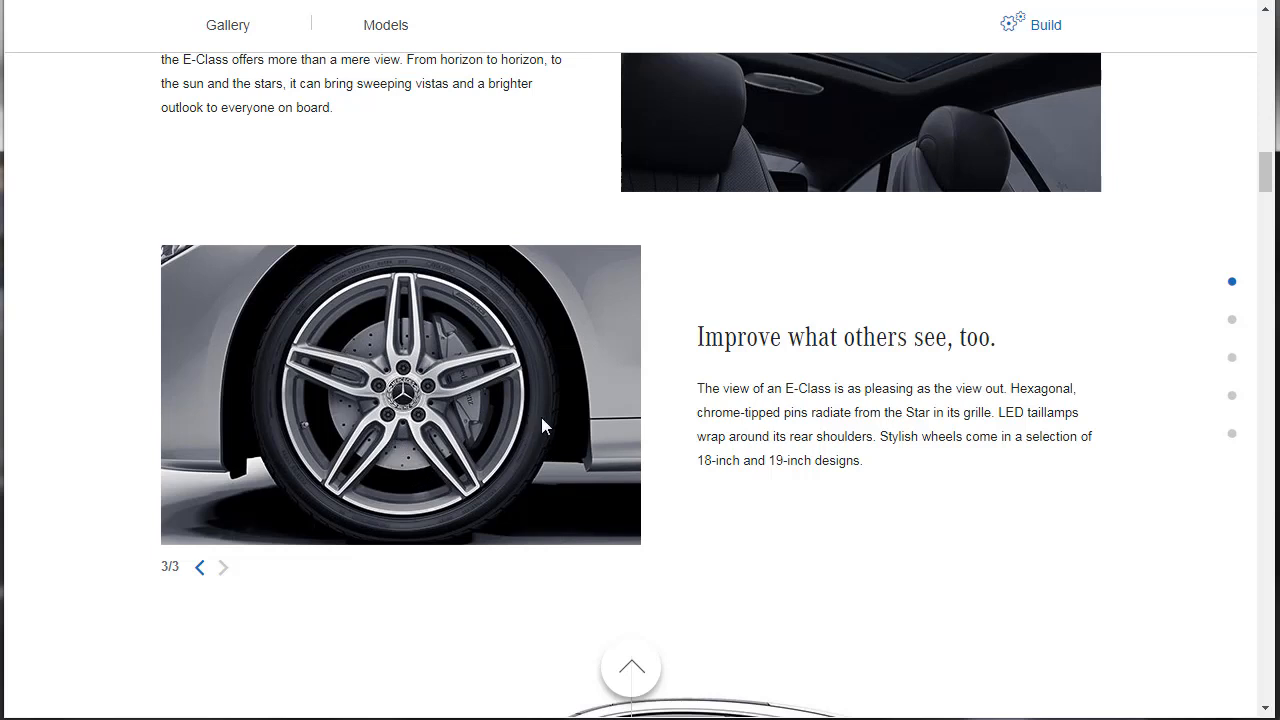
Step: Sweep the E 400 Coupe comparison slider fully across to show the AMG Line version
scroll(down, 3)
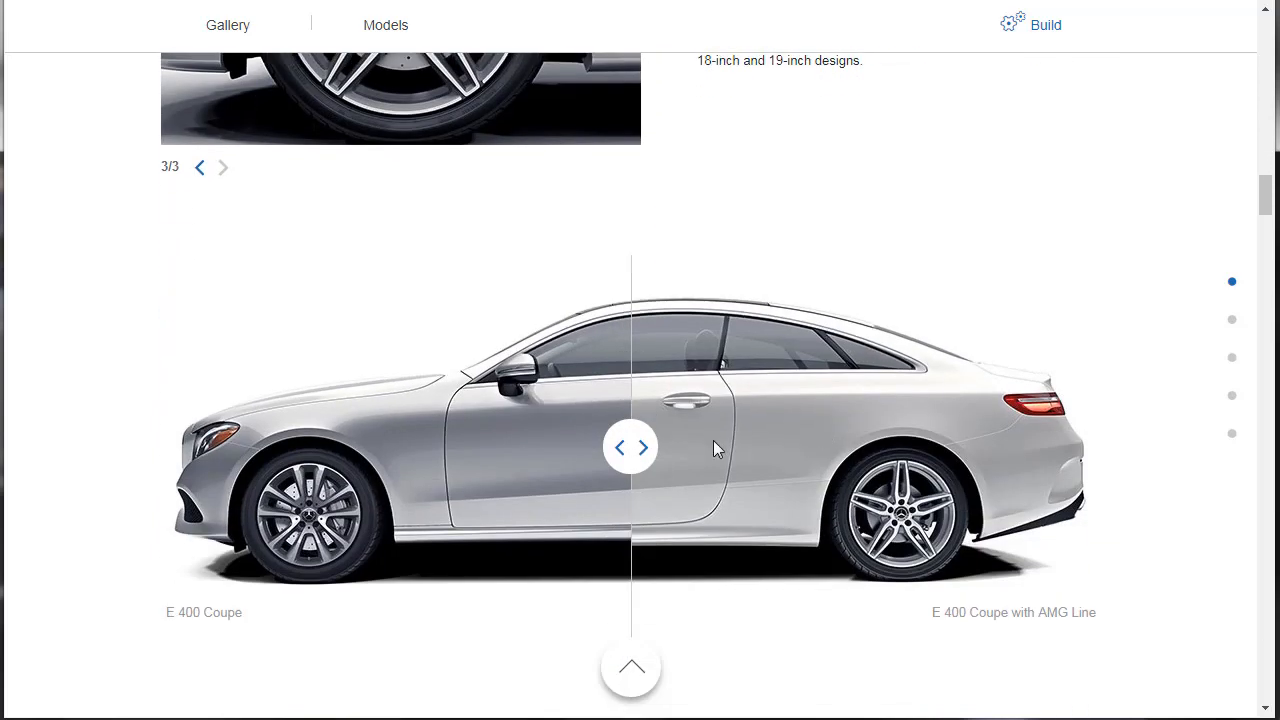
scroll(down, 3)
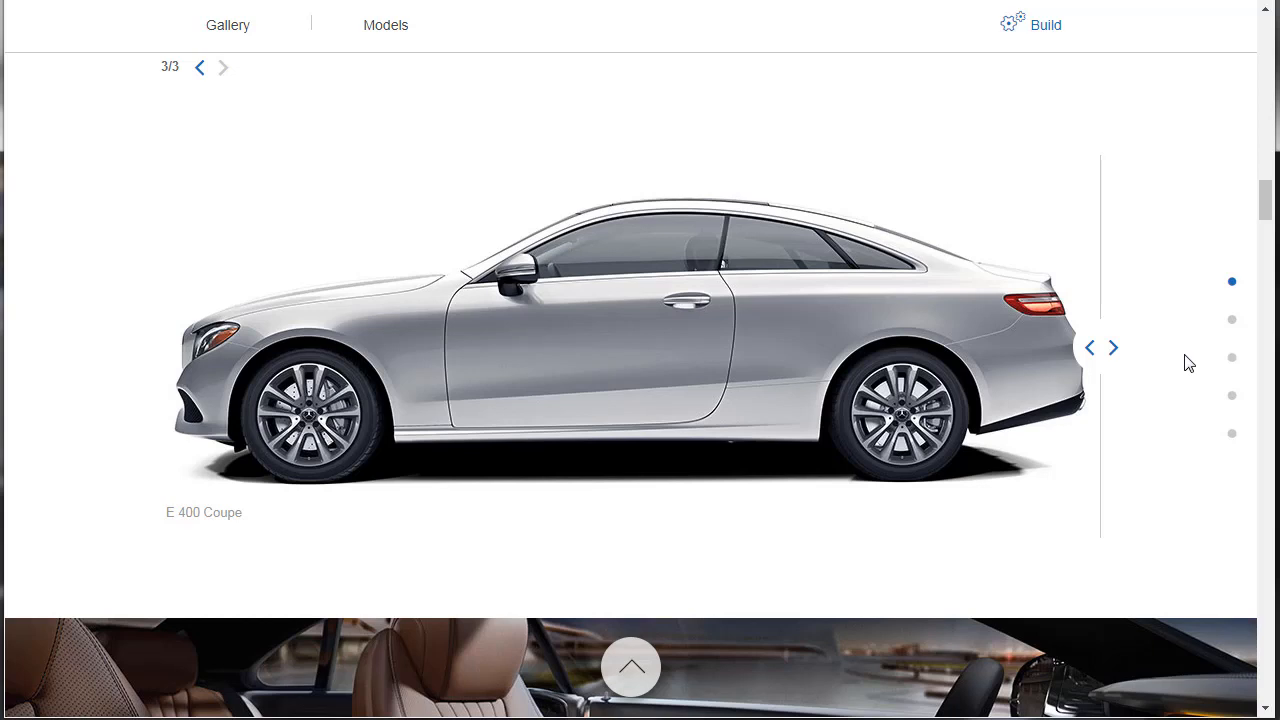
mouse_move(1102, 352)
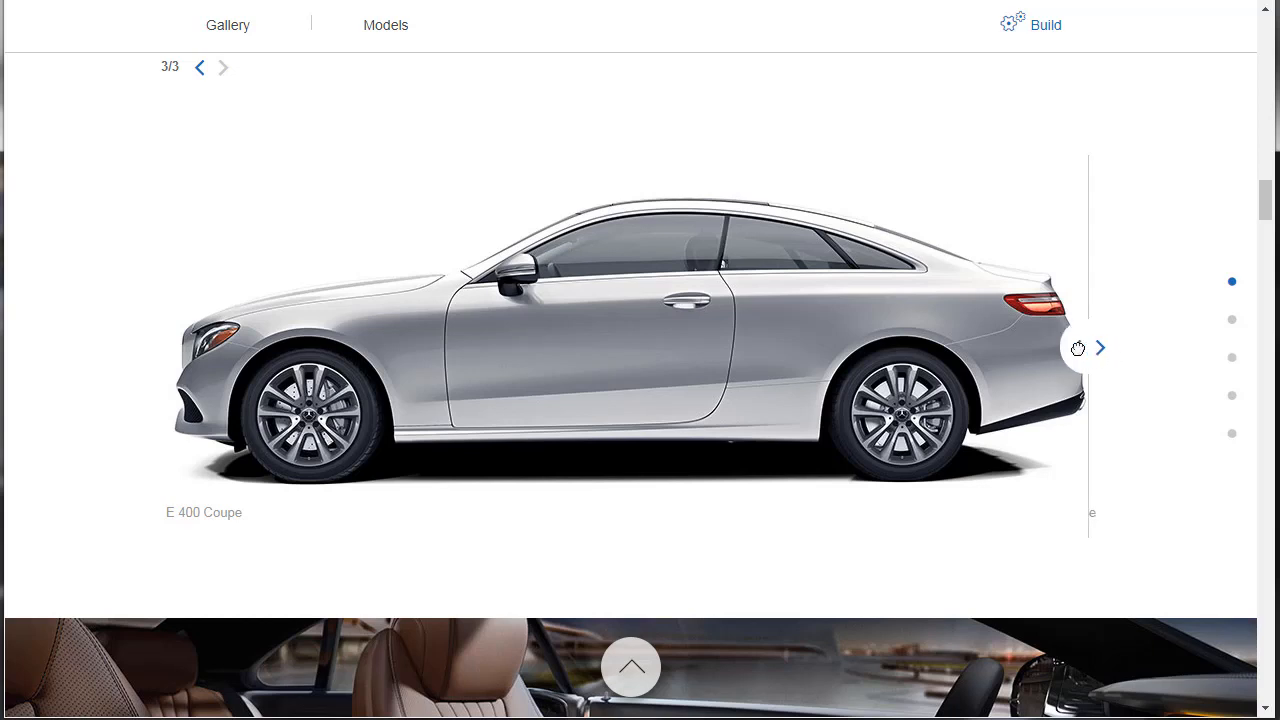
drag(1078, 348, 444, 348)
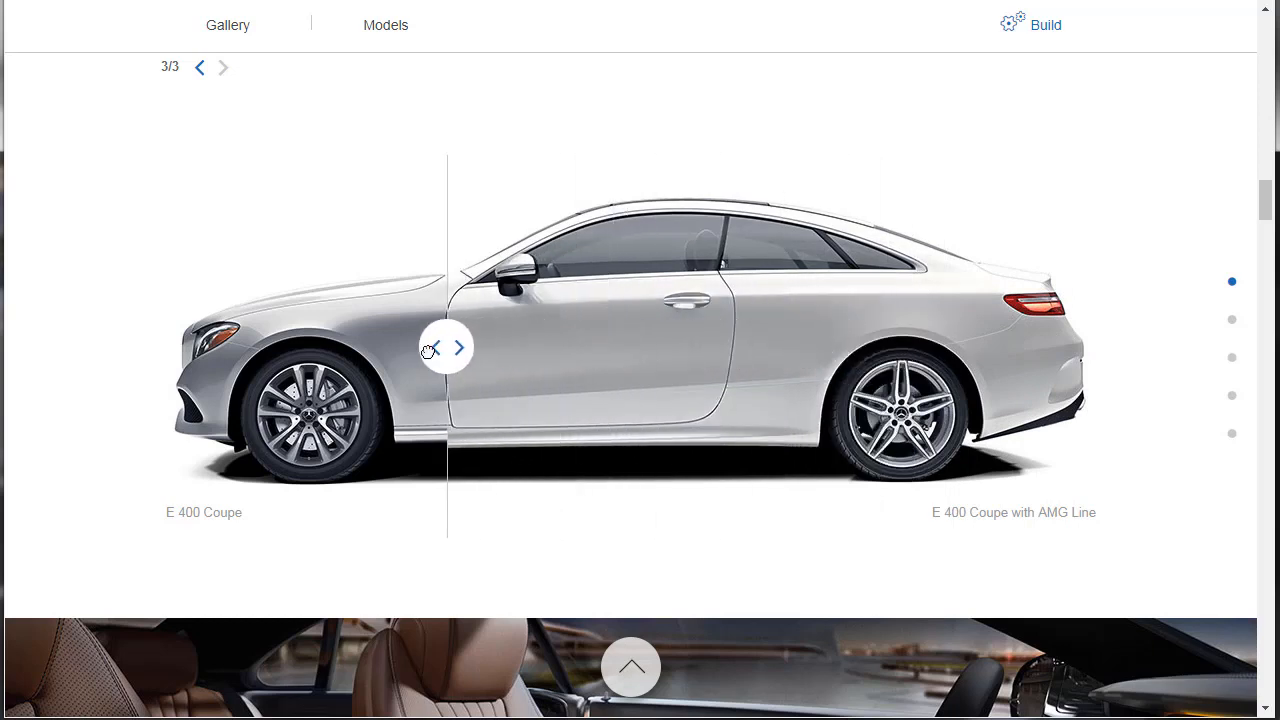
drag(448, 348, 160, 348)
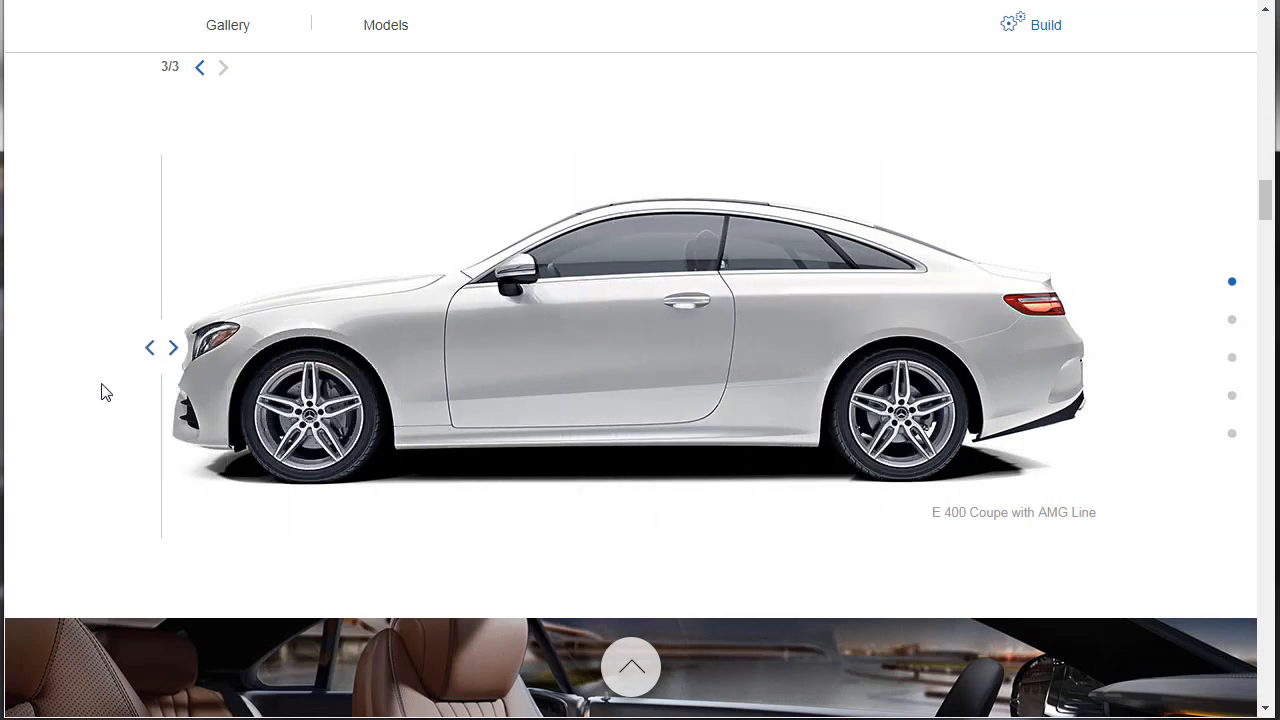
mouse_move(716, 424)
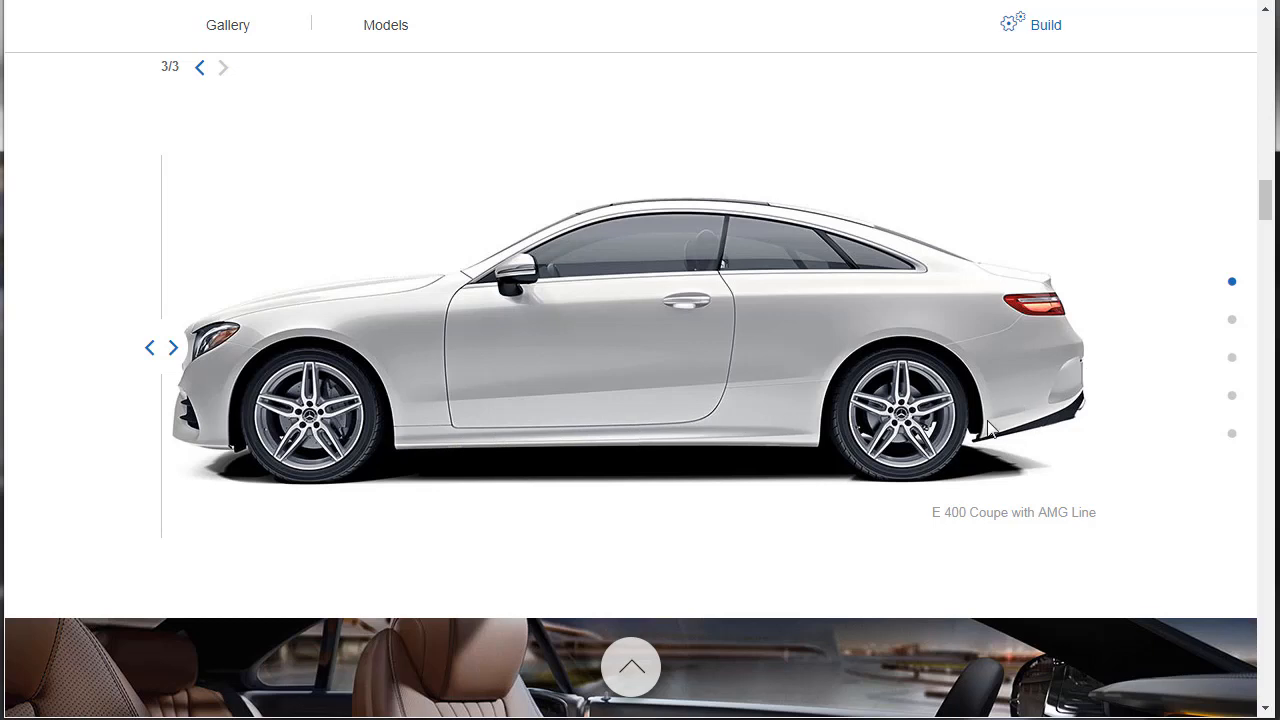
mouse_move(258, 432)
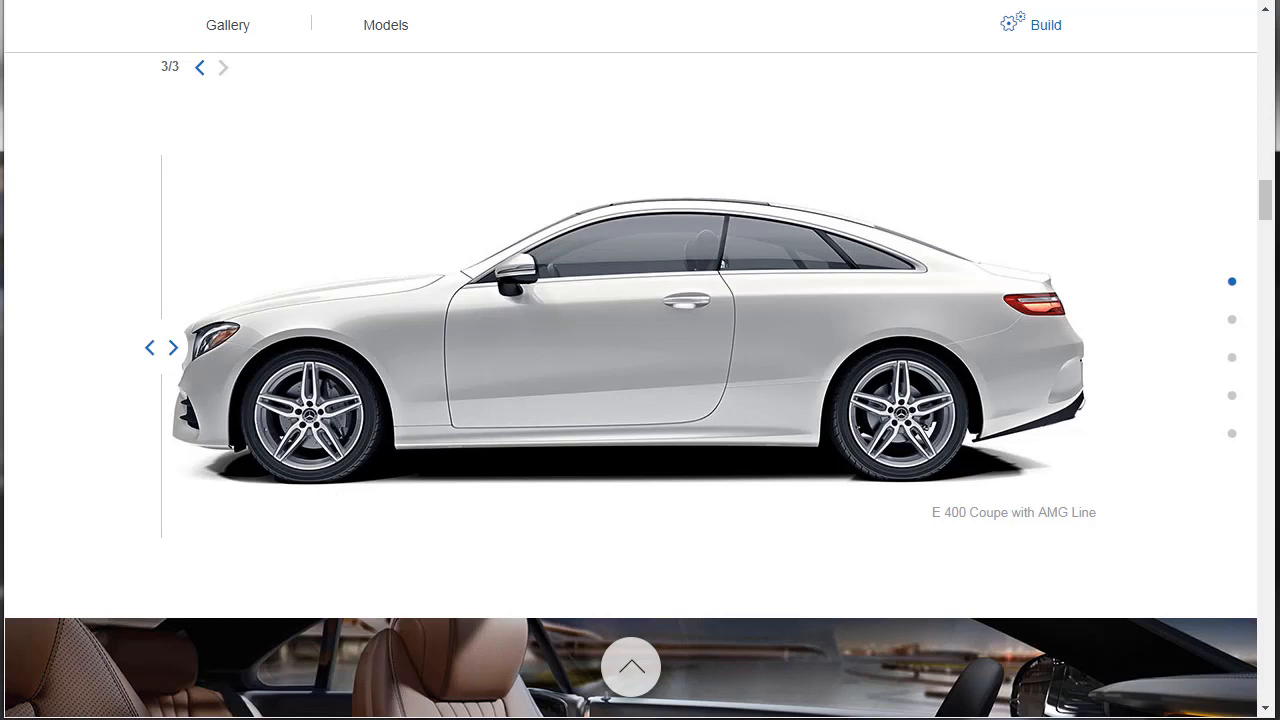
Step: Scroll past the comparison slider to the leather interior photo and Innovation intro text
scroll(down, 3)
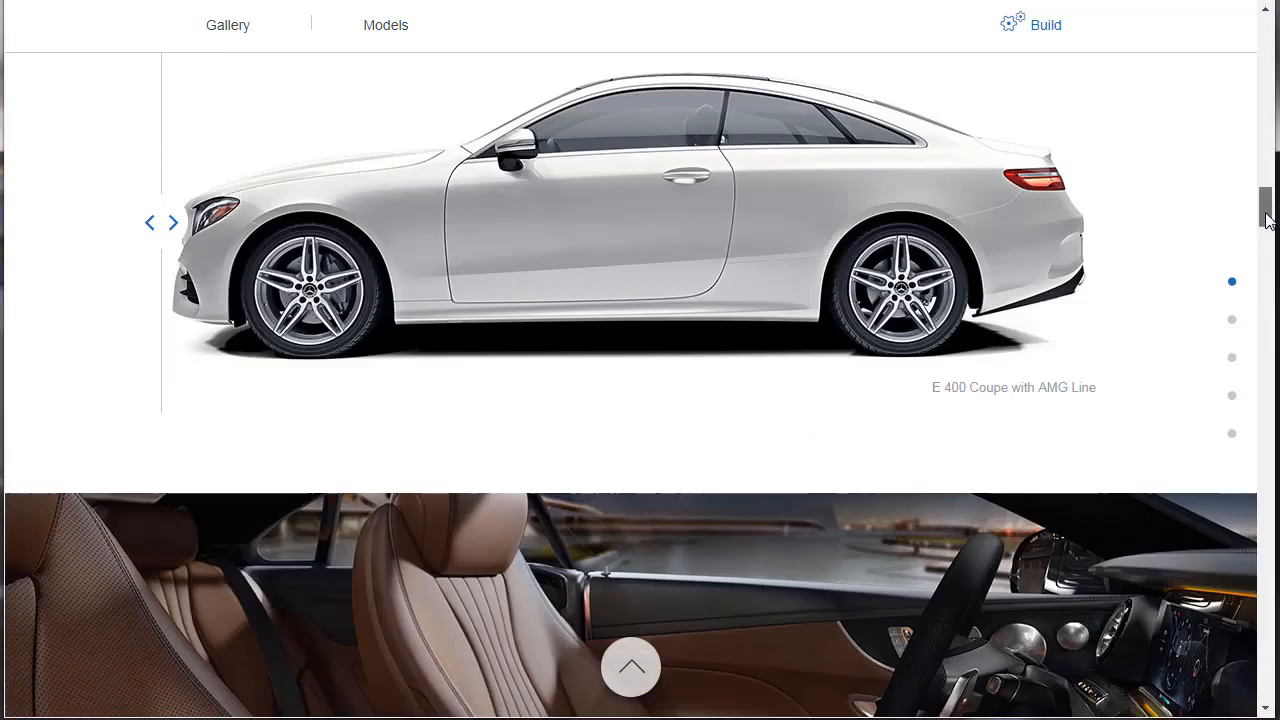
scroll(down, 3)
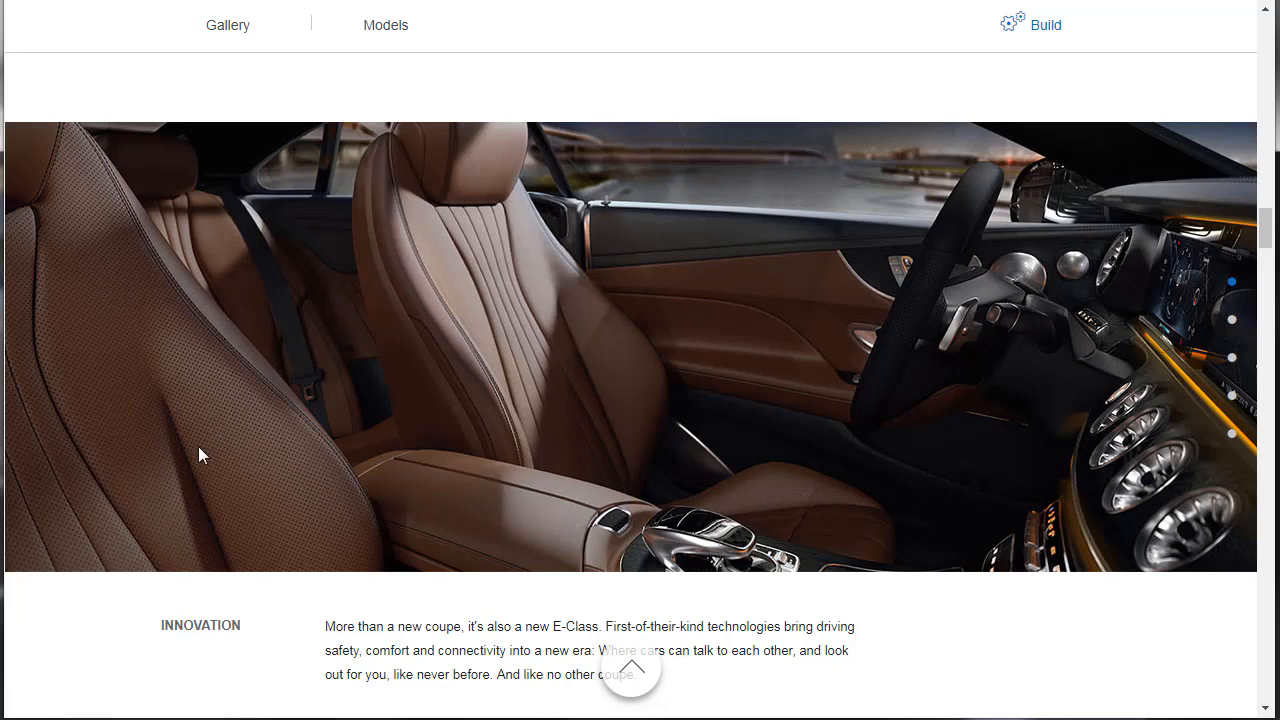
mouse_move(1172, 468)
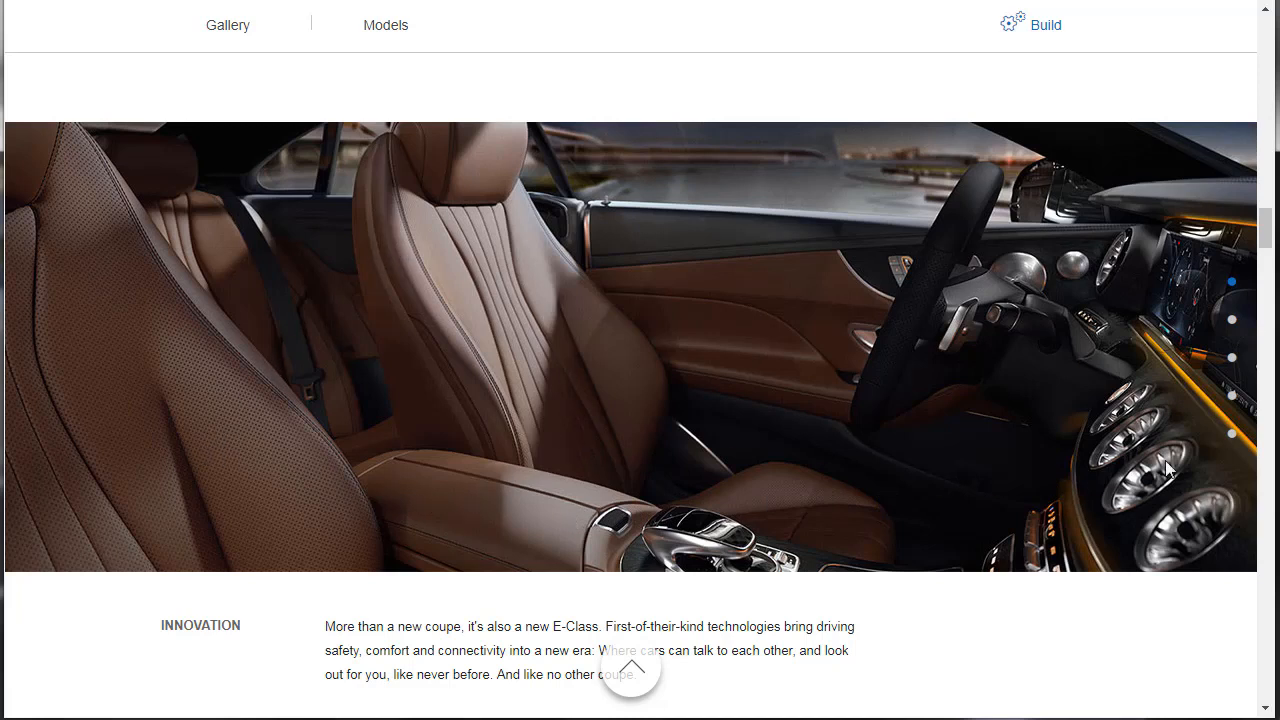
mouse_move(1204, 400)
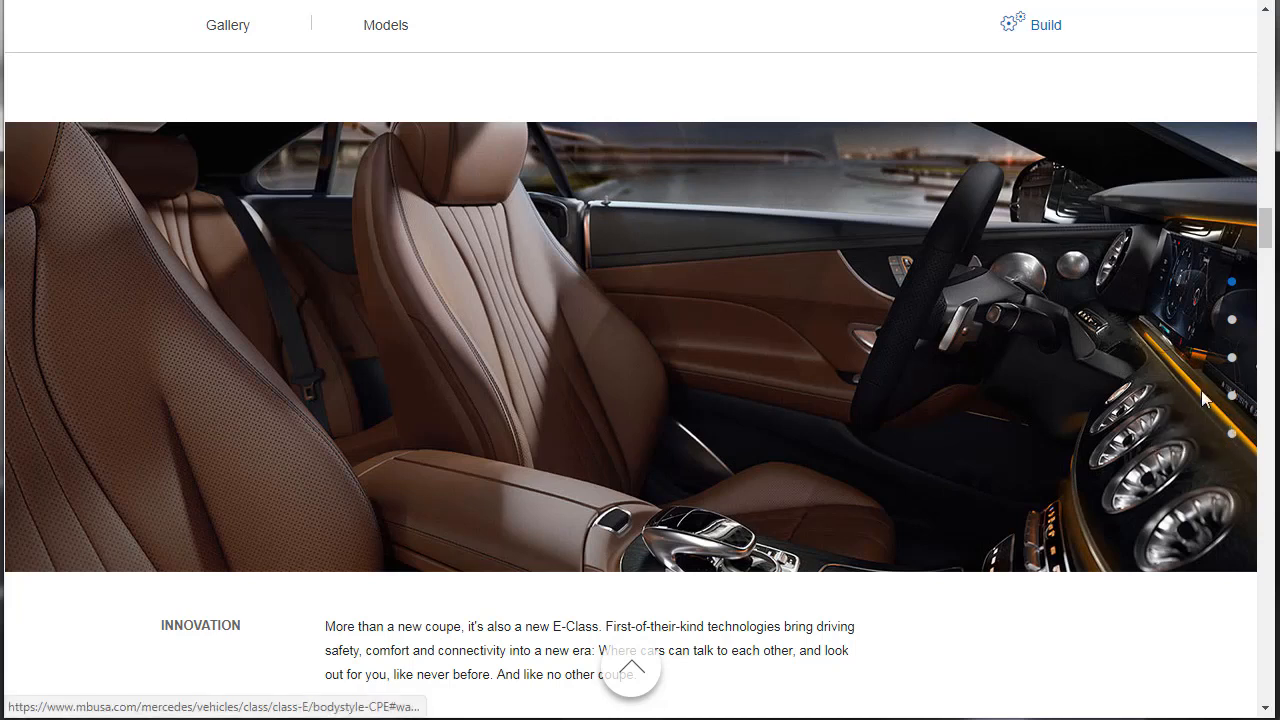
mouse_move(1208, 344)
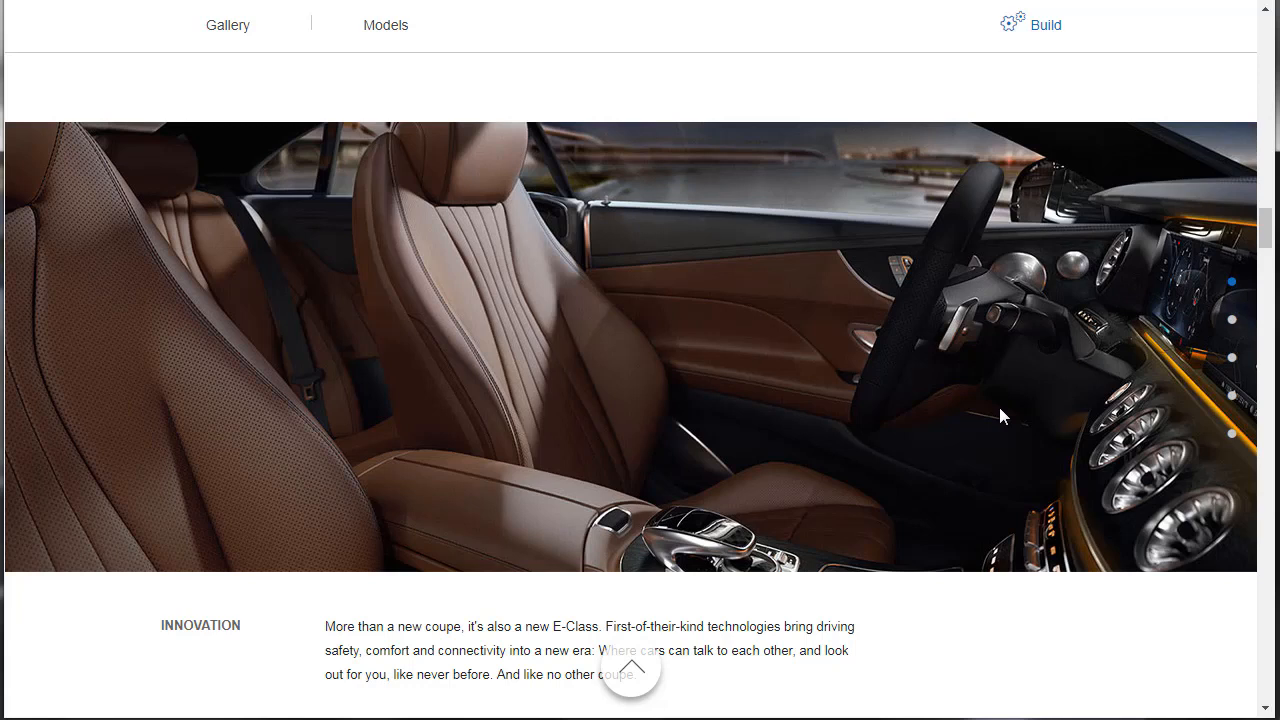
scroll(down, 3)
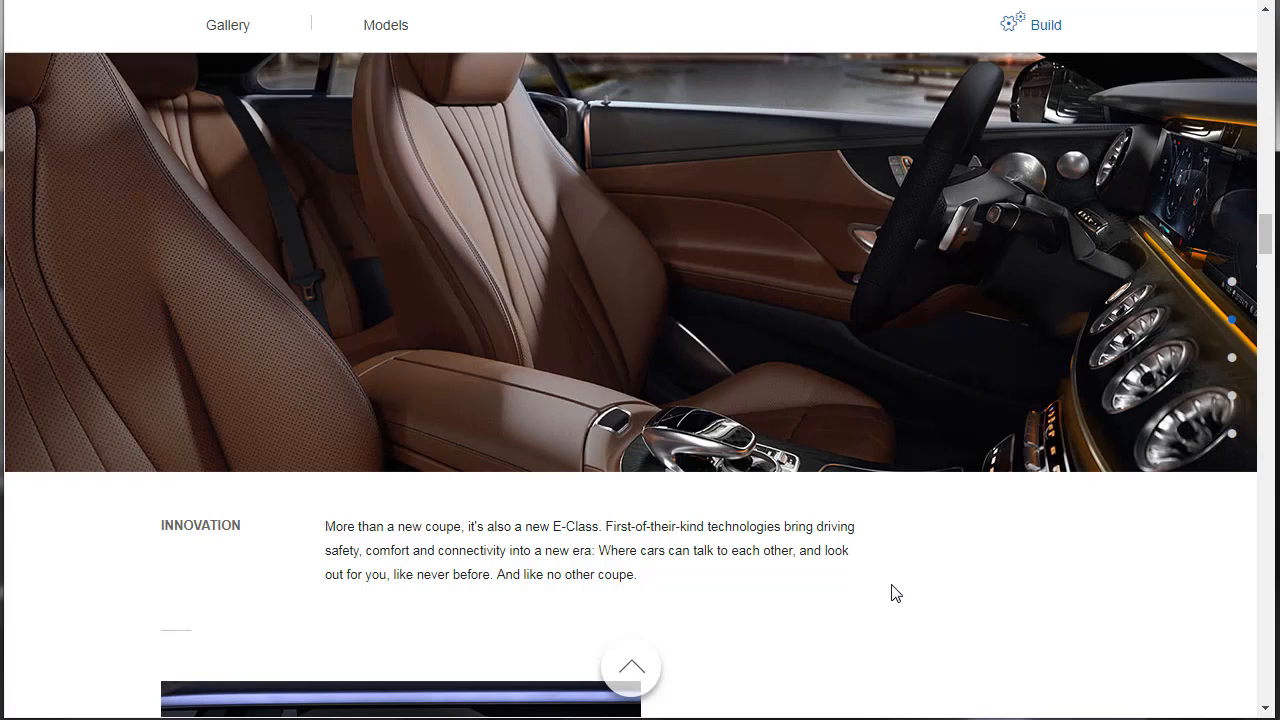
scroll(down, 3)
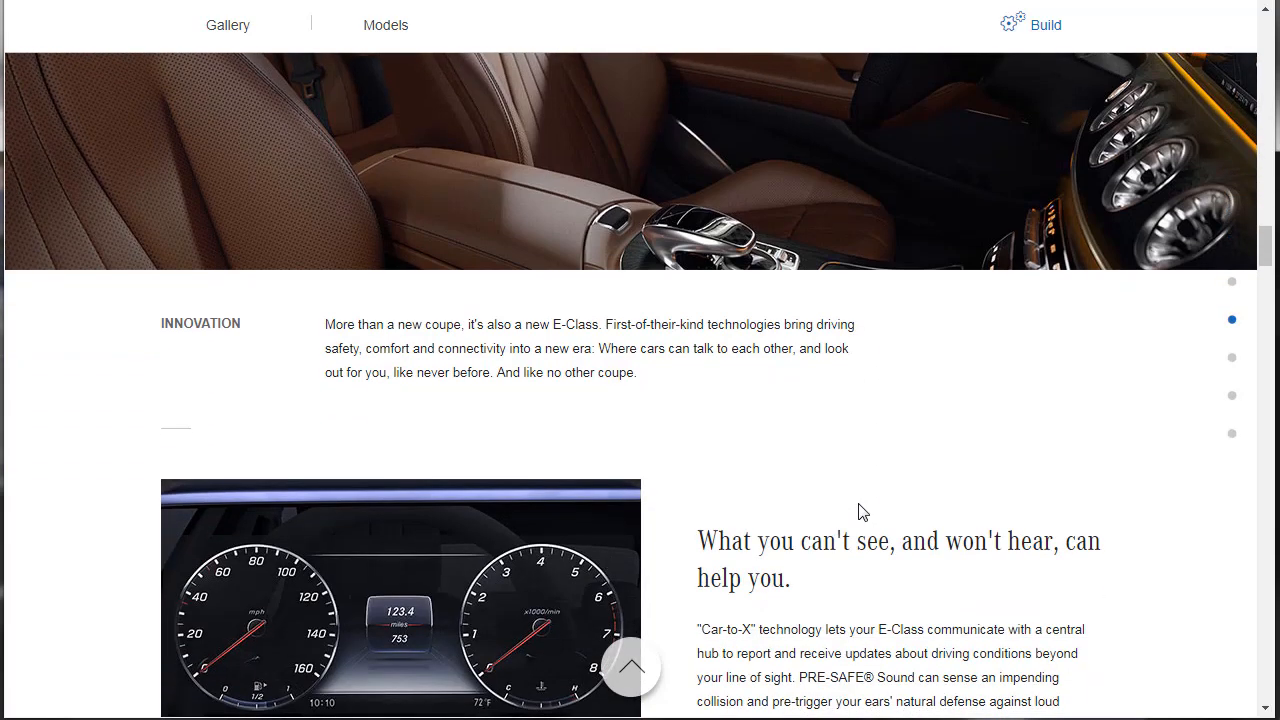
scroll(down, 3)
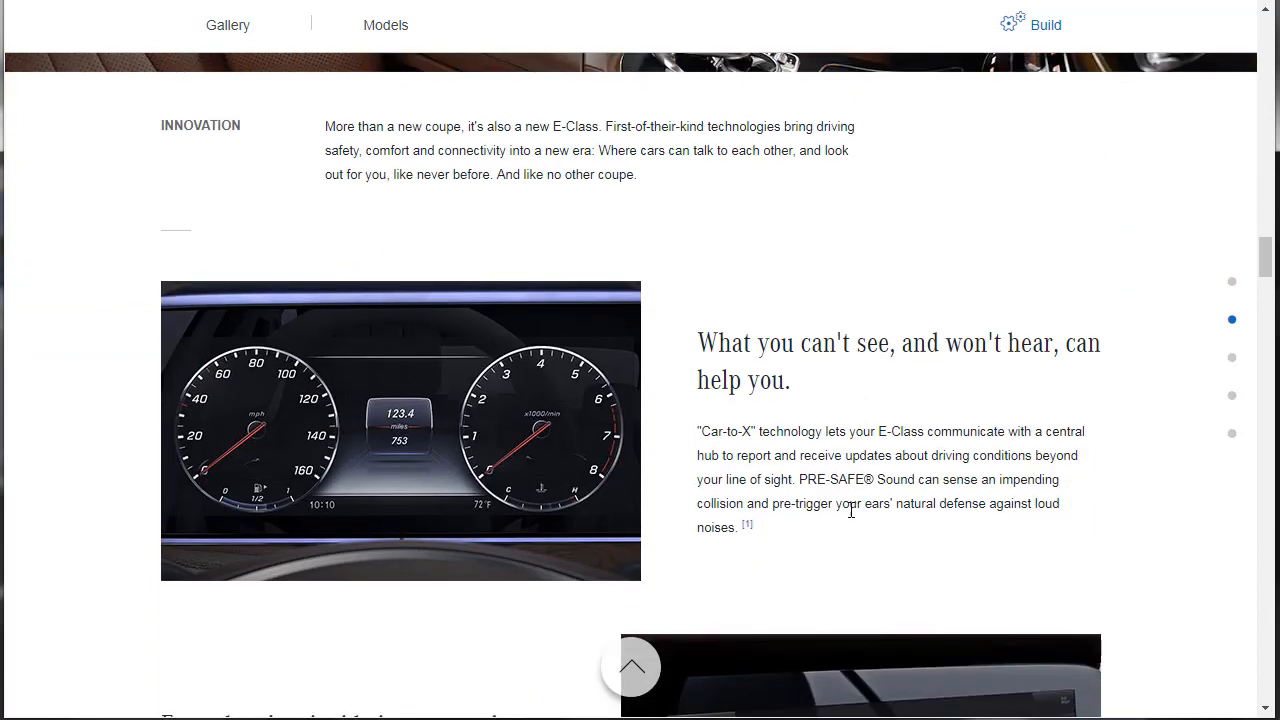
scroll(down, 3)
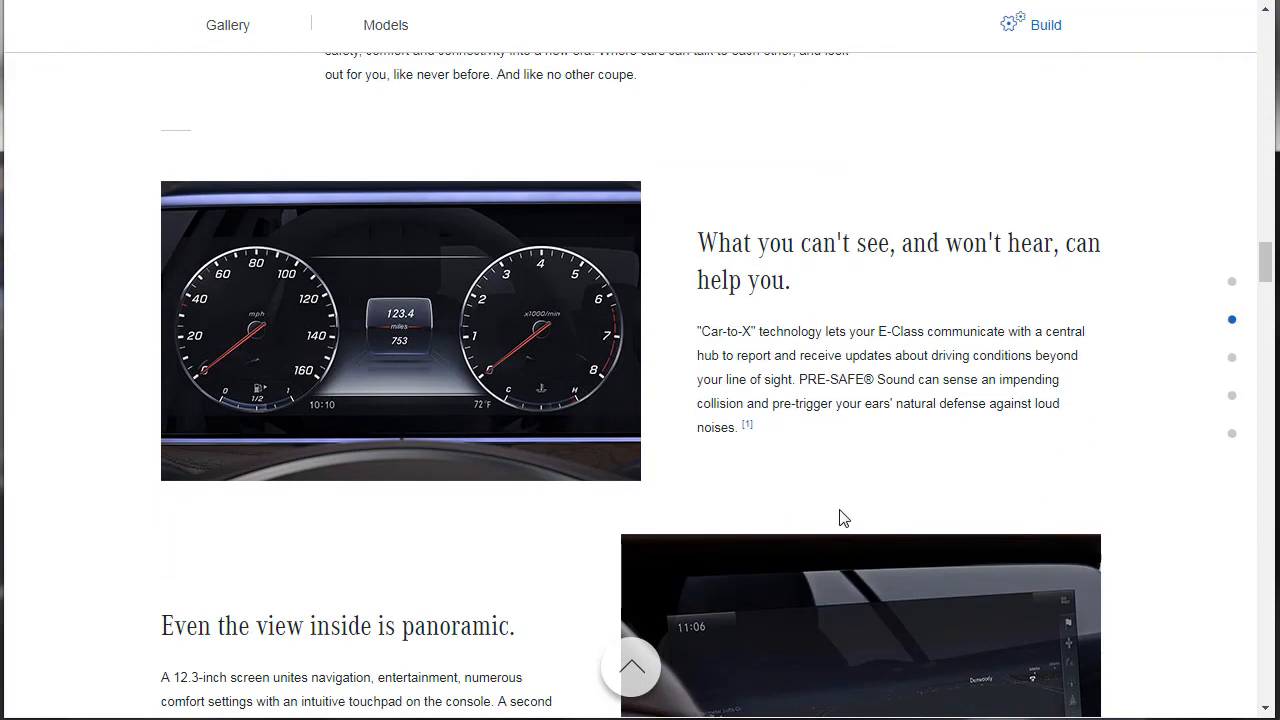
mouse_move(824, 510)
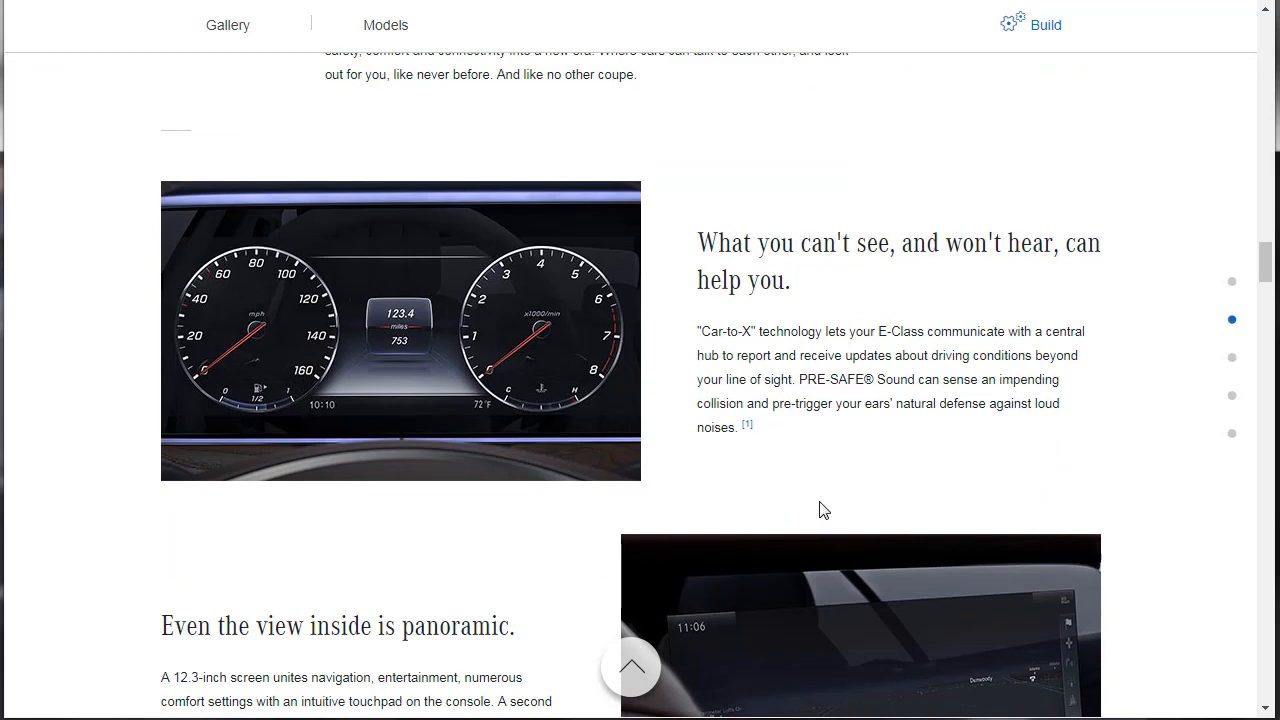
mouse_move(864, 512)
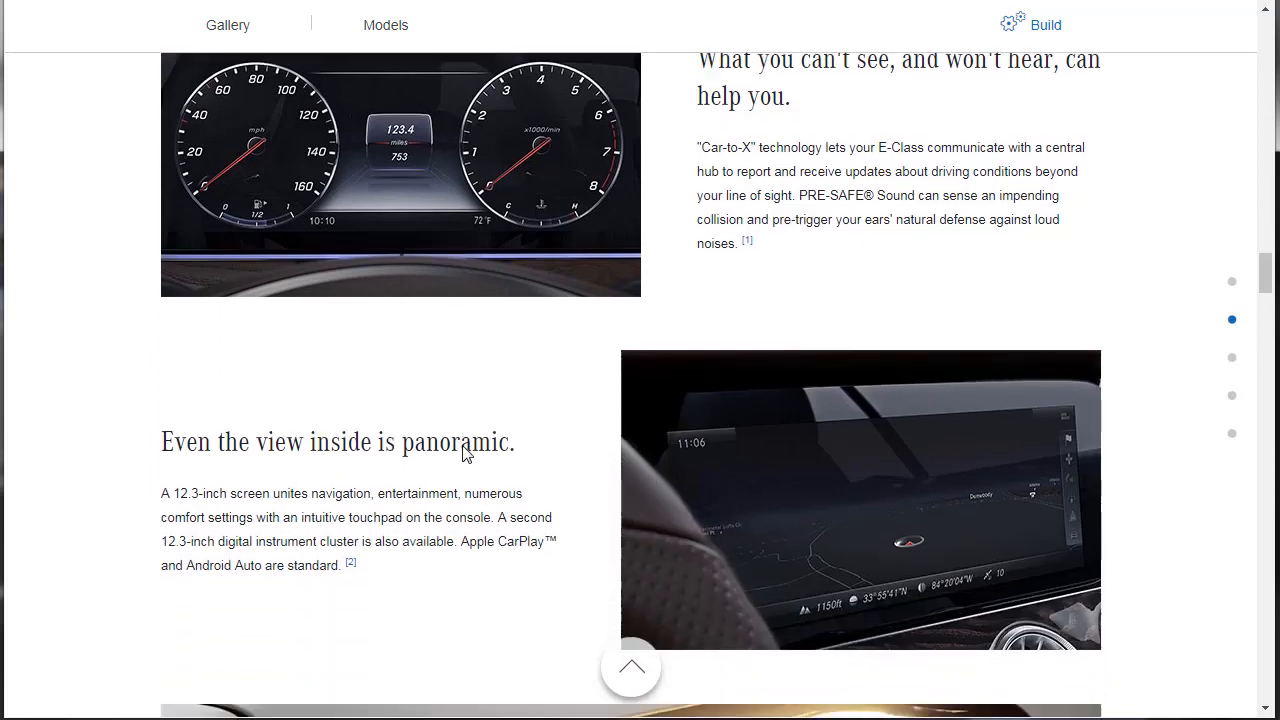
scroll(down, 3)
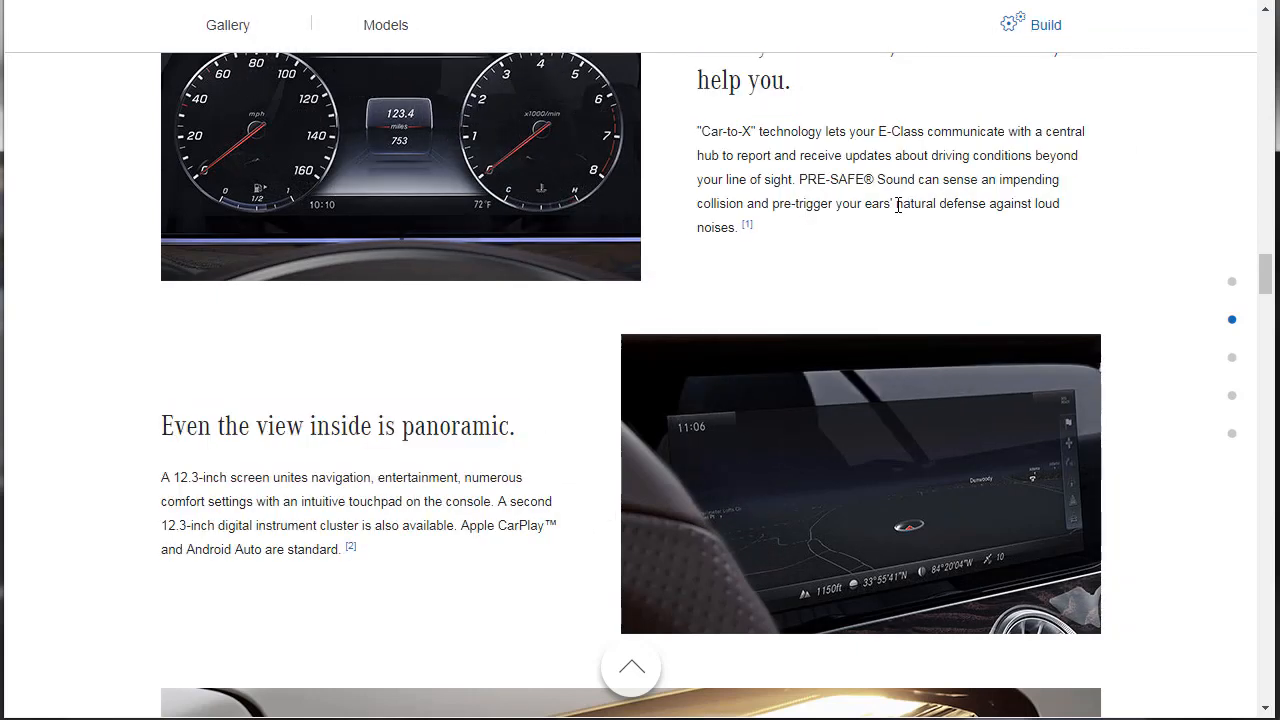
mouse_move(896, 236)
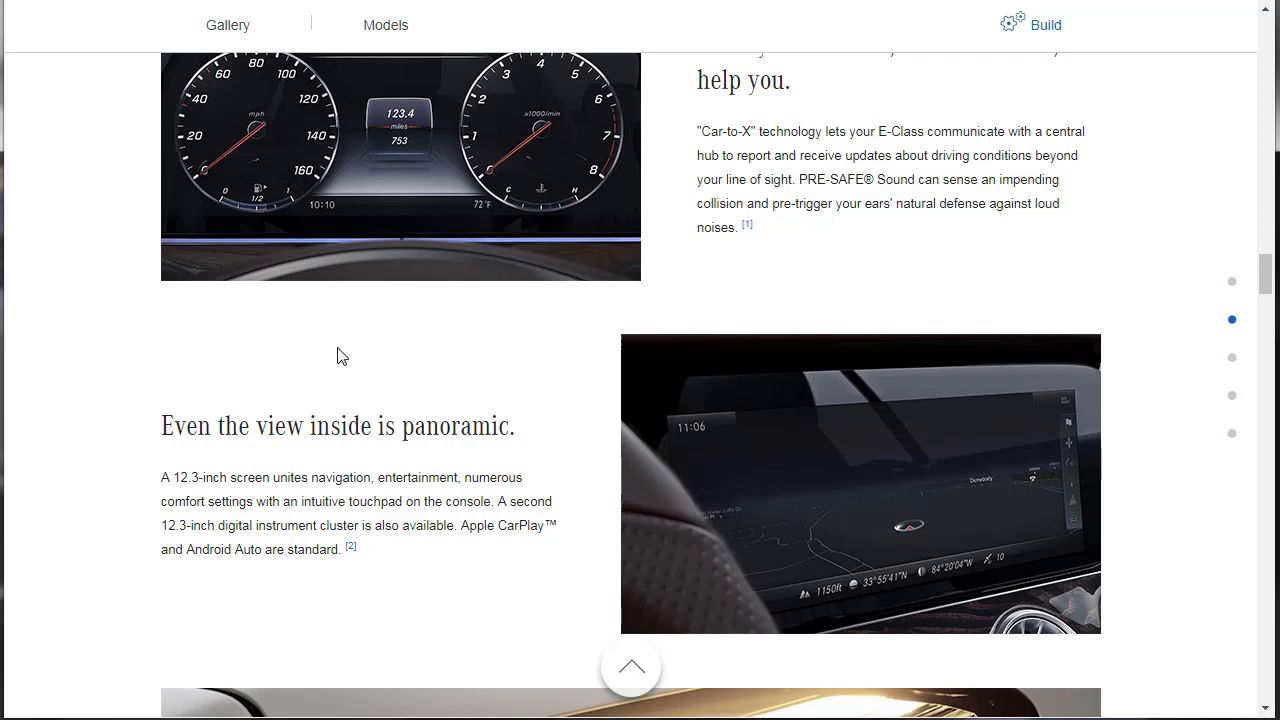
scroll(down, 3)
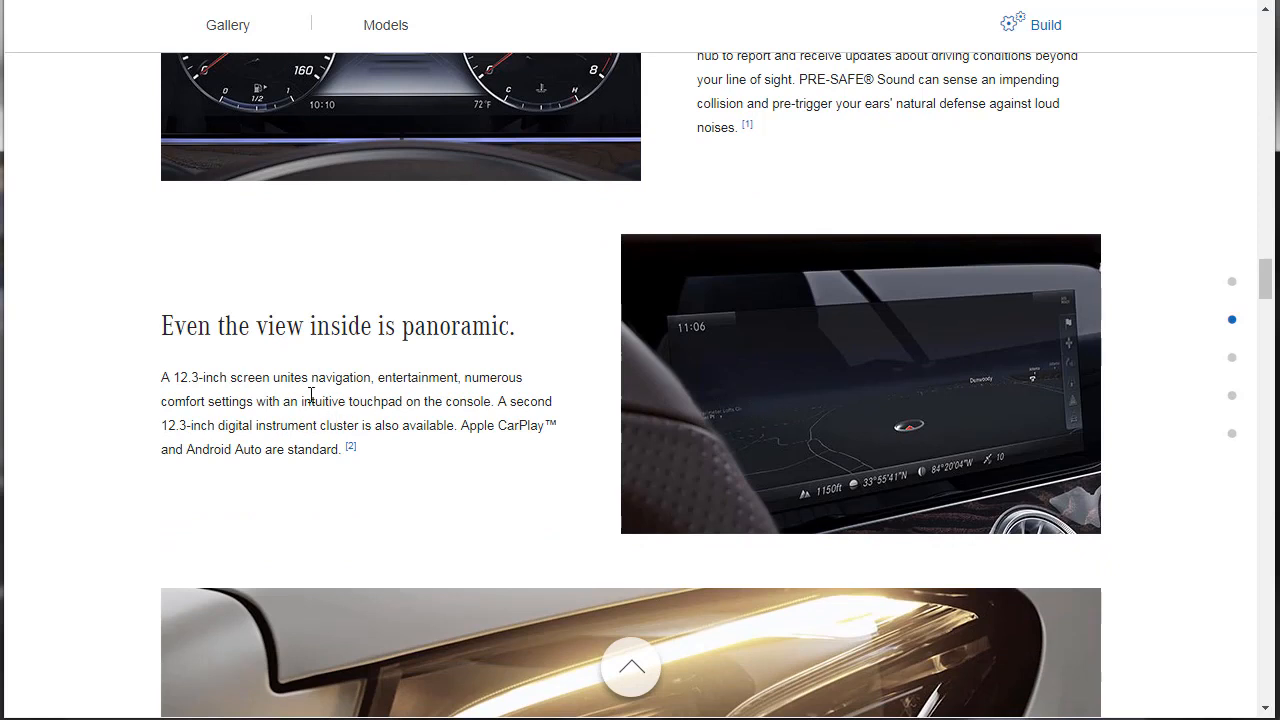
mouse_move(196, 402)
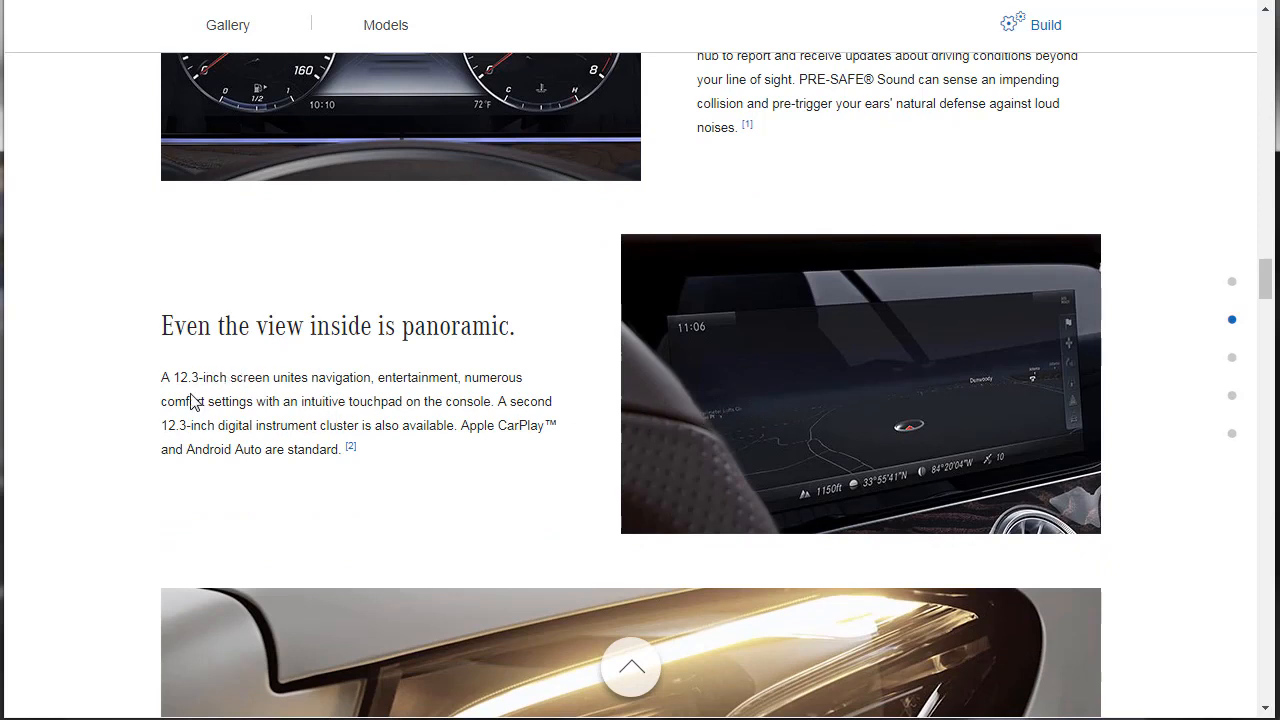
mouse_move(340, 384)
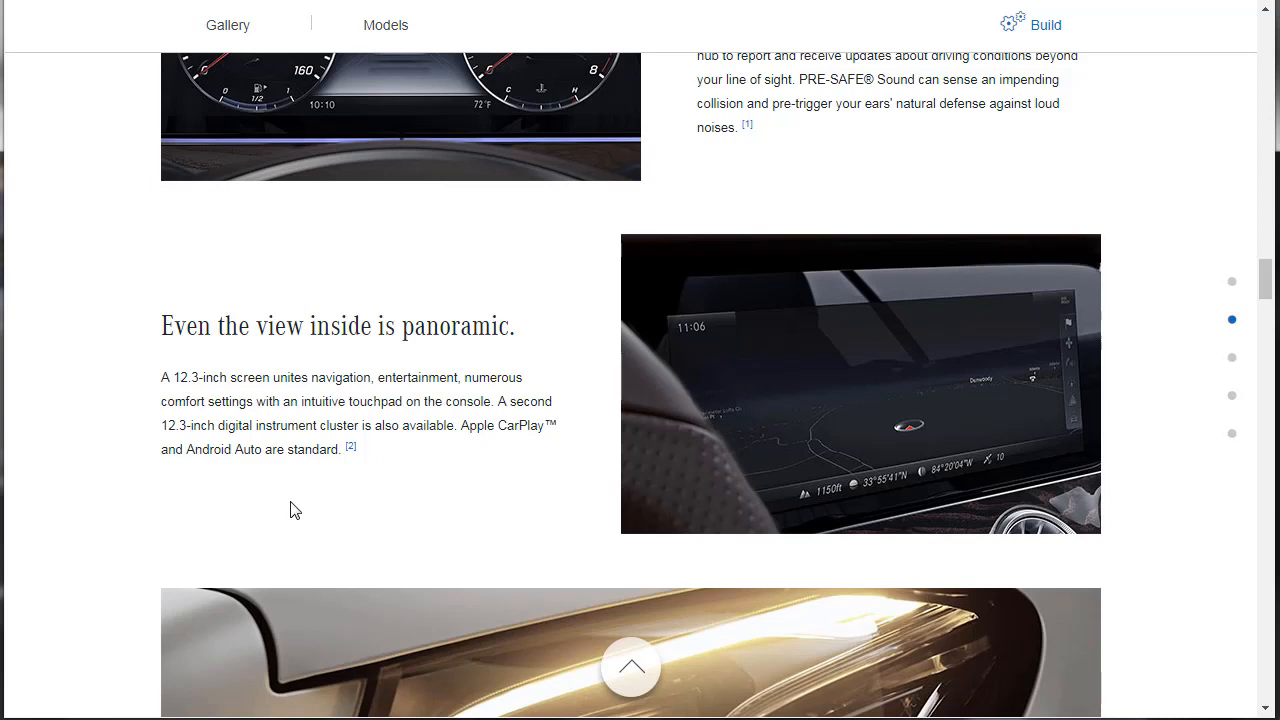
scroll(down, 3)
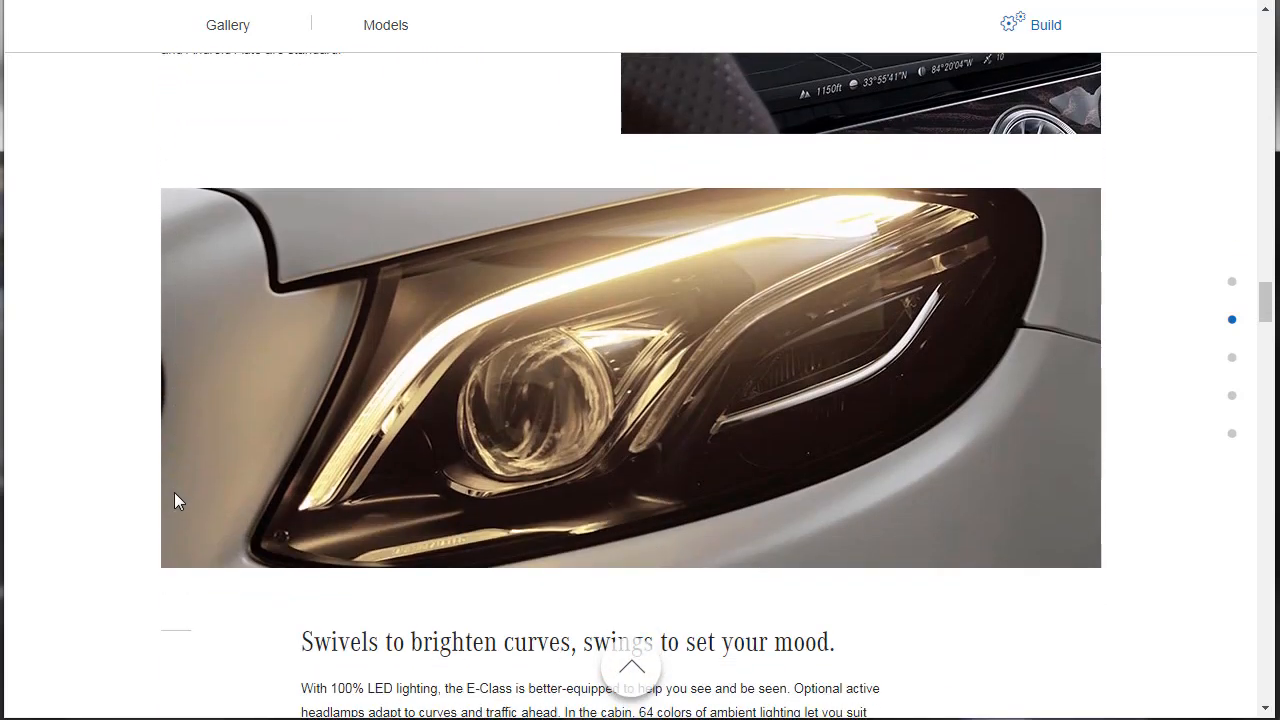
scroll(down, 3)
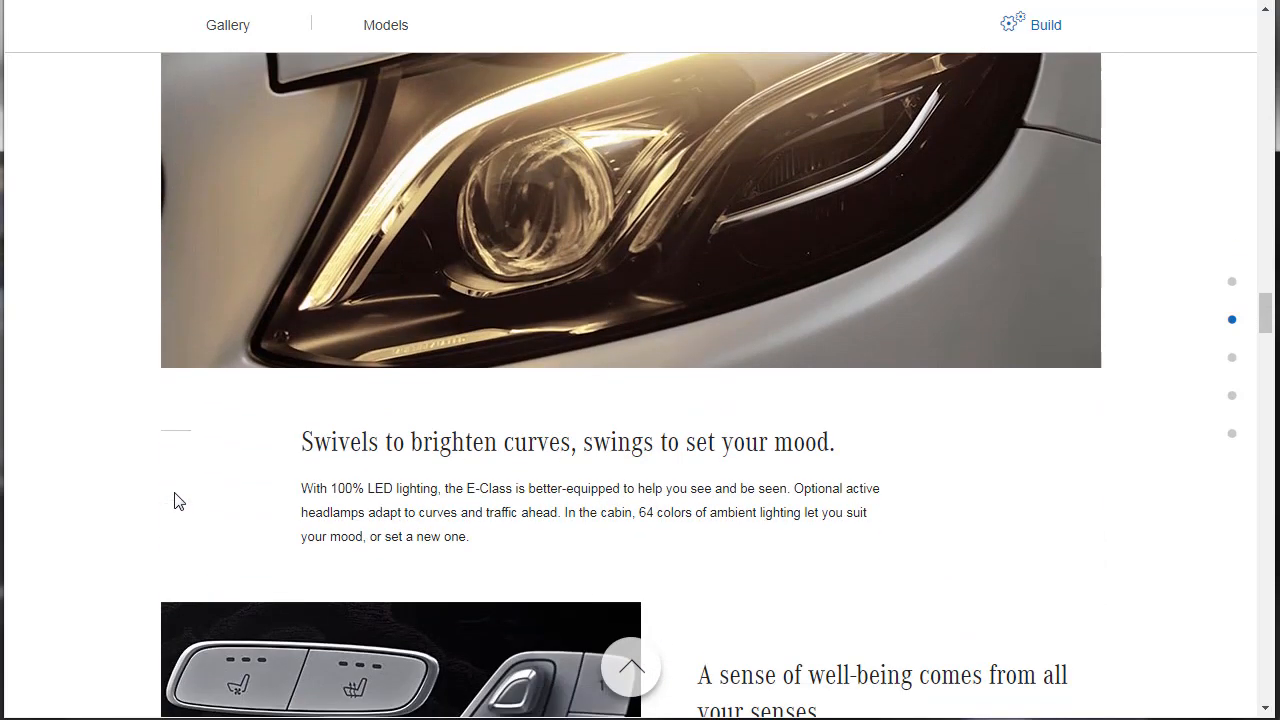
mouse_move(120, 488)
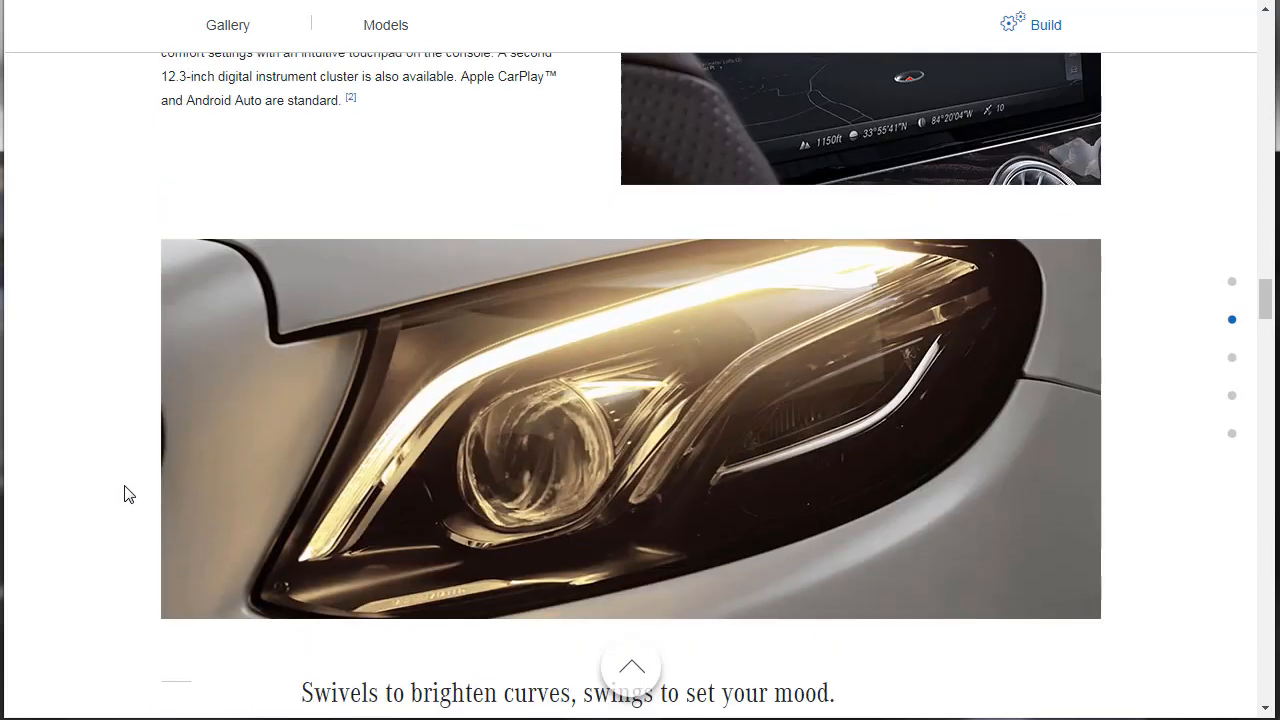
scroll(down, 3)
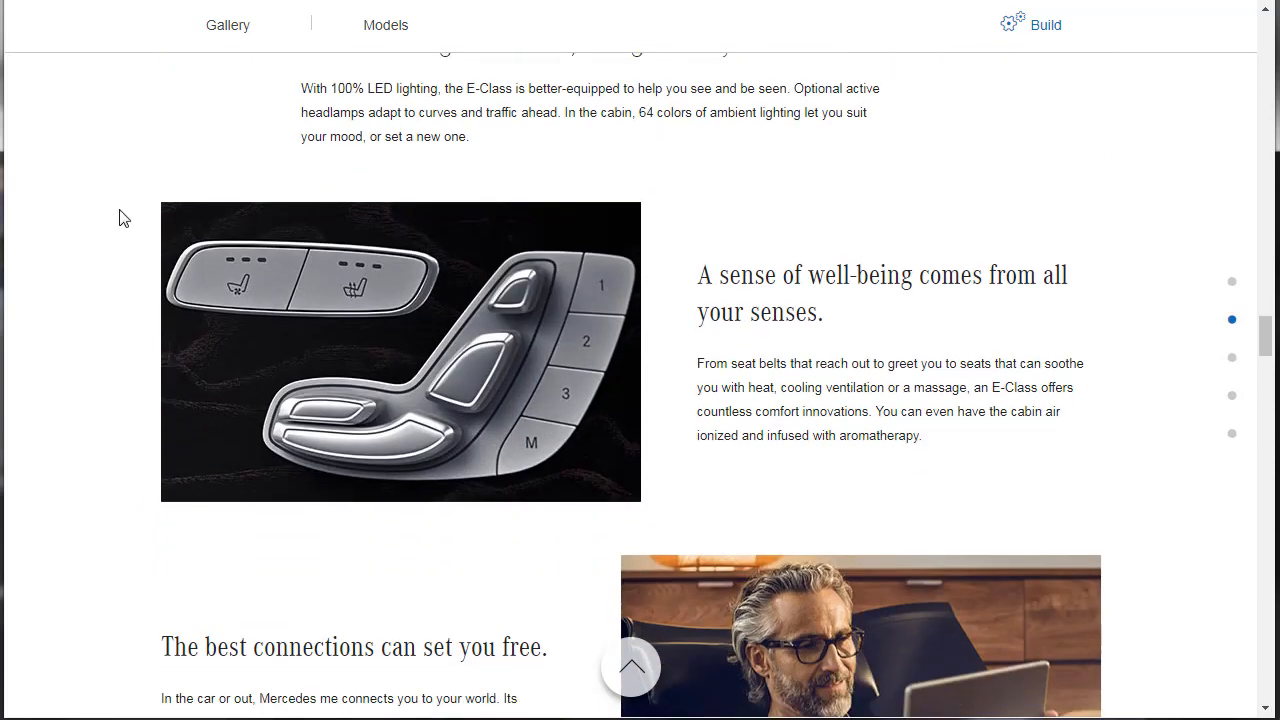
mouse_move(686, 404)
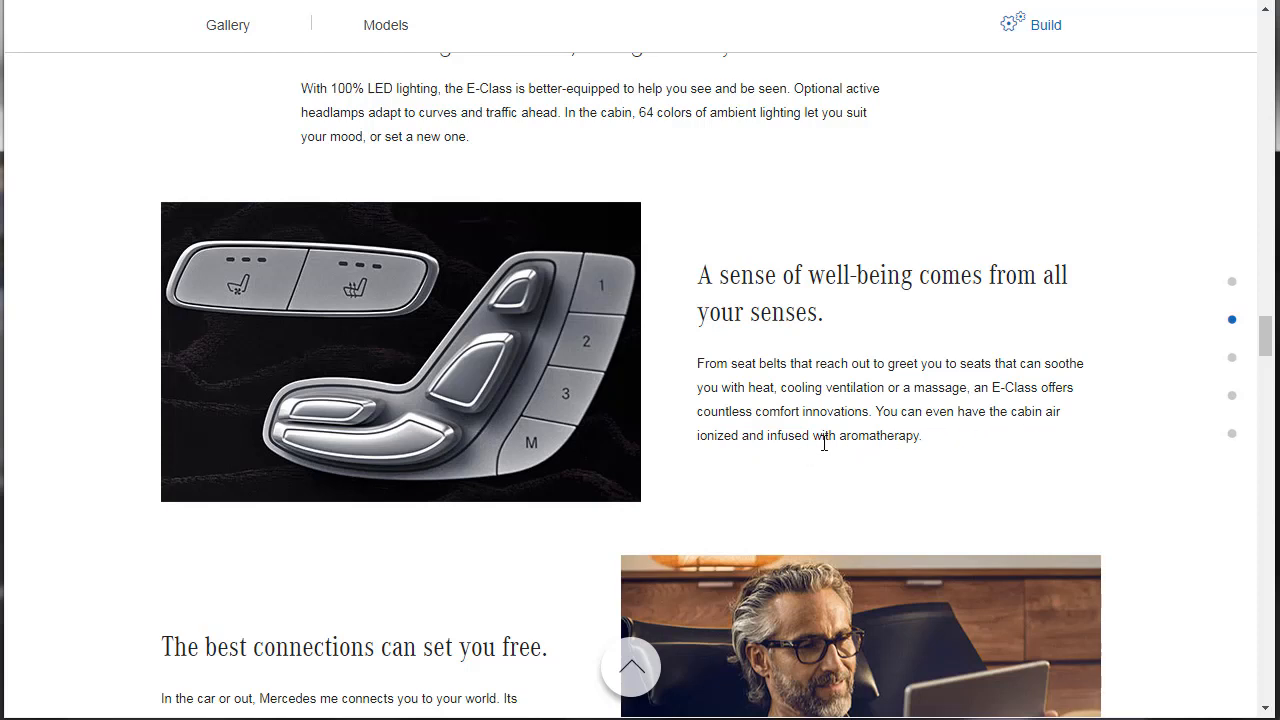
mouse_move(804, 438)
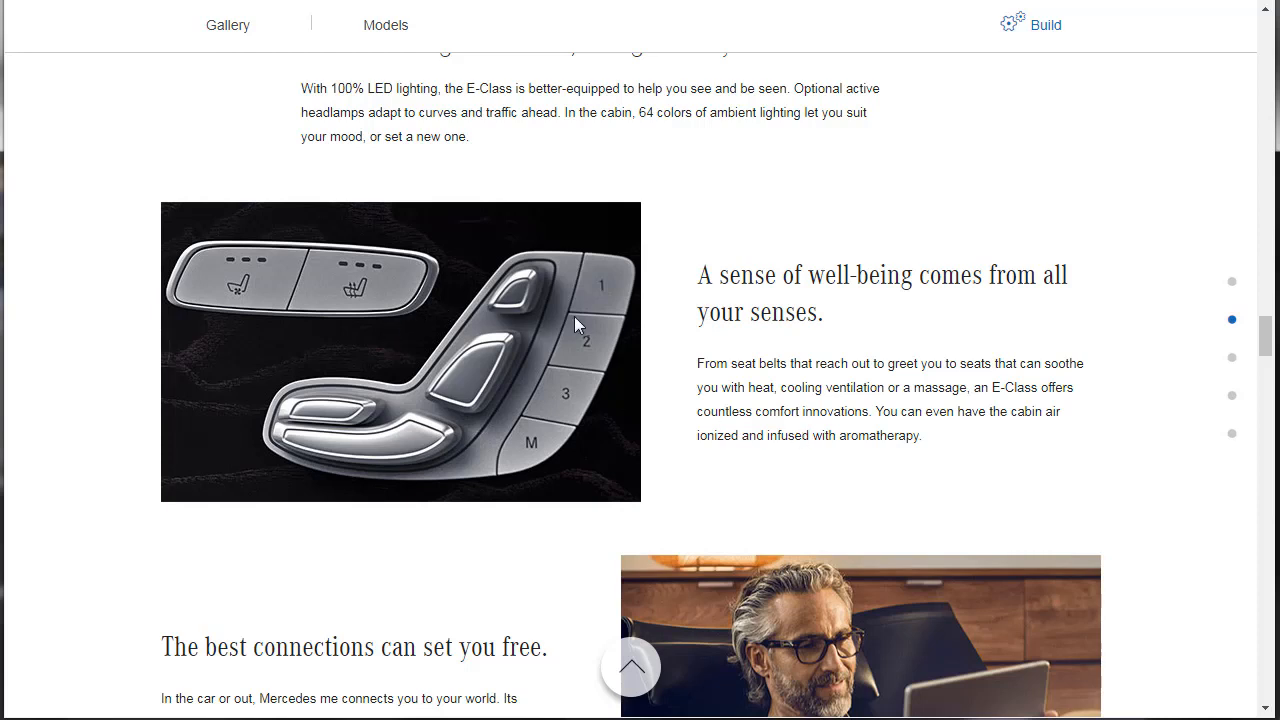
mouse_move(312, 476)
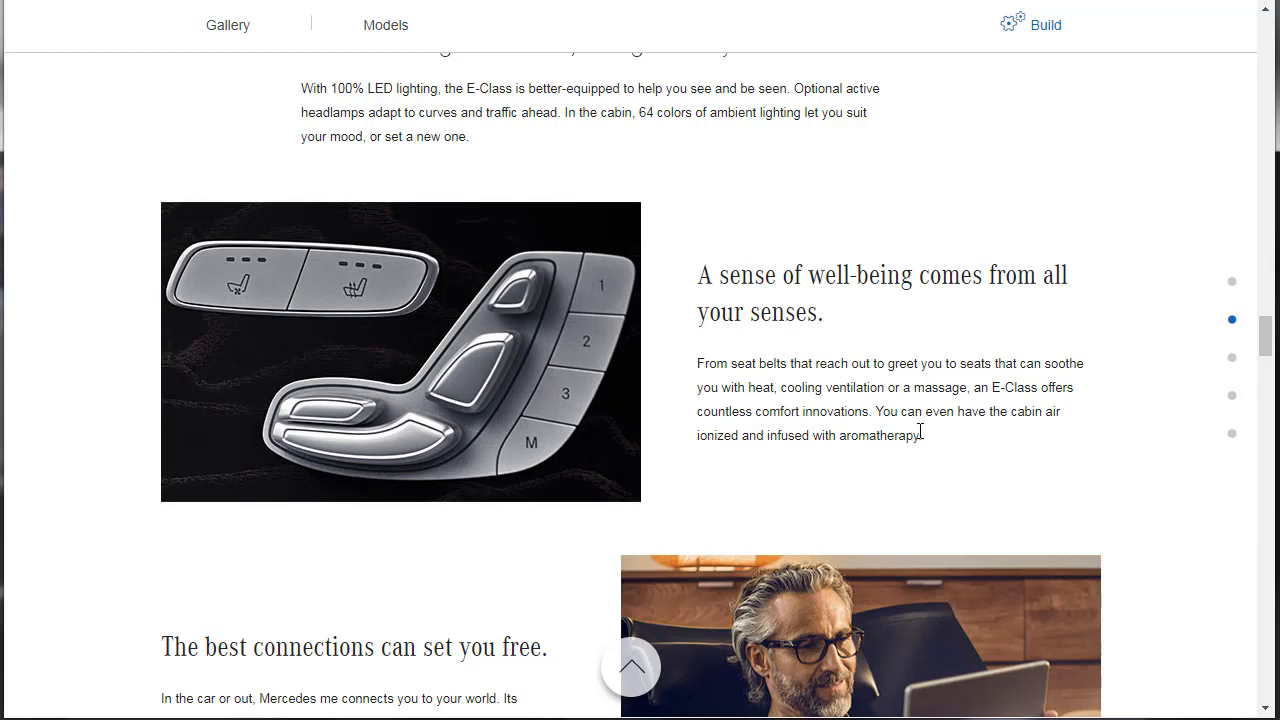
mouse_move(710, 462)
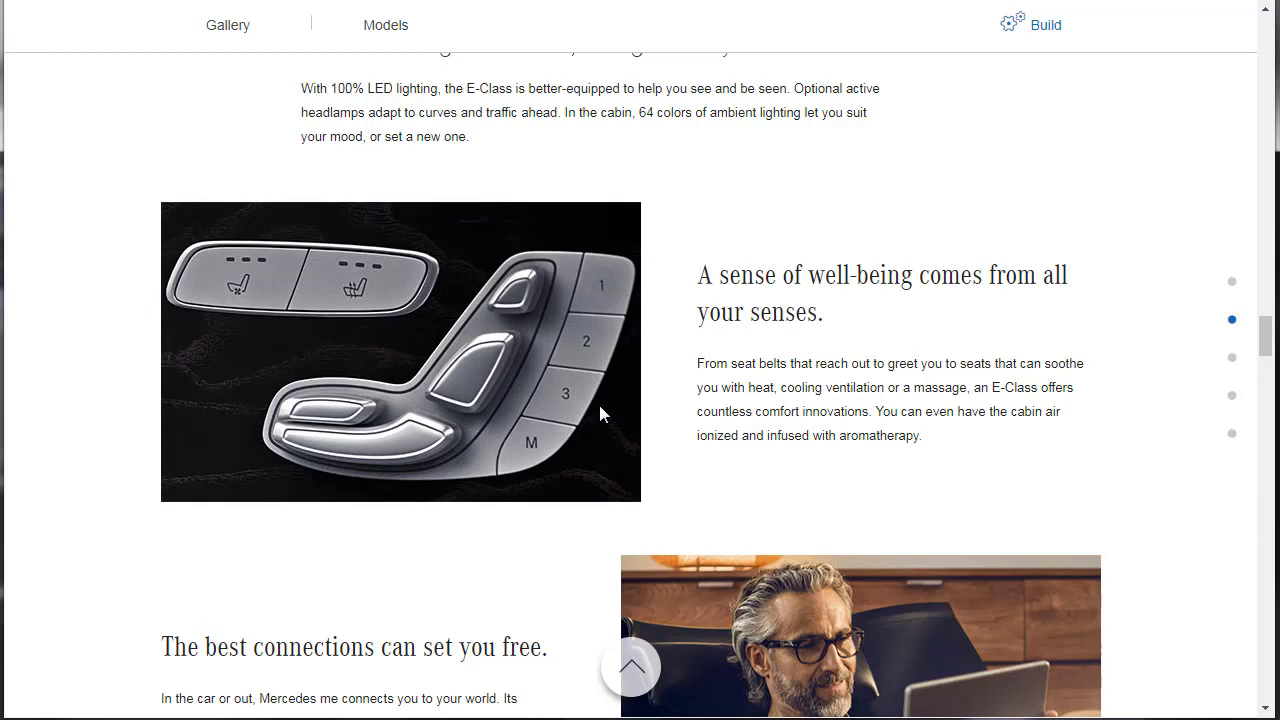
scroll(down, 3)
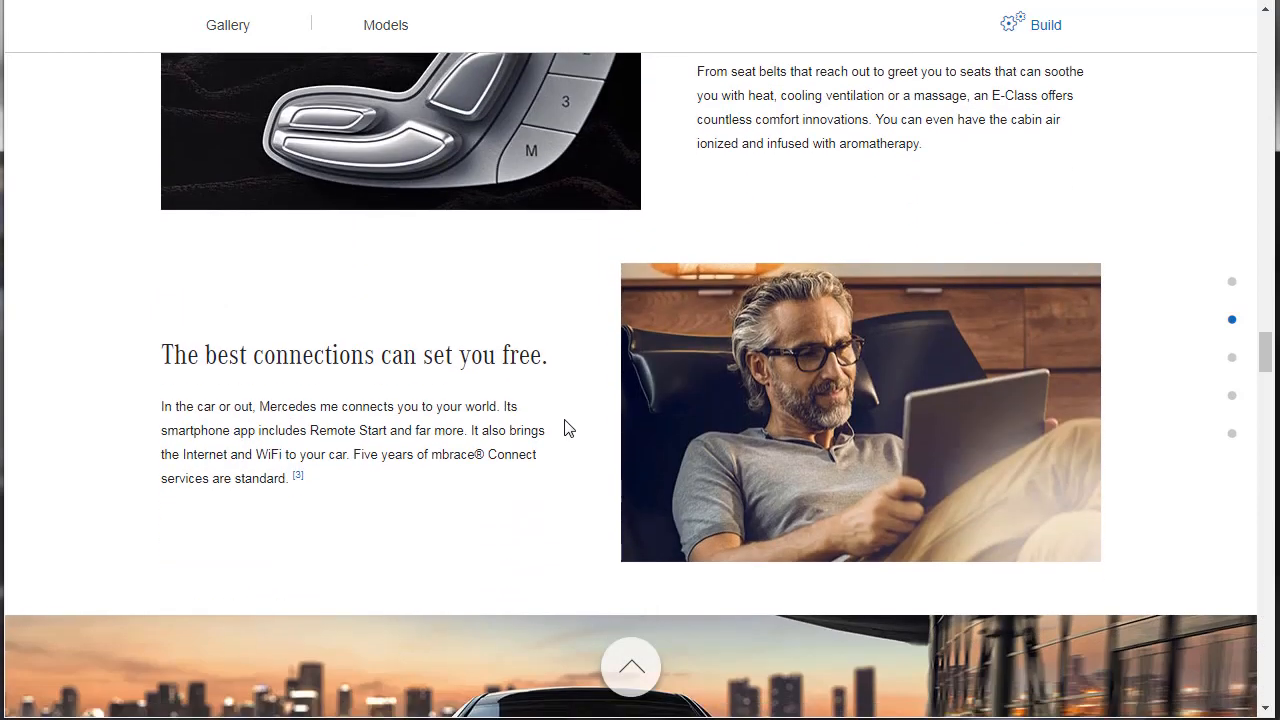
scroll(down, 3)
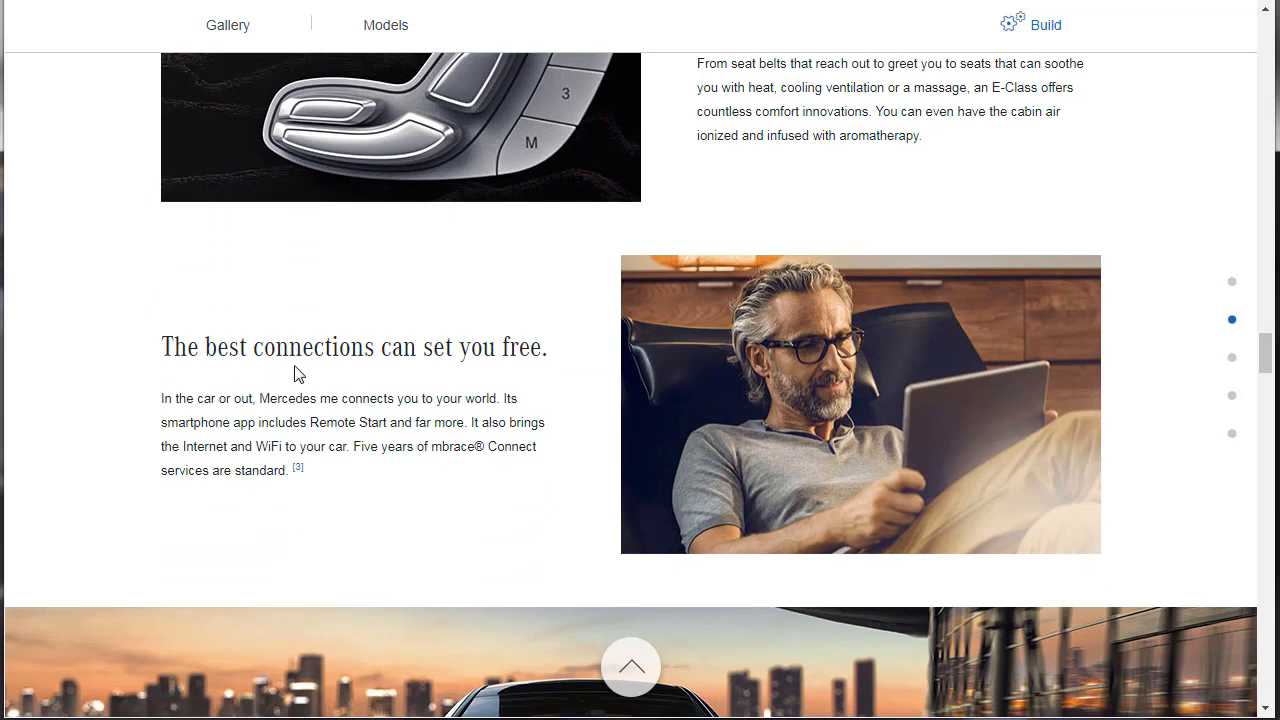
scroll(down, 3)
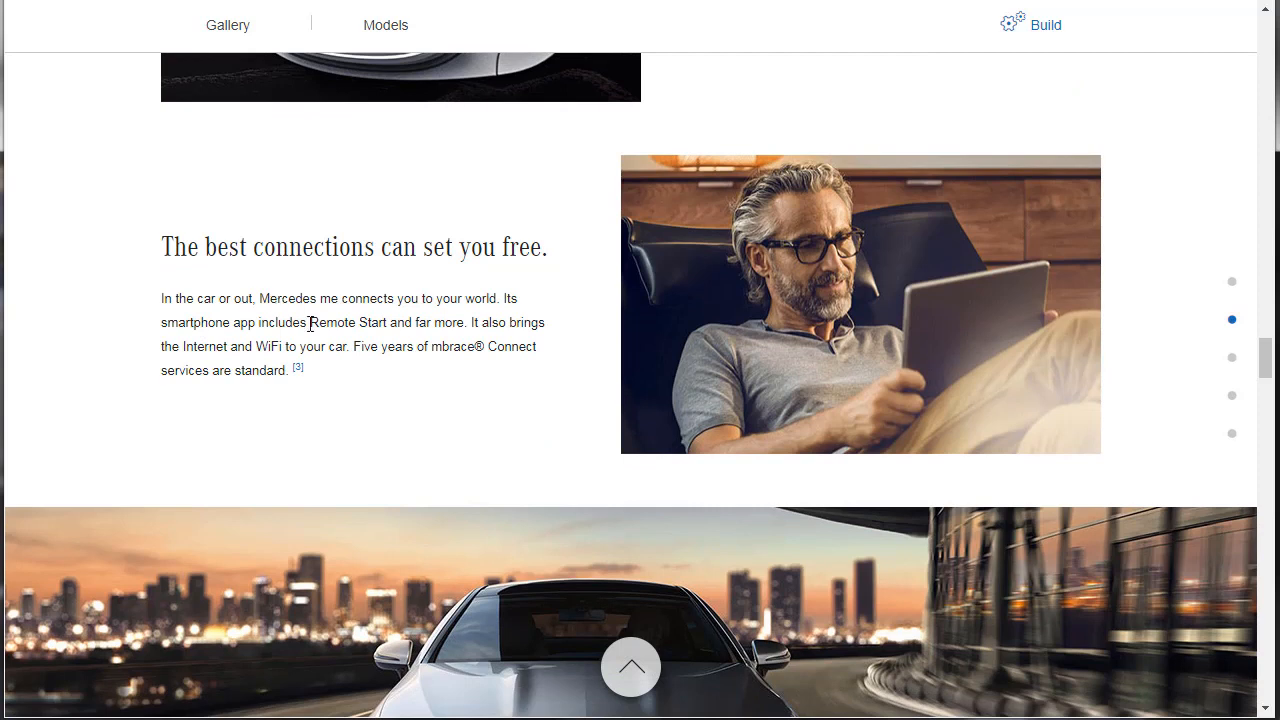
mouse_move(362, 398)
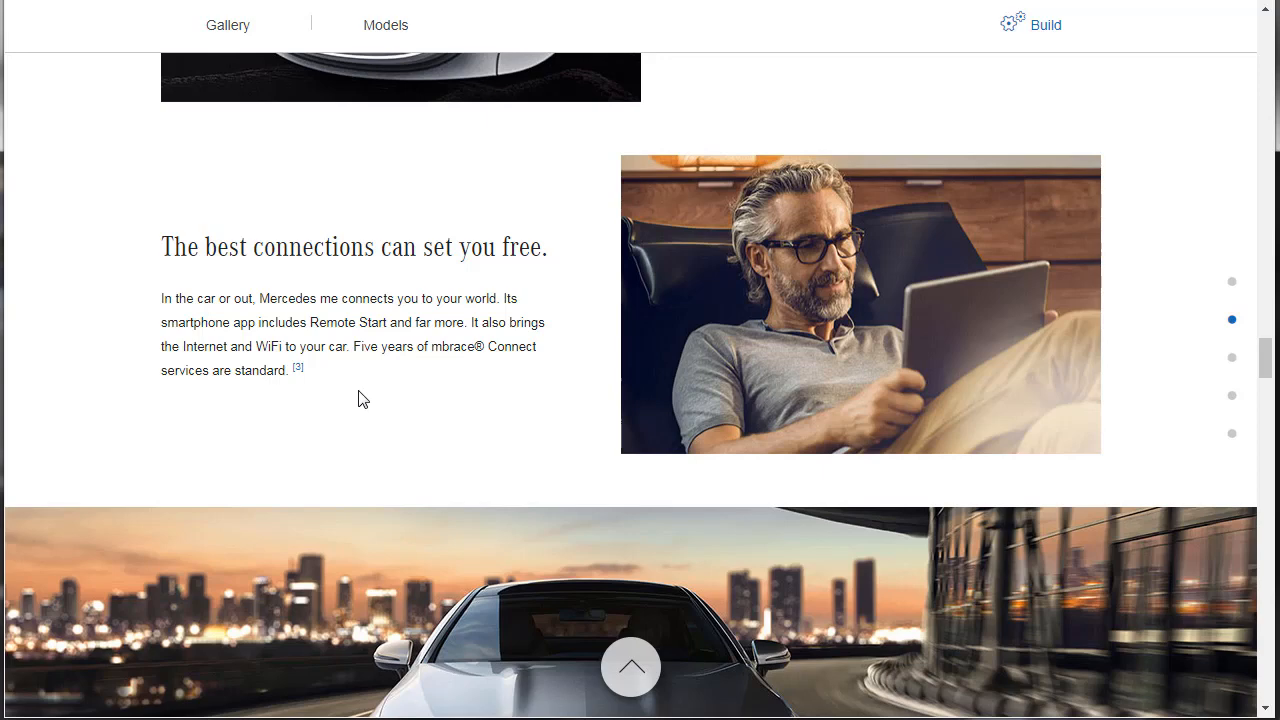
scroll(down, 3)
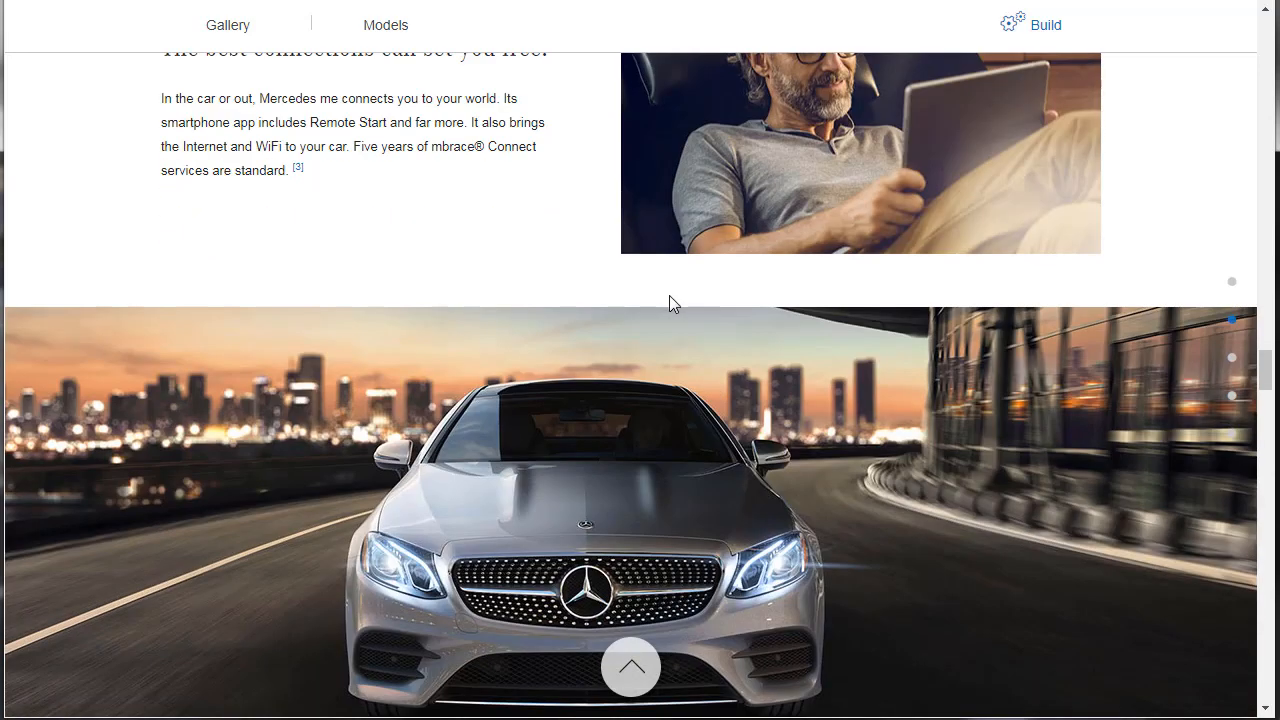
scroll(down, 3)
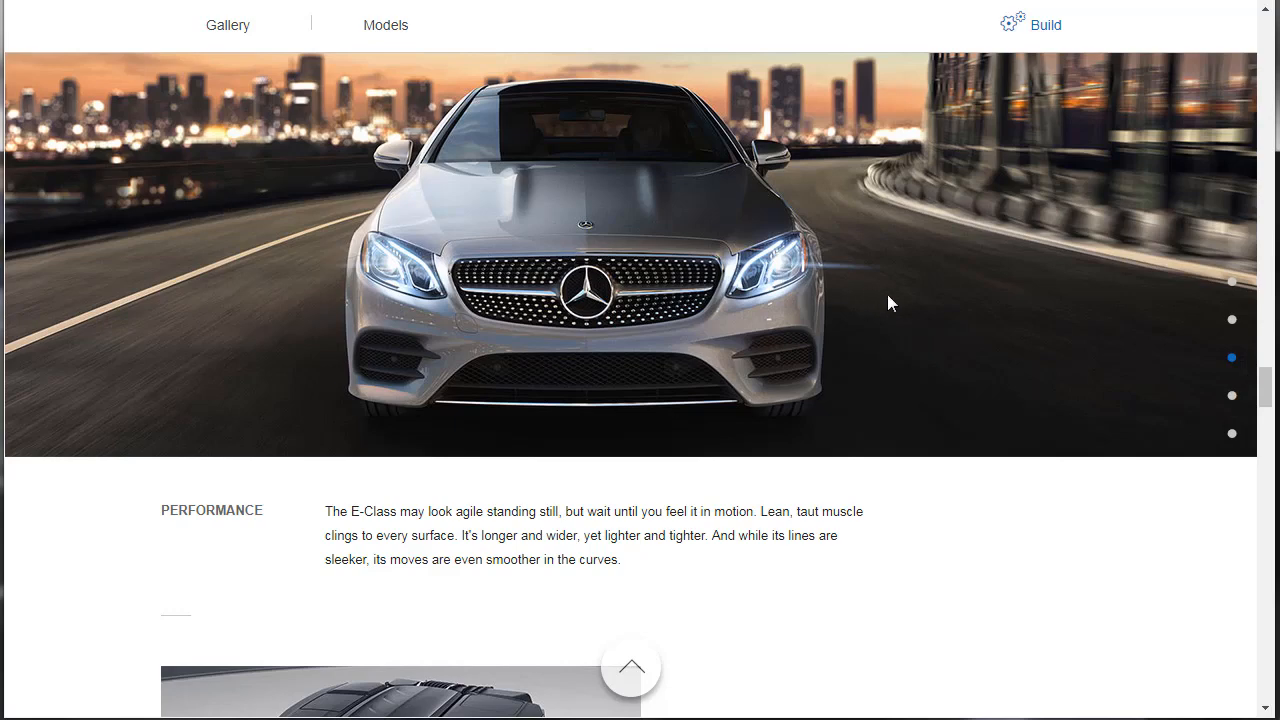
mouse_move(910, 300)
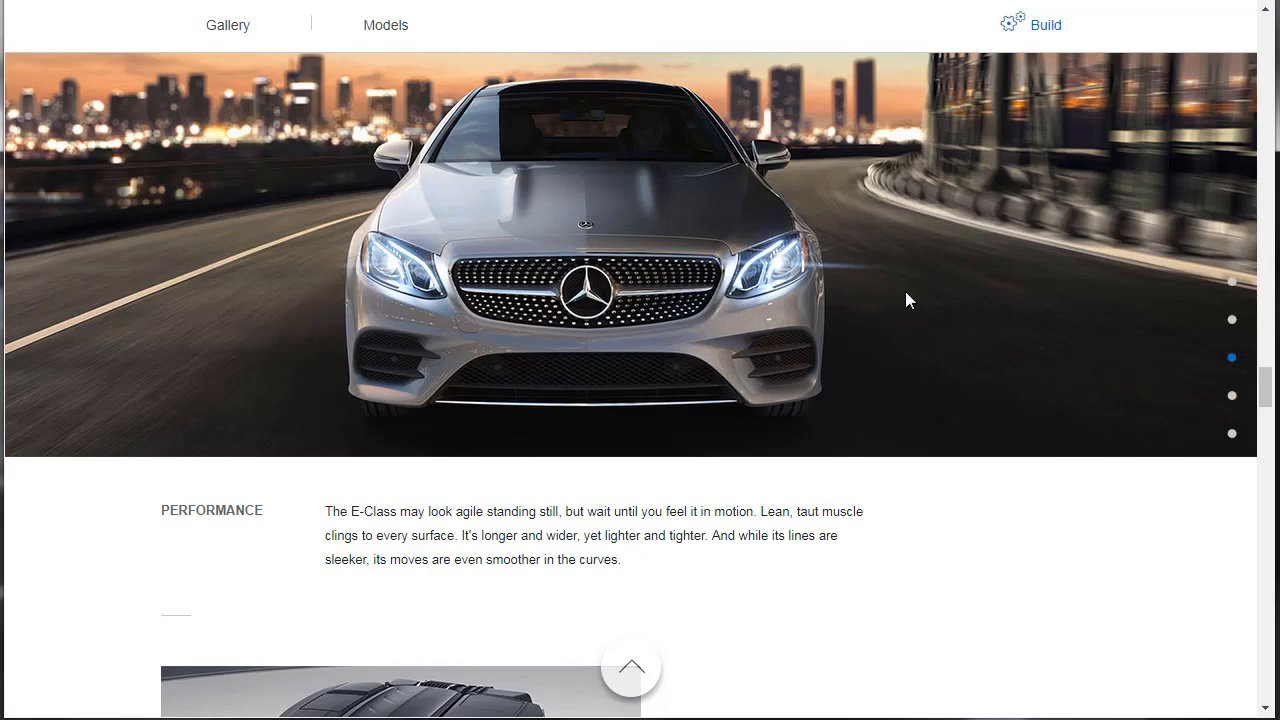
scroll(down, 3)
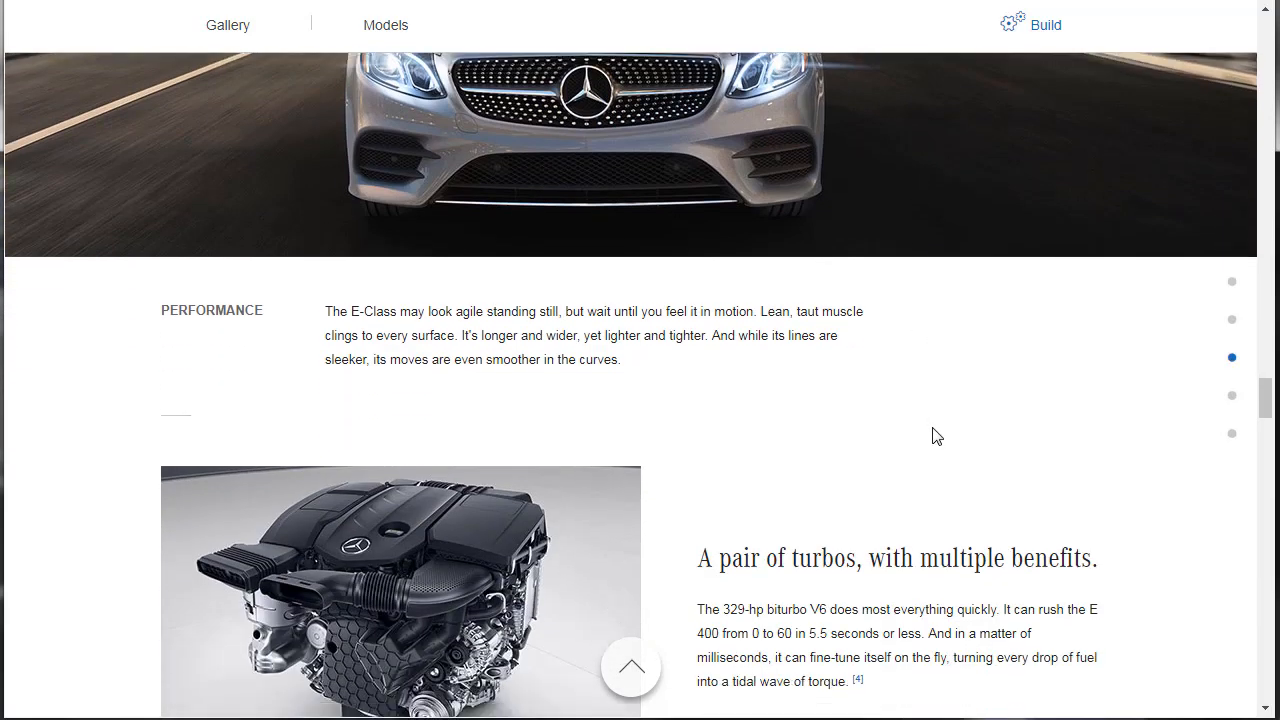
scroll(down, 3)
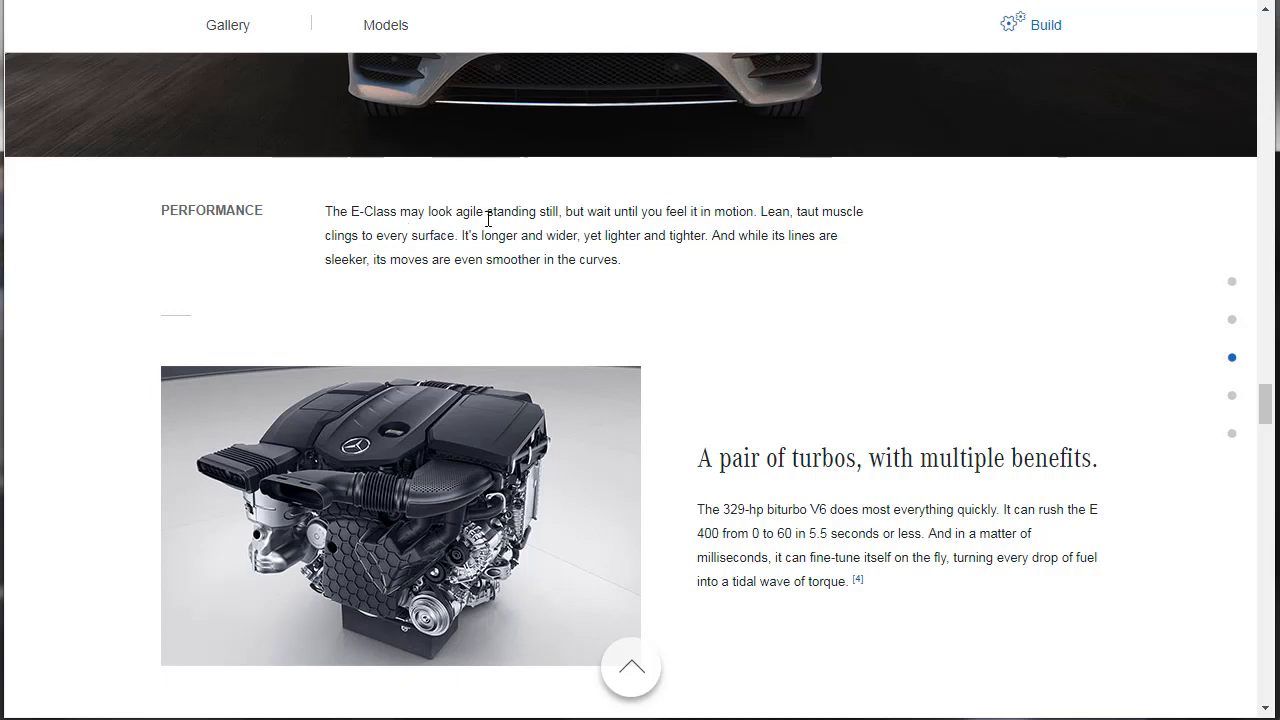
mouse_move(796, 328)
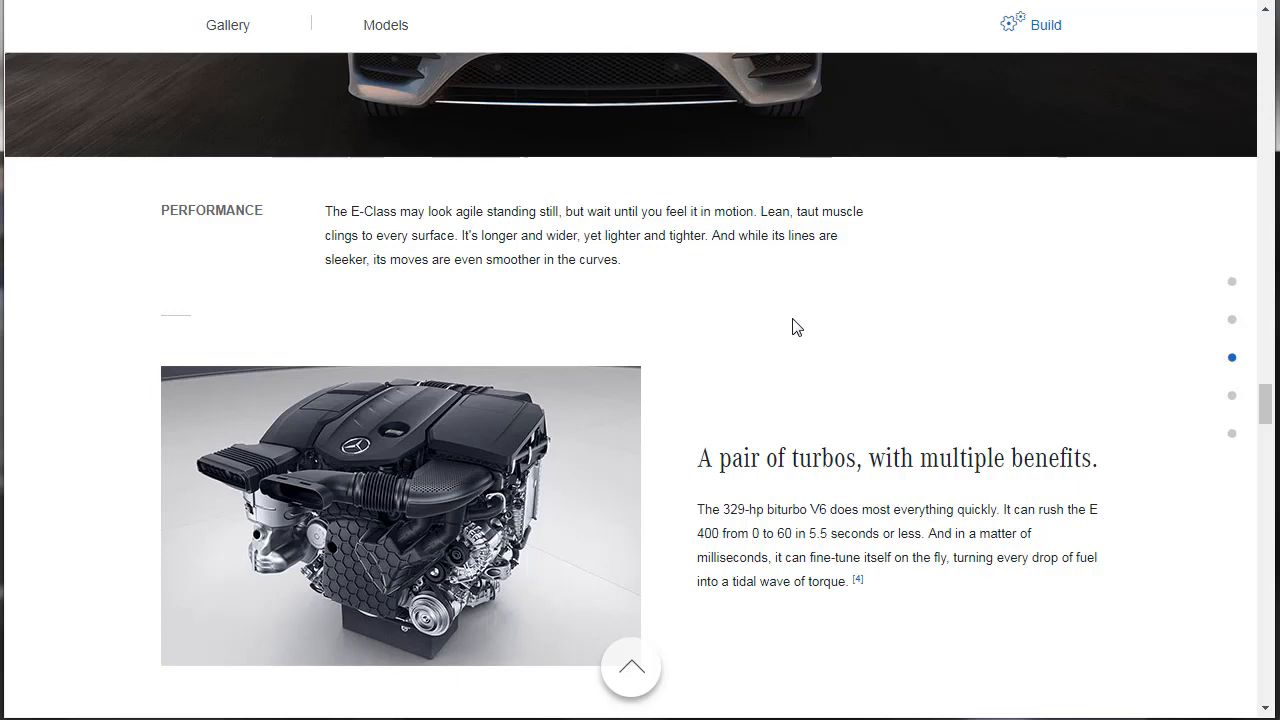
mouse_move(1176, 388)
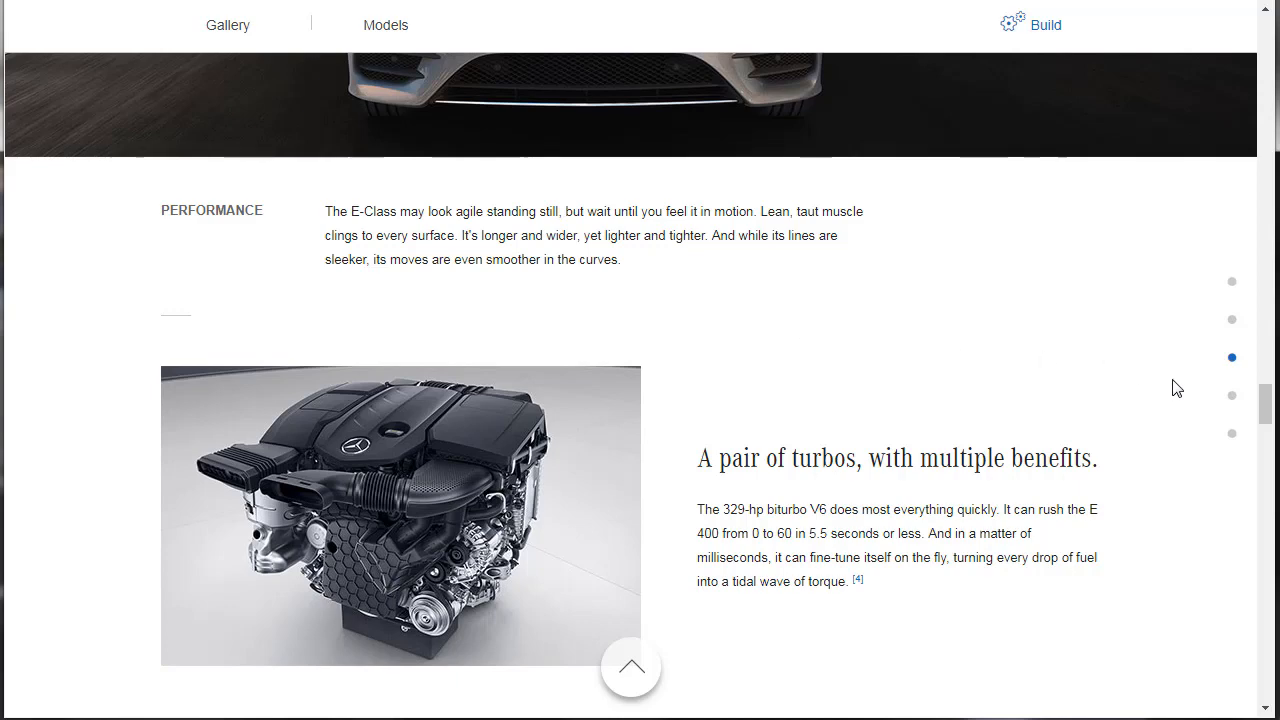
scroll(down, 3)
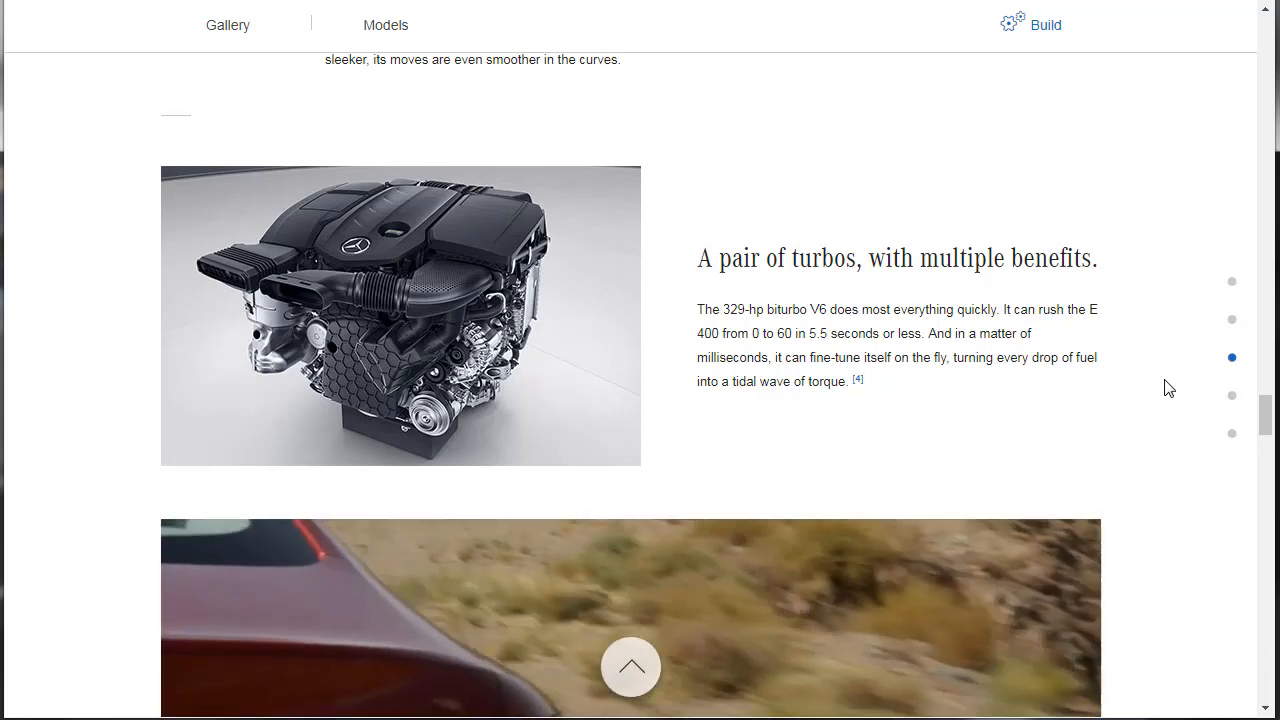
Step: Scroll through the agility and 4MATIC 'always in season' passages until the Gallery photos appear
scroll(down, 3)
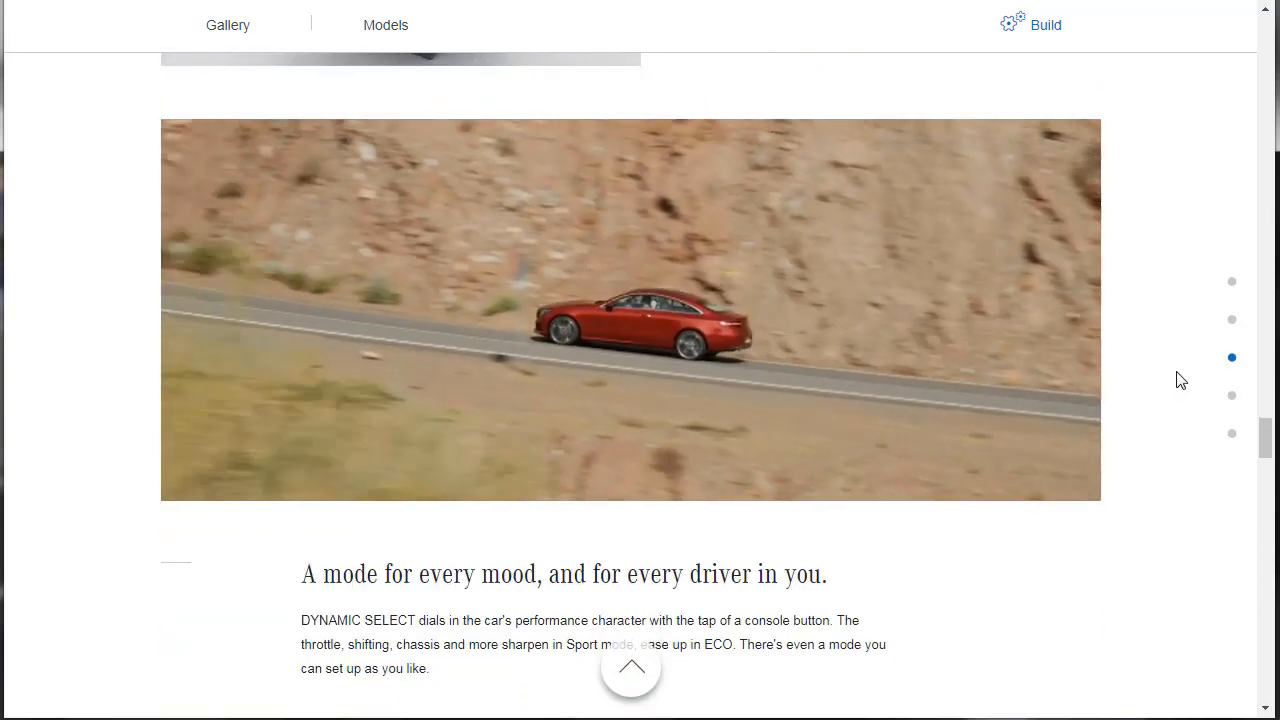
scroll(down, 3)
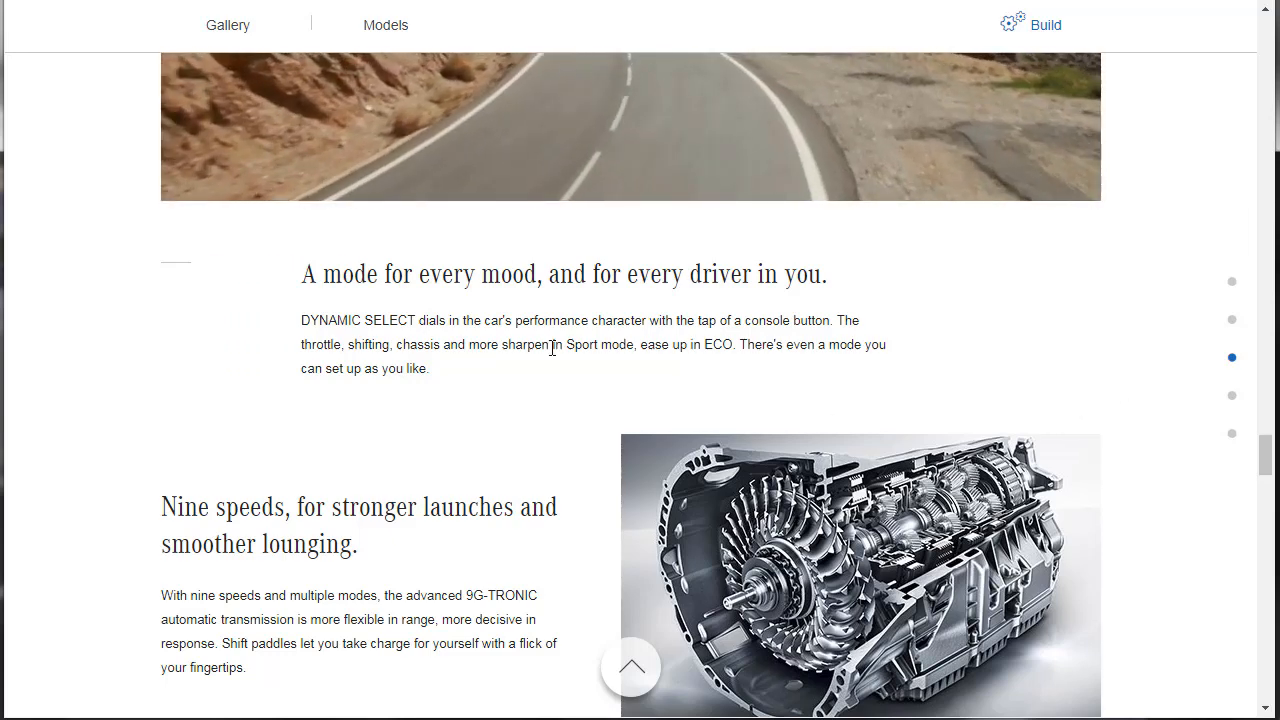
scroll(down, 3)
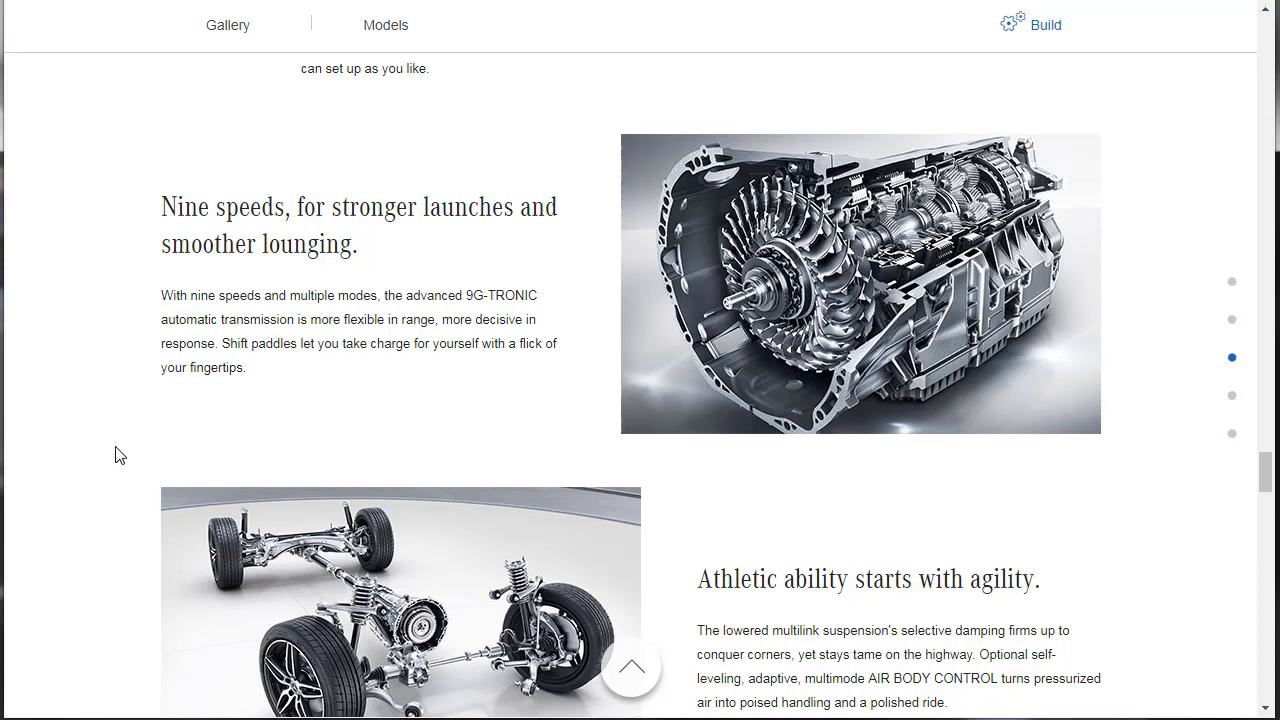
mouse_move(120, 338)
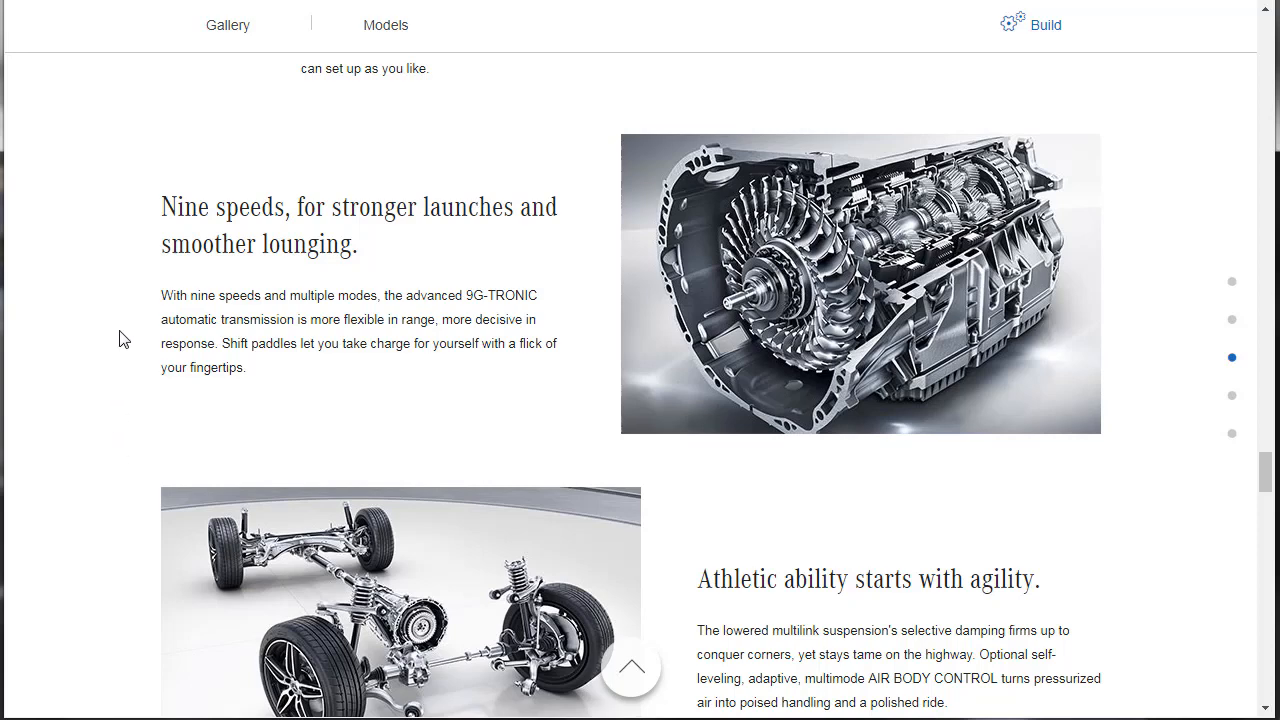
mouse_move(264, 384)
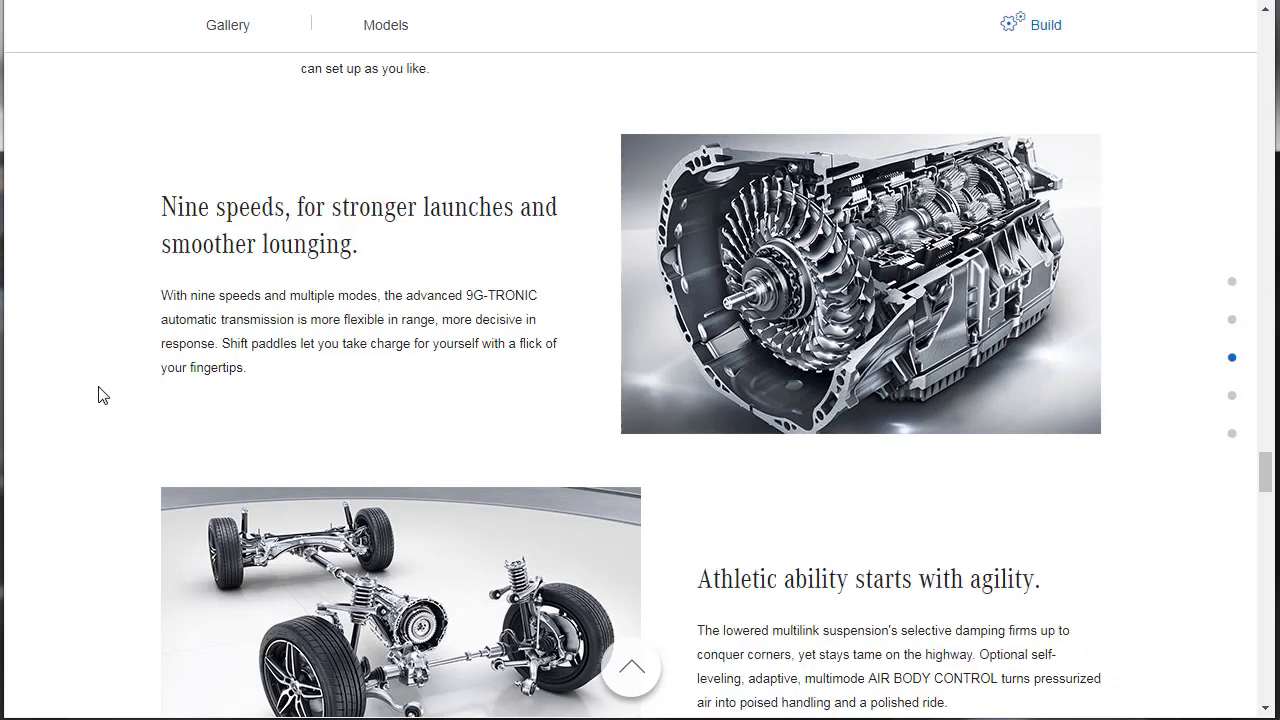
mouse_move(118, 390)
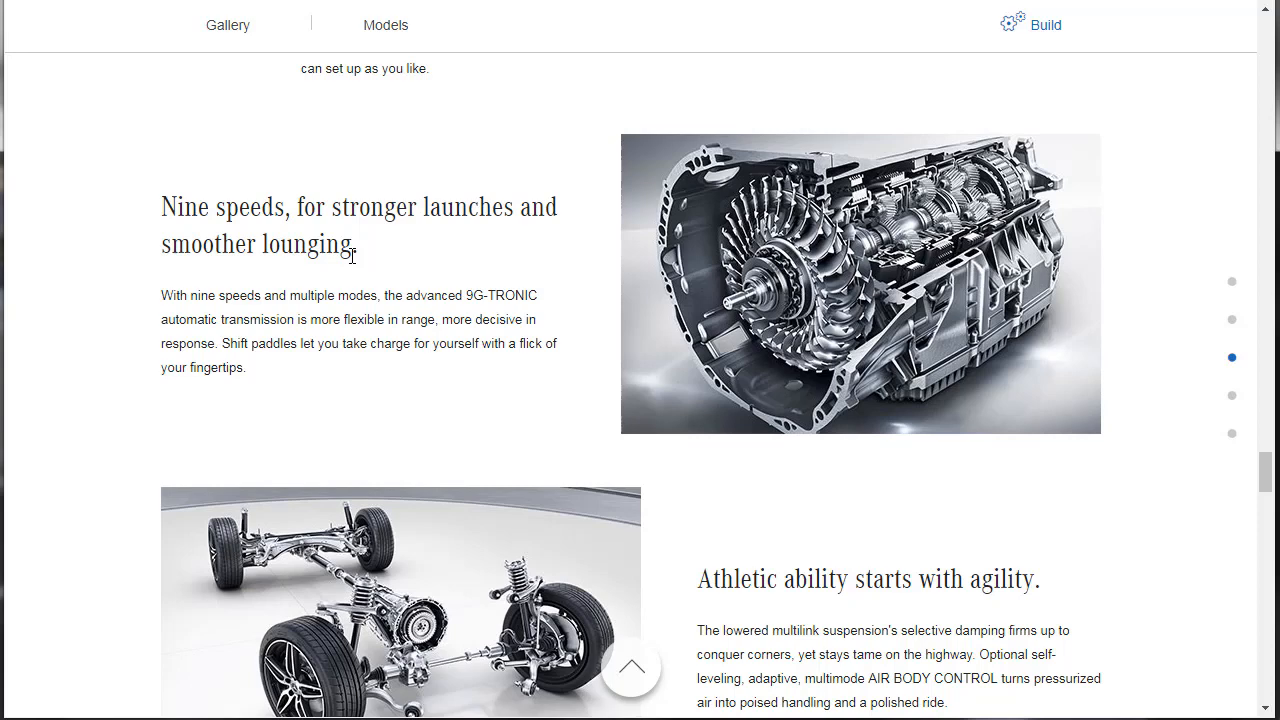
scroll(down, 3)
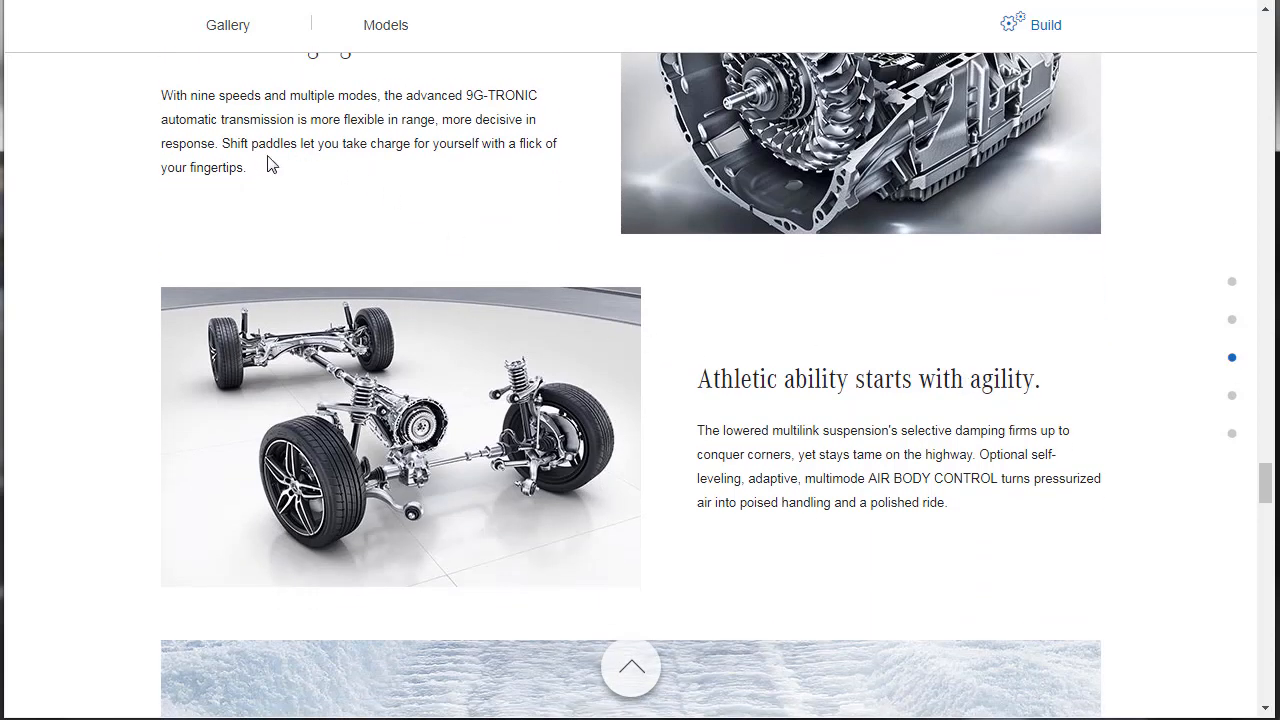
mouse_move(1148, 328)
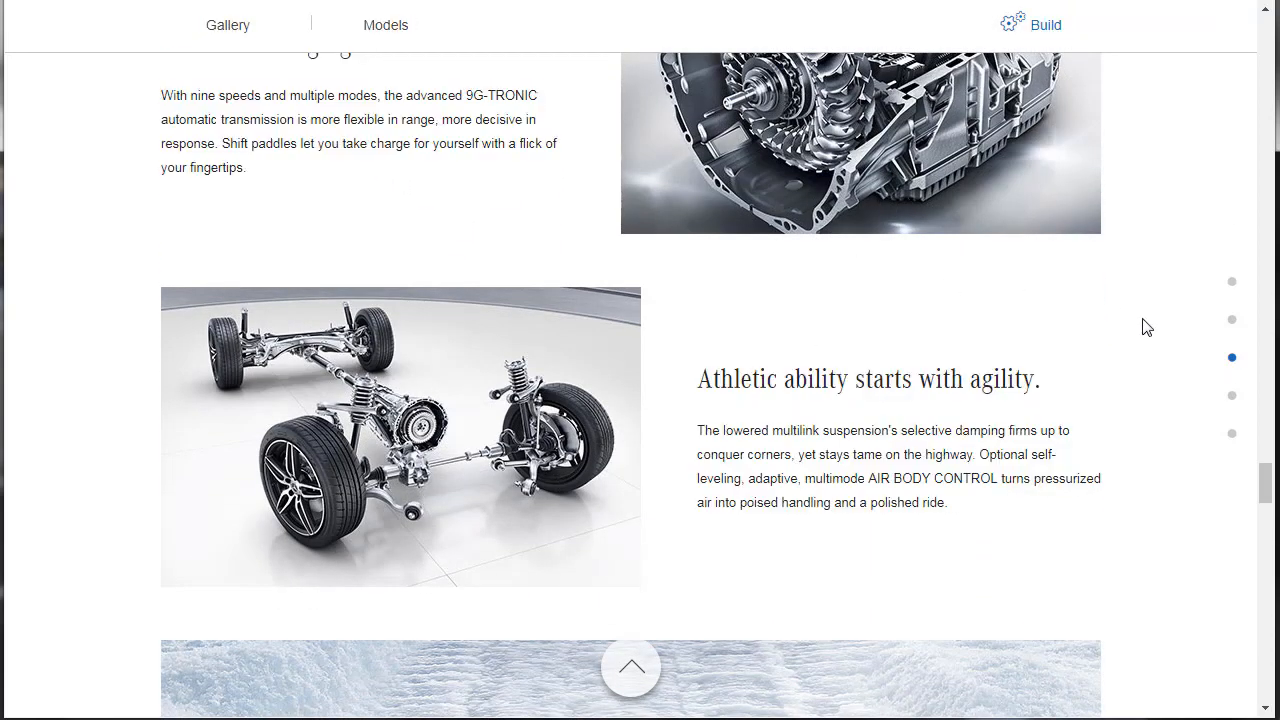
scroll(down, 3)
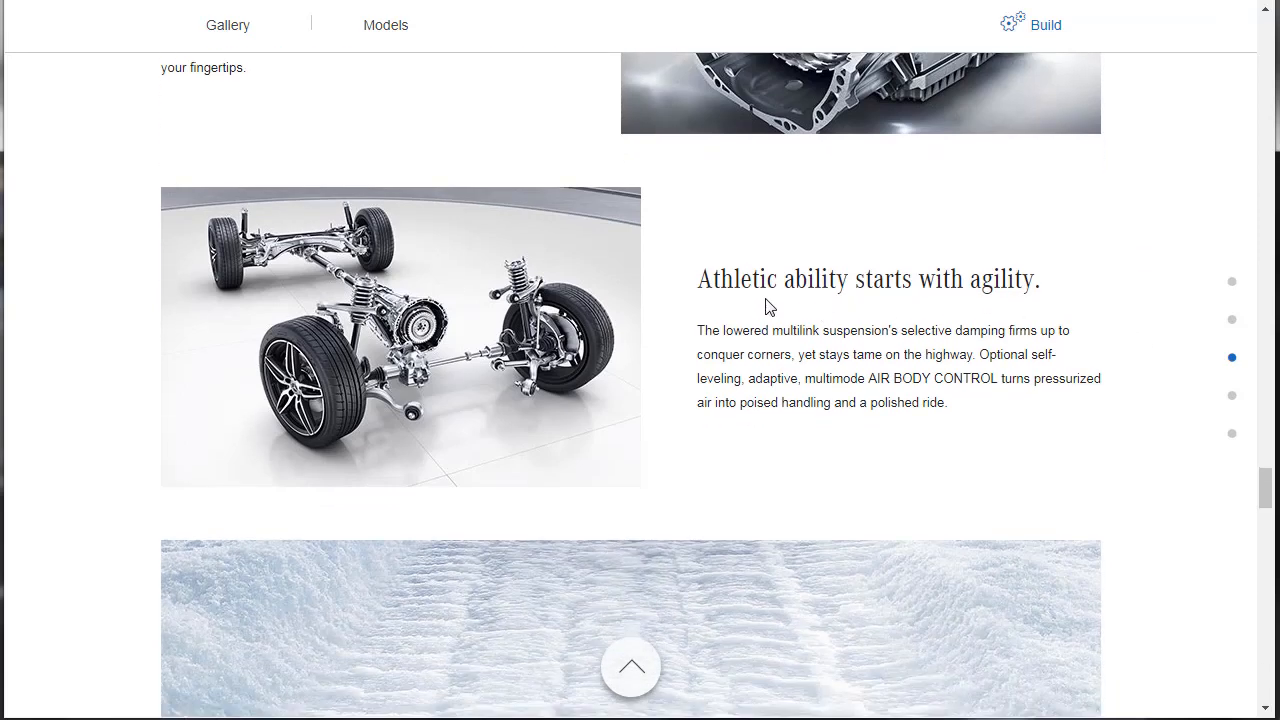
mouse_move(864, 382)
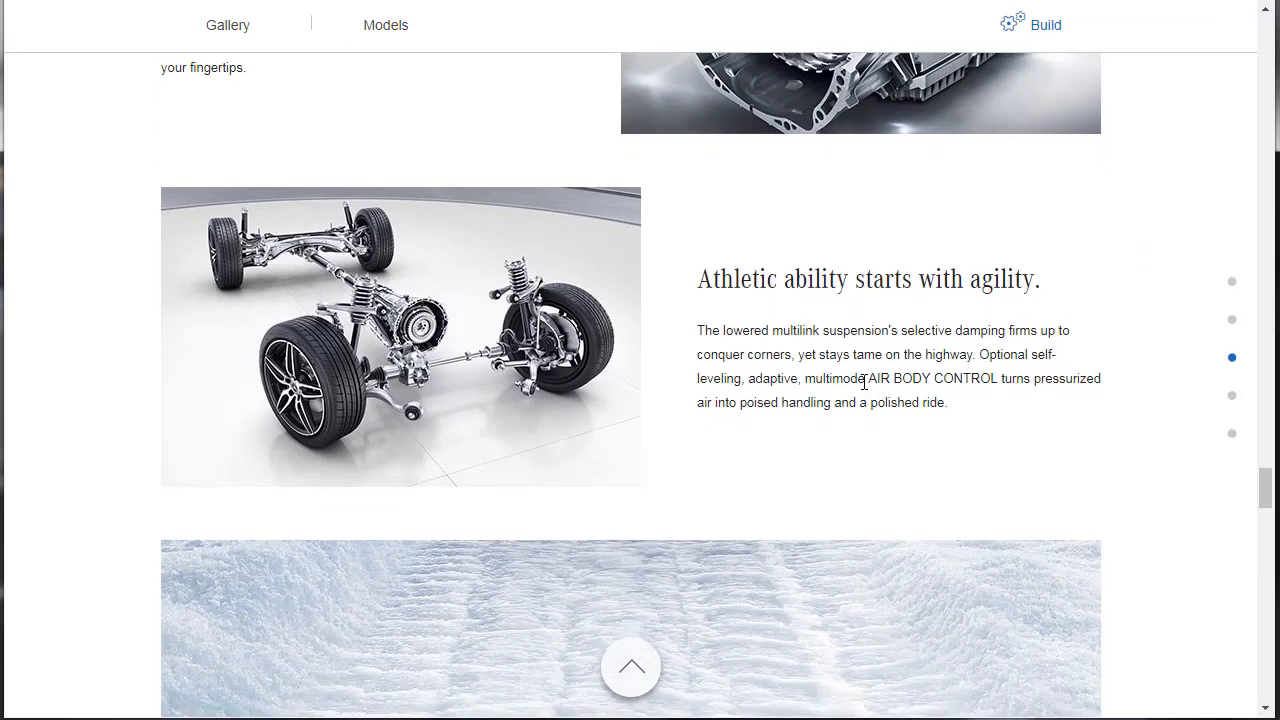
mouse_move(864, 402)
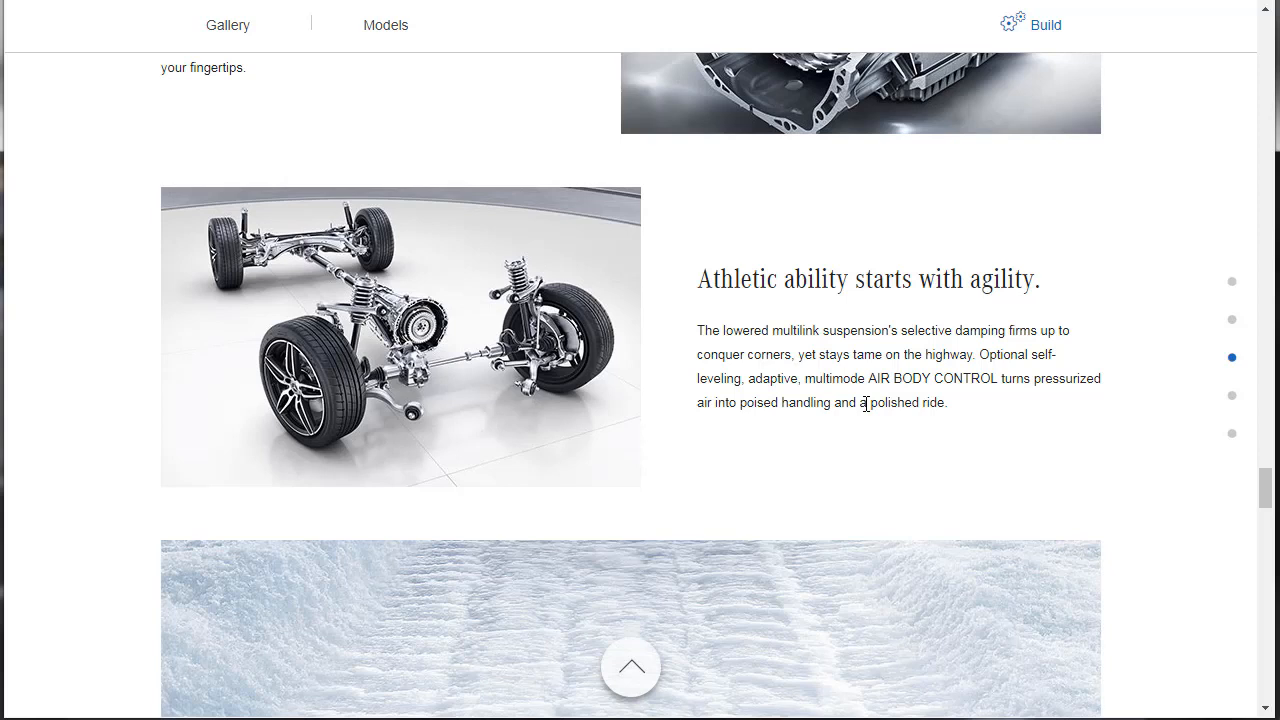
mouse_move(972, 384)
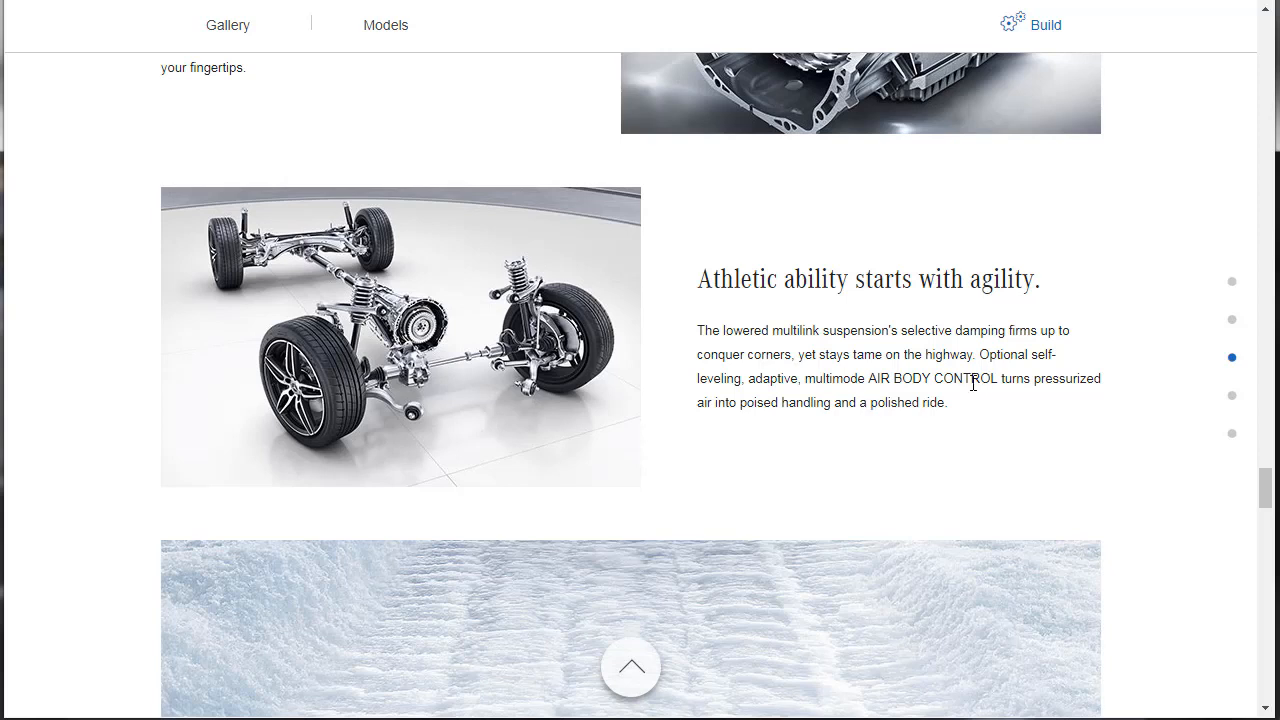
mouse_move(848, 384)
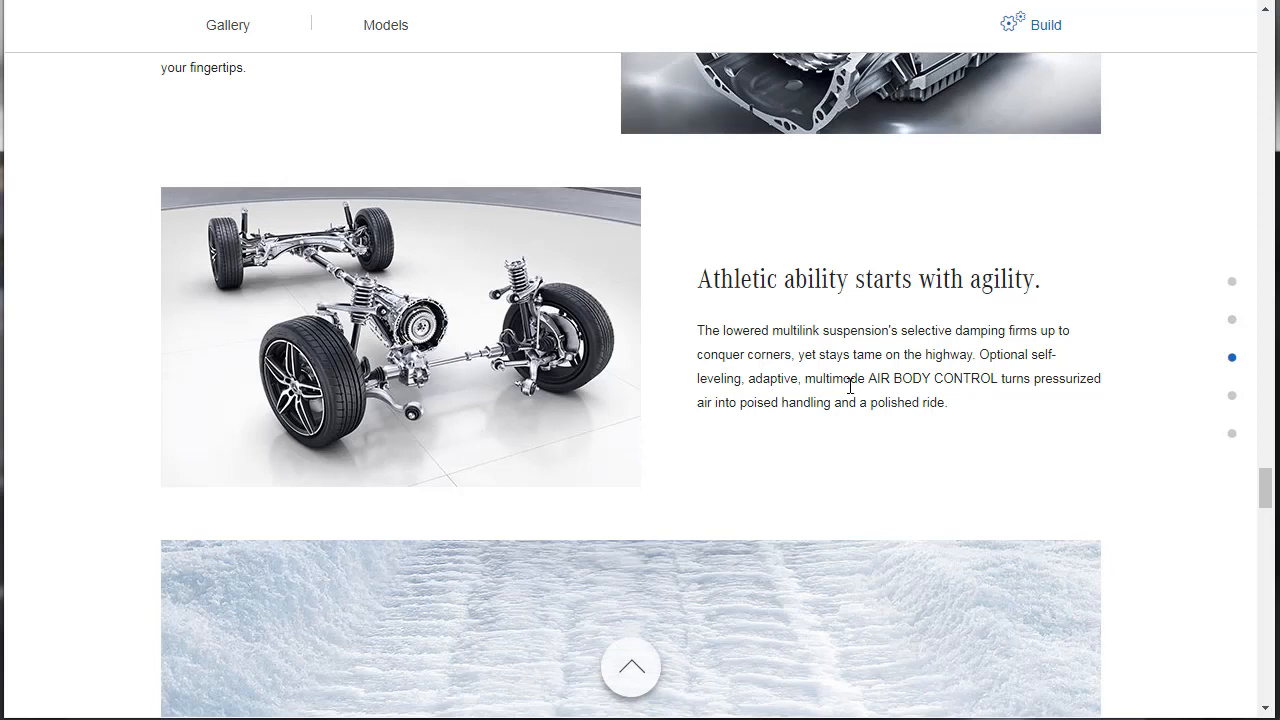
mouse_move(1000, 400)
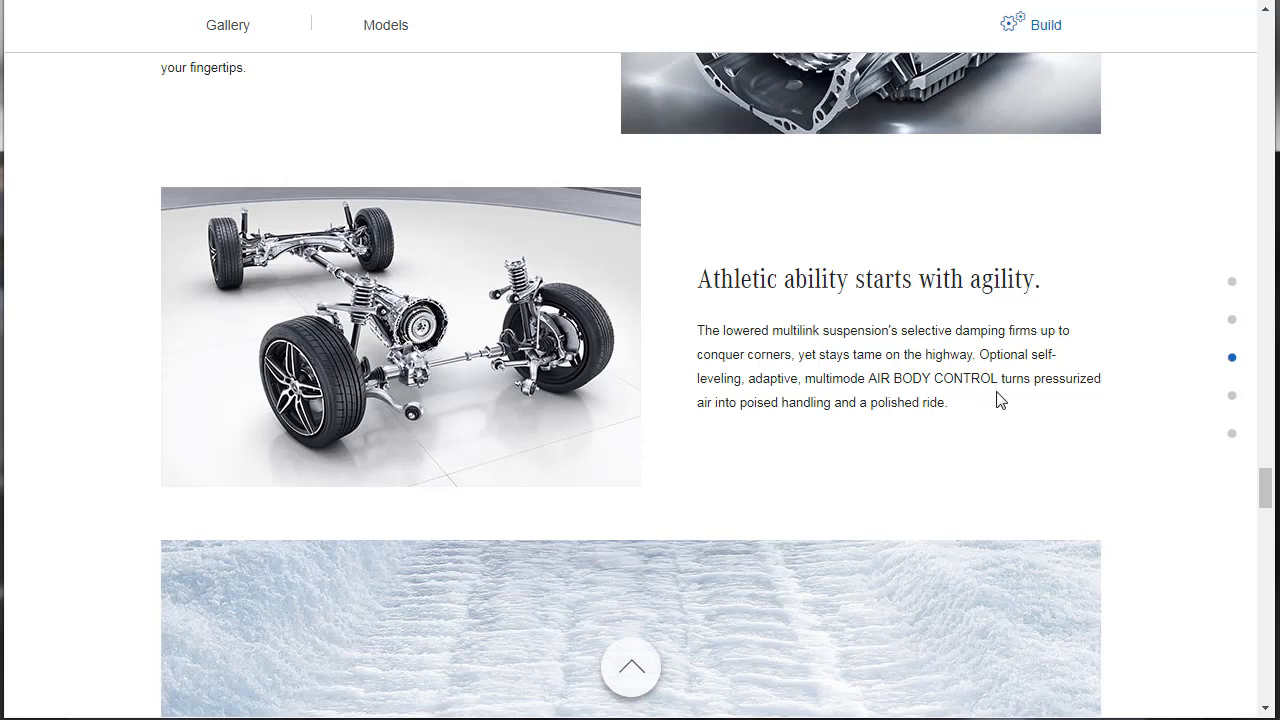
mouse_move(876, 420)
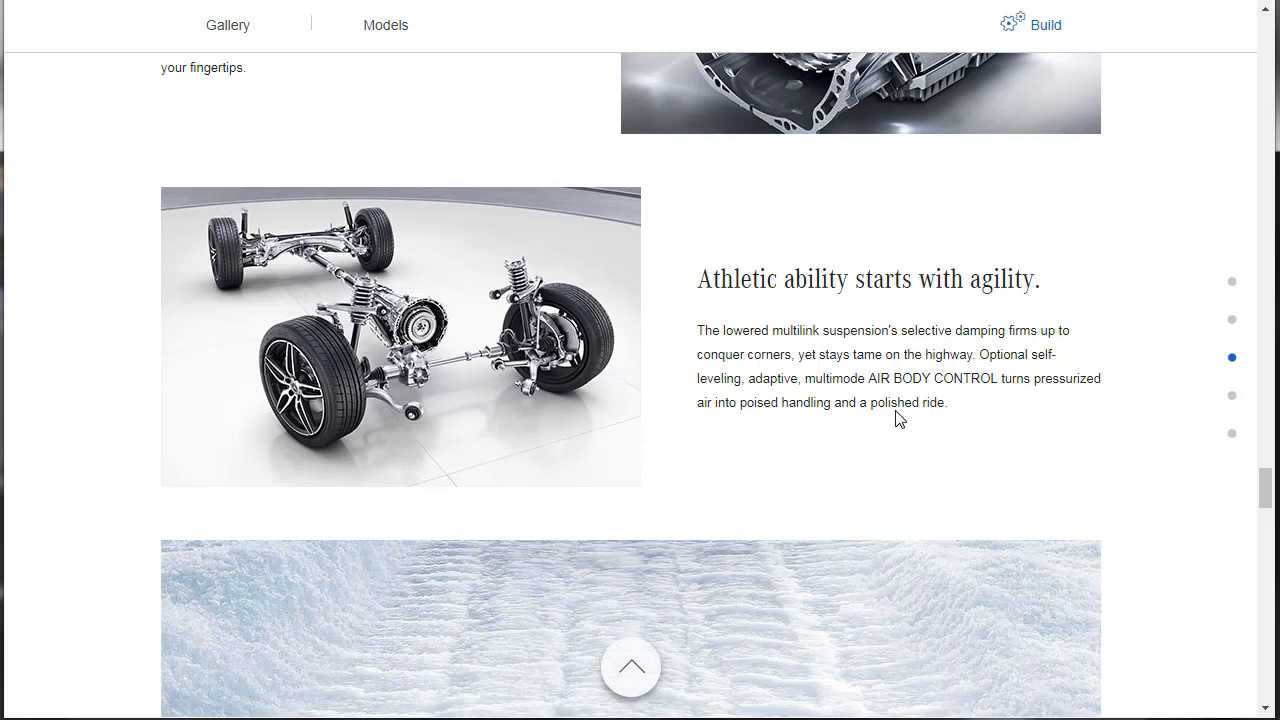
scroll(down, 3)
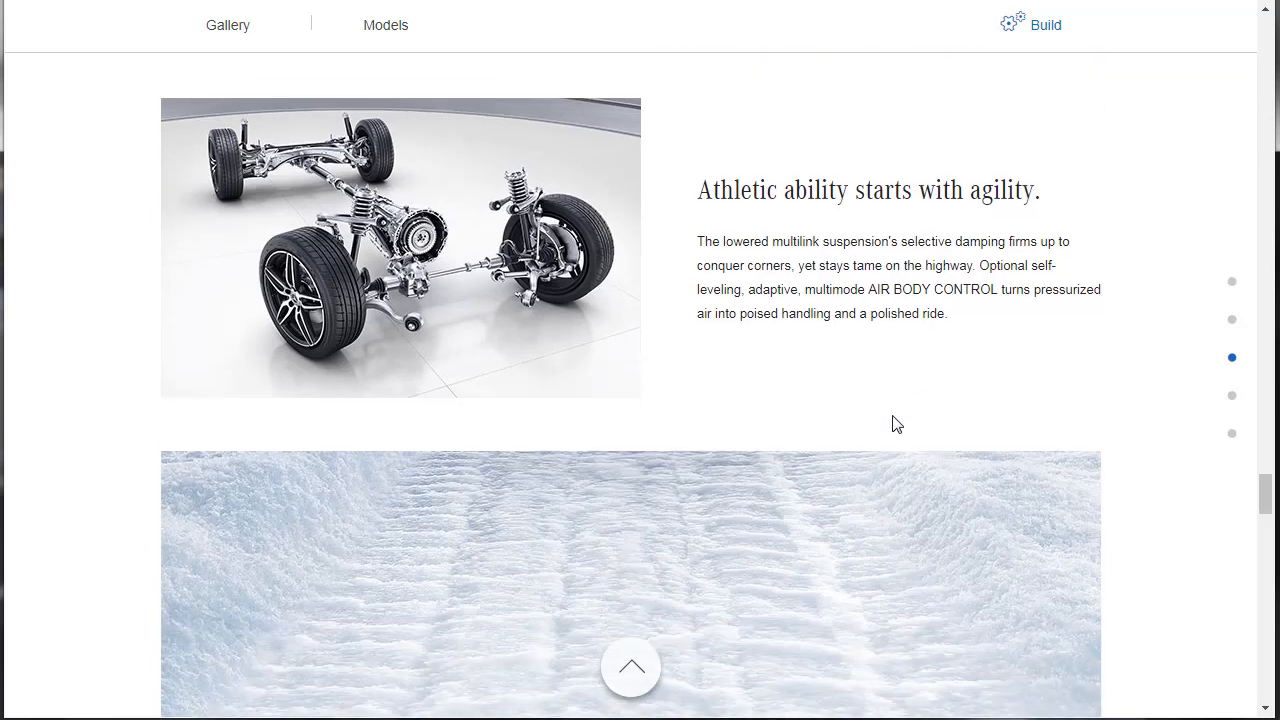
scroll(down, 3)
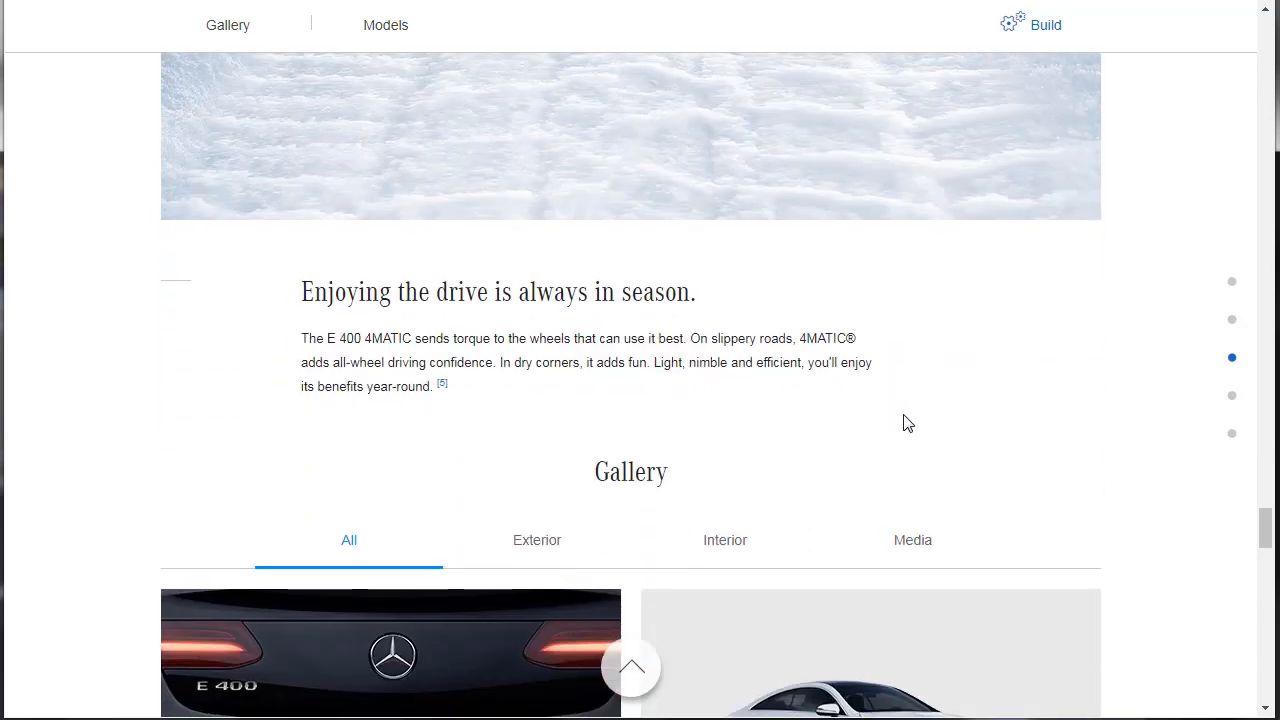
mouse_move(518, 420)
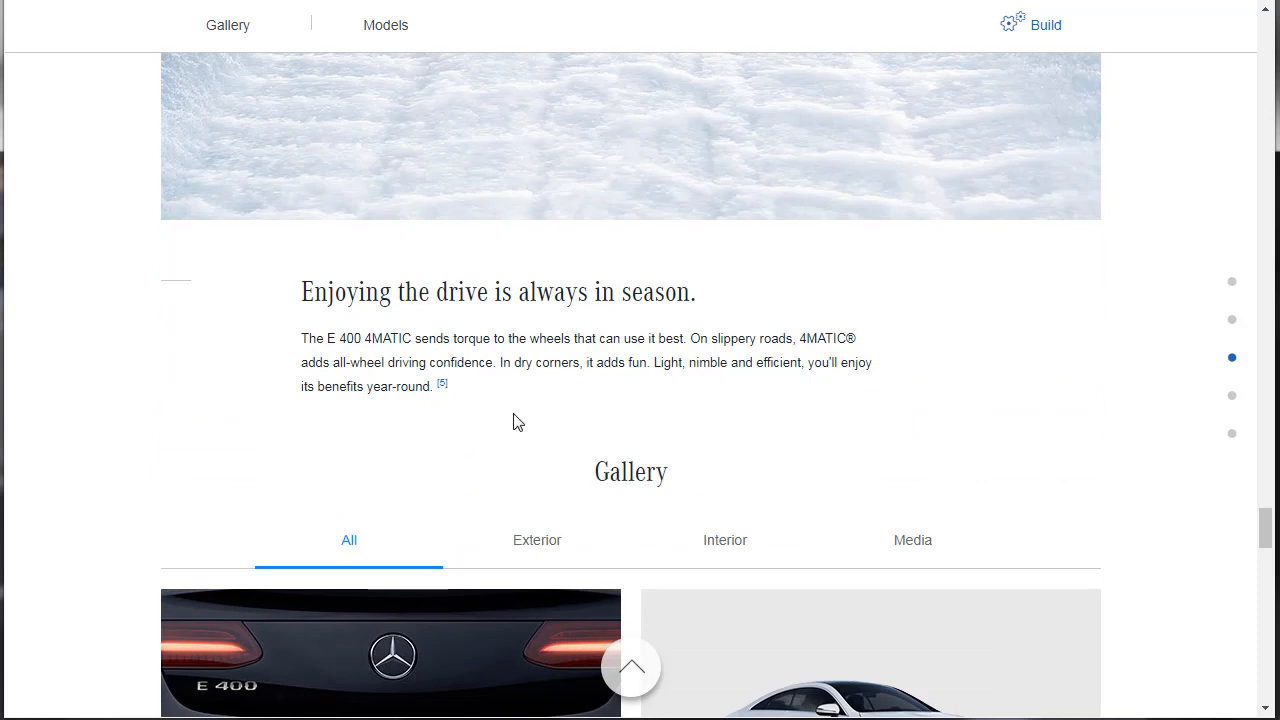
mouse_move(538, 432)
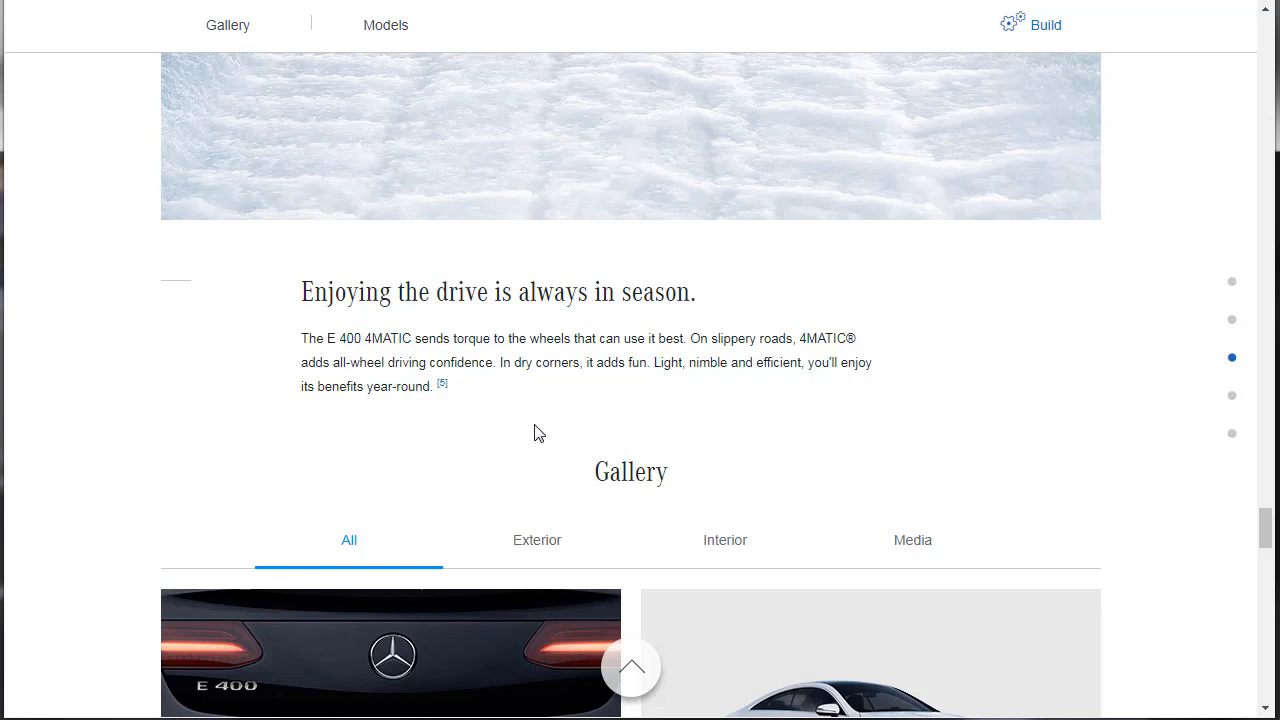
mouse_move(648, 330)
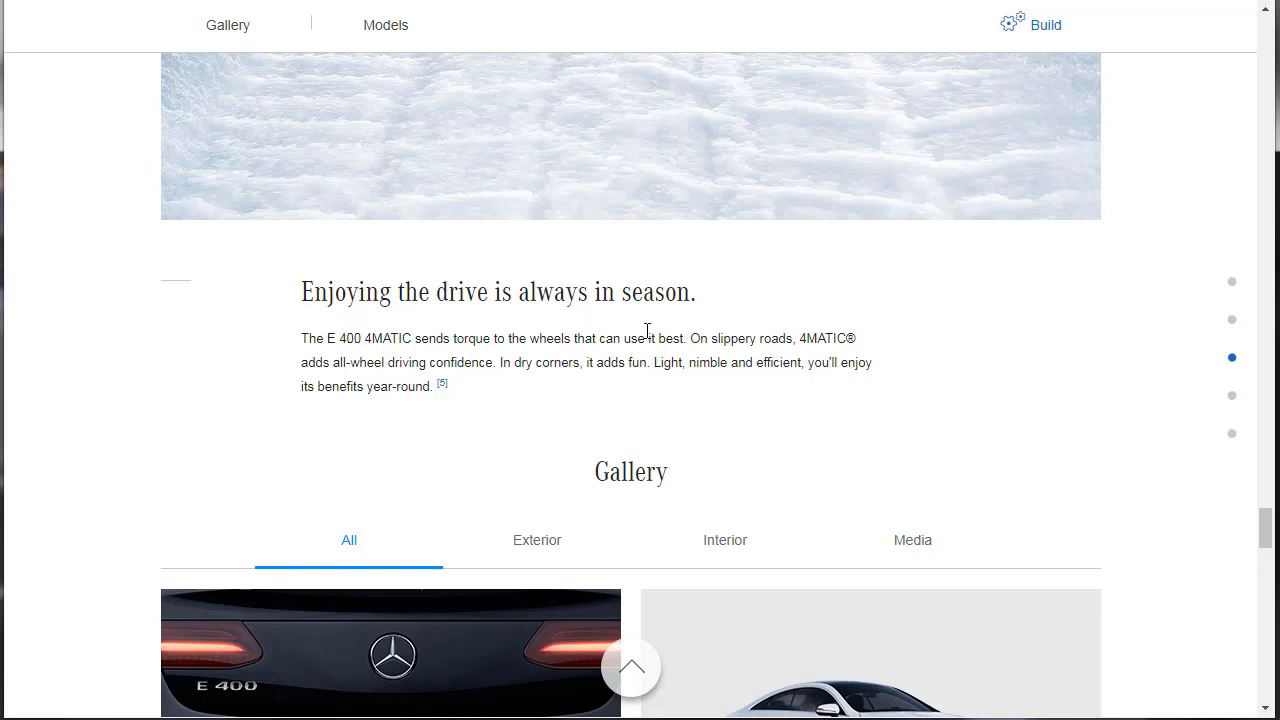
scroll(down, 3)
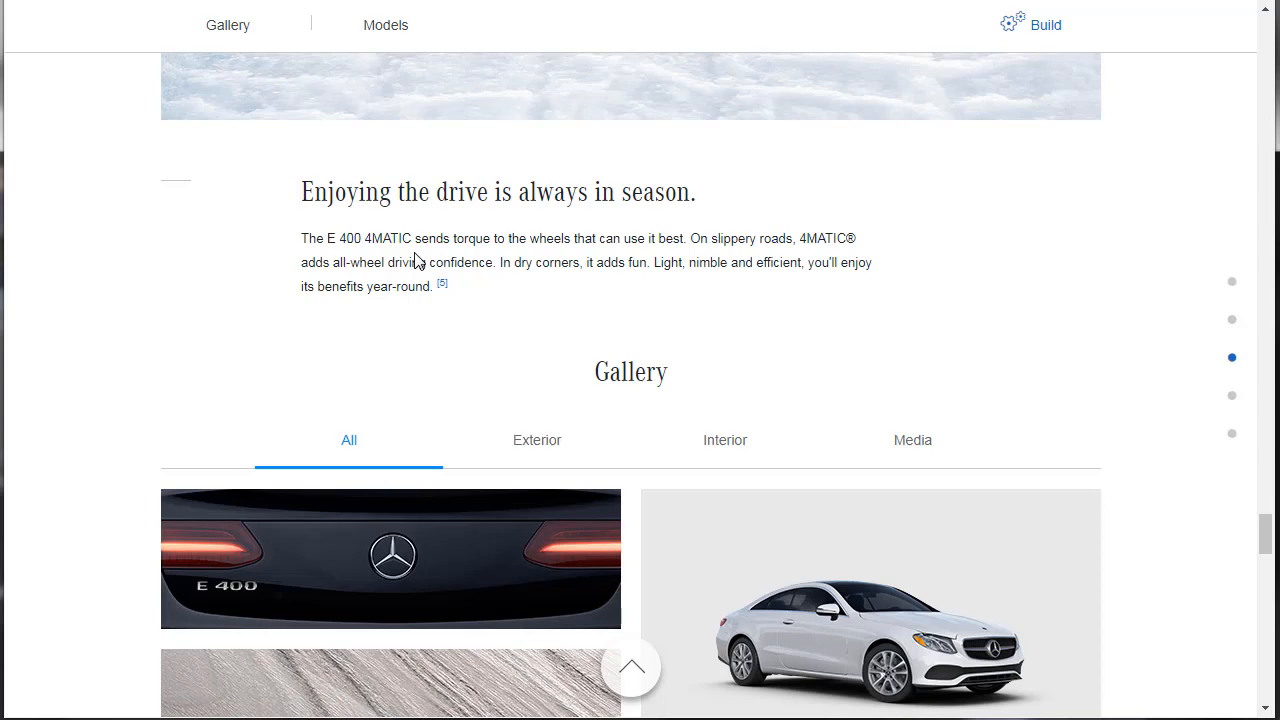
Step: Bring the E 400 Coupe photo gallery into view and advance through its first photos
scroll(down, 3)
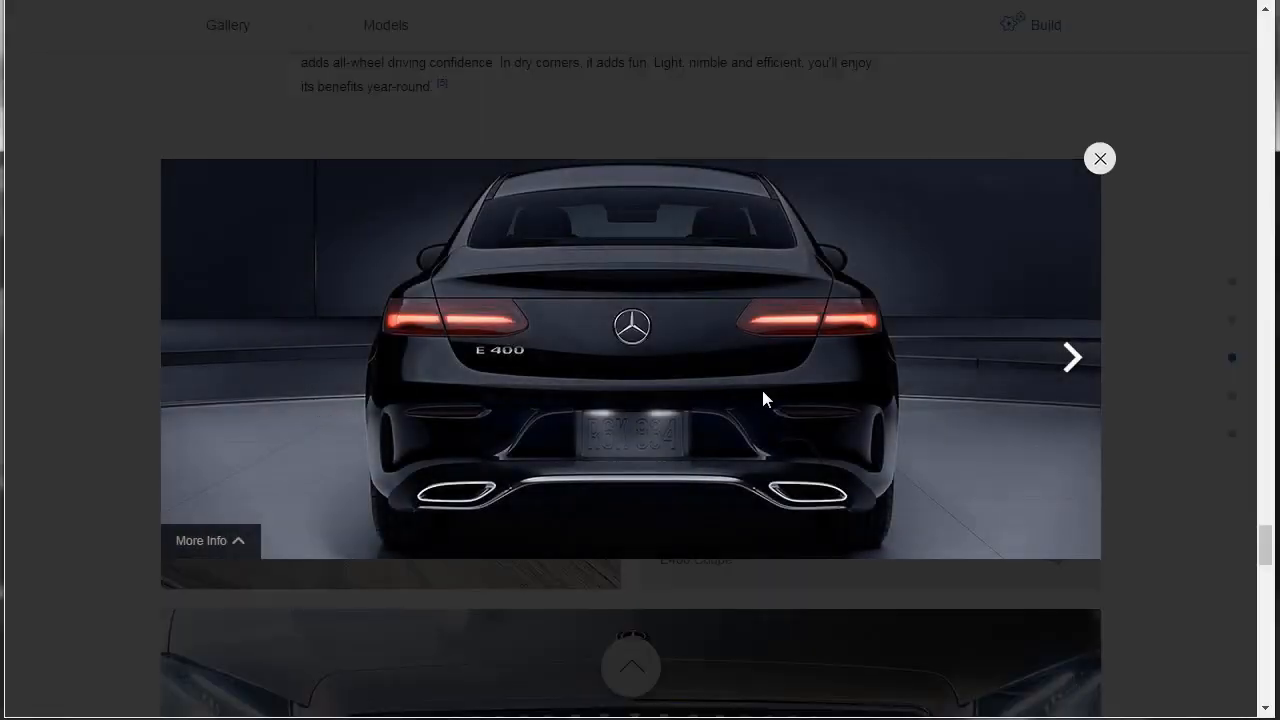
mouse_move(1072, 356)
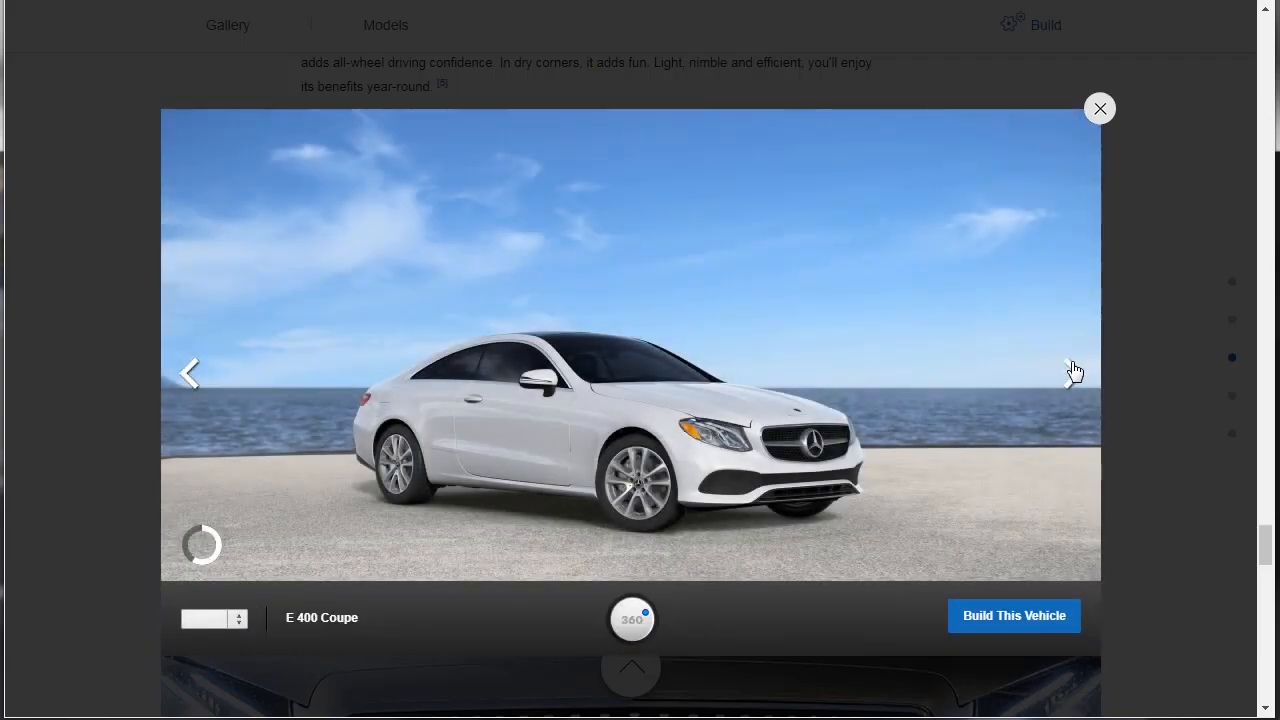
click(1072, 374)
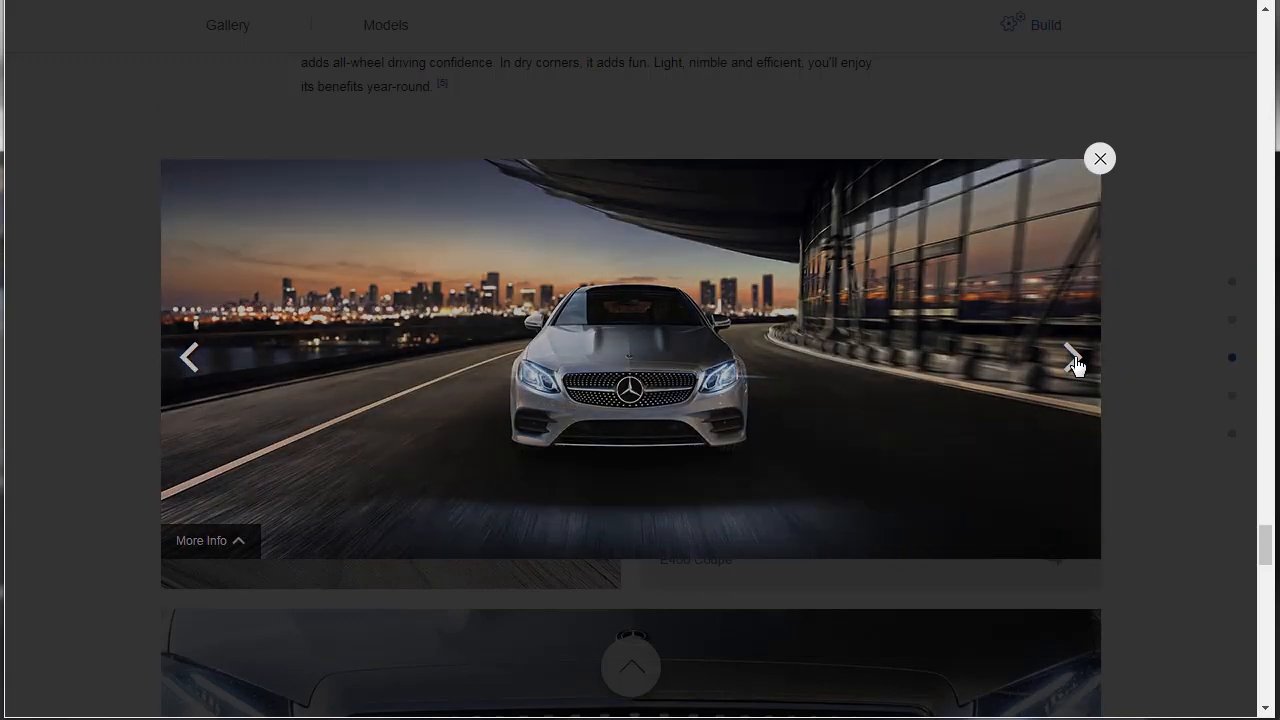
click(1072, 356)
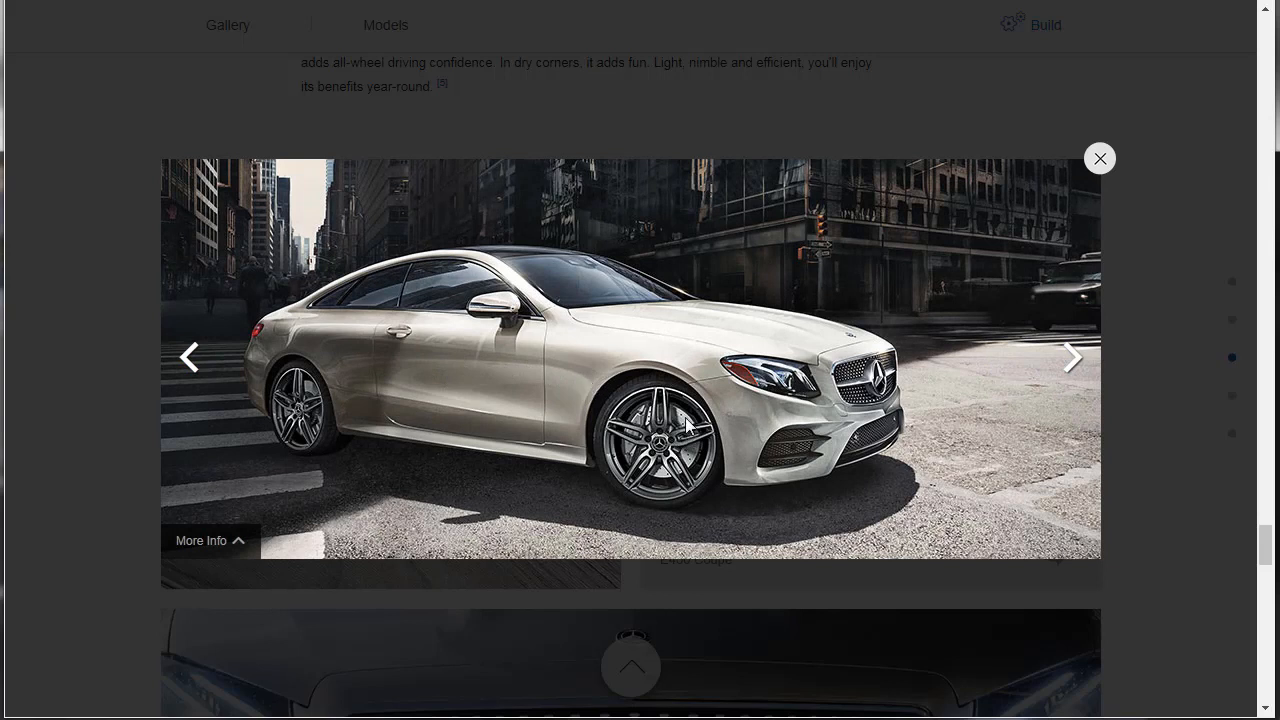
mouse_move(1070, 378)
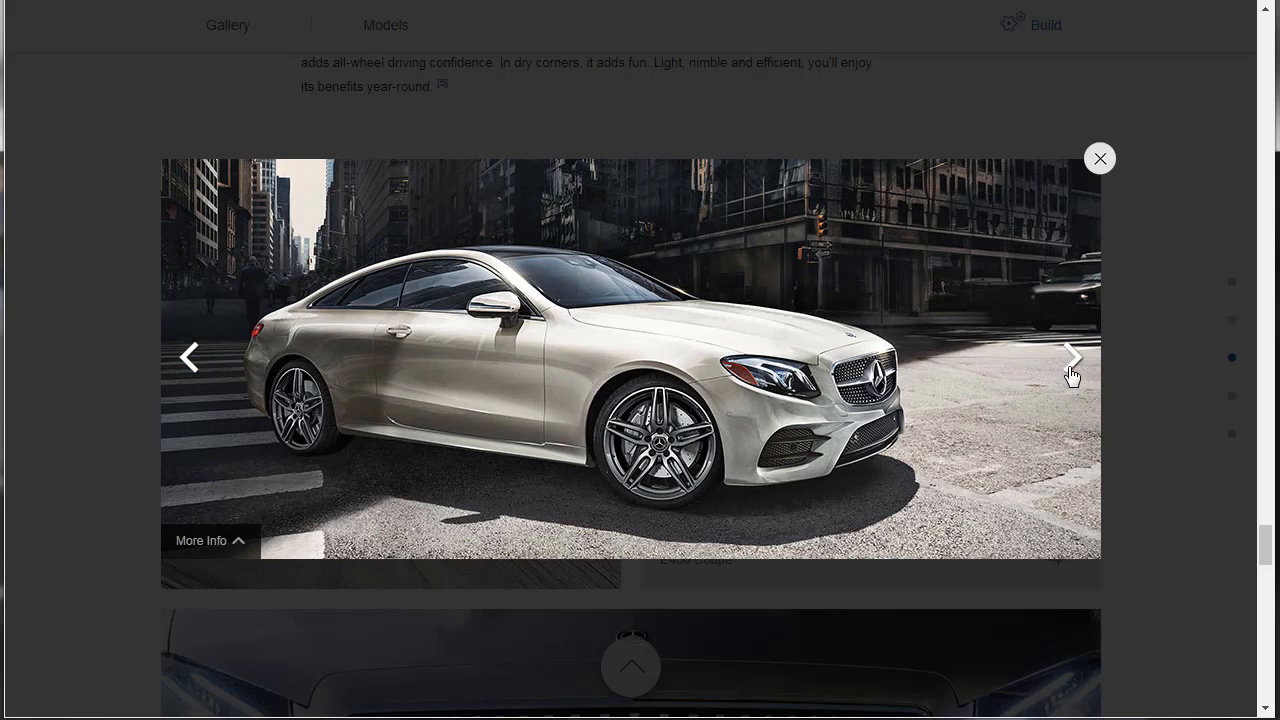
mouse_move(530, 370)
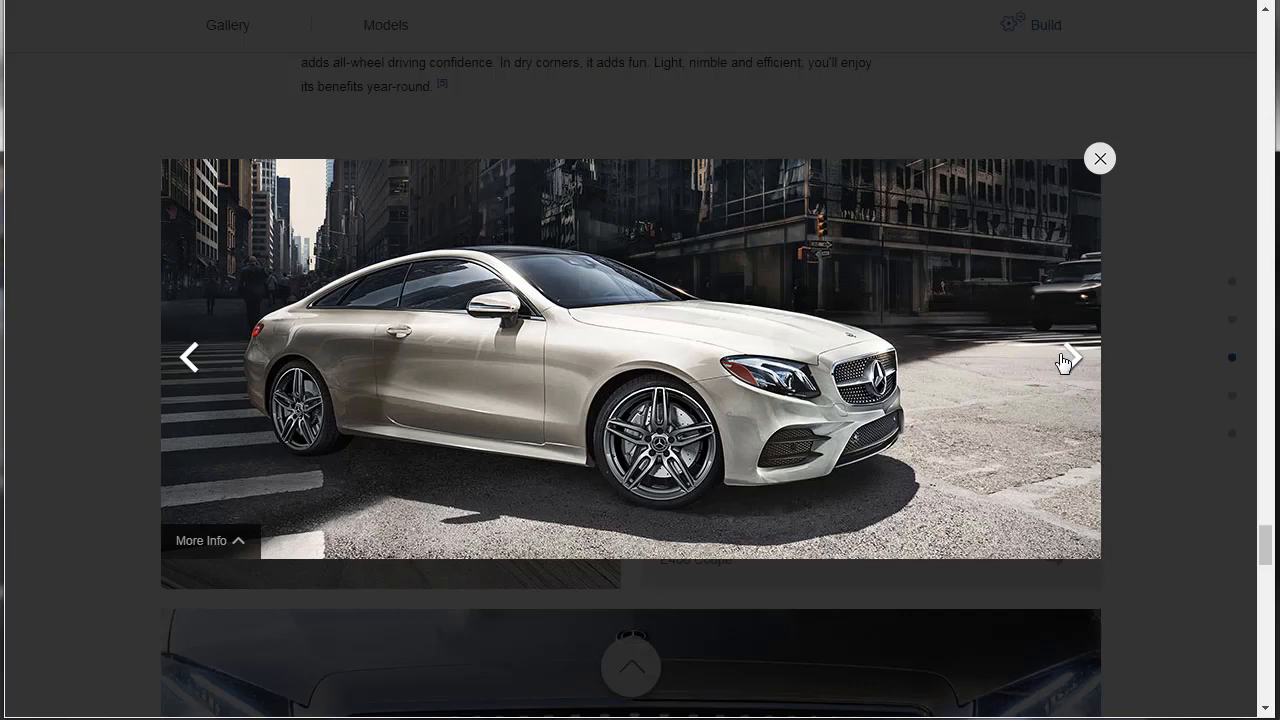
click(1070, 358)
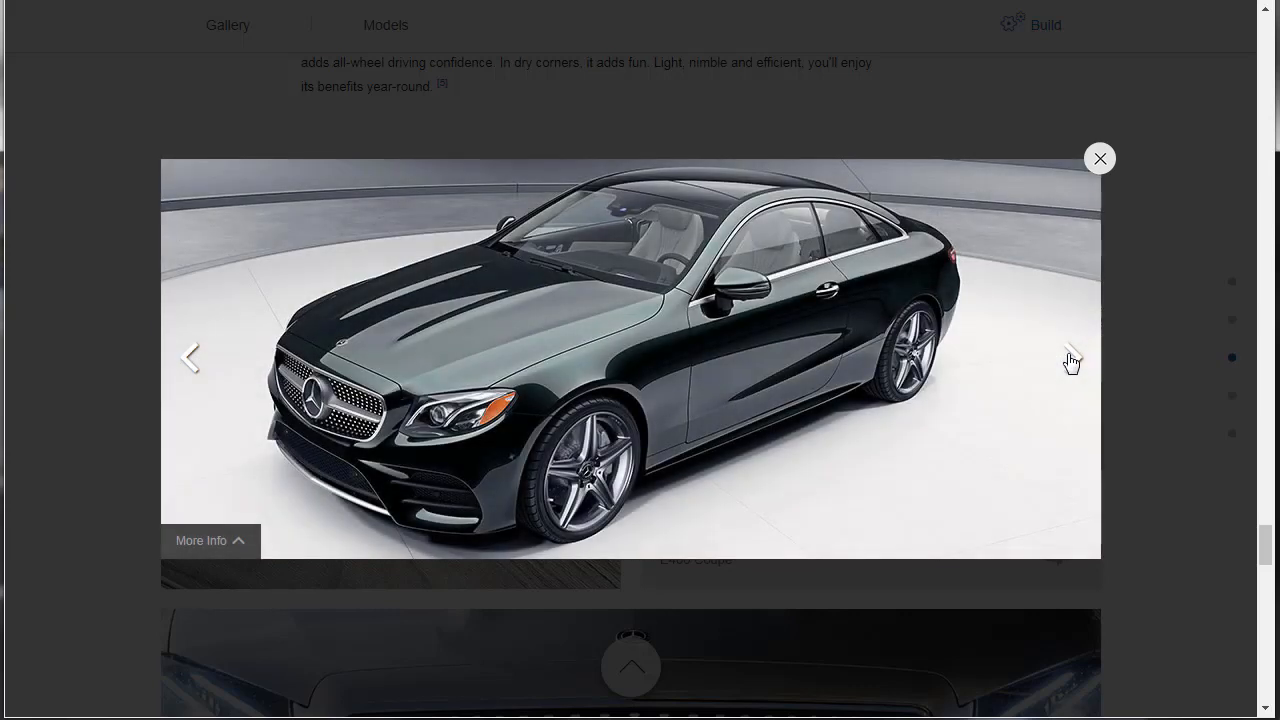
Step: Continue through the gallery photos to the cockpit interior and on toward the Models section
click(1070, 360)
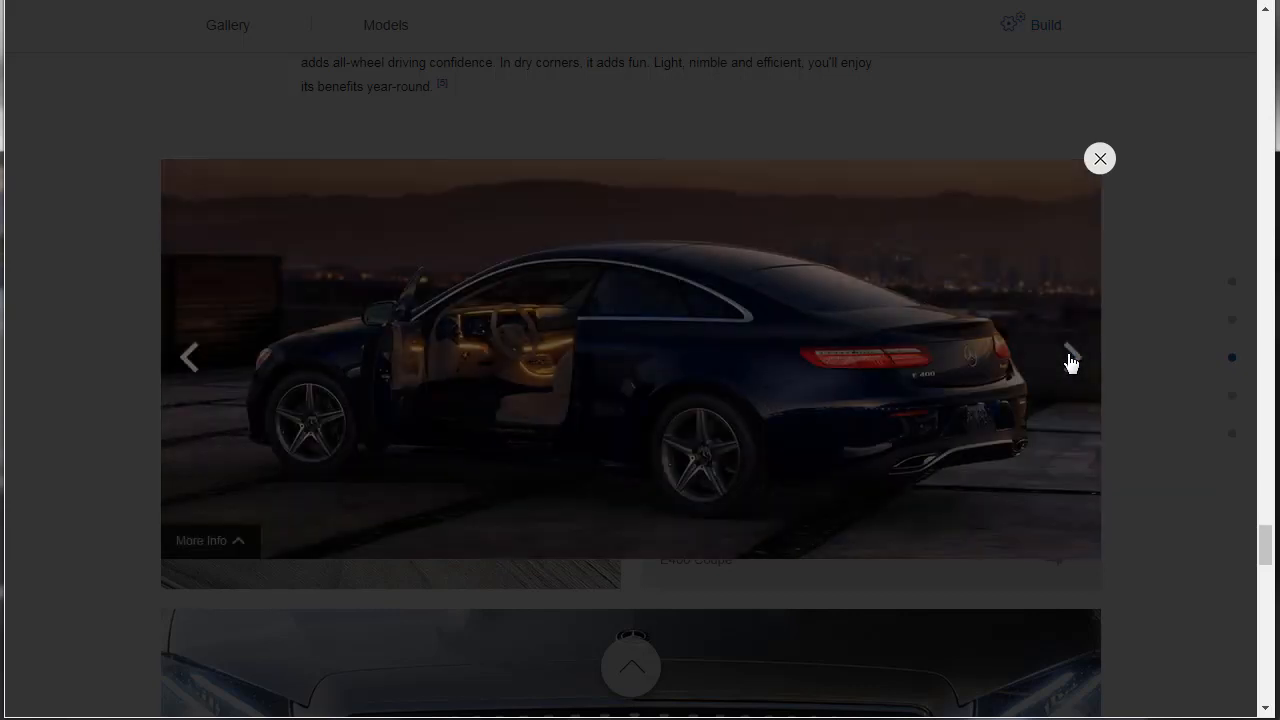
click(1070, 358)
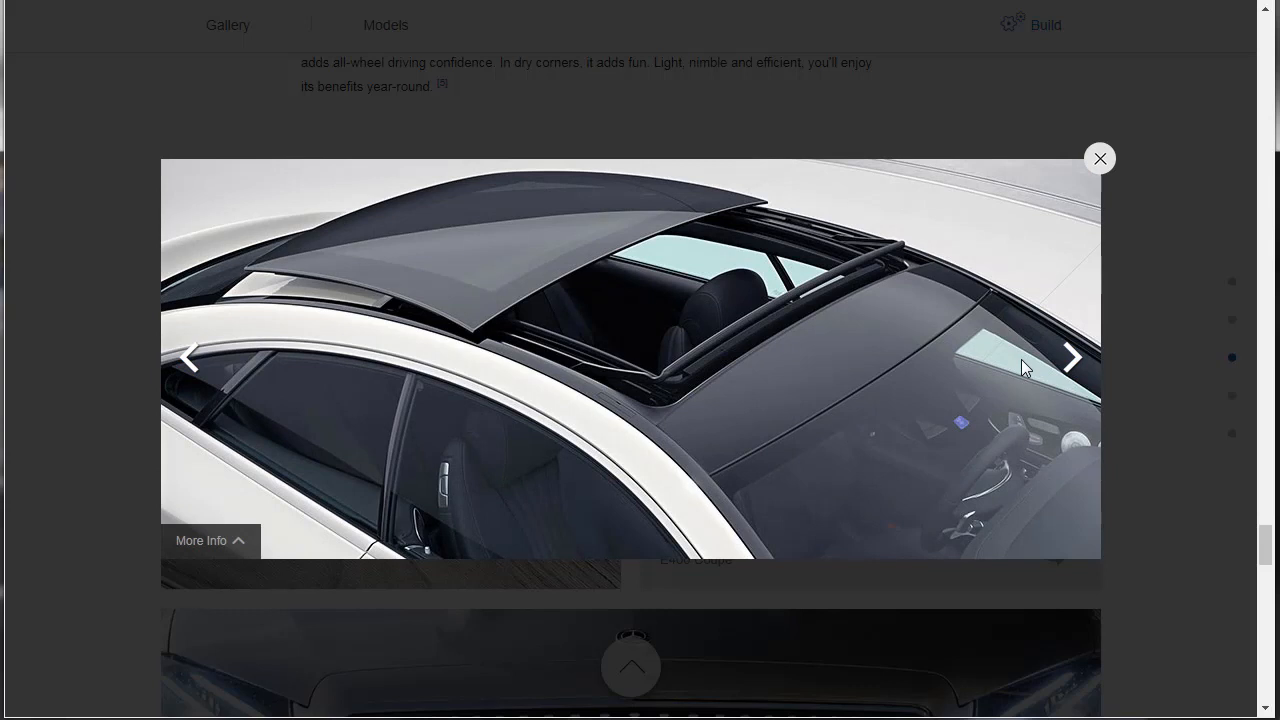
mouse_move(564, 332)
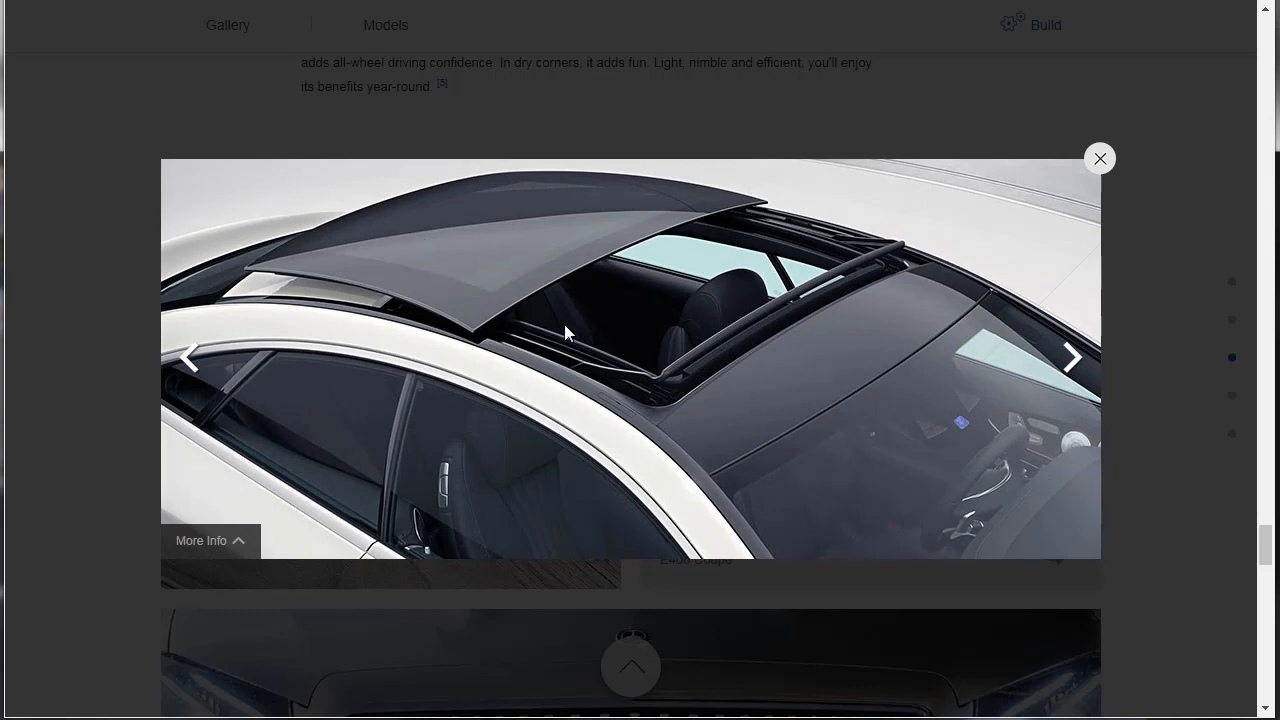
mouse_move(1076, 358)
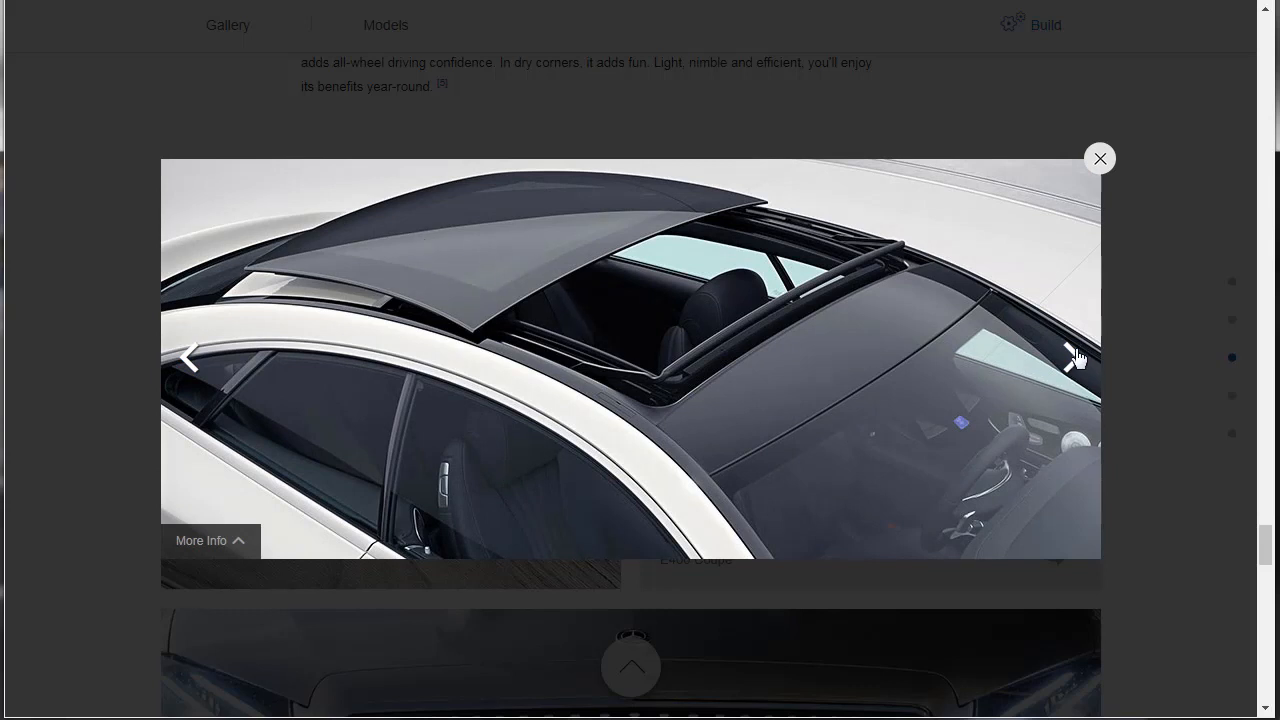
click(1076, 356)
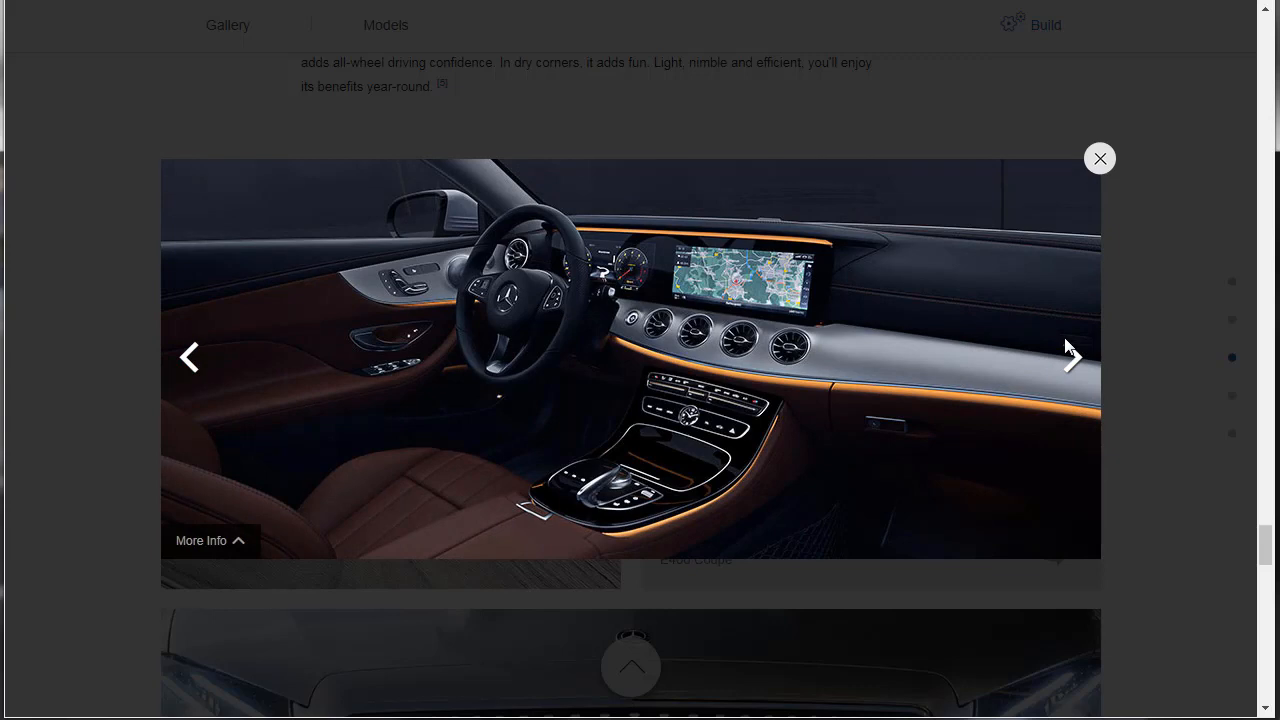
mouse_move(1064, 350)
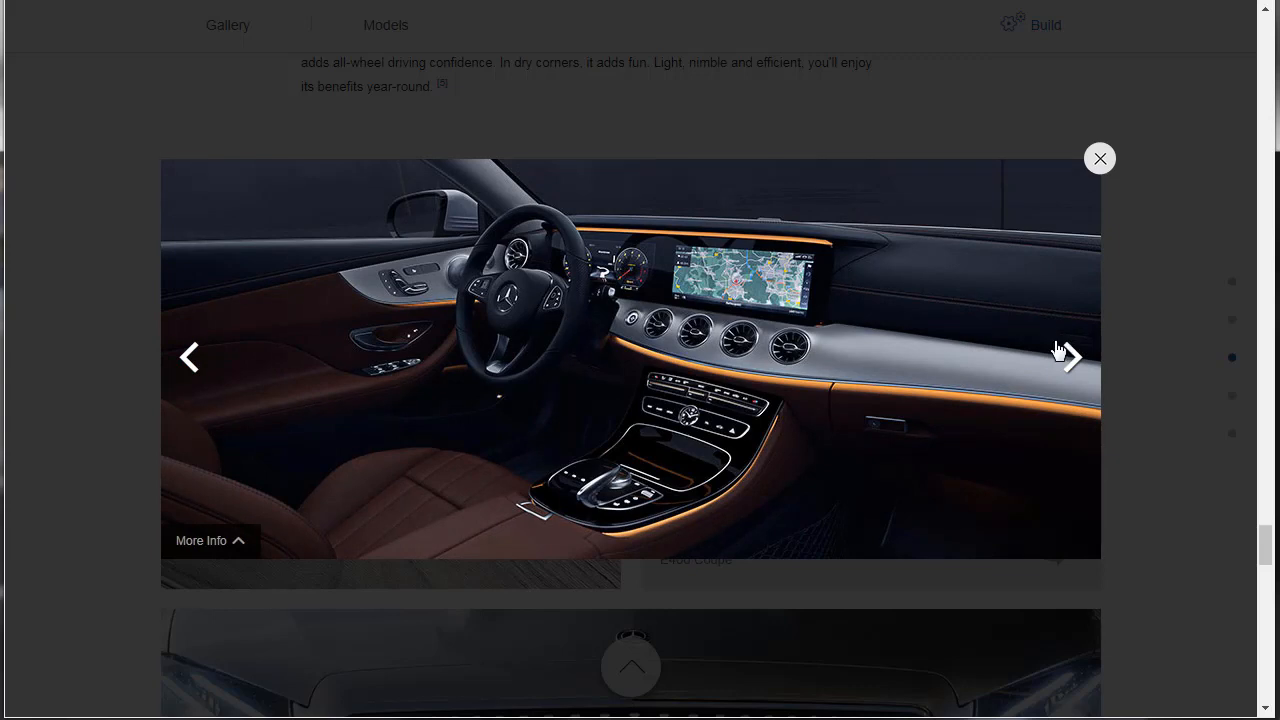
click(1100, 158)
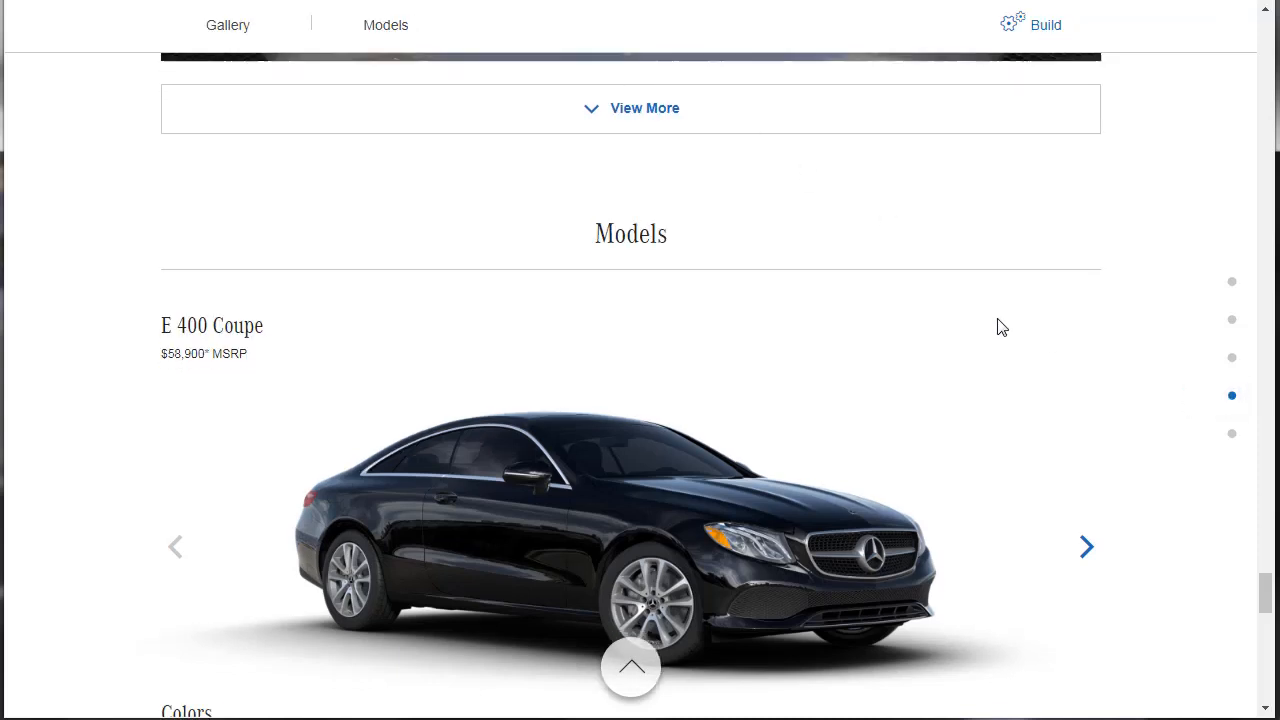
Step: Select the E 400 4MATIC Coupe at $61,400 MSRP in the model carousel
scroll(down, 3)
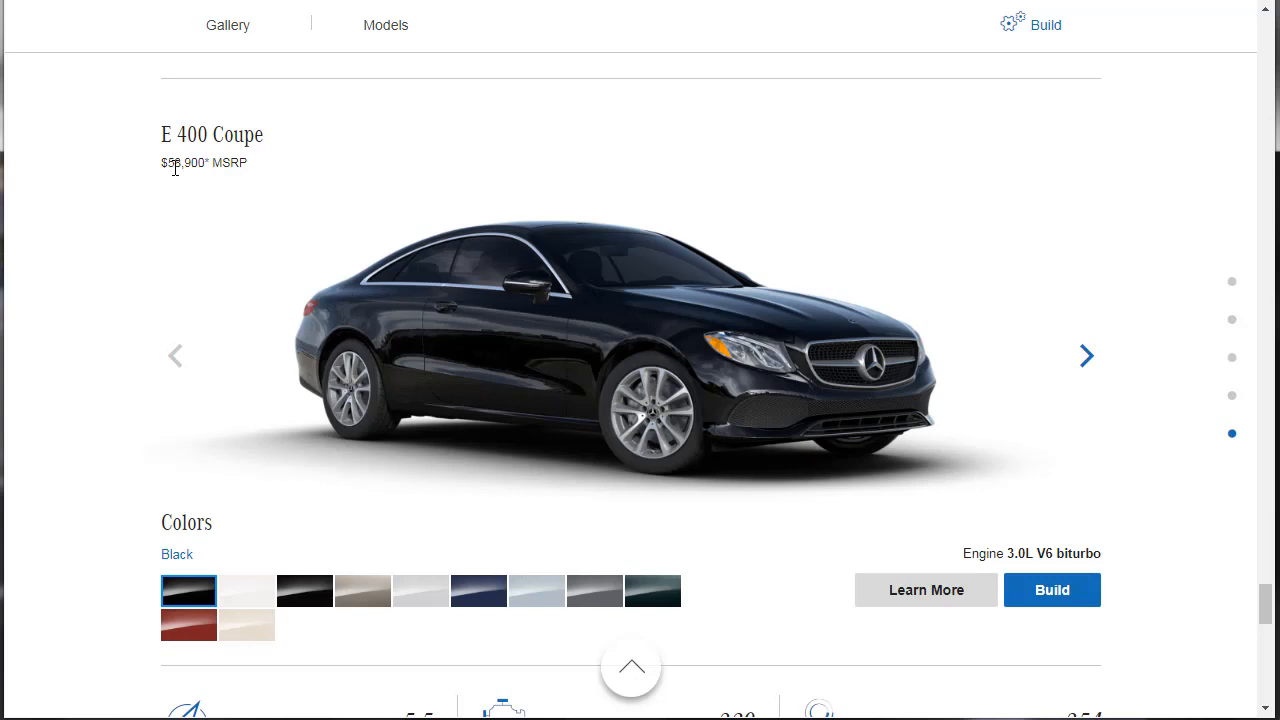
scroll(down, 3)
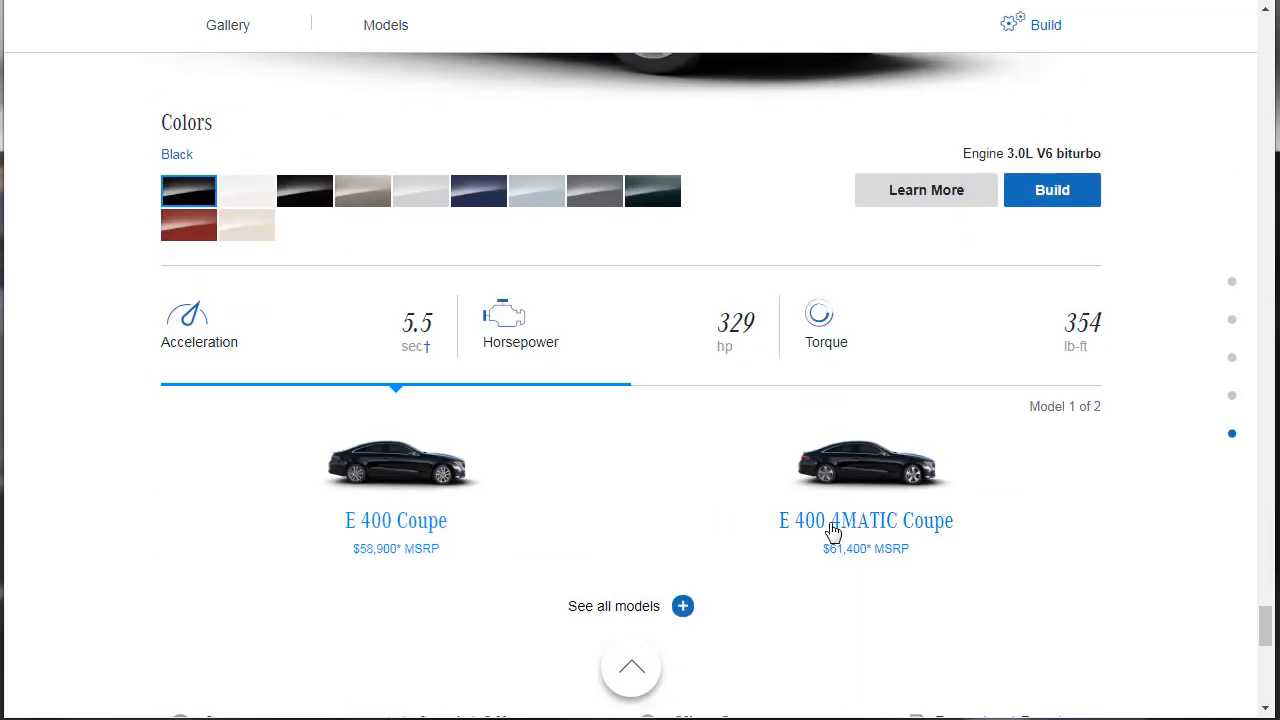
mouse_move(836, 566)
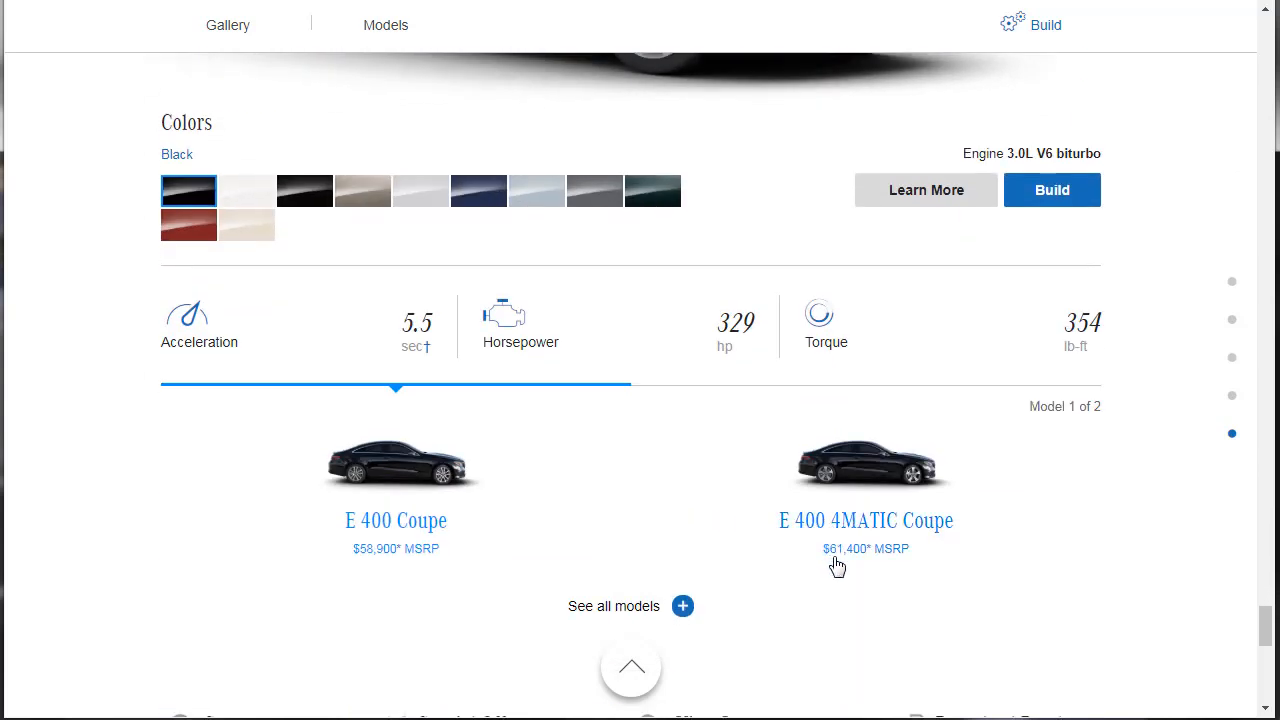
click(866, 520)
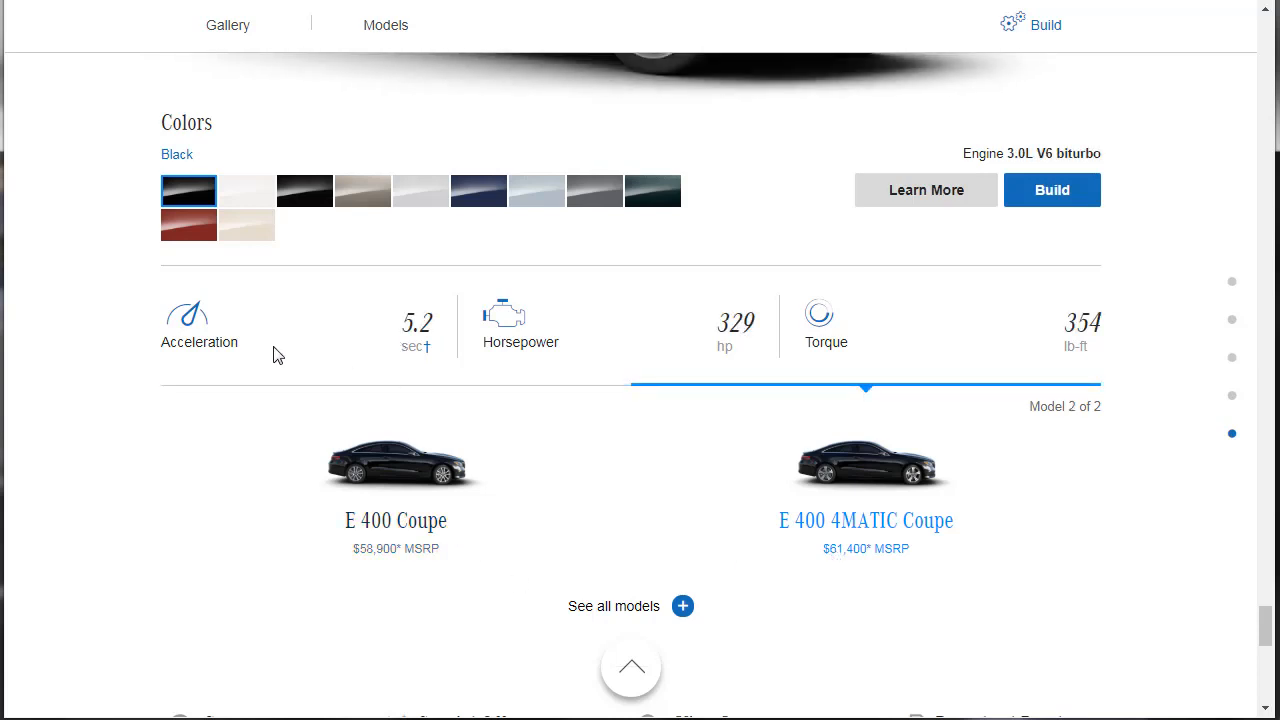
mouse_move(604, 448)
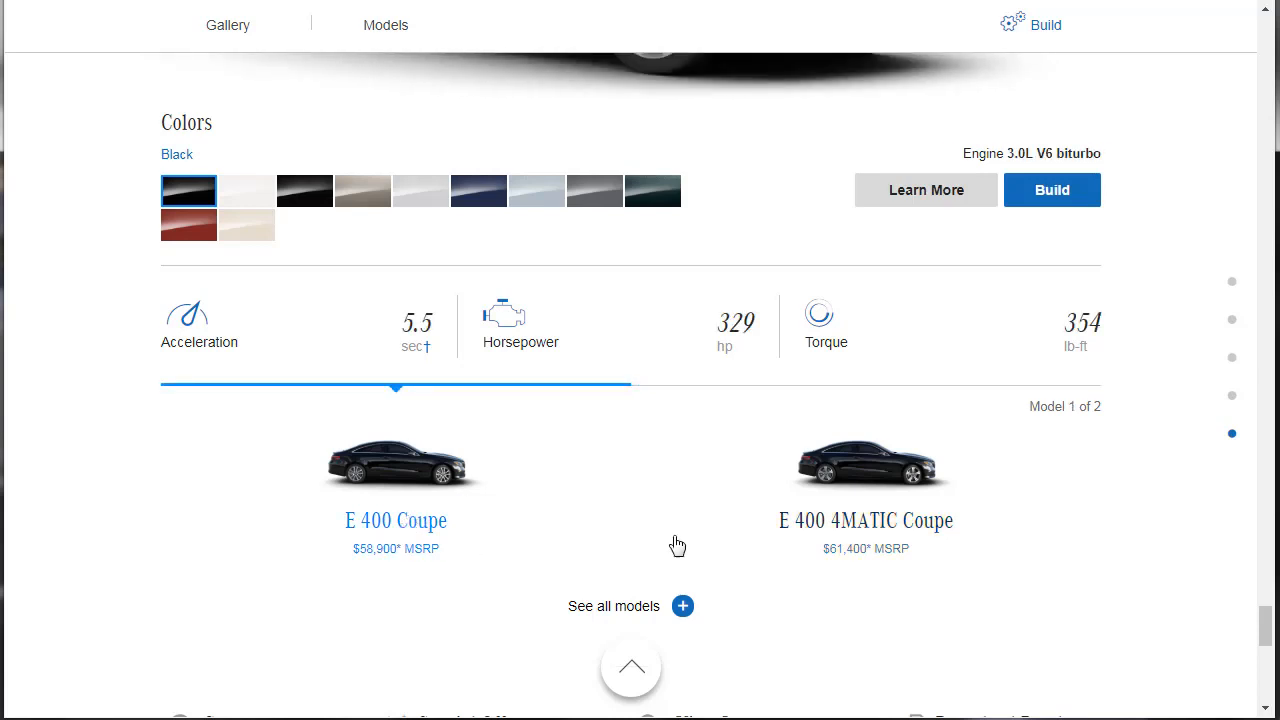
mouse_move(888, 528)
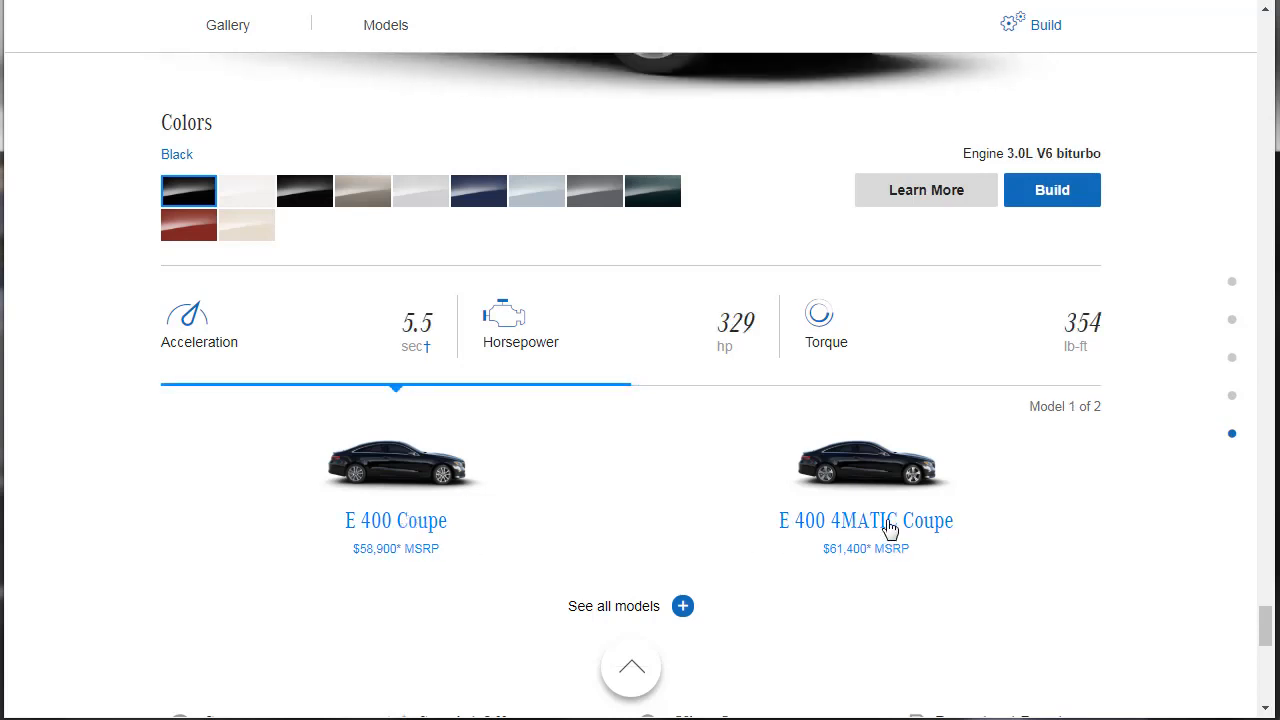
click(866, 520)
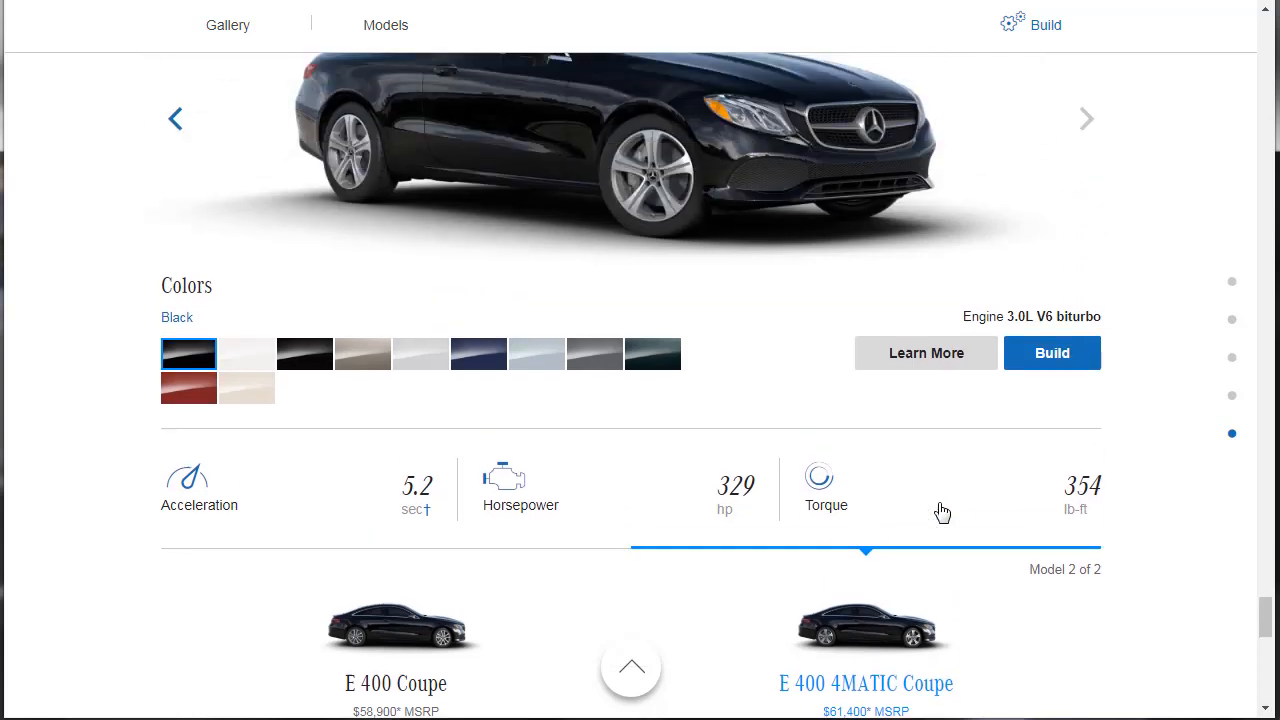
scroll(down, 3)
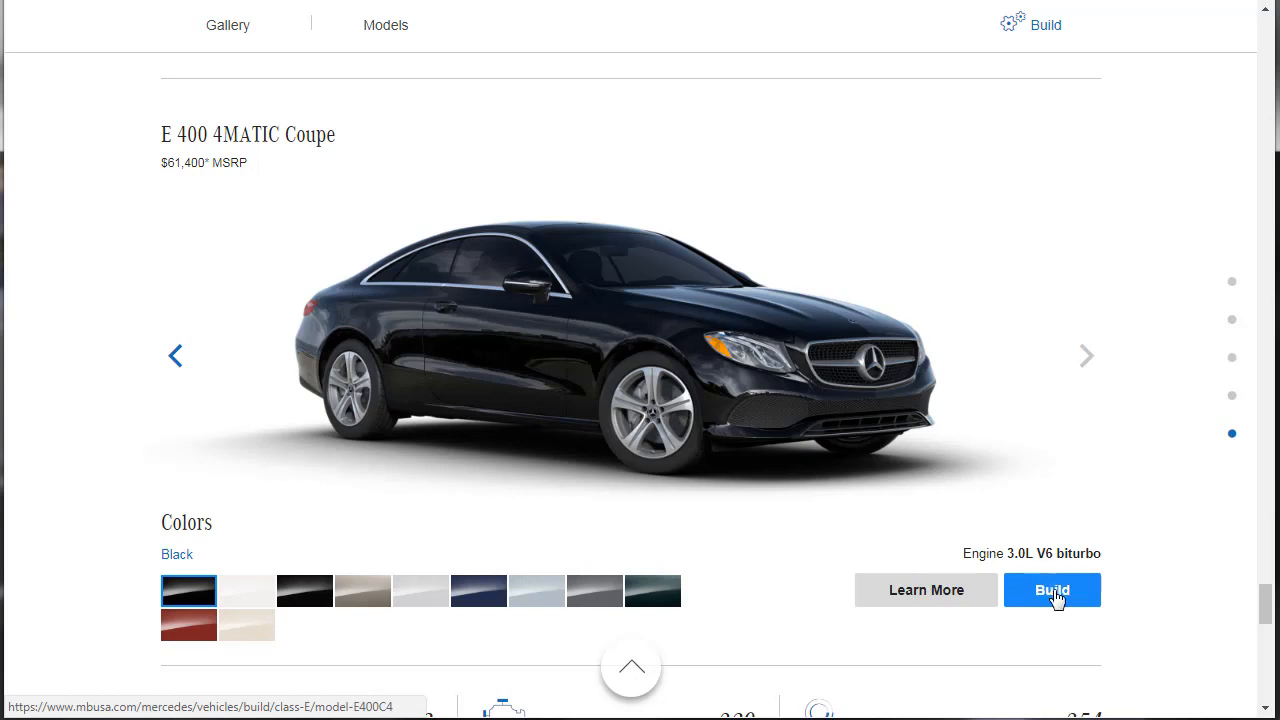
Step: Start a build of the E 400 4MATIC Coupe, opening the configurator at a $62,395 total with Black paint
click(1052, 588)
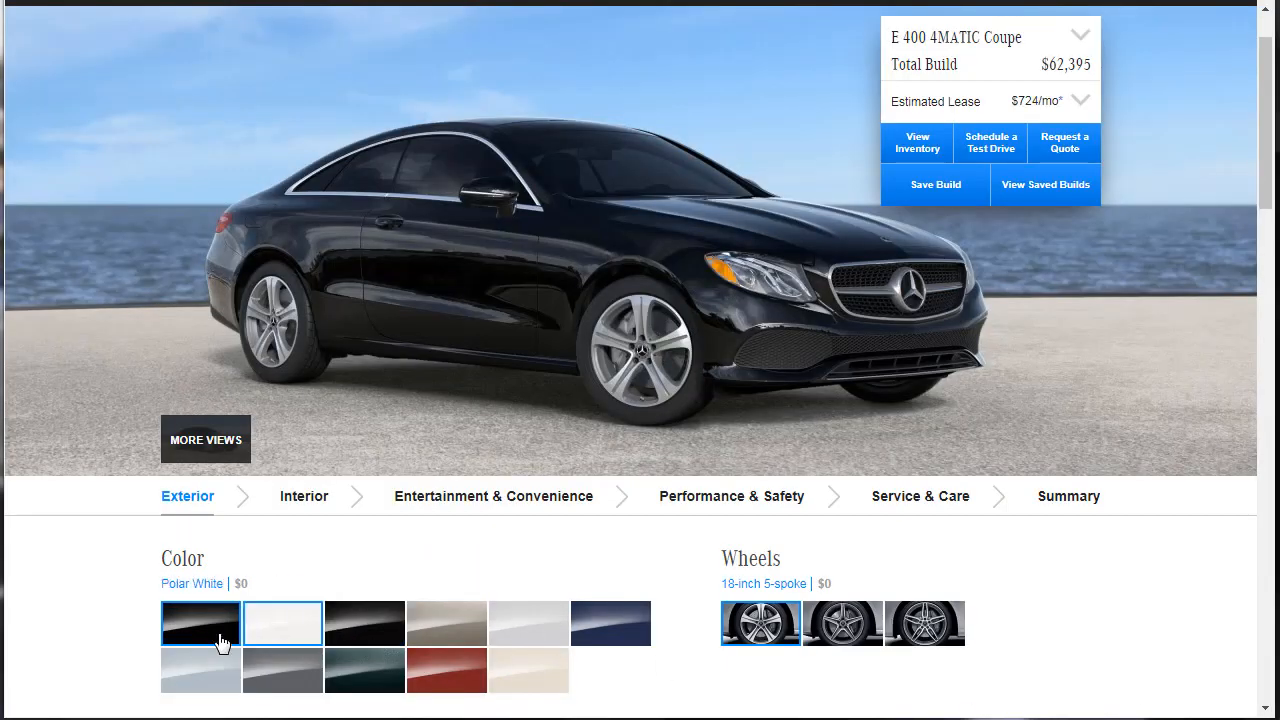
click(612, 624)
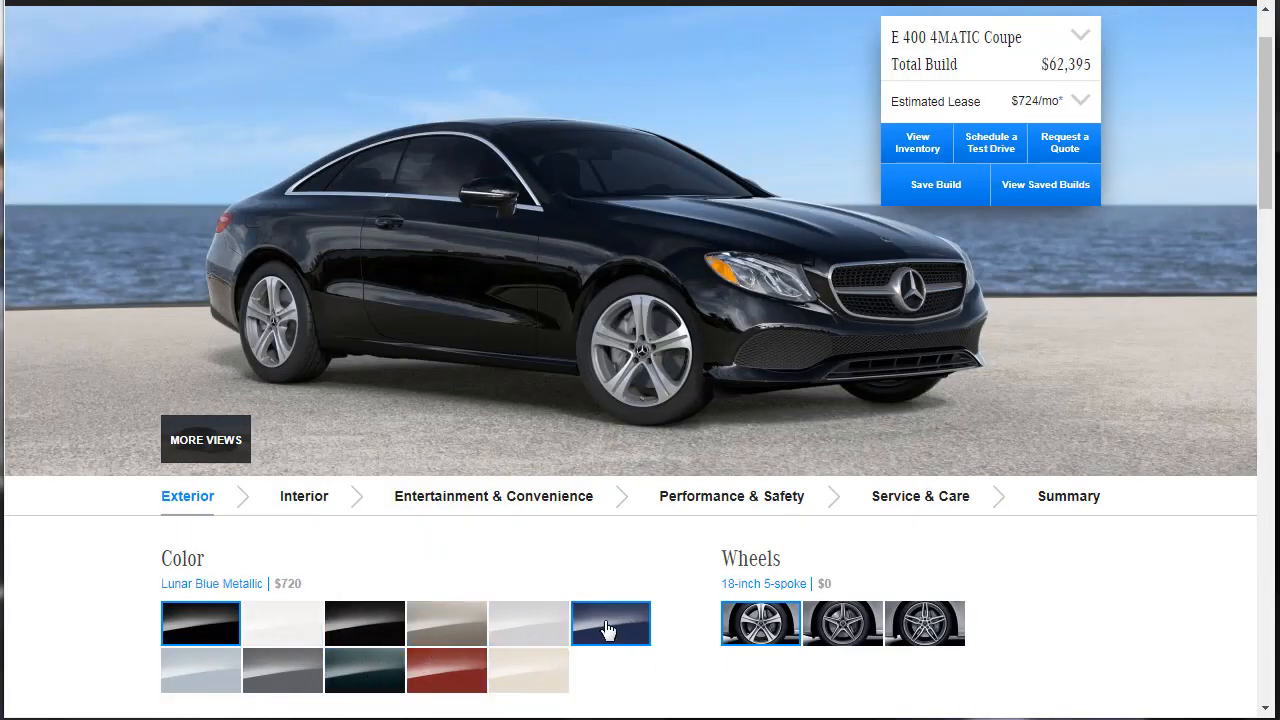
click(200, 622)
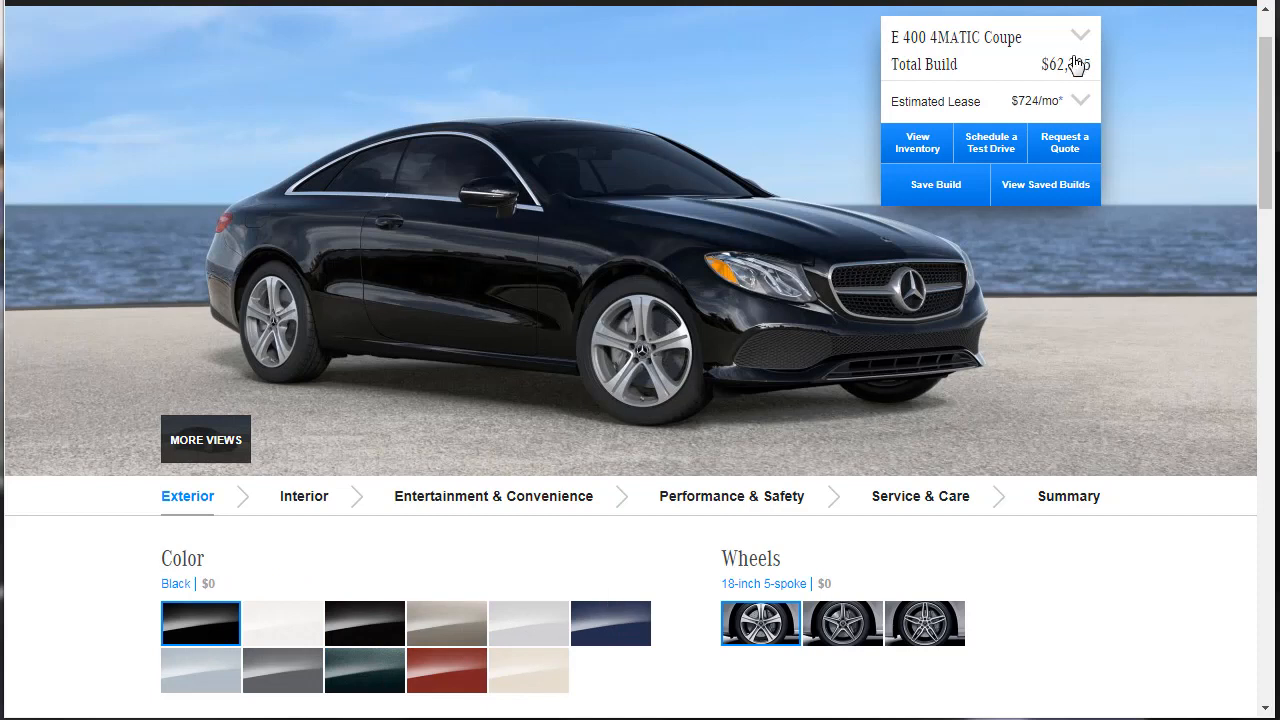
mouse_move(1076, 60)
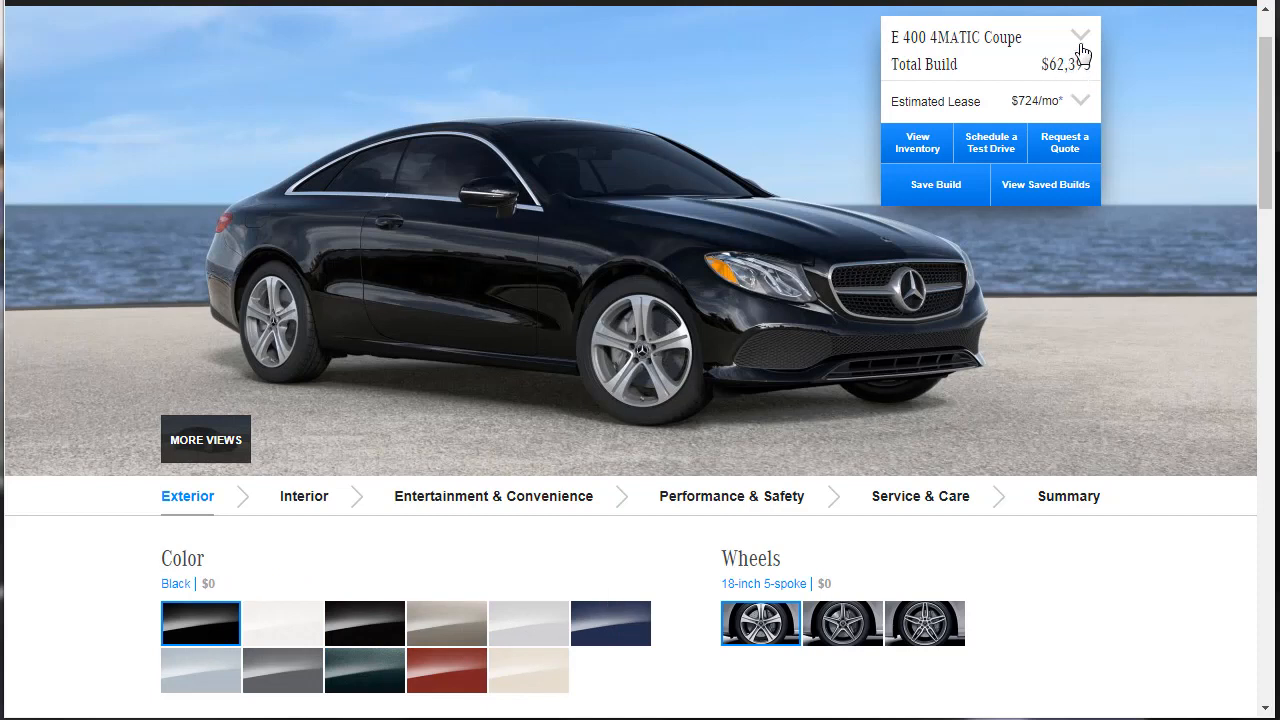
mouse_move(1132, 102)
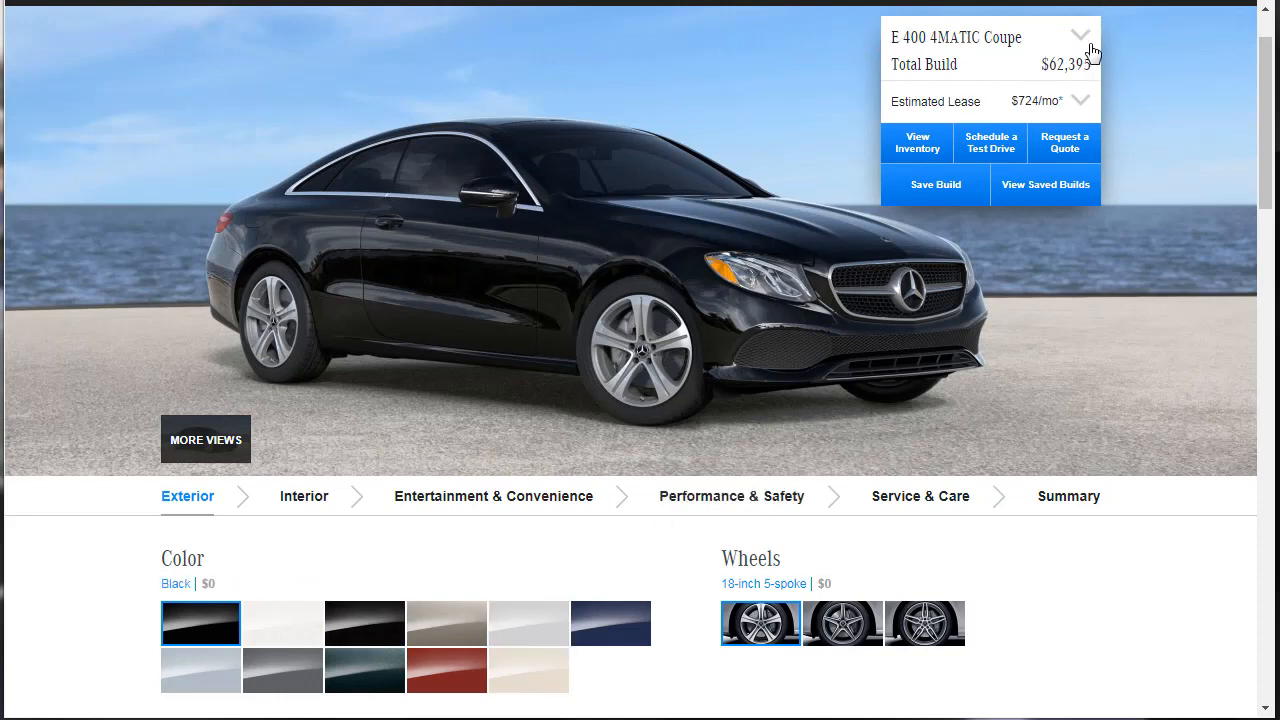
mouse_move(1040, 72)
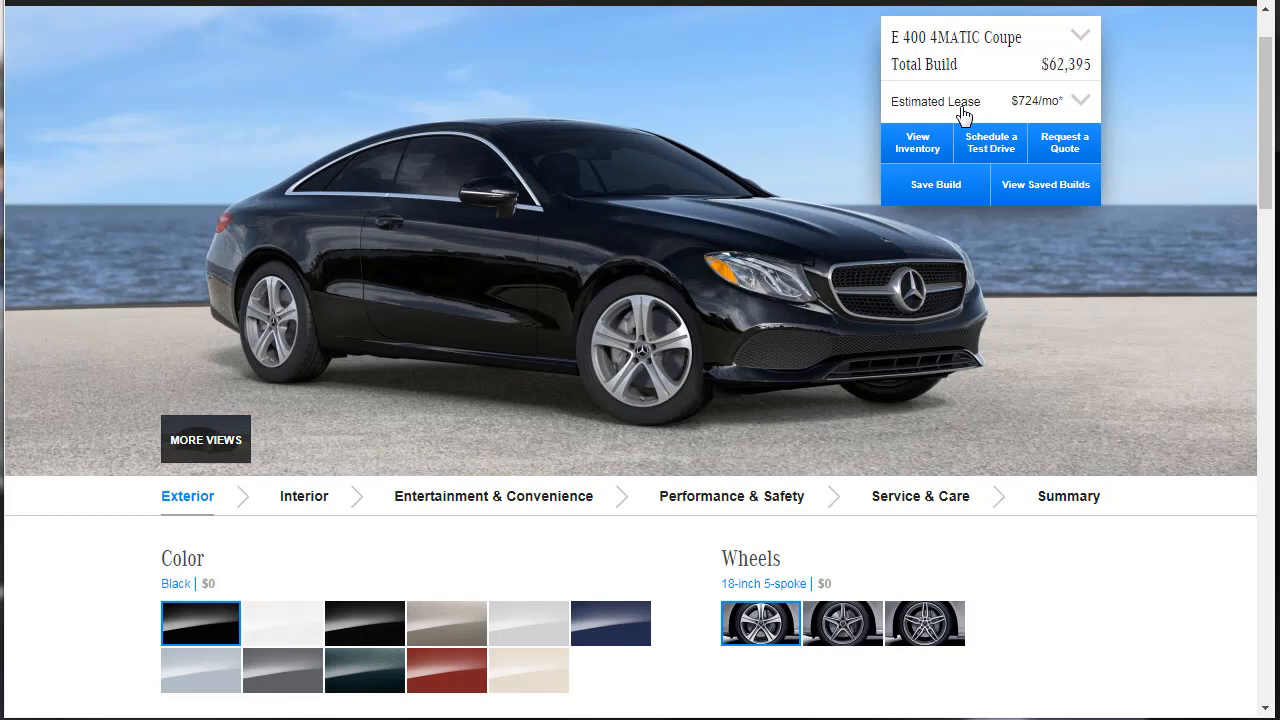
mouse_move(958, 112)
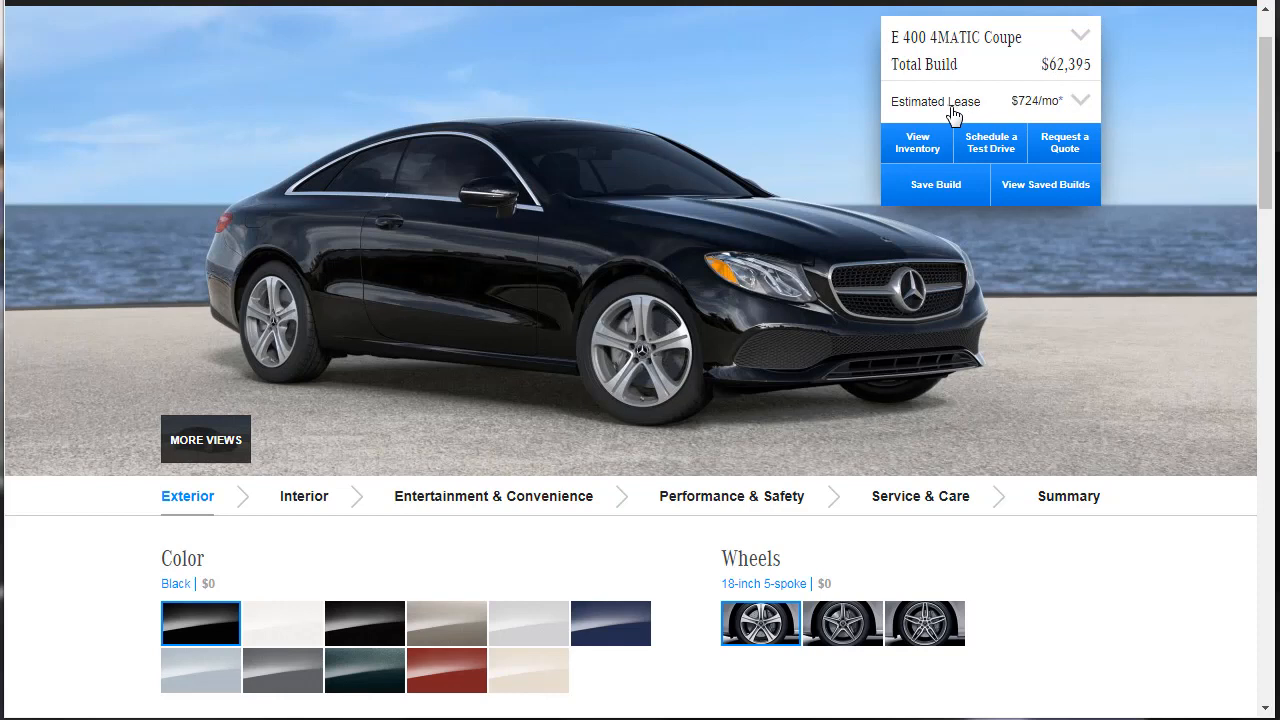
mouse_move(456, 448)
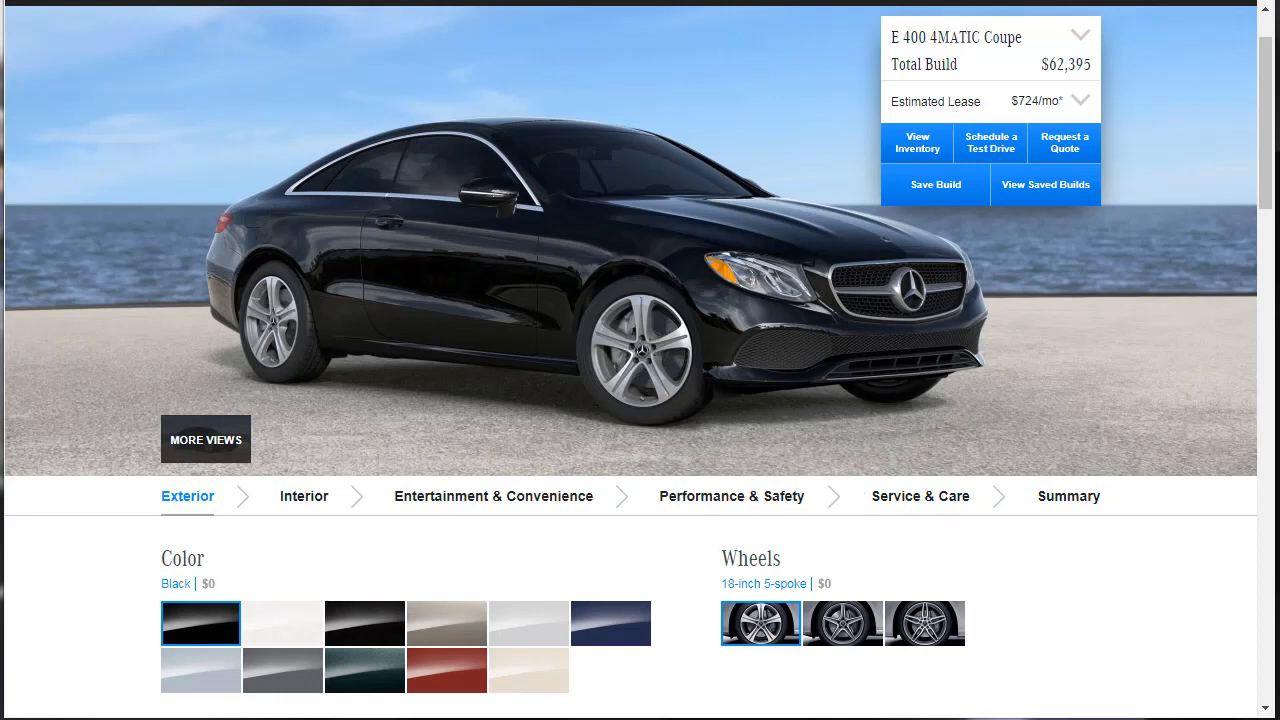
Step: Preview Dune Silver, Black, Obsidian Black, Iridium Silver and Lunar Blue Metallic paints
click(528, 670)
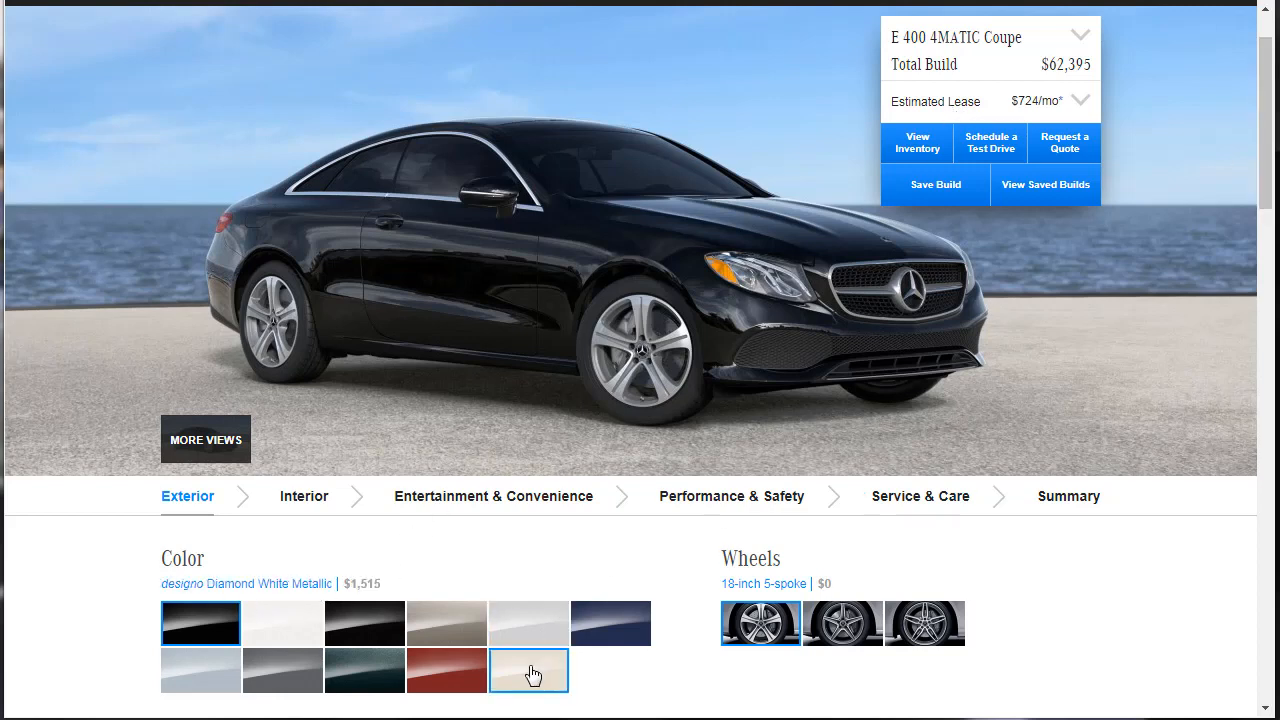
click(446, 622)
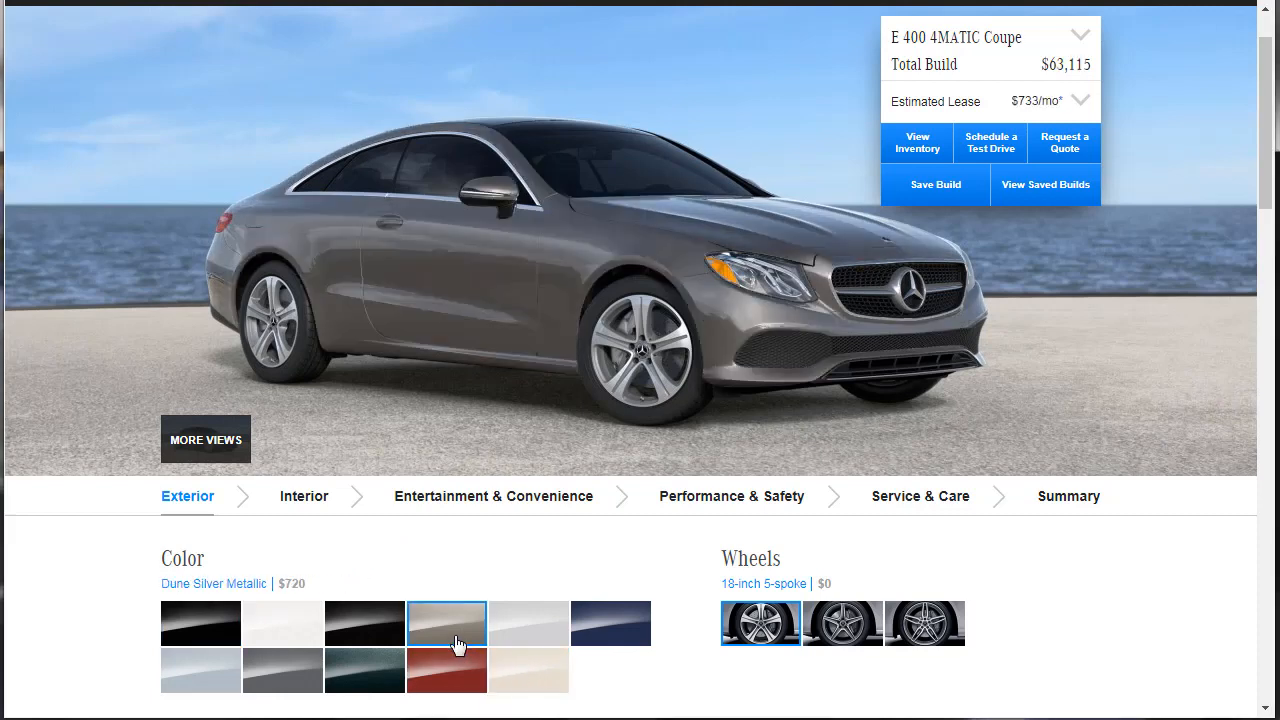
mouse_move(484, 232)
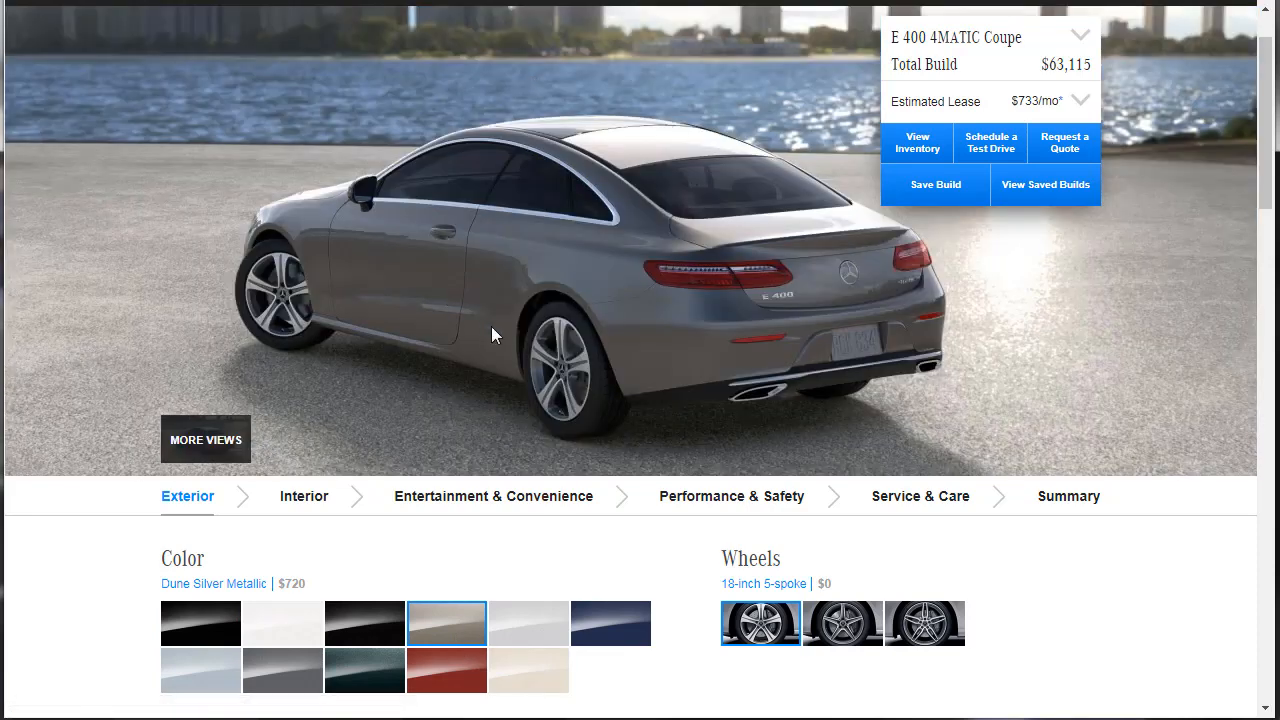
click(200, 622)
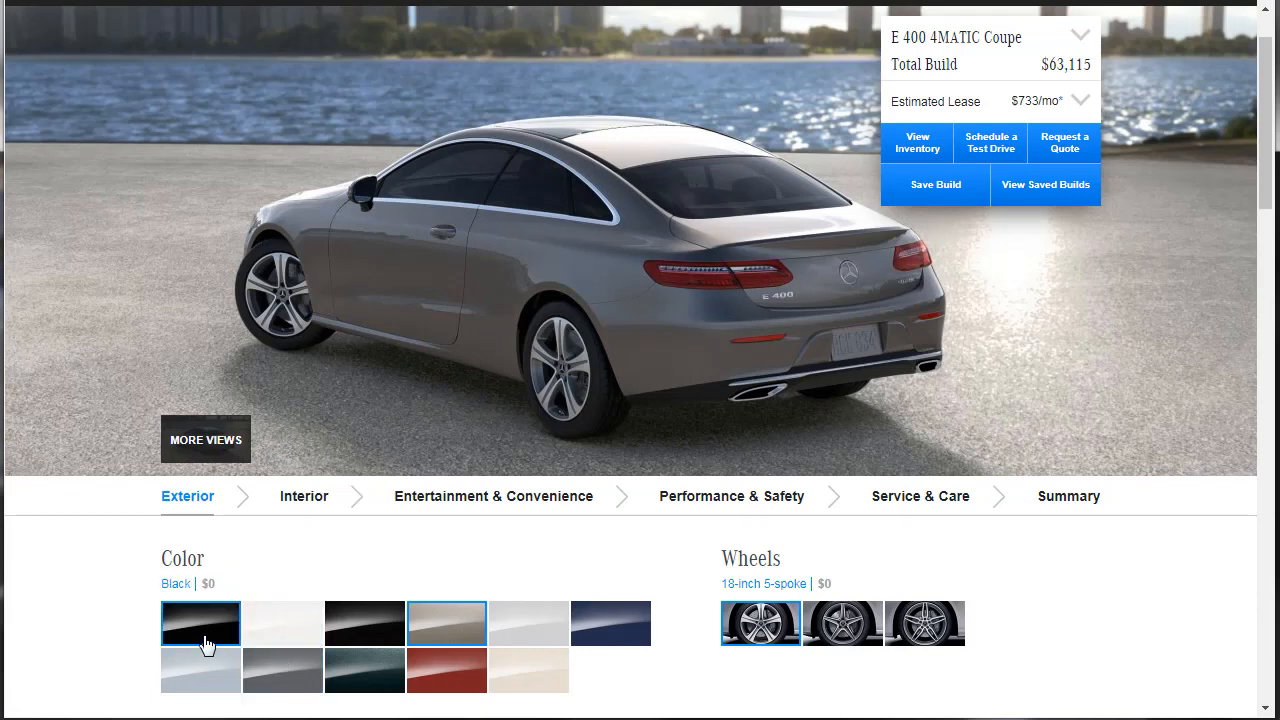
click(364, 622)
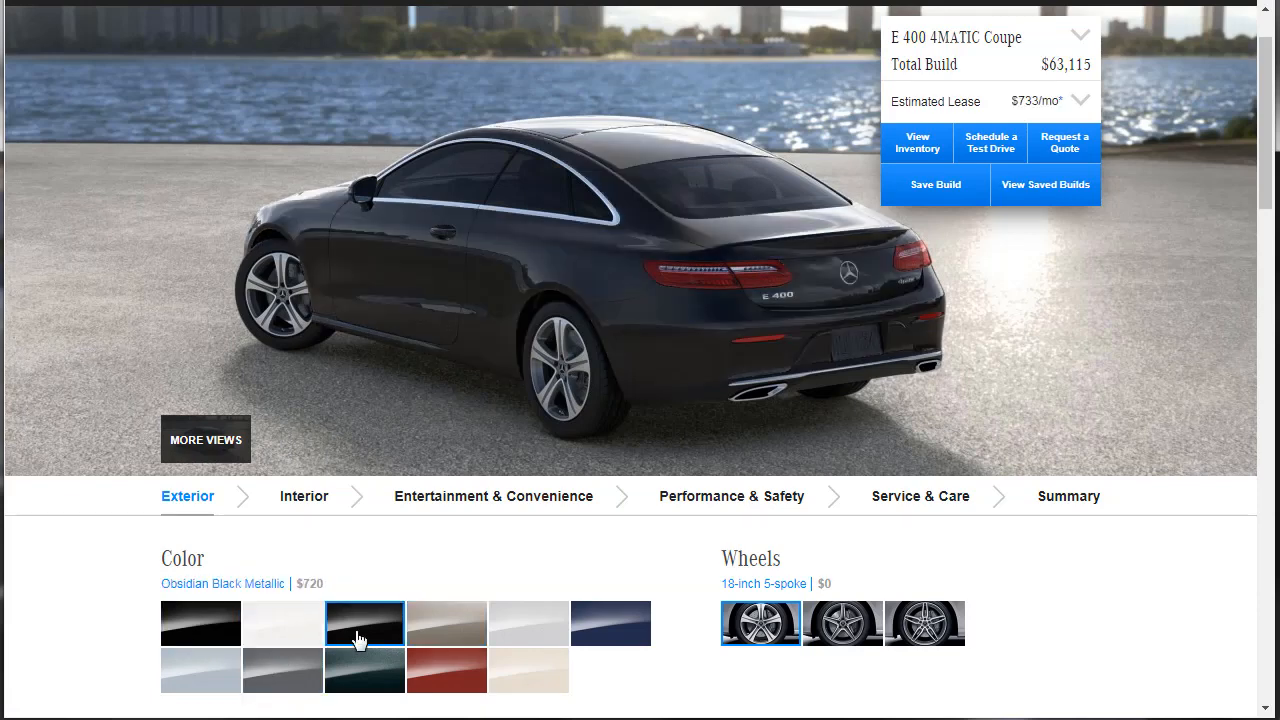
click(528, 624)
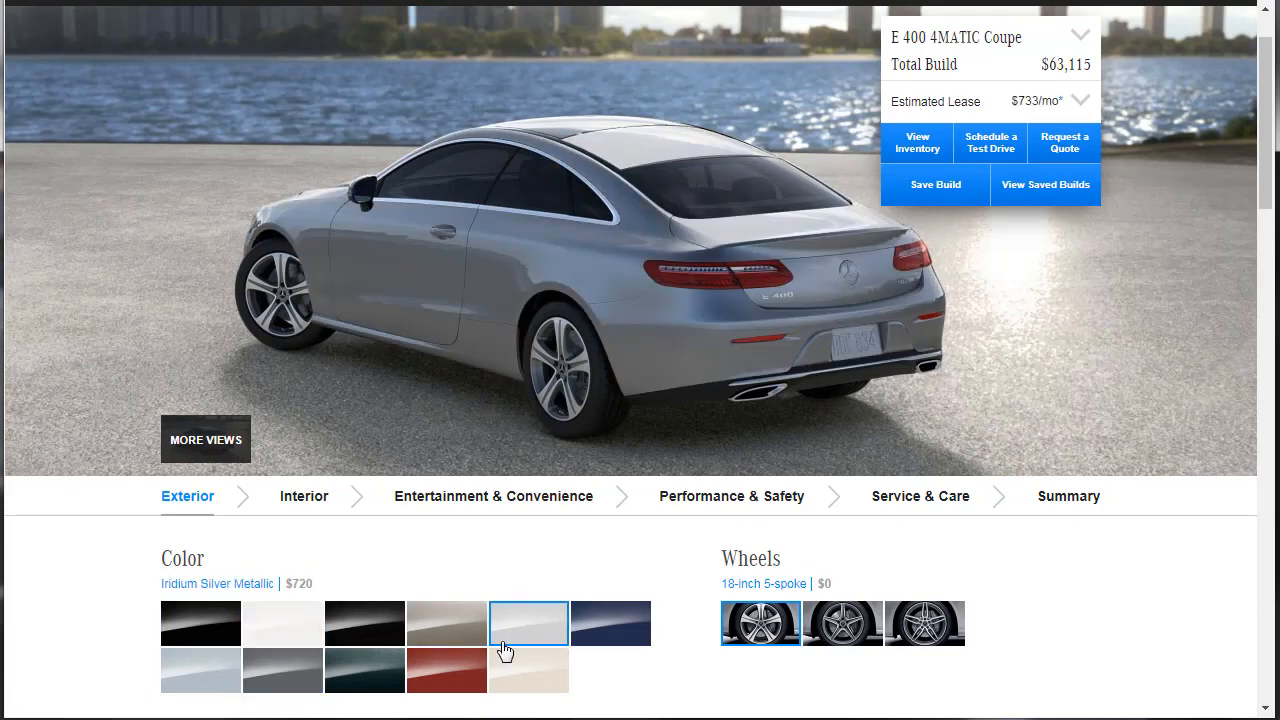
click(610, 622)
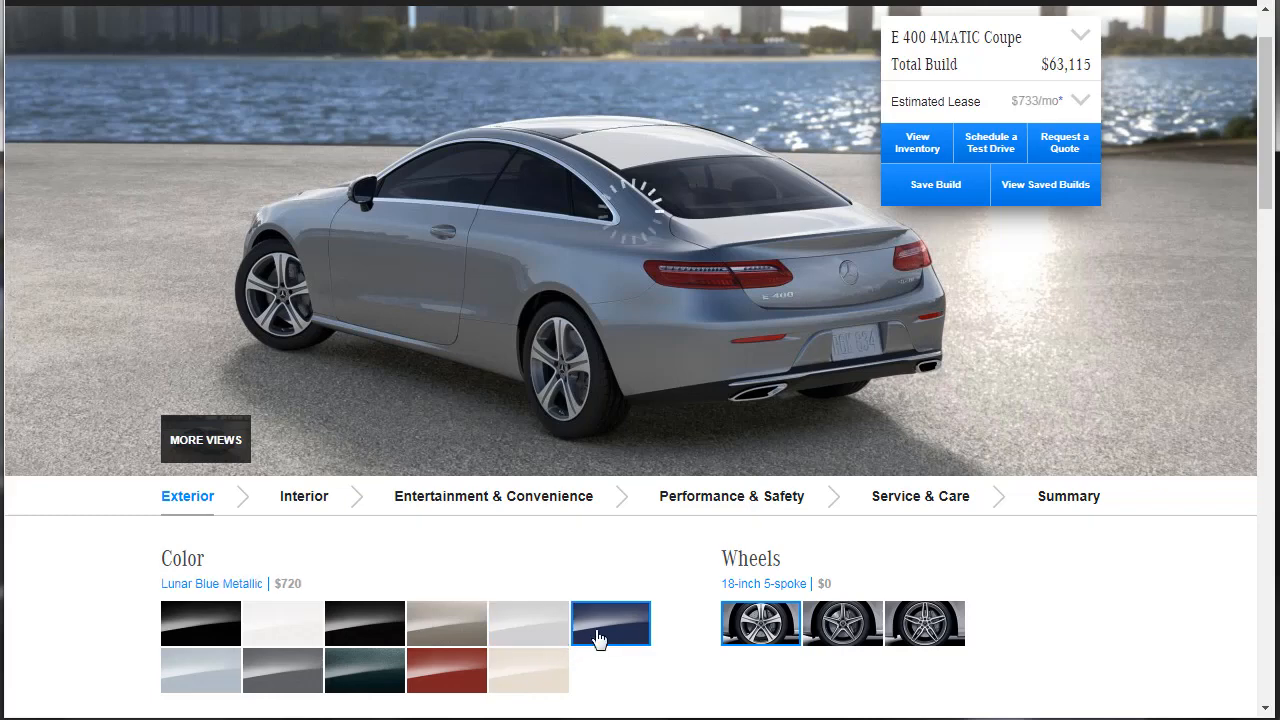
Step: Try Emerald Green and designo Cardinal Red, then settle on Dune Silver Metallic ($720), total $63,115
click(612, 624)
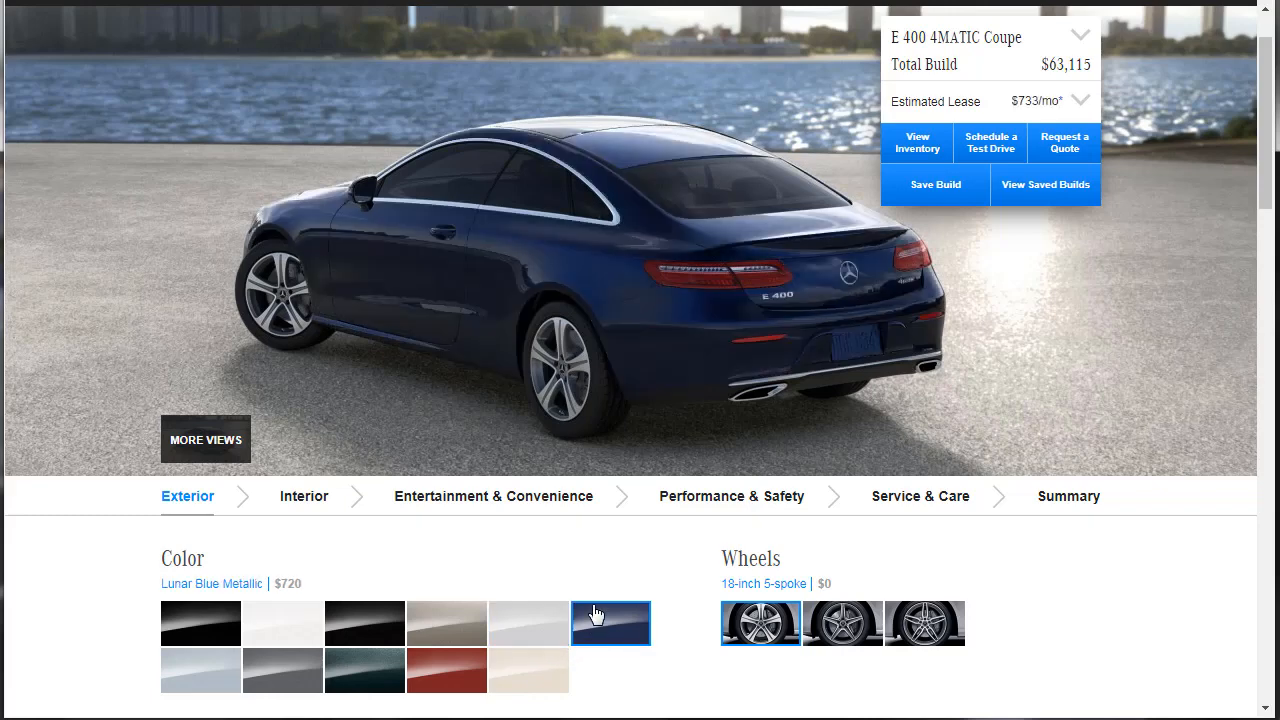
click(364, 670)
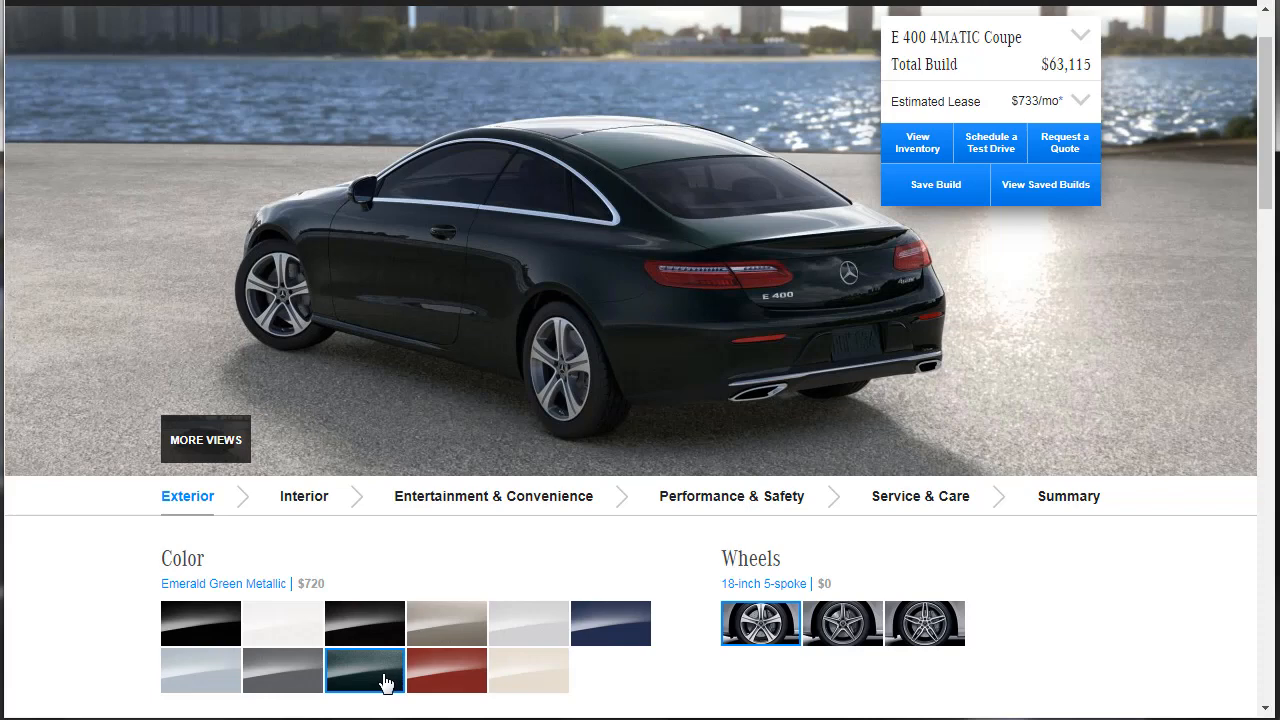
click(446, 670)
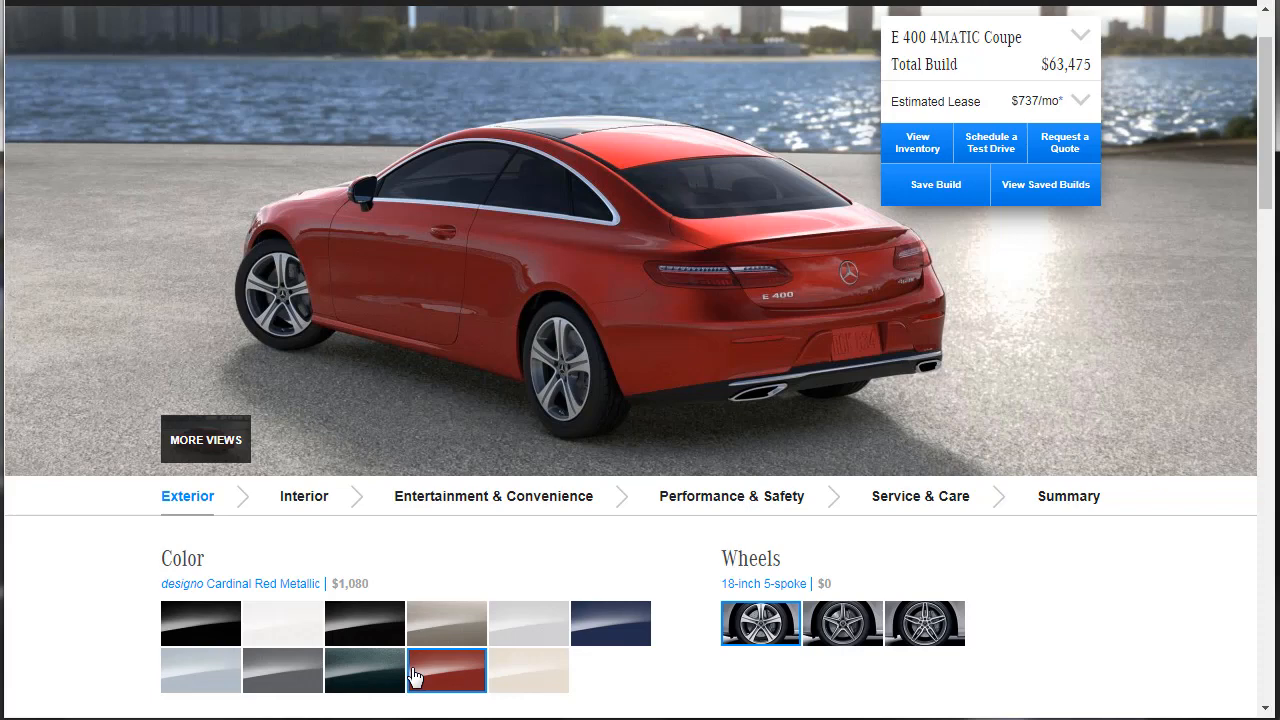
click(446, 622)
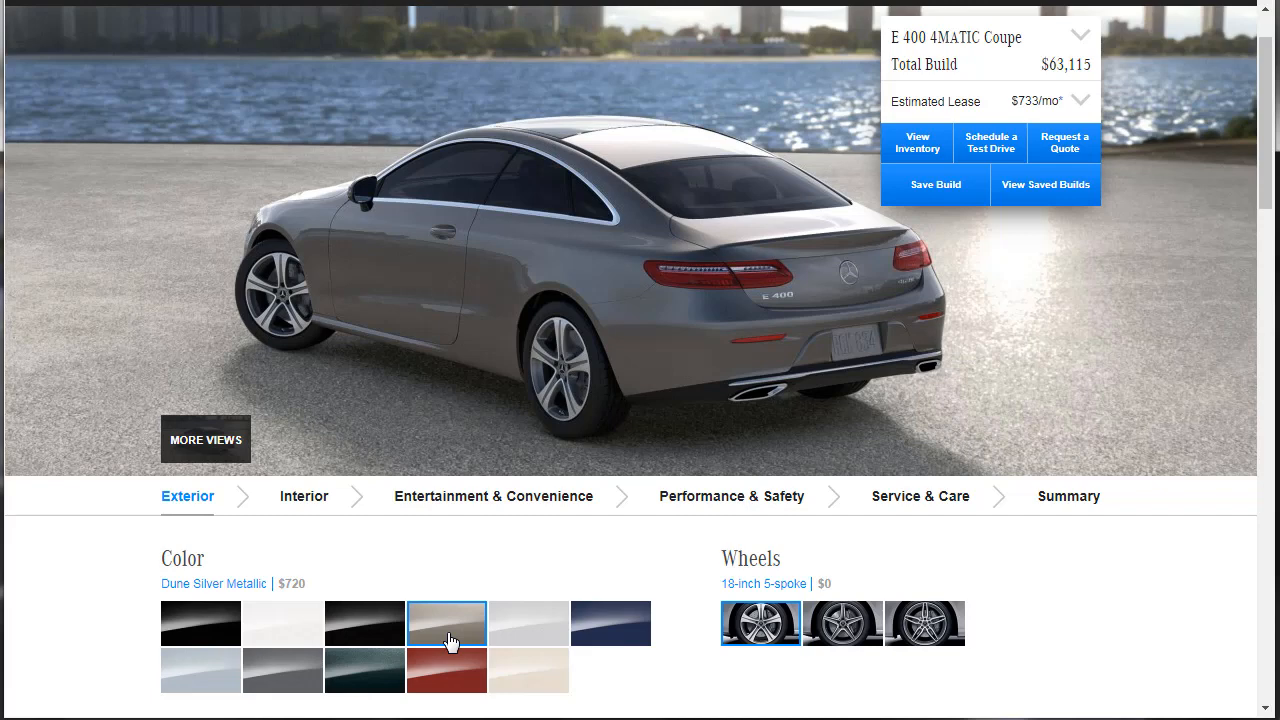
Step: Add the $2,500 AMG Line package with its required wheels, bringing the build to $65,615
scroll(down, 3)
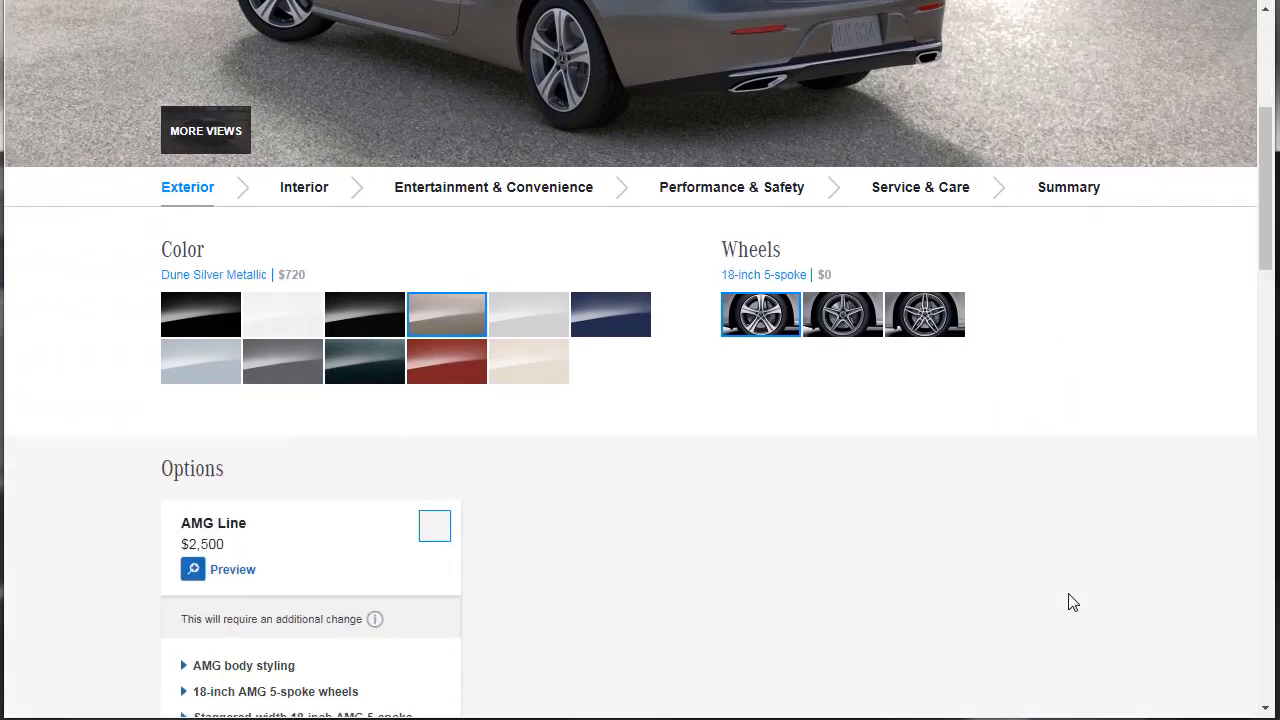
scroll(down, 3)
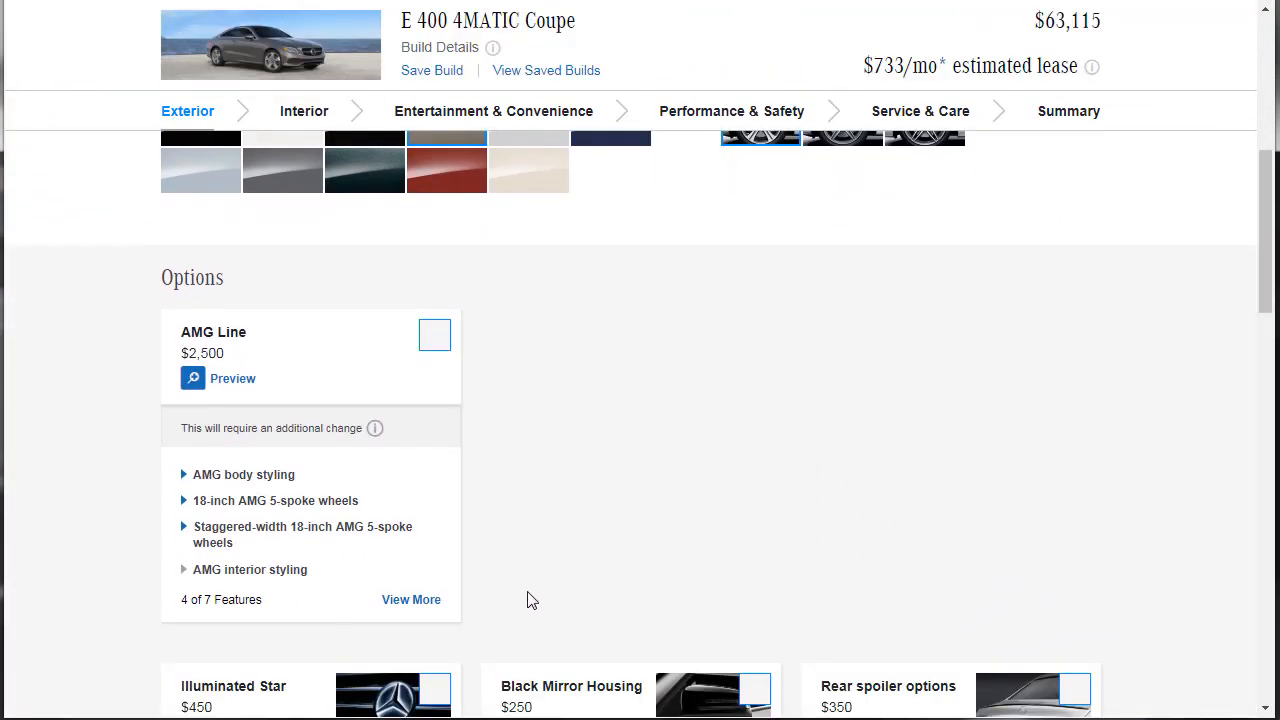
click(412, 600)
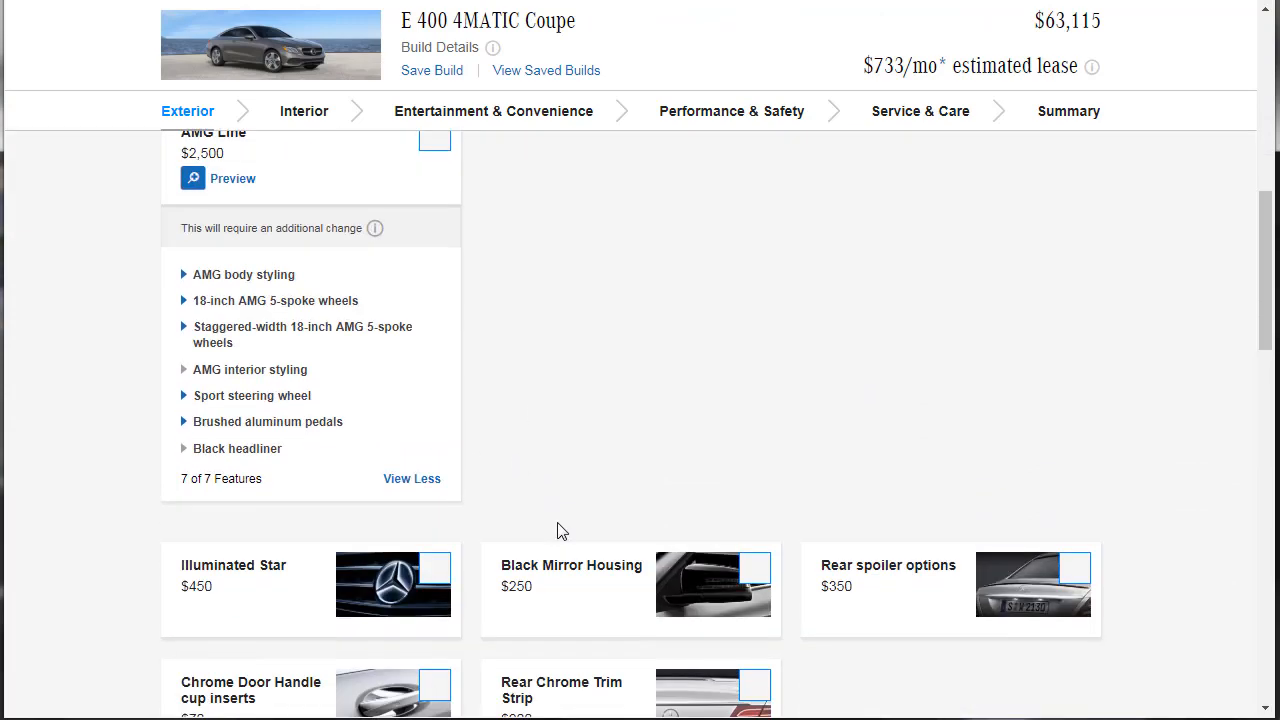
click(220, 178)
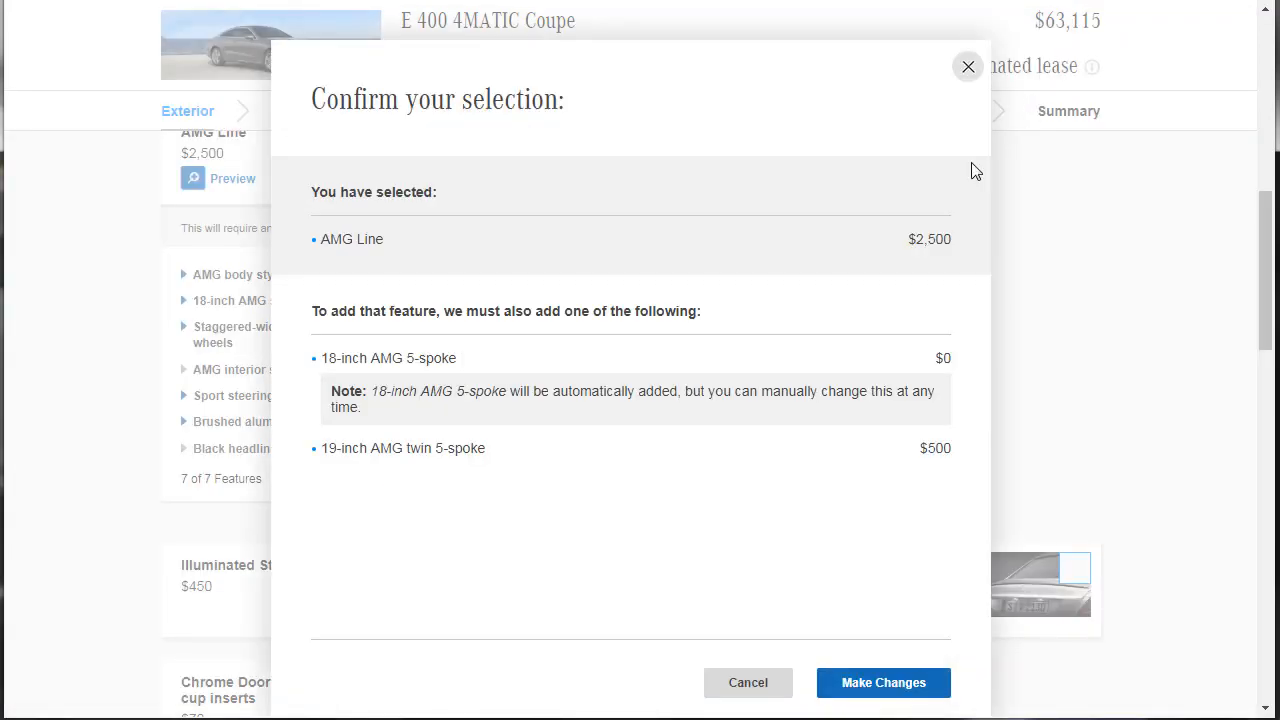
mouse_move(416, 380)
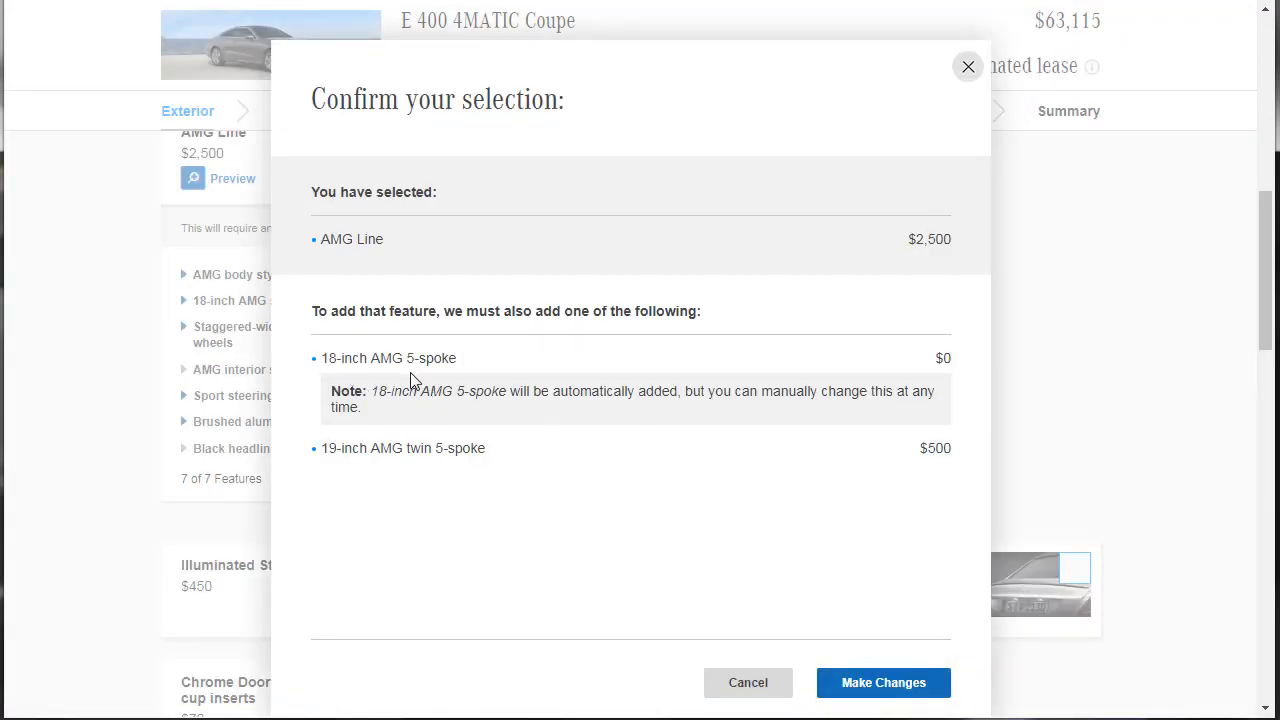
mouse_move(518, 328)
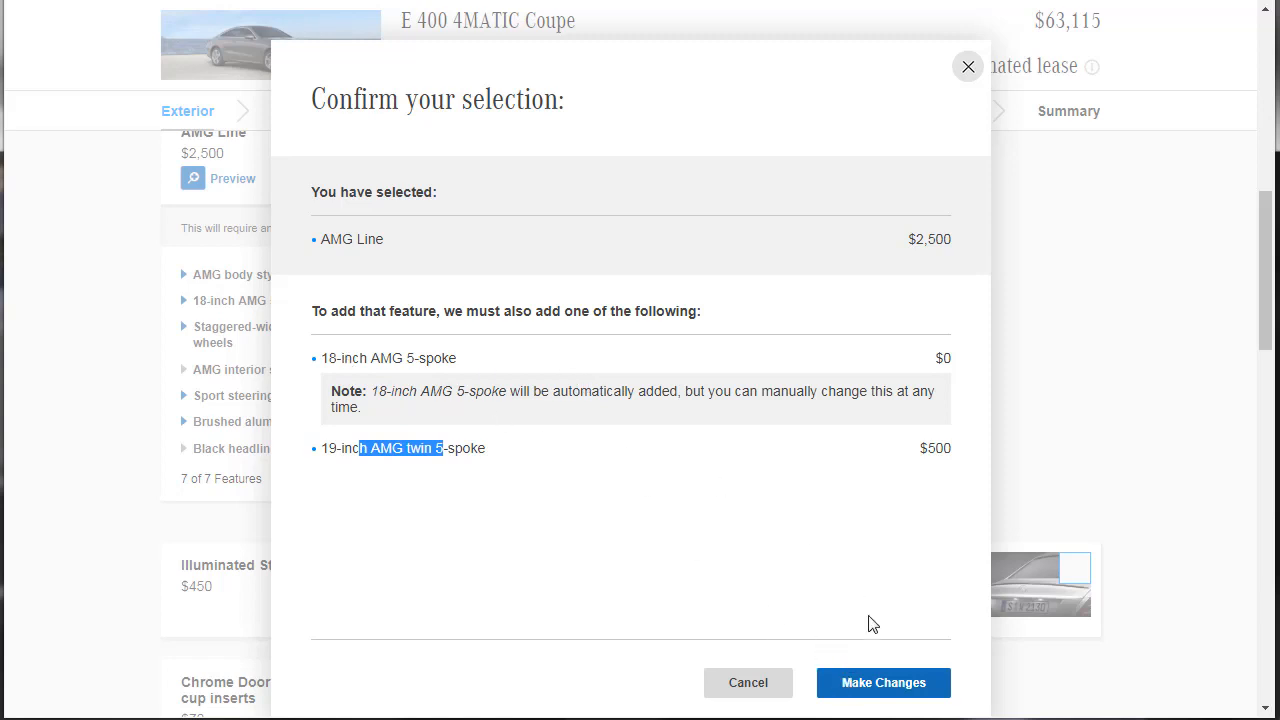
mouse_move(408, 258)
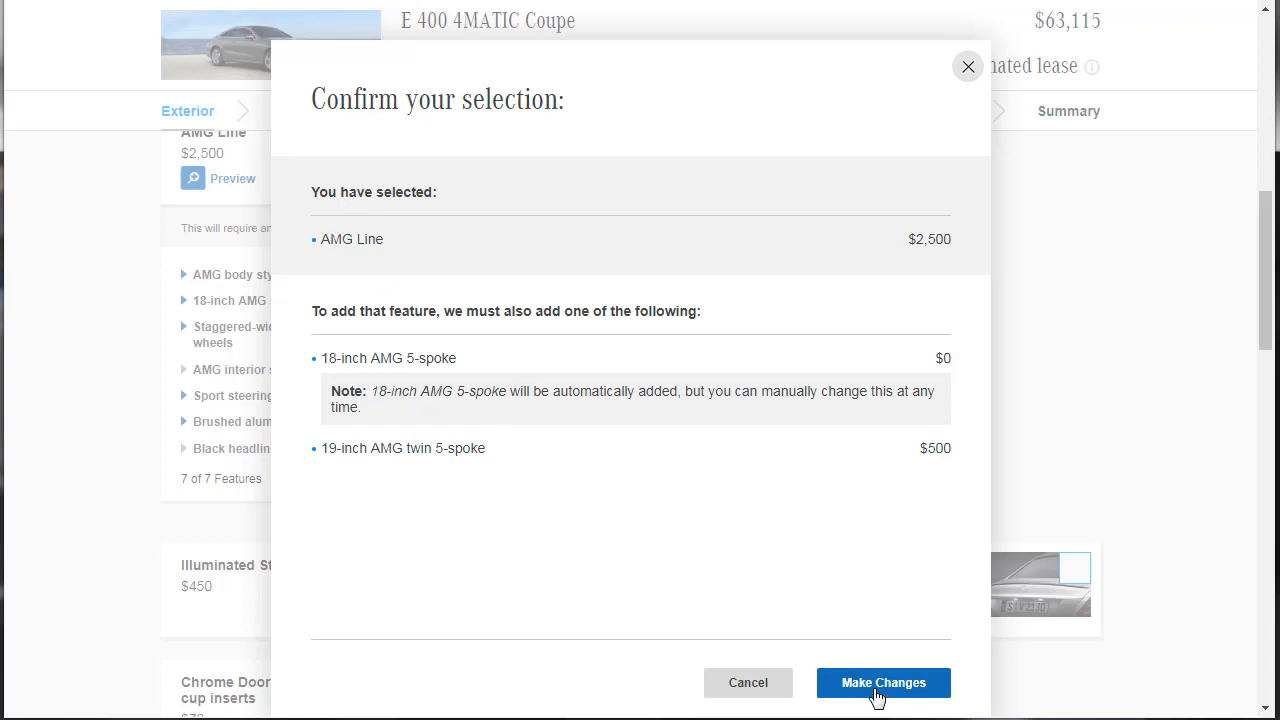
click(884, 682)
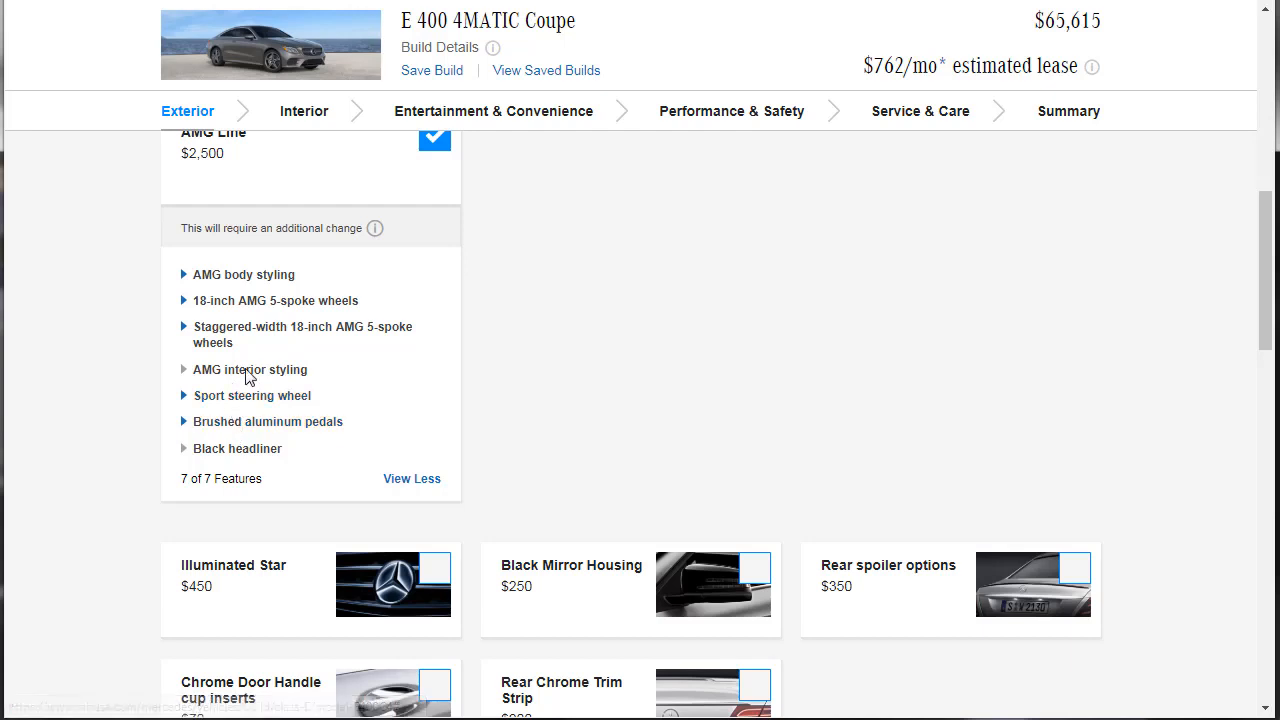
mouse_move(250, 352)
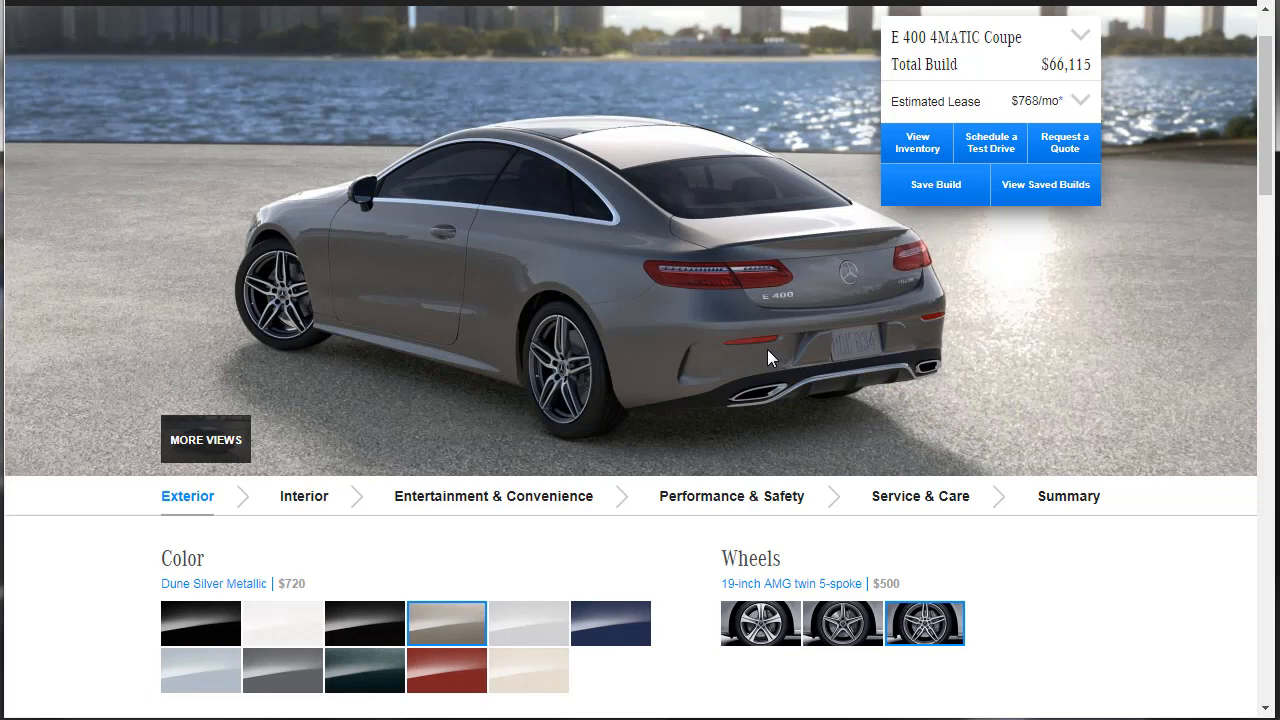
scroll(down, 3)
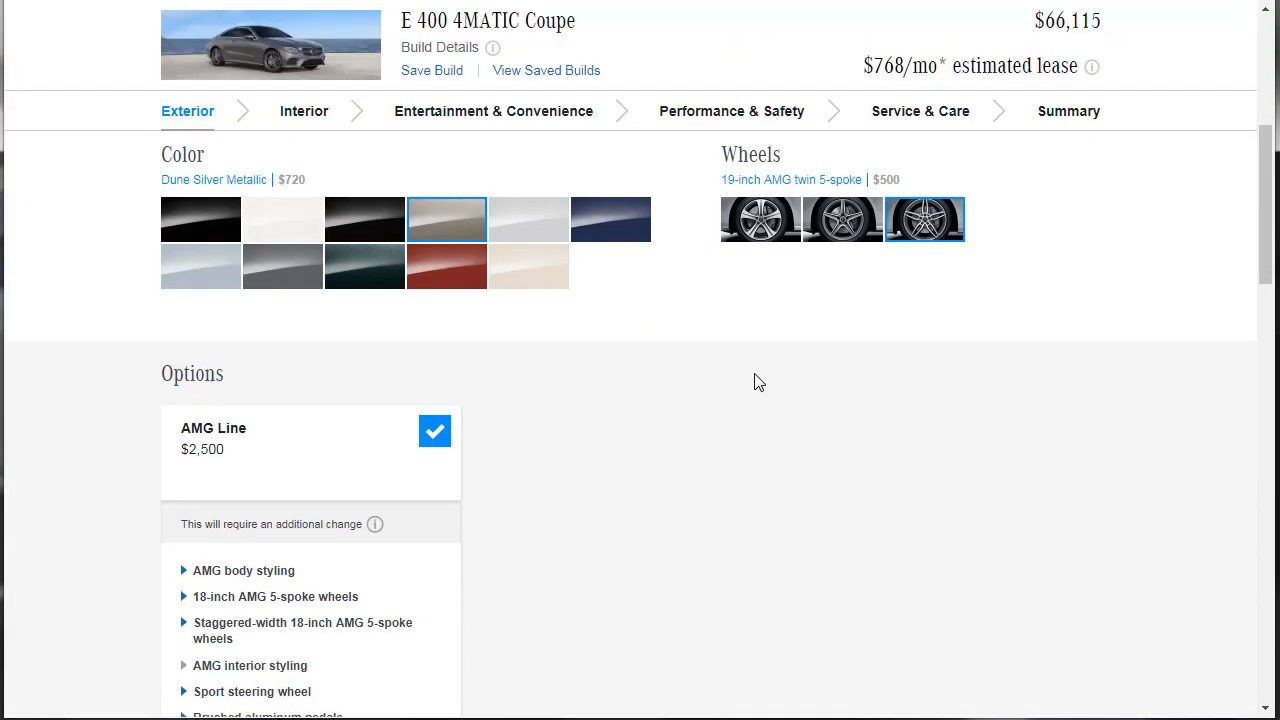
scroll(down, 3)
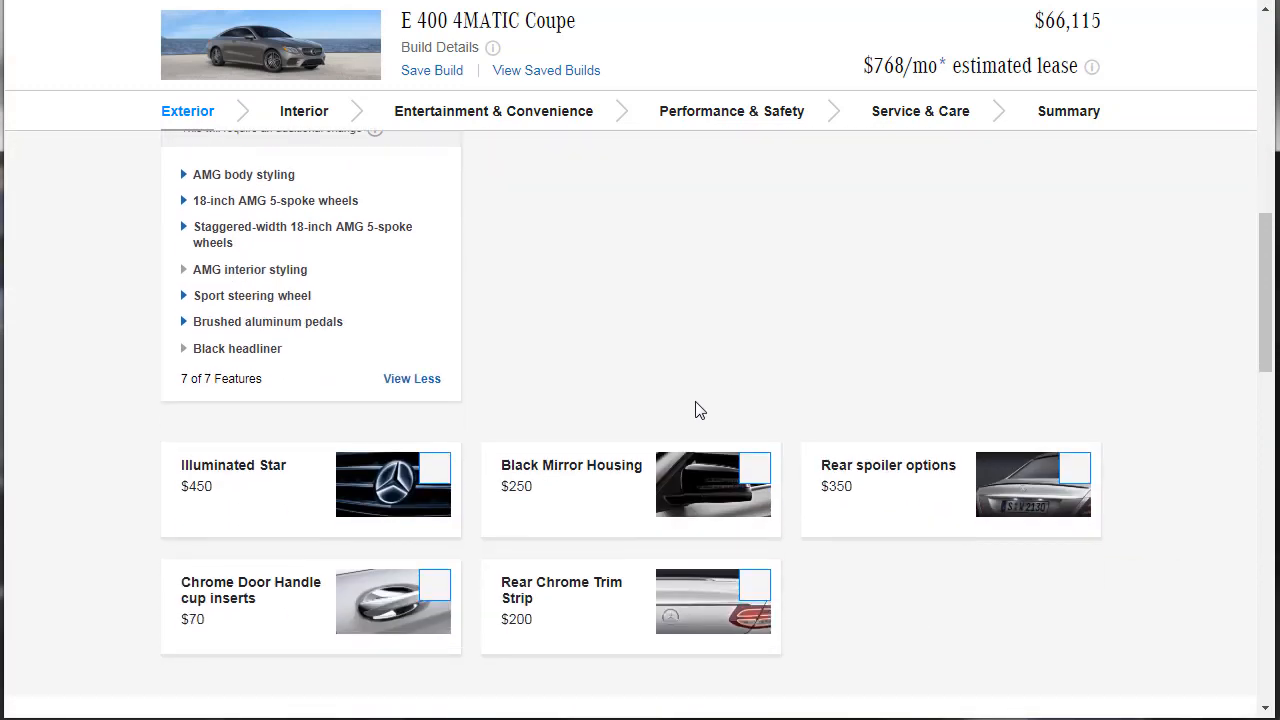
mouse_move(364, 504)
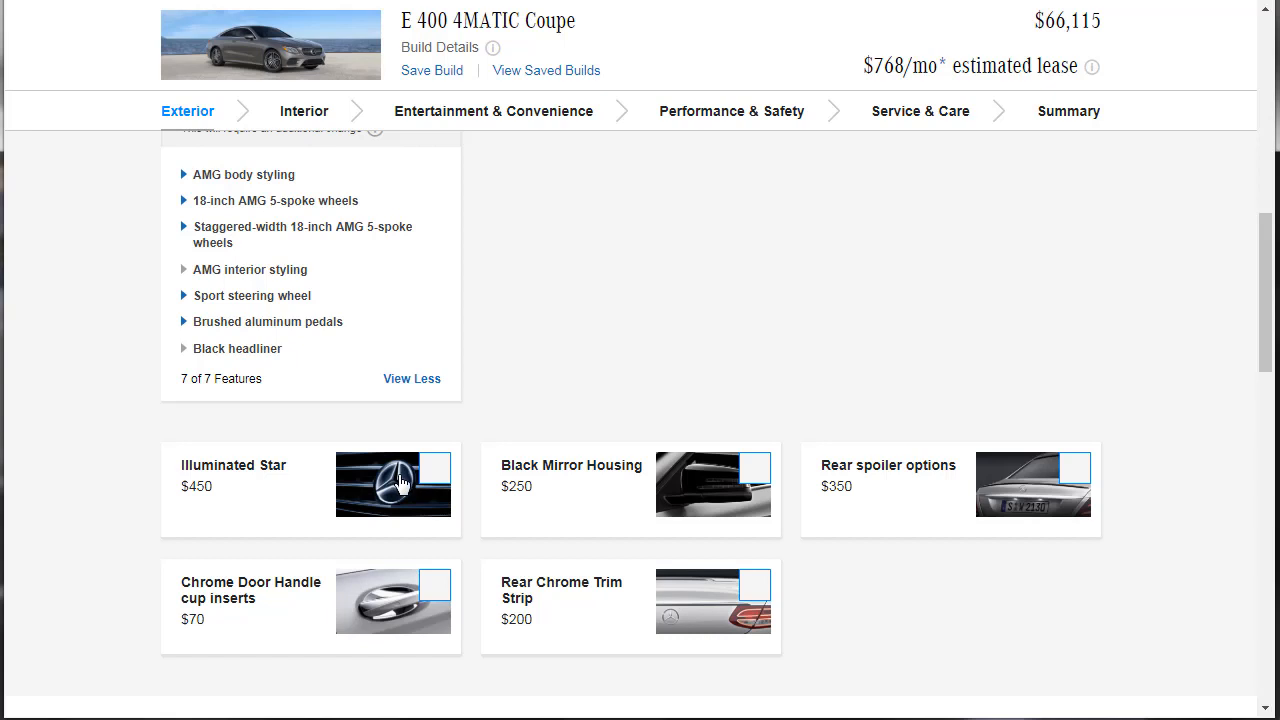
mouse_move(420, 488)
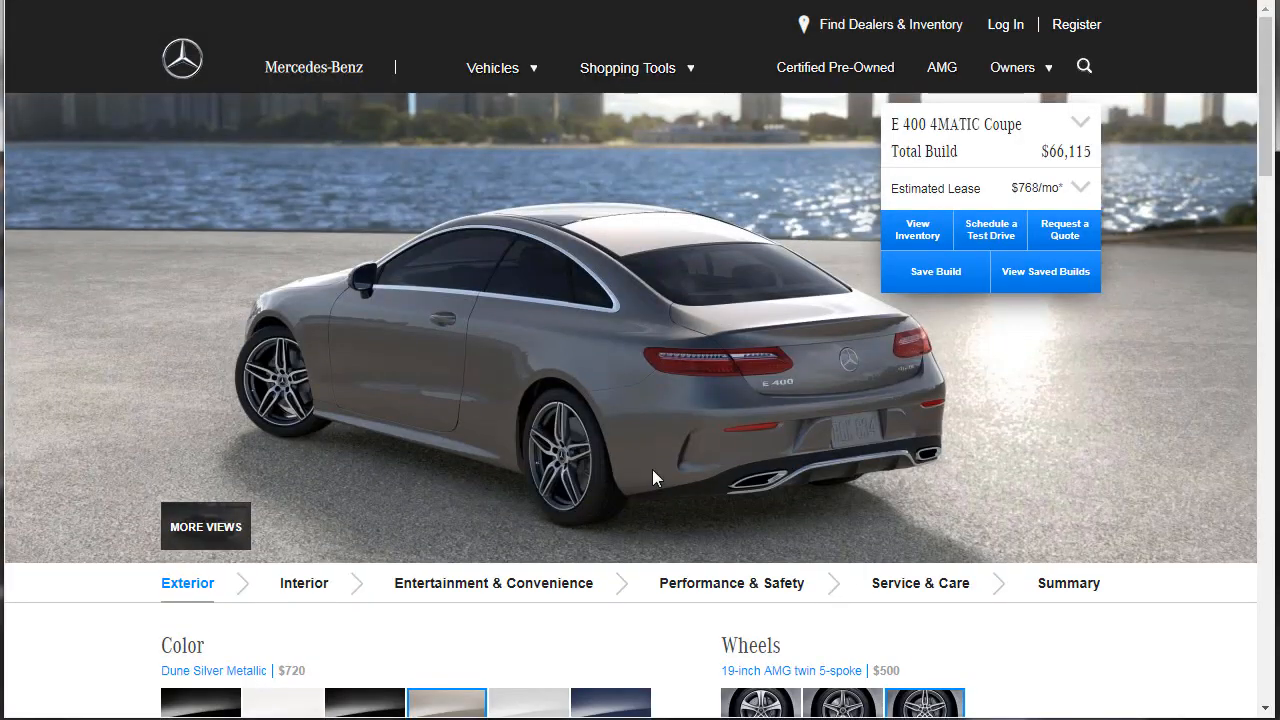
scroll(down, 3)
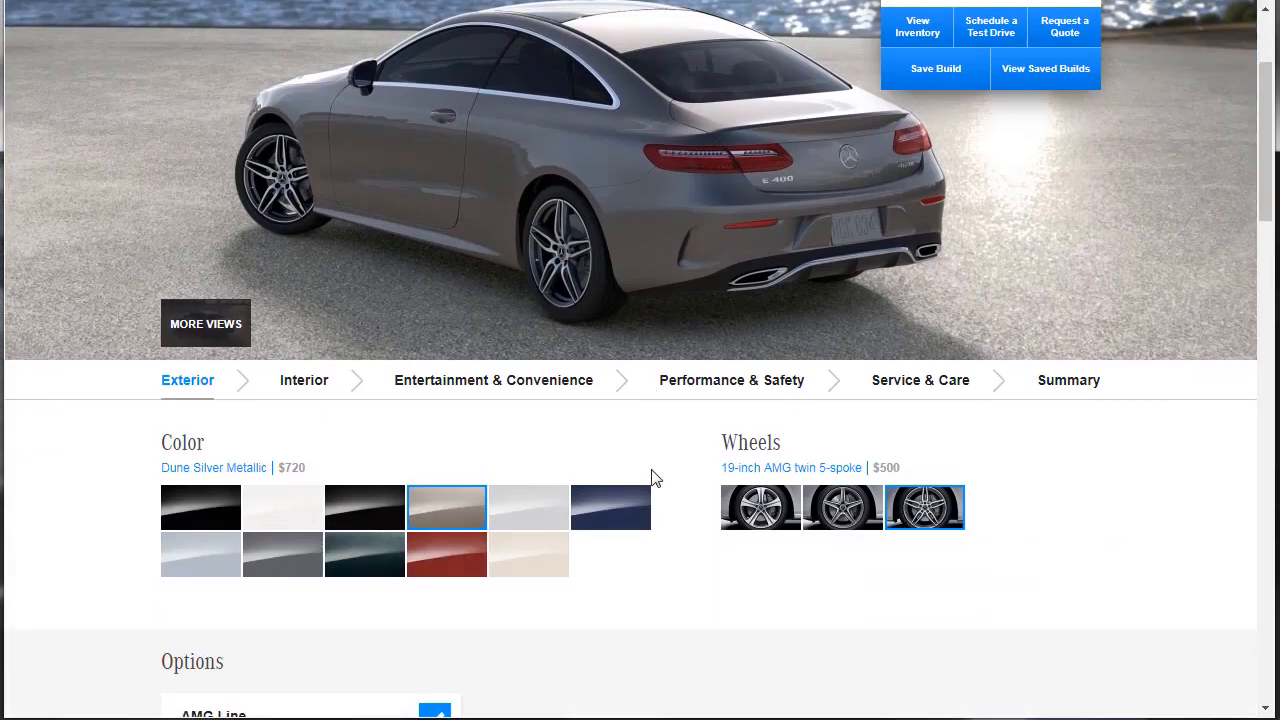
scroll(down, 3)
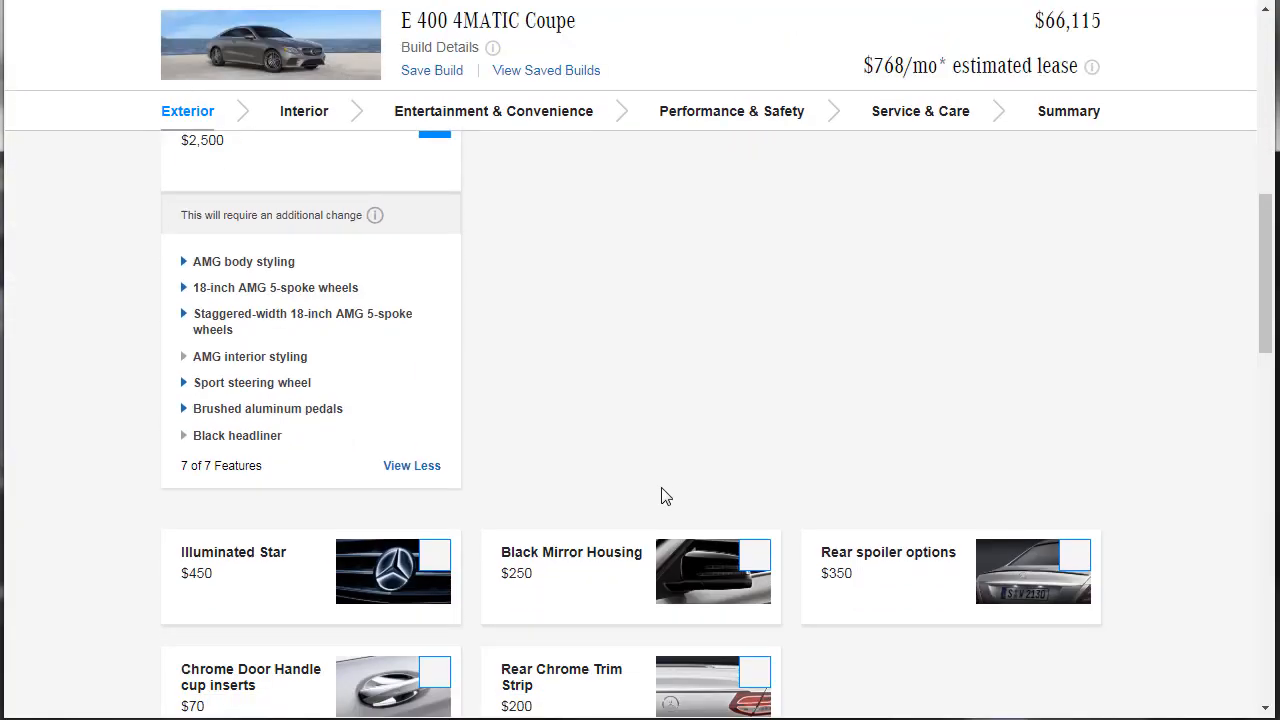
scroll(up, 3)
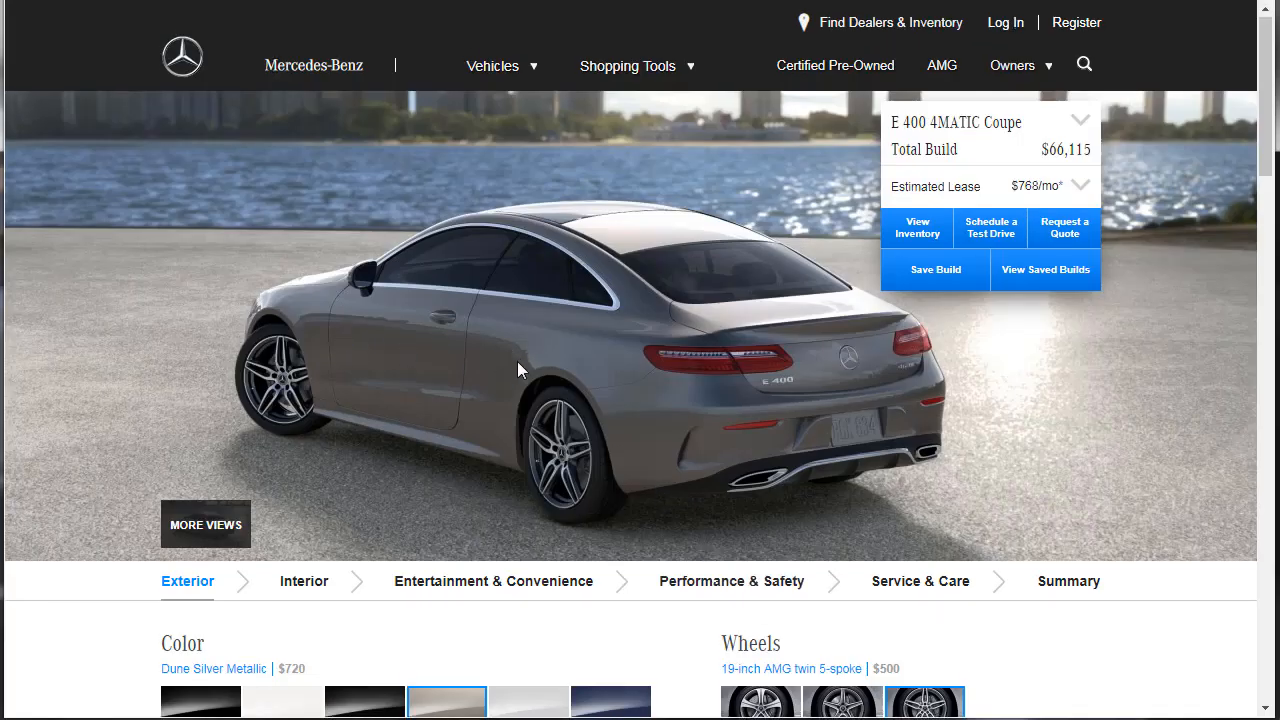
scroll(down, 3)
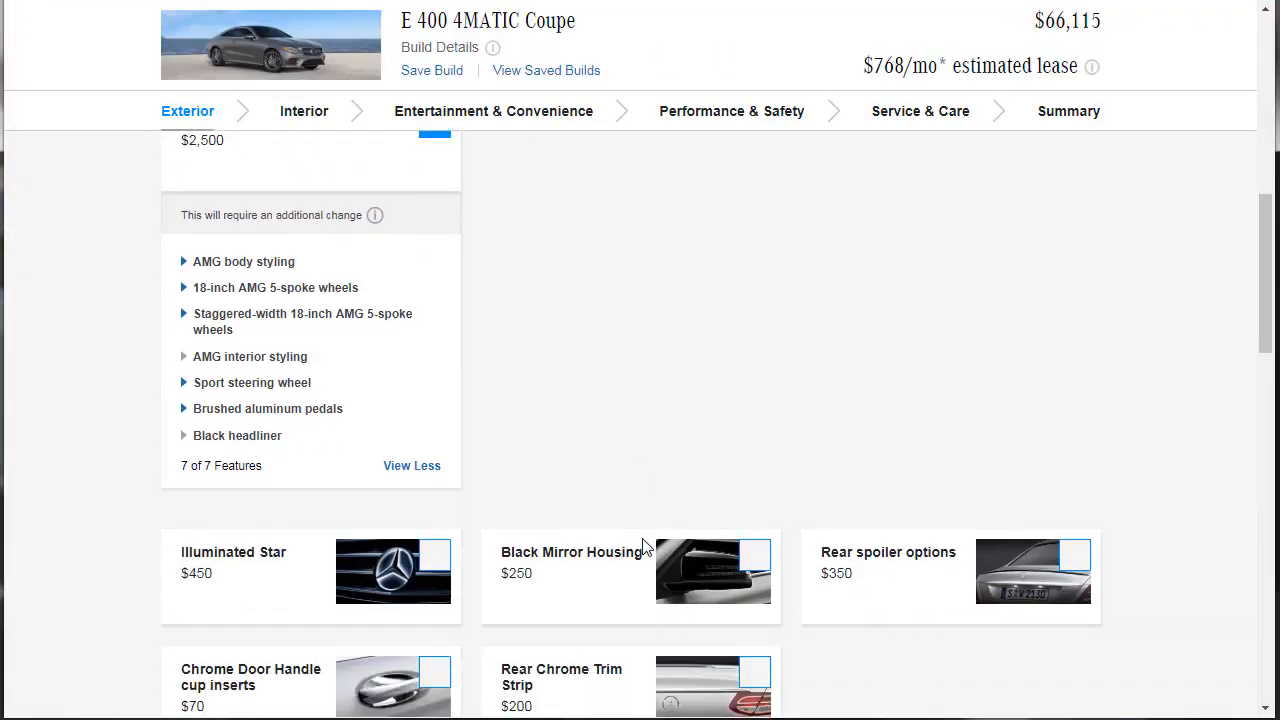
scroll(down, 3)
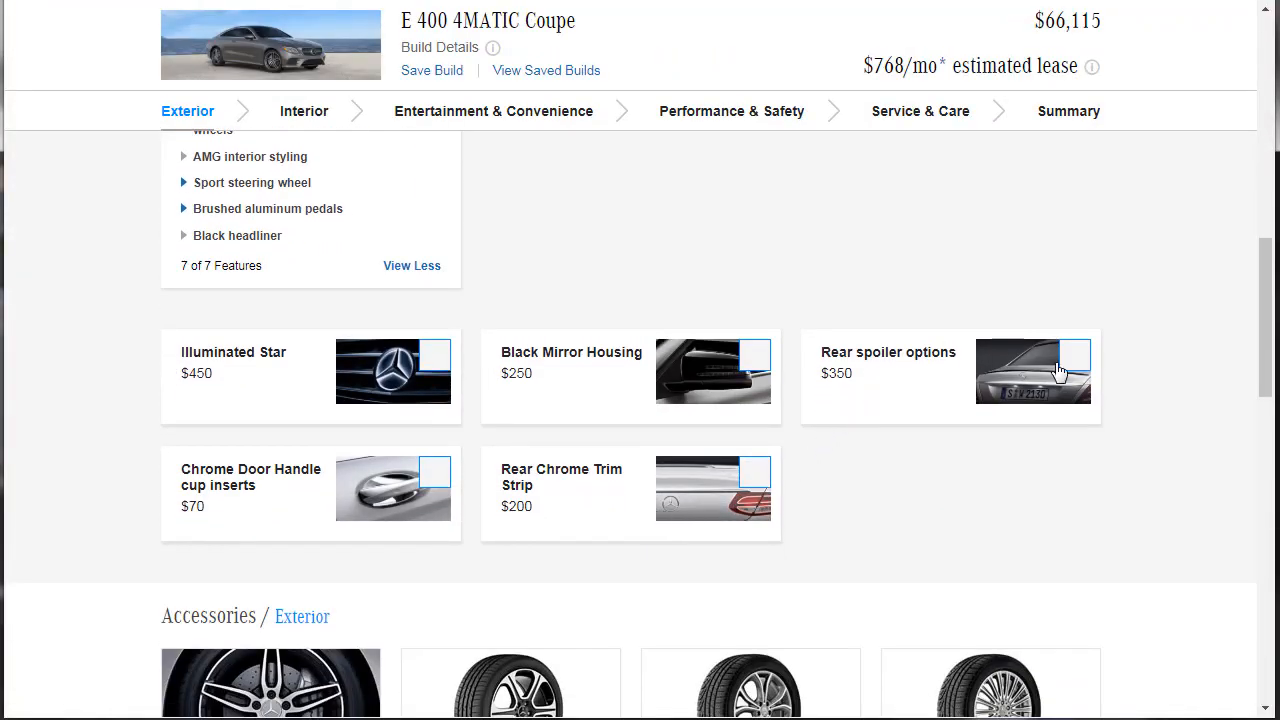
Step: Add the $350 Rear spoiler options and review the remaining exterior accessories, total $66,465
click(1074, 354)
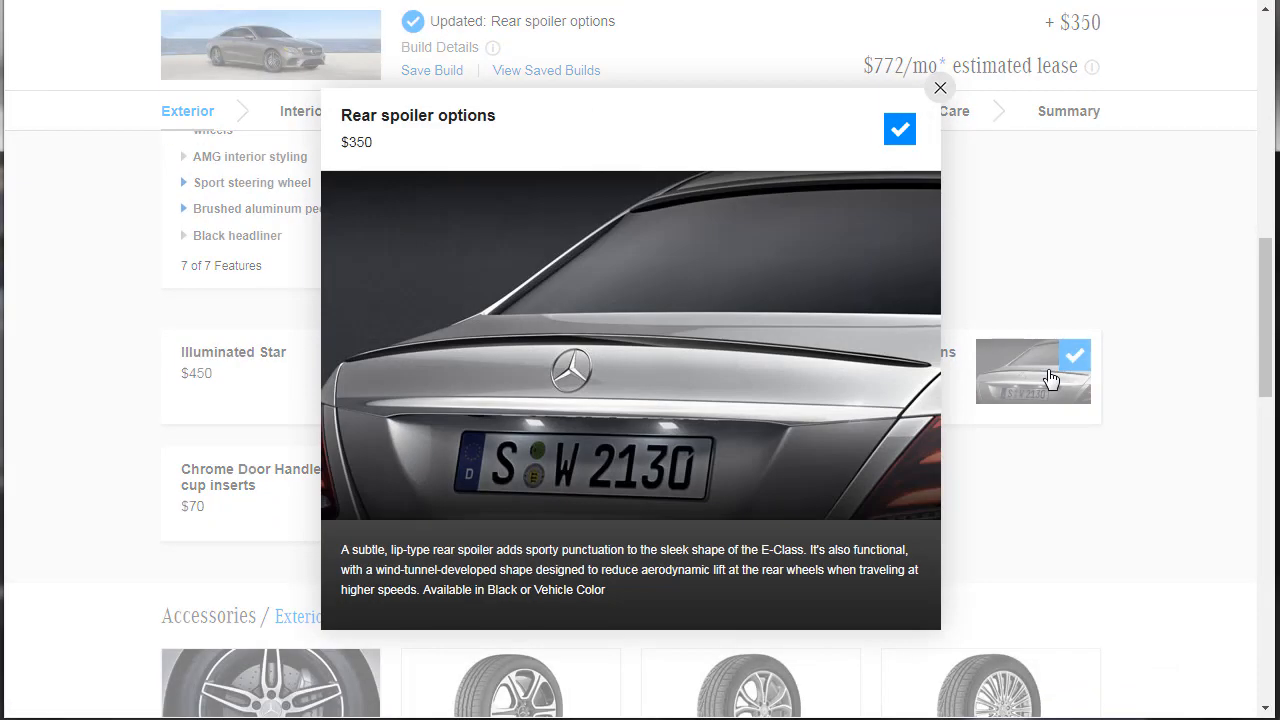
click(940, 88)
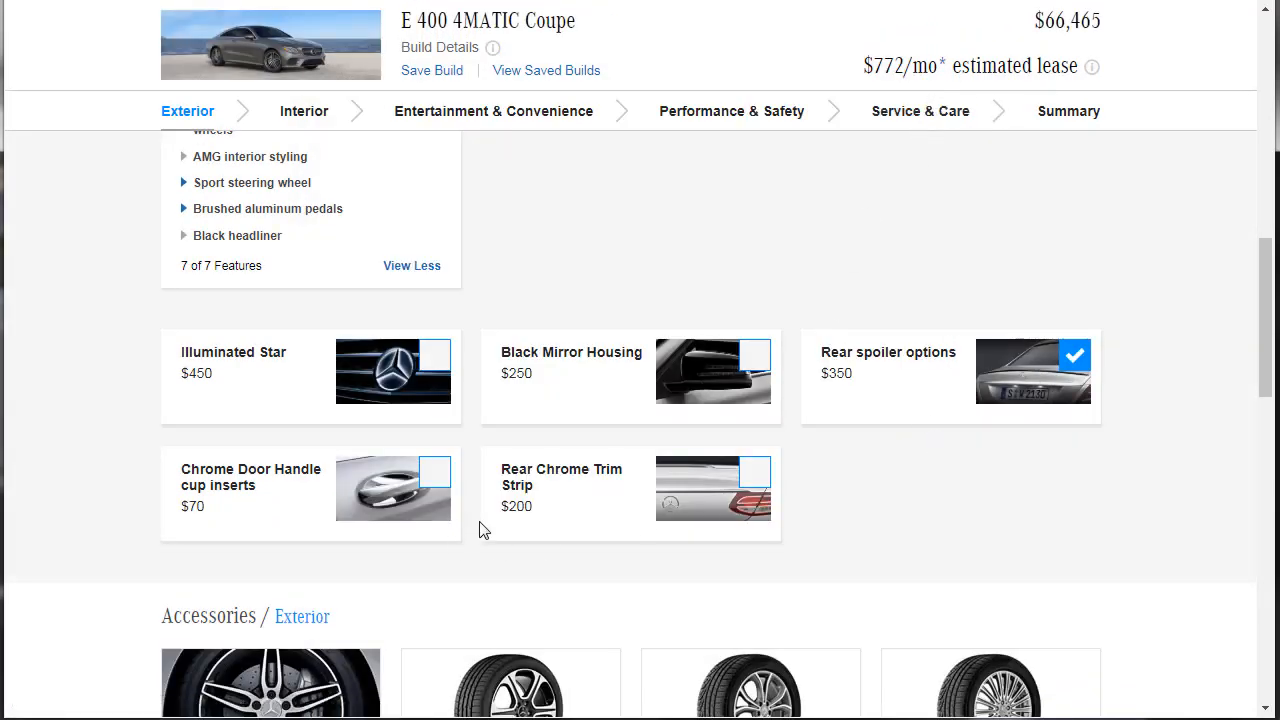
scroll(down, 3)
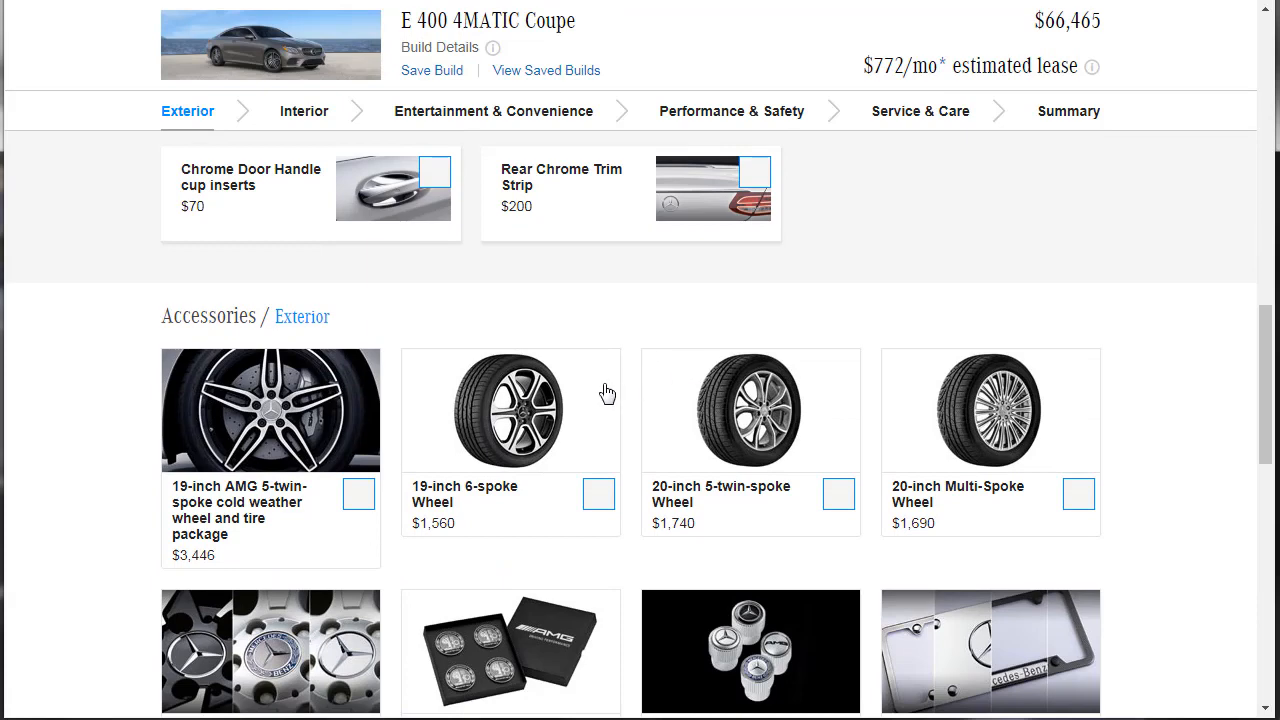
scroll(down, 3)
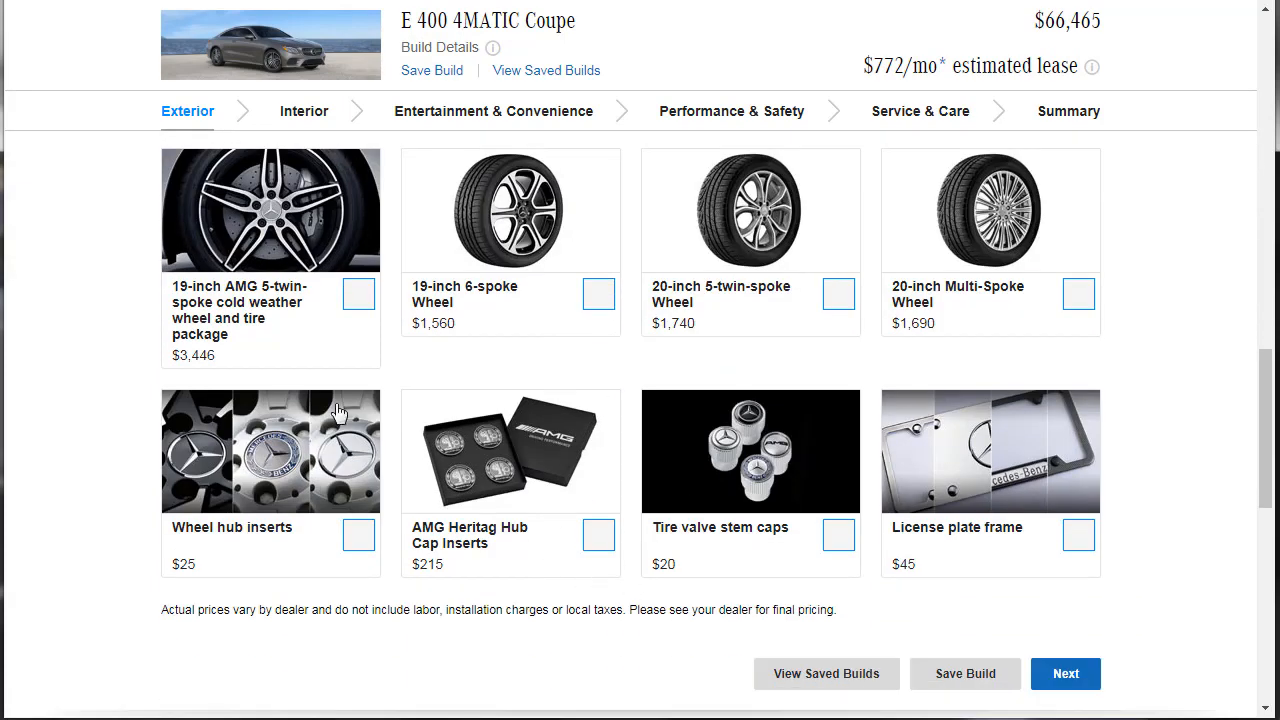
mouse_move(756, 448)
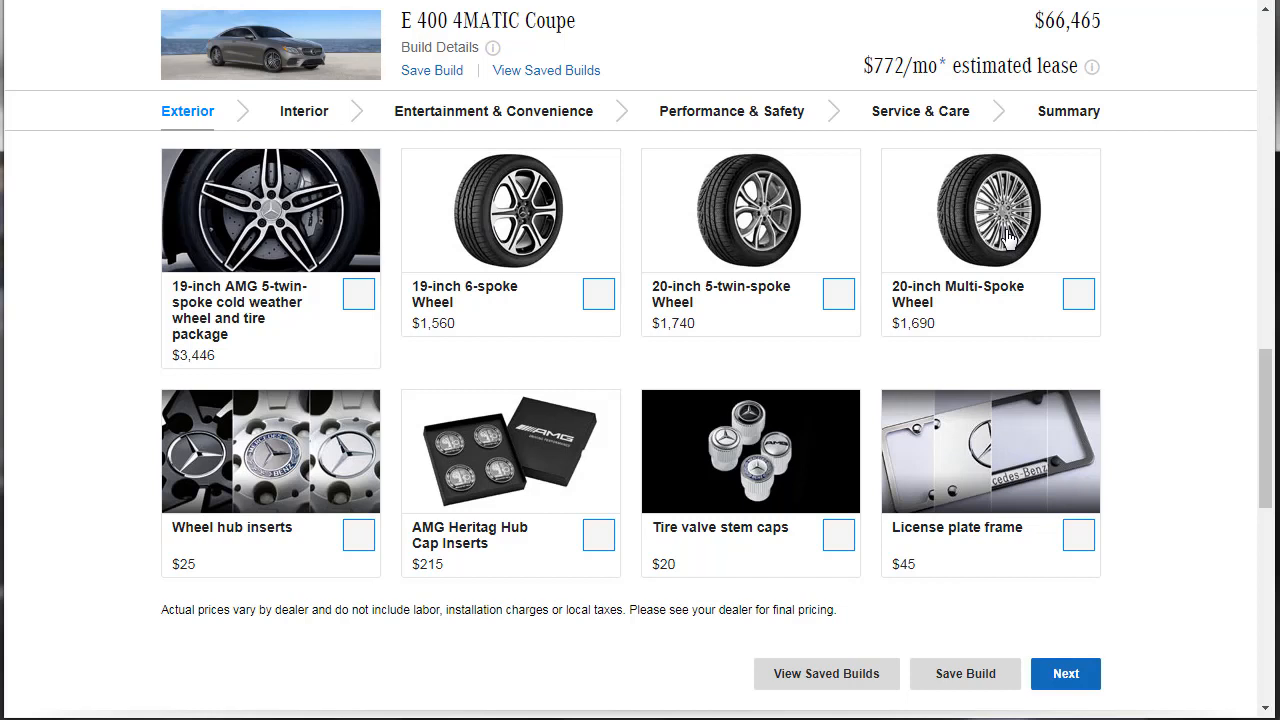
mouse_move(1010, 240)
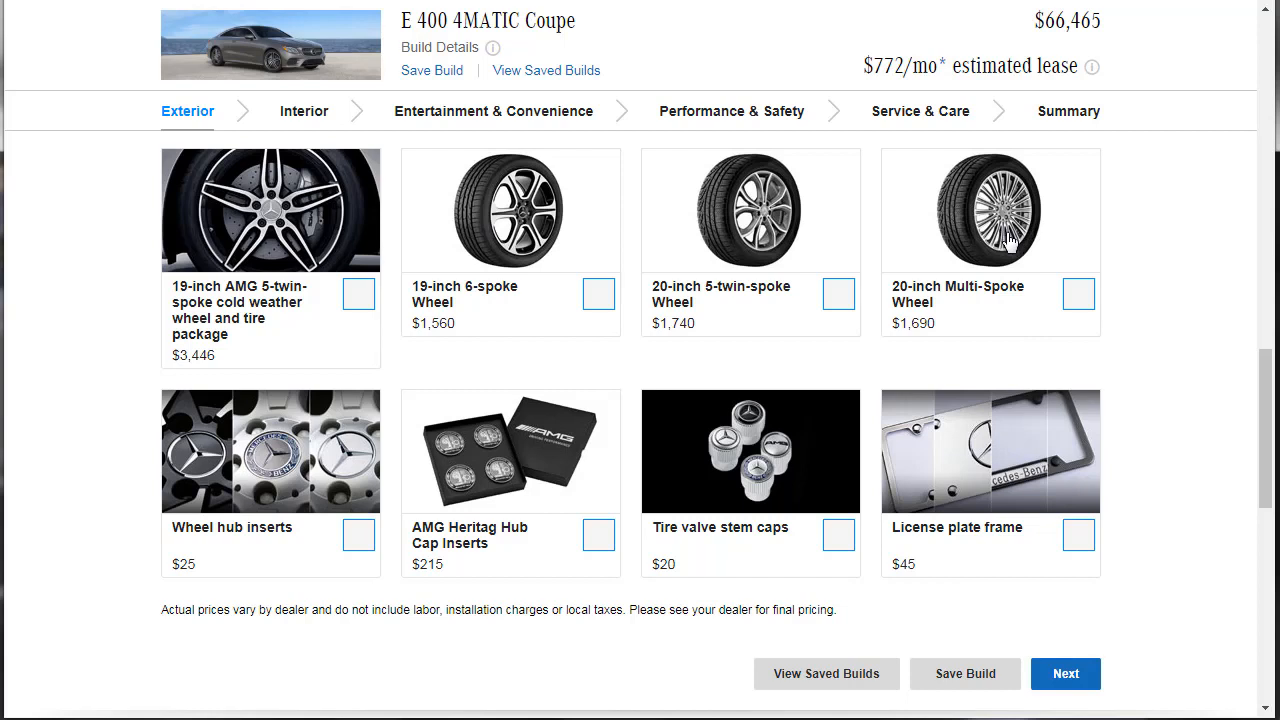
mouse_move(384, 324)
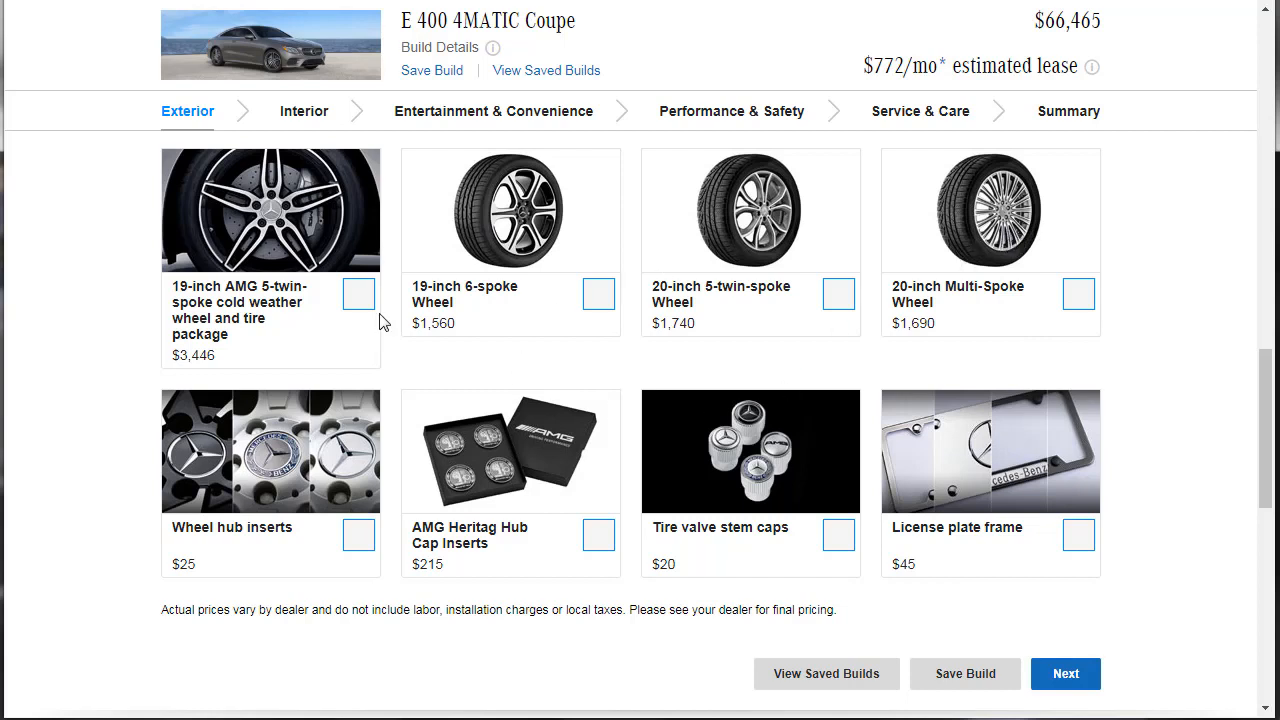
mouse_move(778, 580)
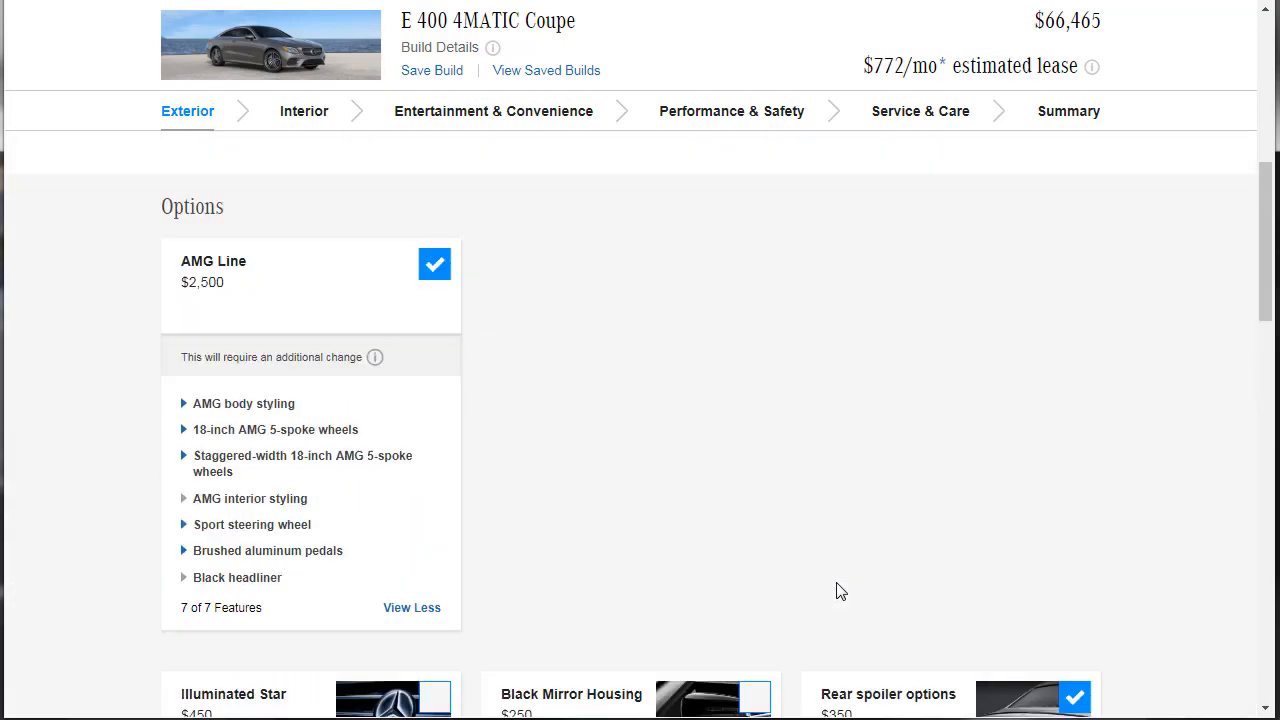
scroll(up, 3)
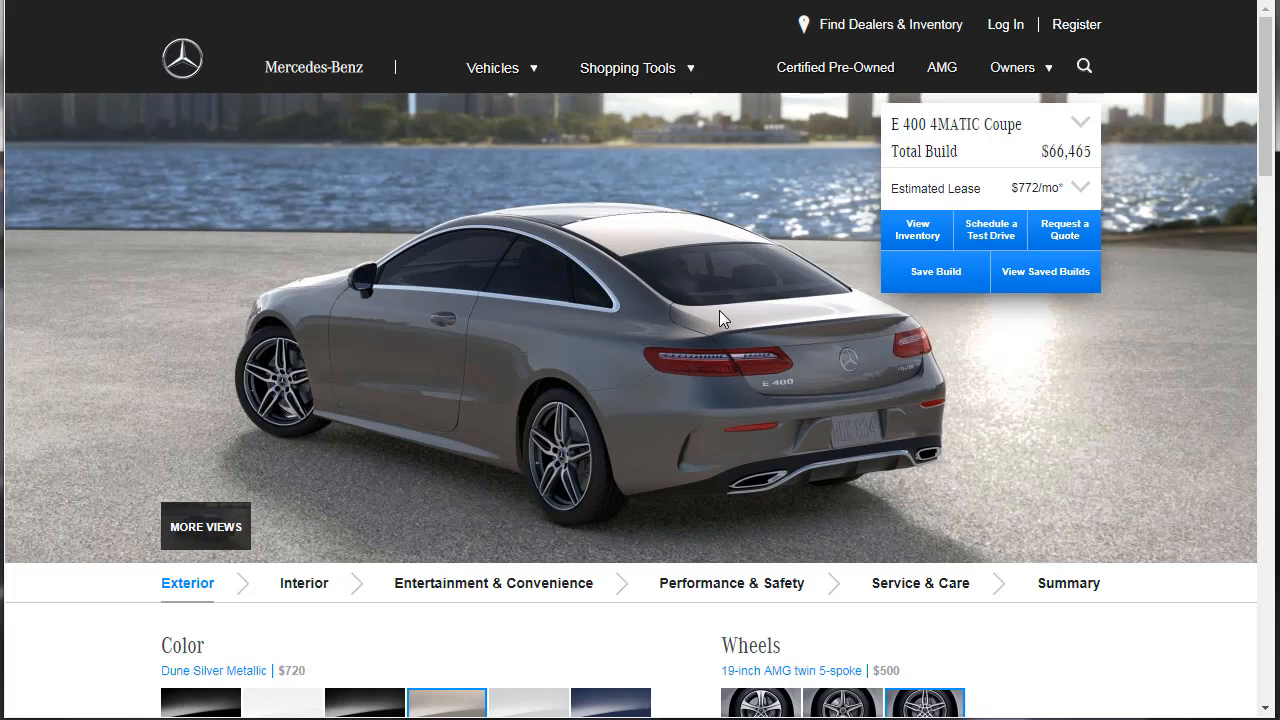
scroll(down, 3)
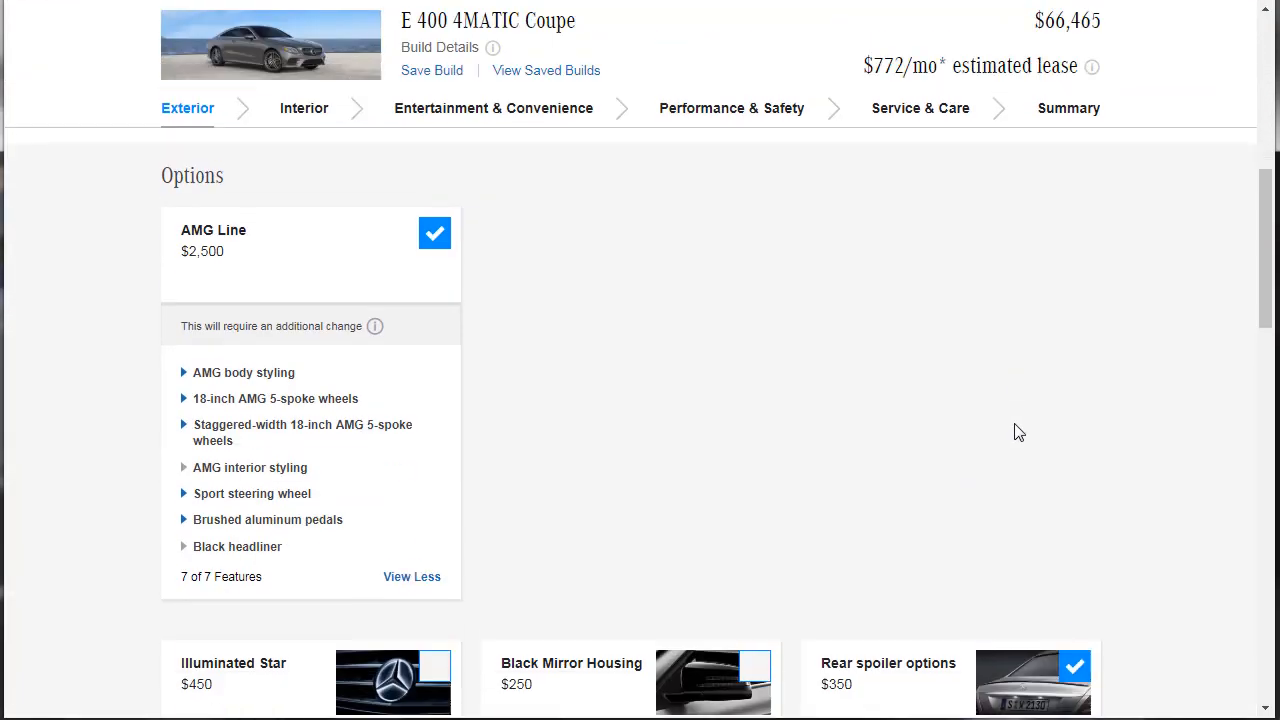
scroll(down, 3)
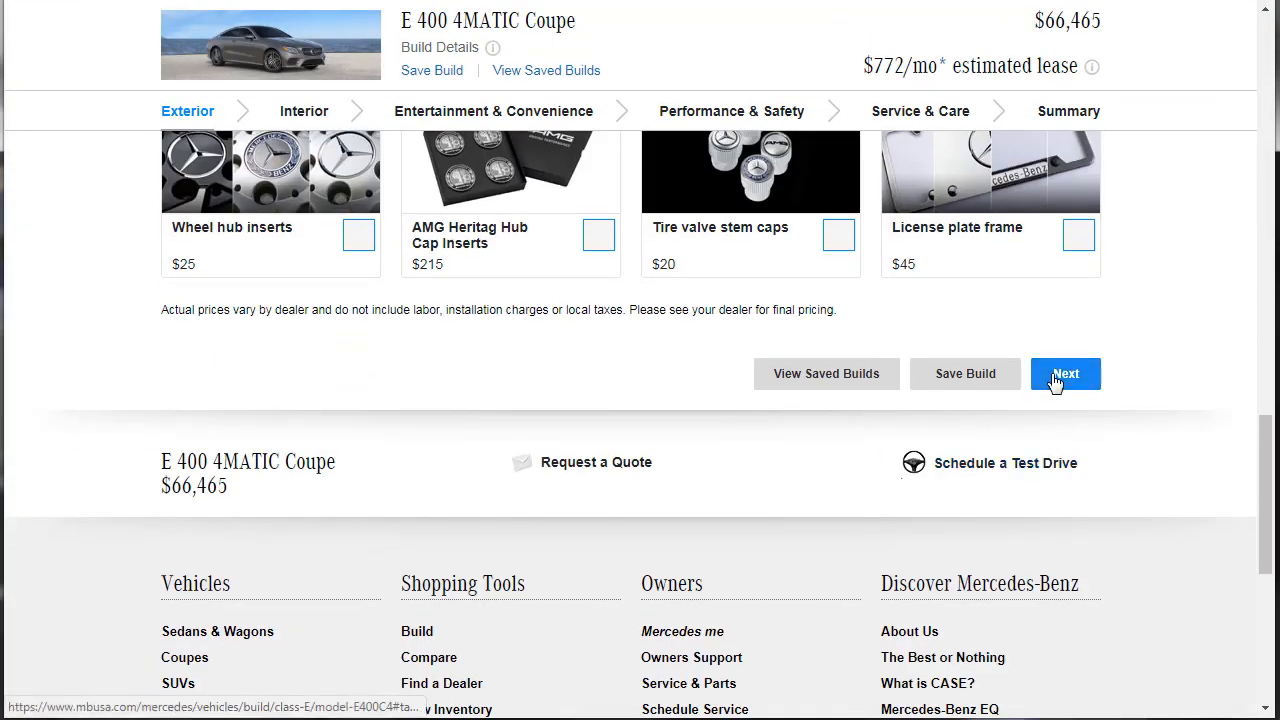
Step: Advance to the Interior step and choose the Saddle Brown/Black leather upholstery
scroll(down, 3)
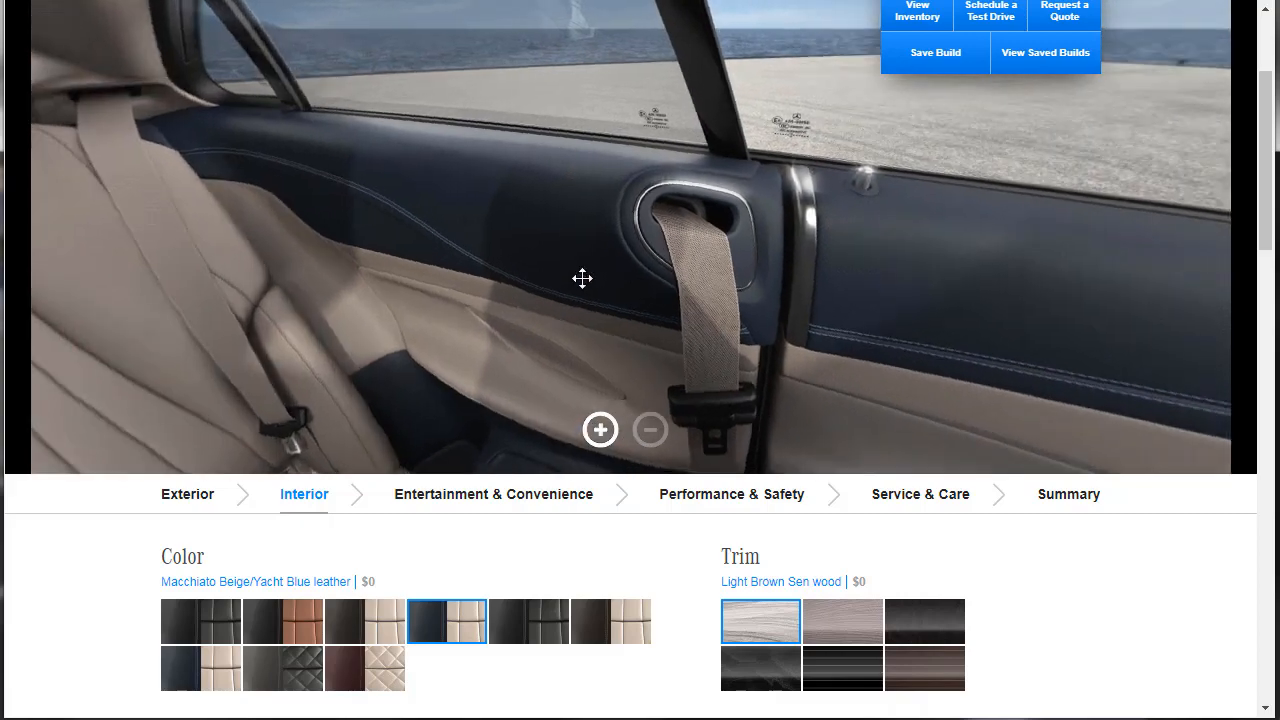
drag(584, 278, 756, 286)
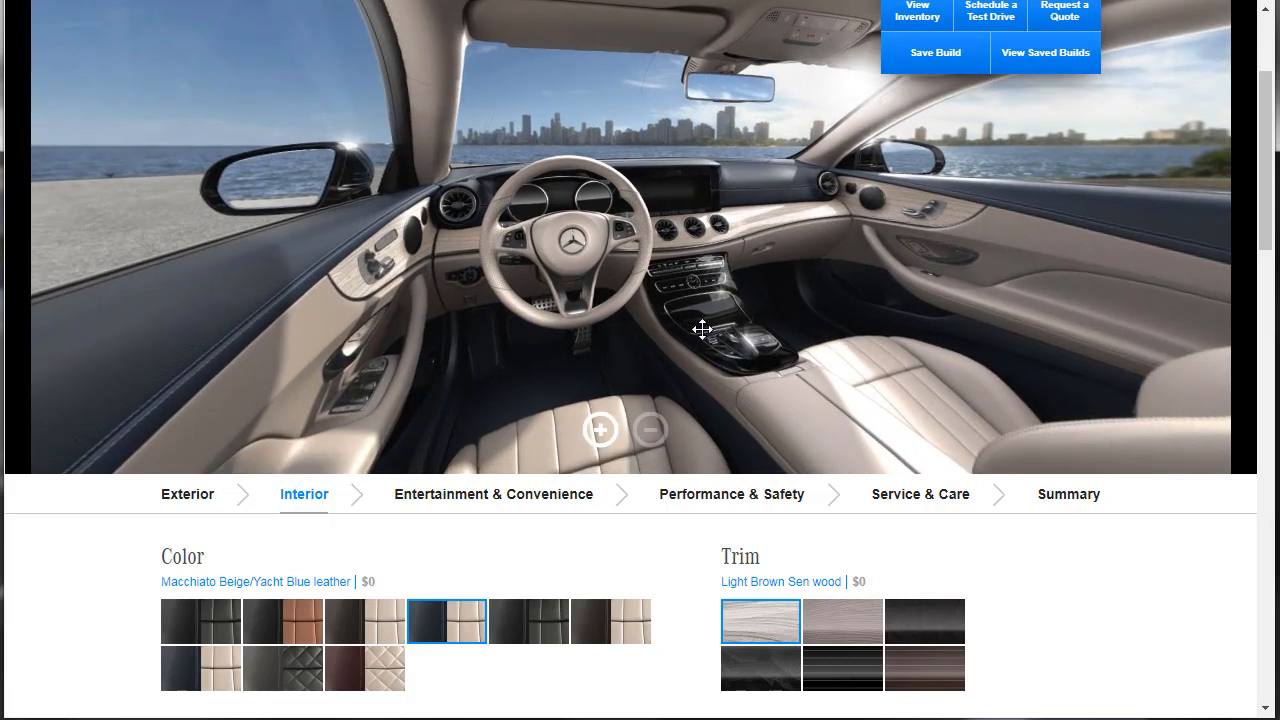
click(282, 620)
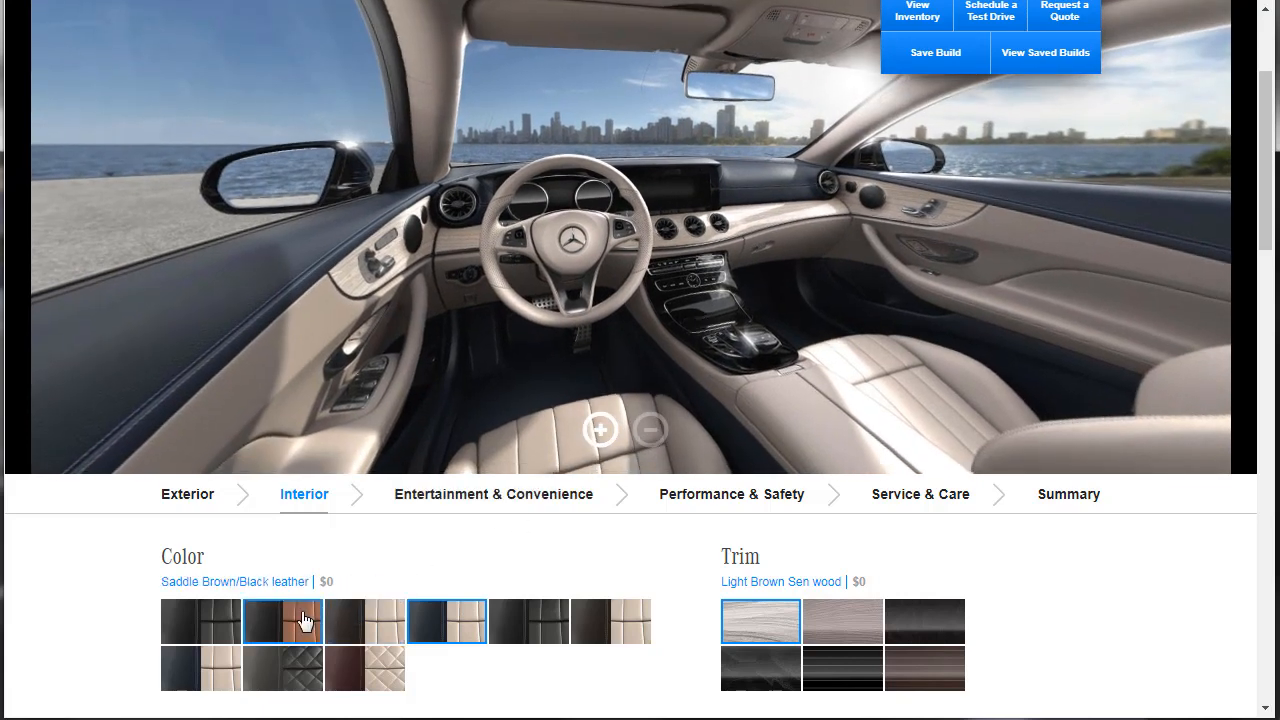
click(282, 620)
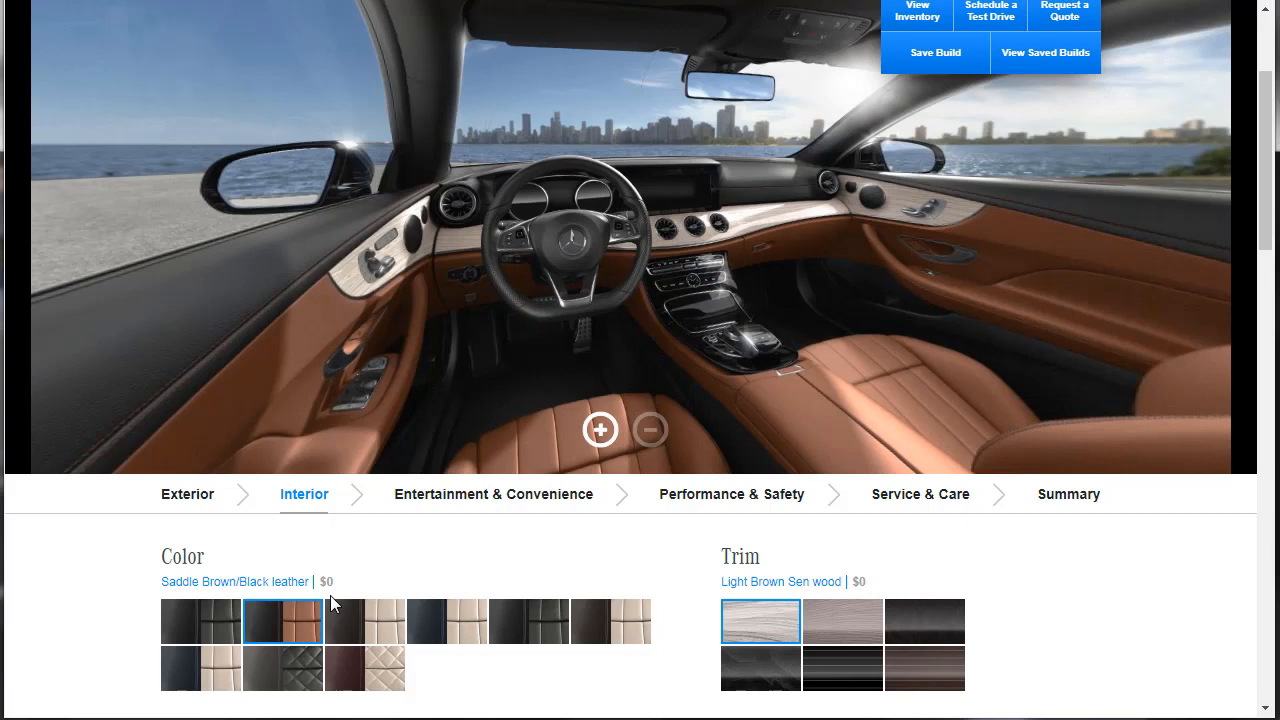
click(282, 668)
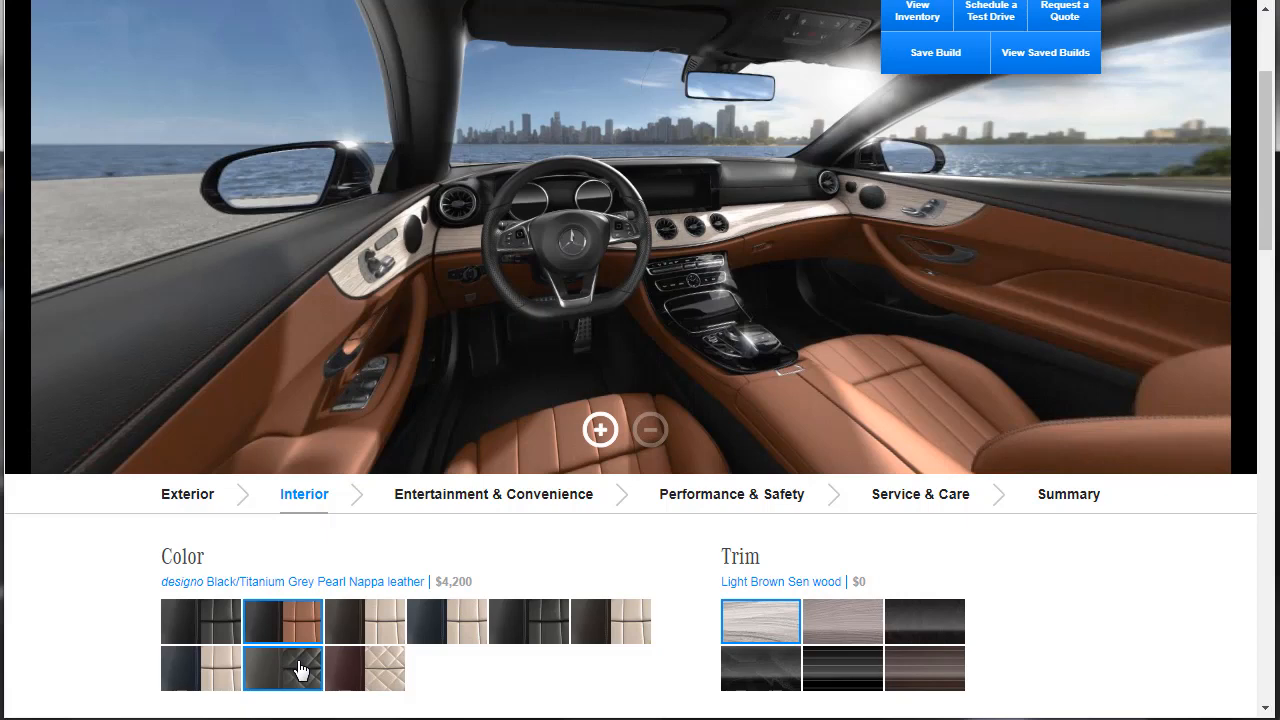
Step: Select the $4,200 designo Black/Titanium Grey Pearl Nappa leather, reopening its confirmation
click(282, 668)
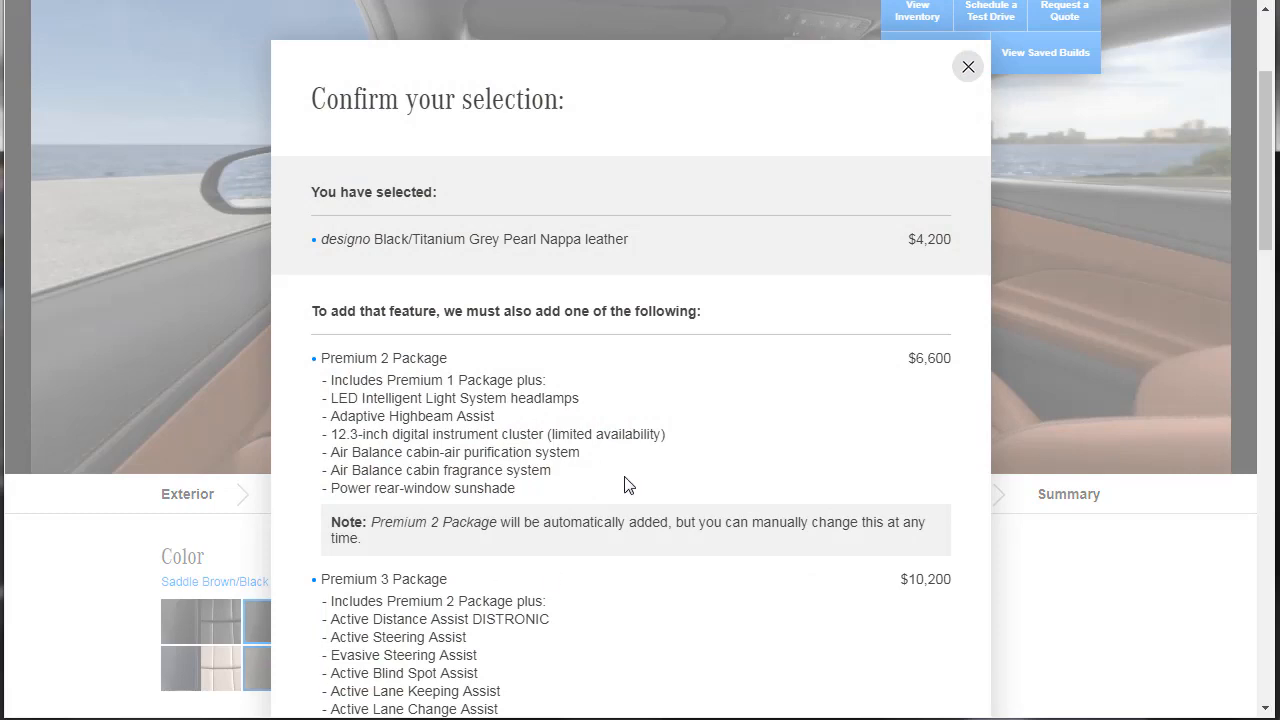
click(968, 68)
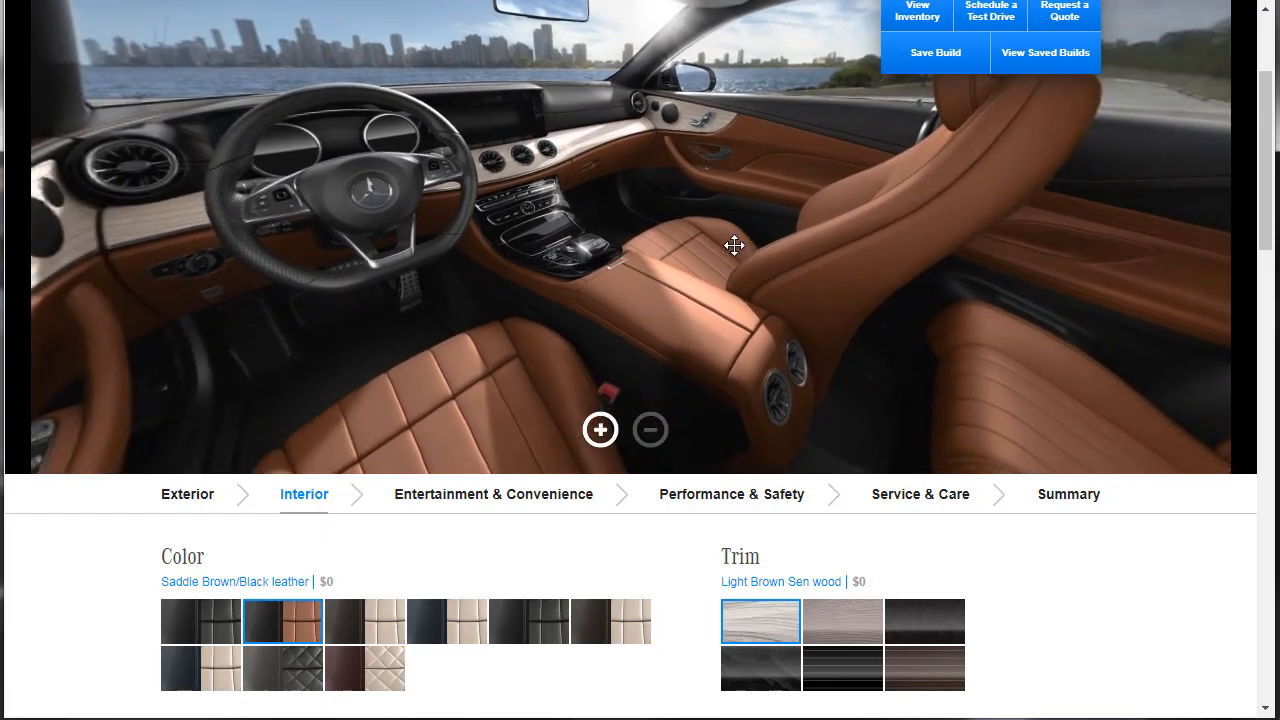
click(282, 668)
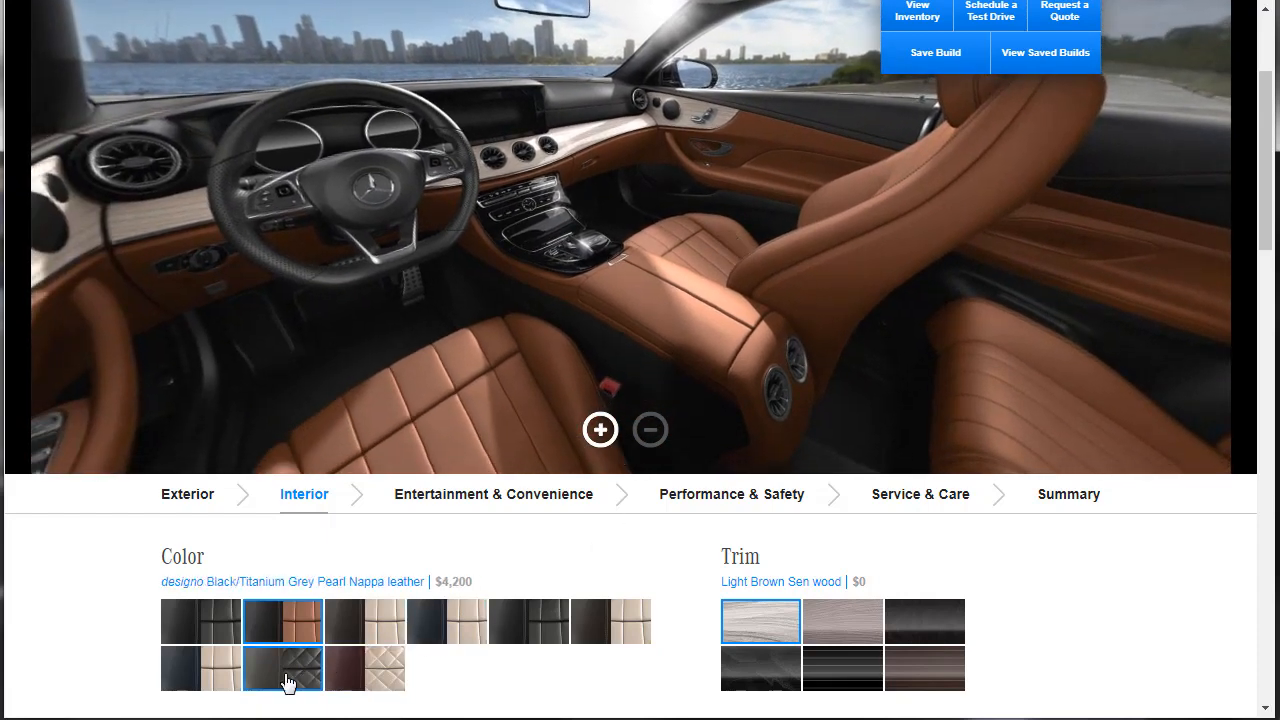
click(284, 668)
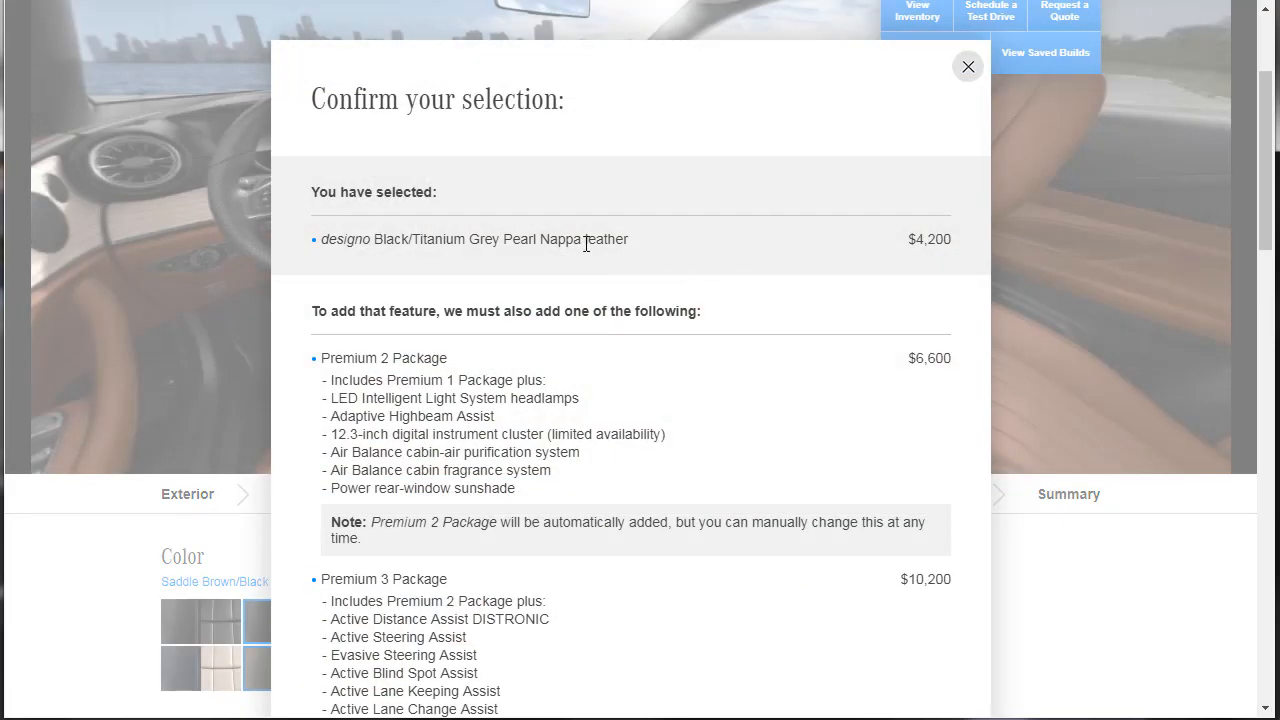
mouse_move(918, 240)
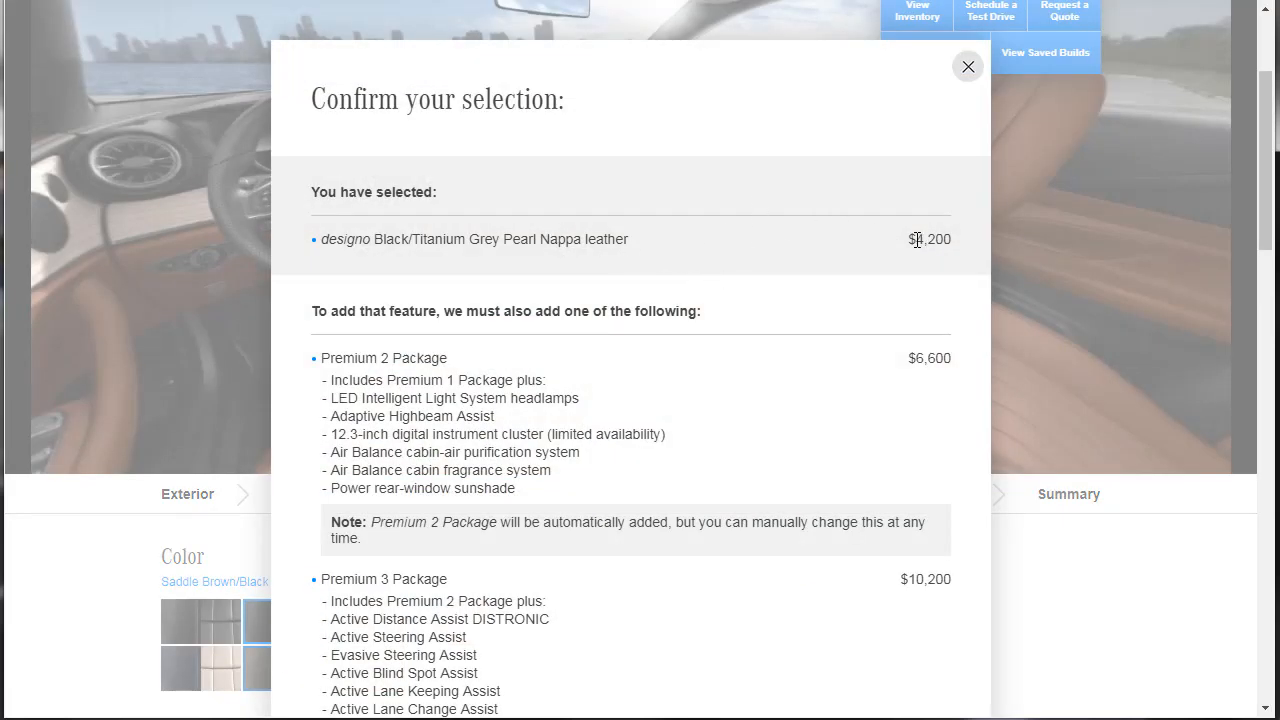
Step: Accept the leather with its required package and Black Ash wood trim, total $77,865
double_click(928, 240)
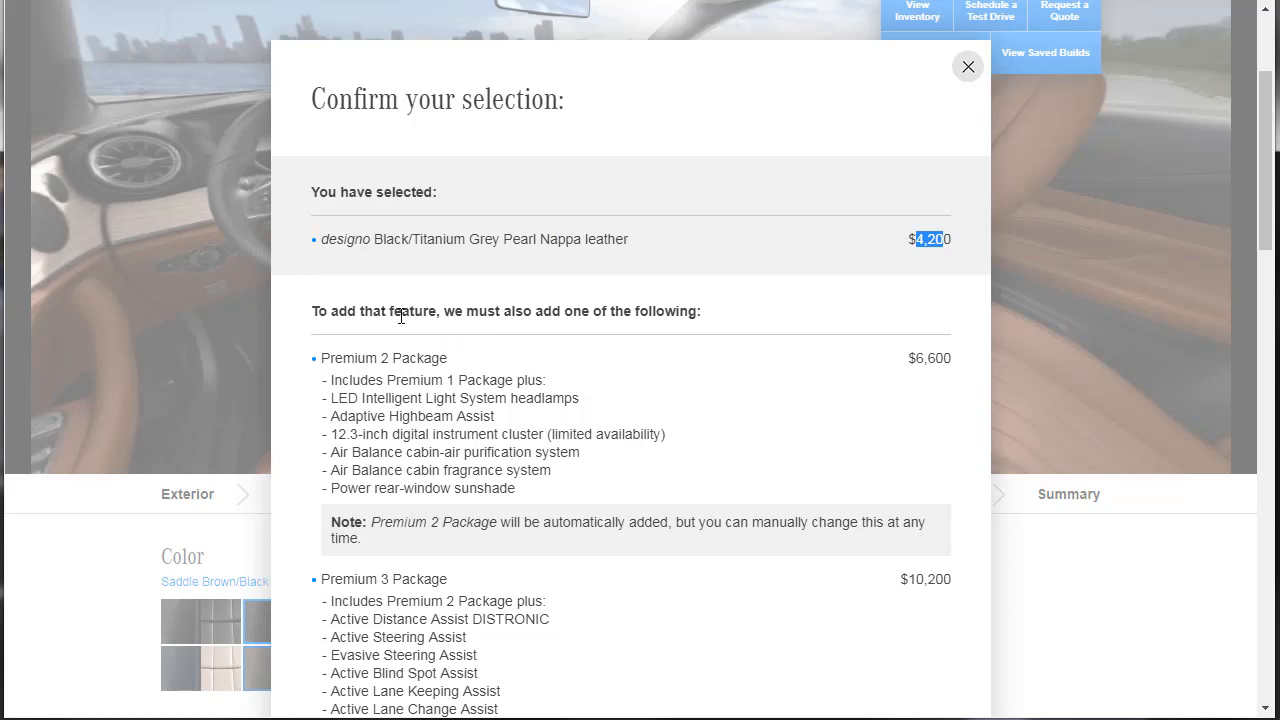
mouse_move(550, 316)
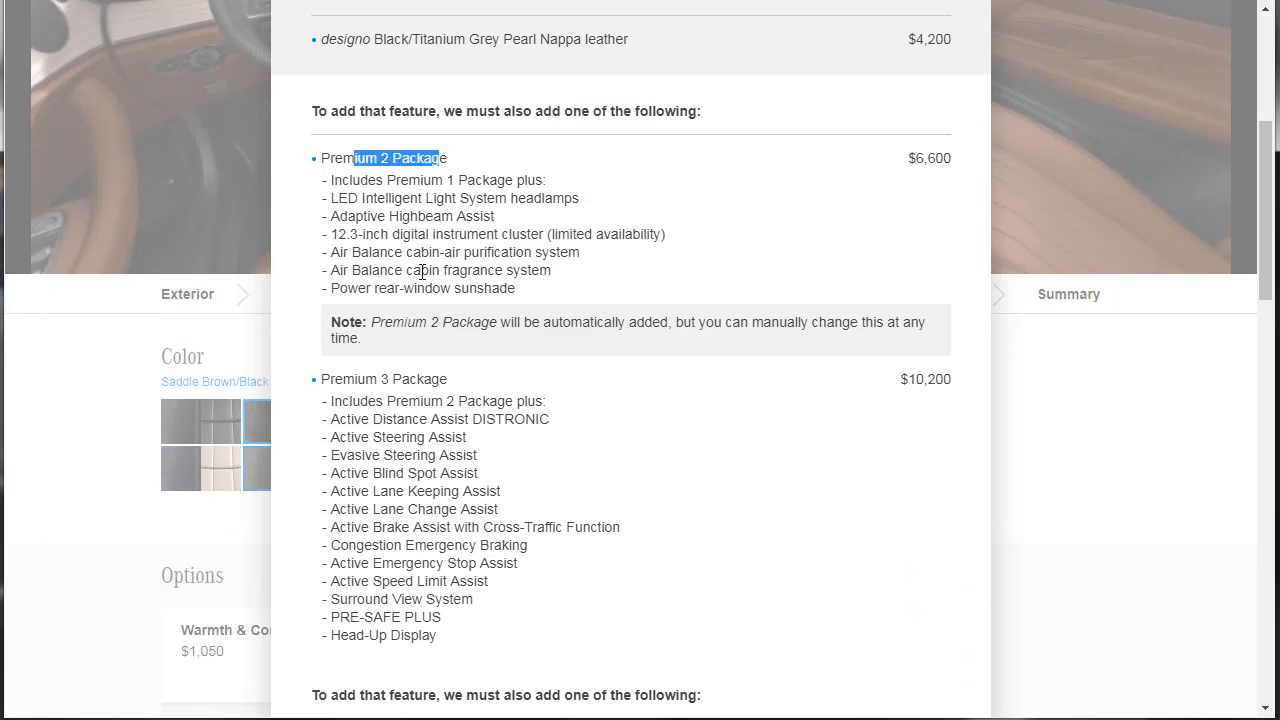
scroll(down, 3)
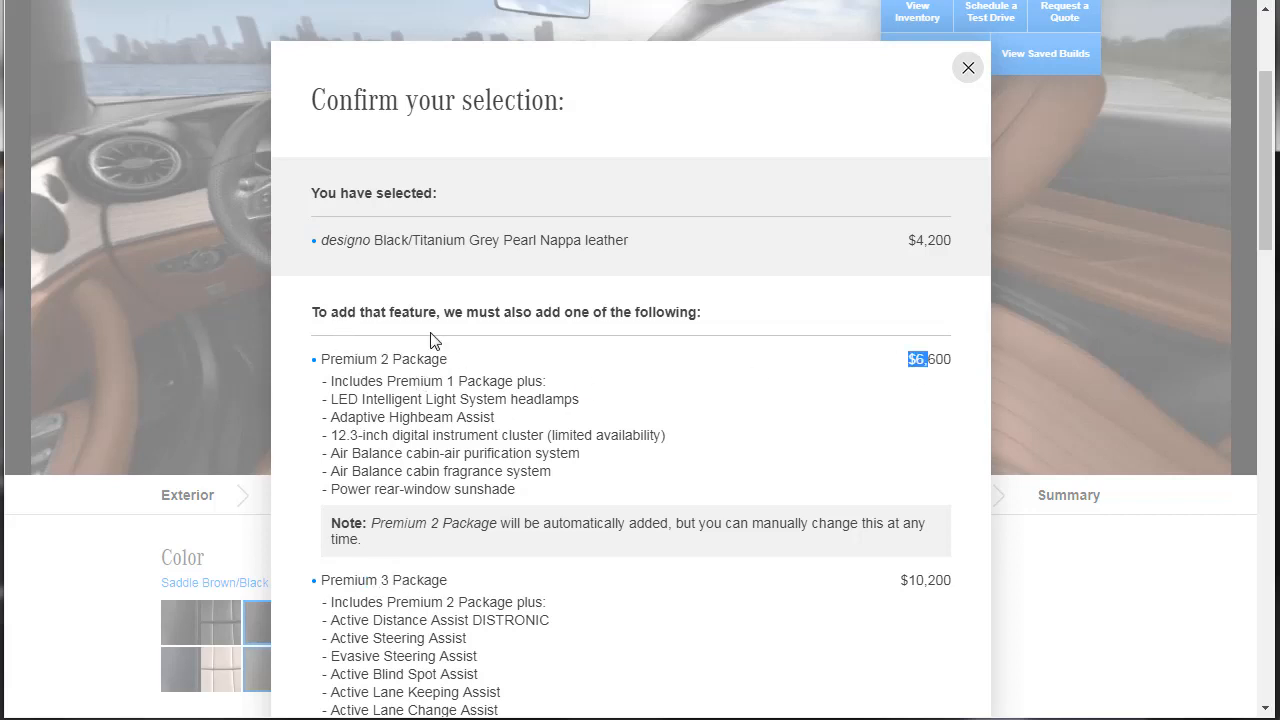
scroll(down, 3)
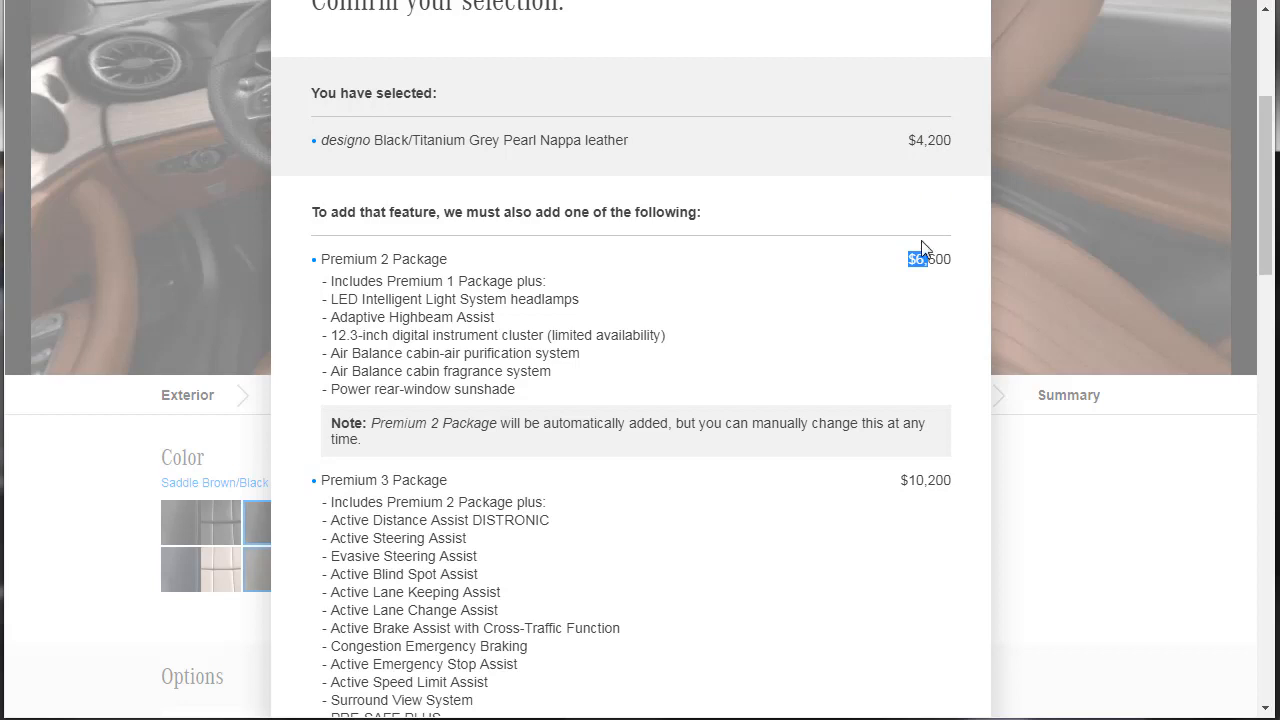
mouse_move(710, 296)
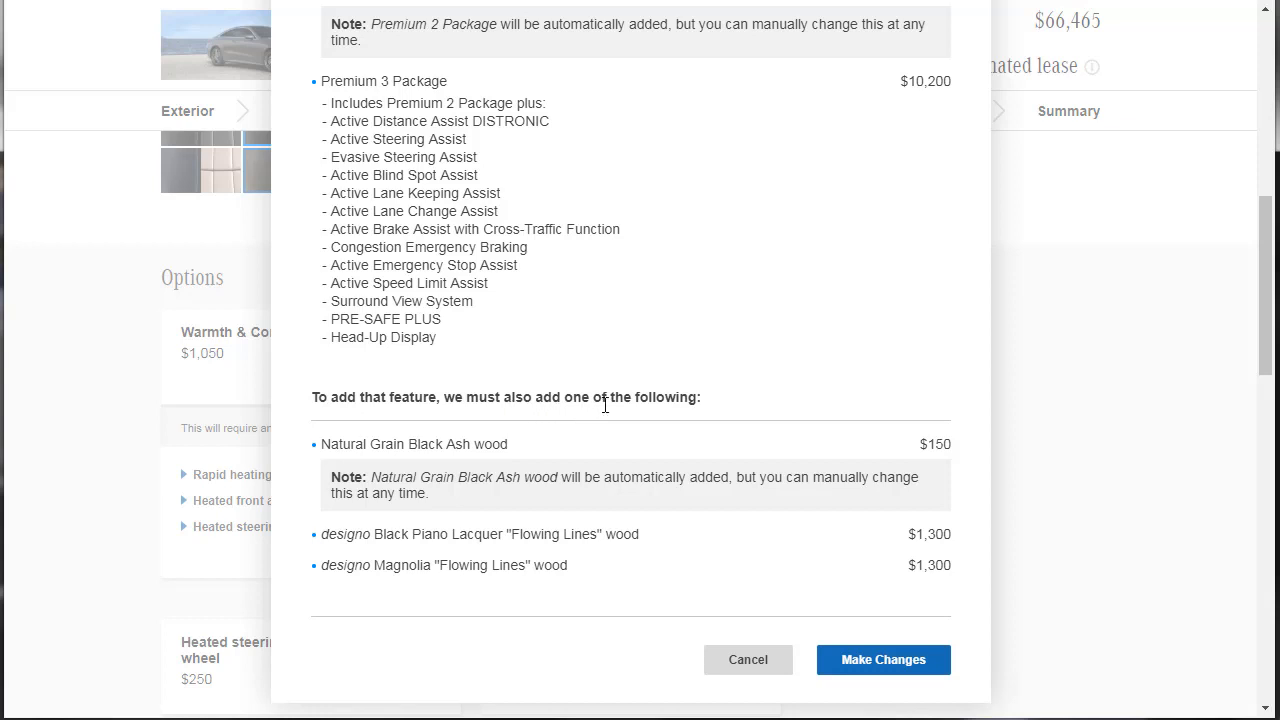
mouse_move(388, 478)
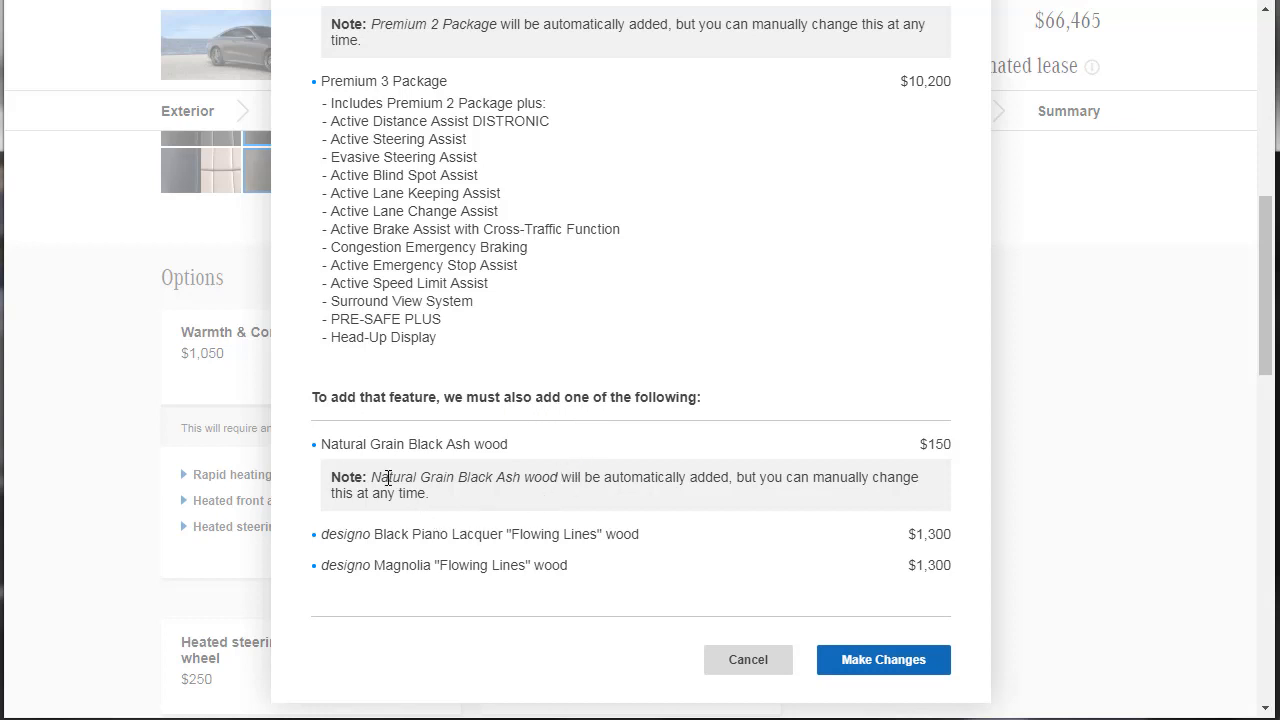
mouse_move(564, 516)
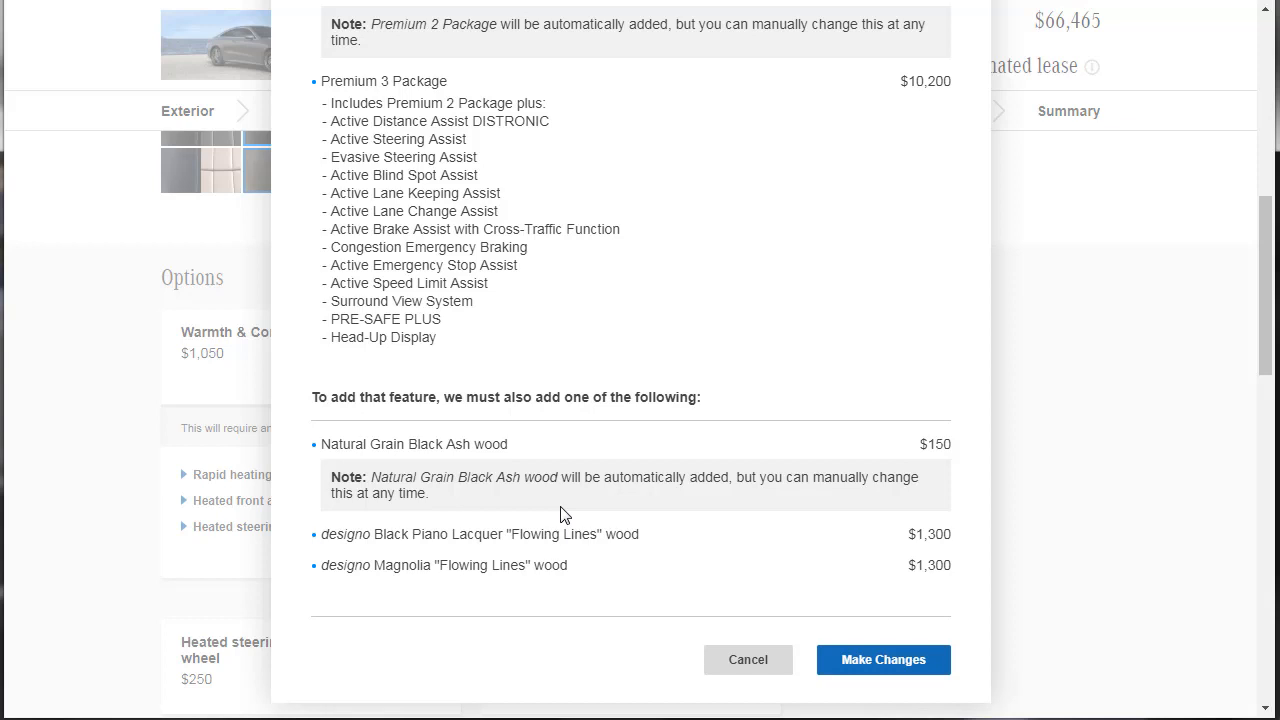
mouse_move(488, 528)
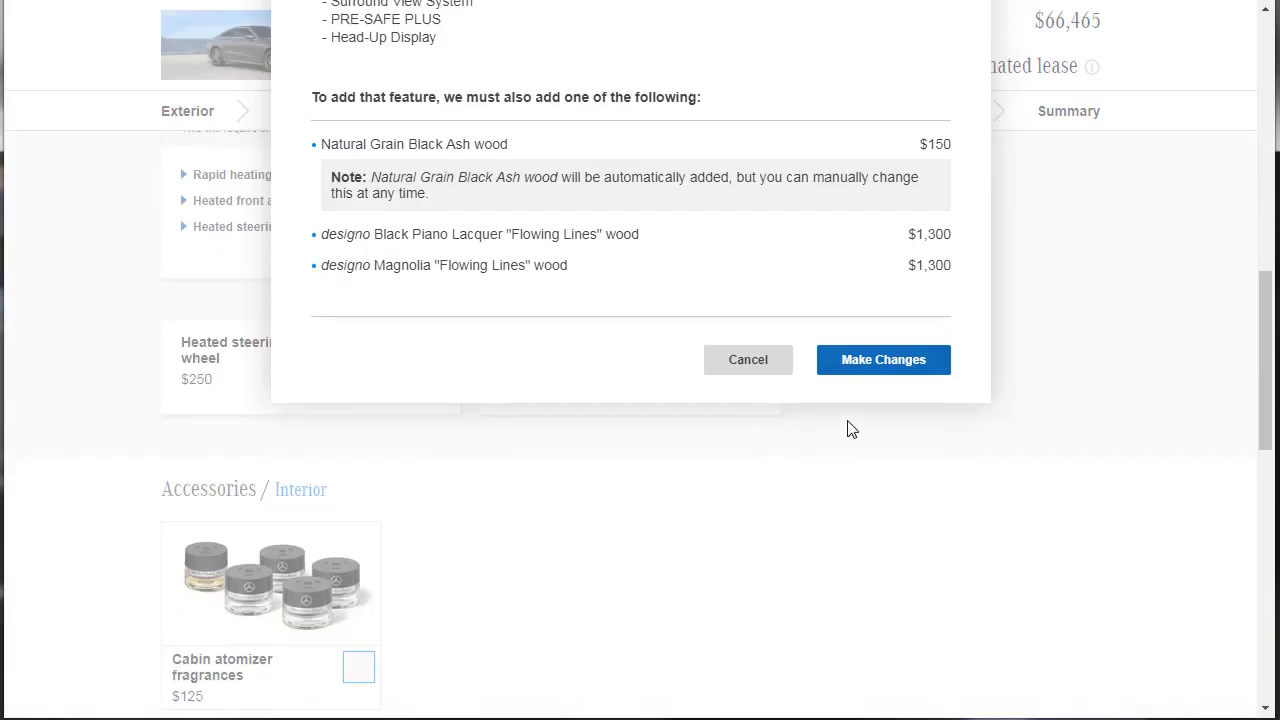
click(884, 360)
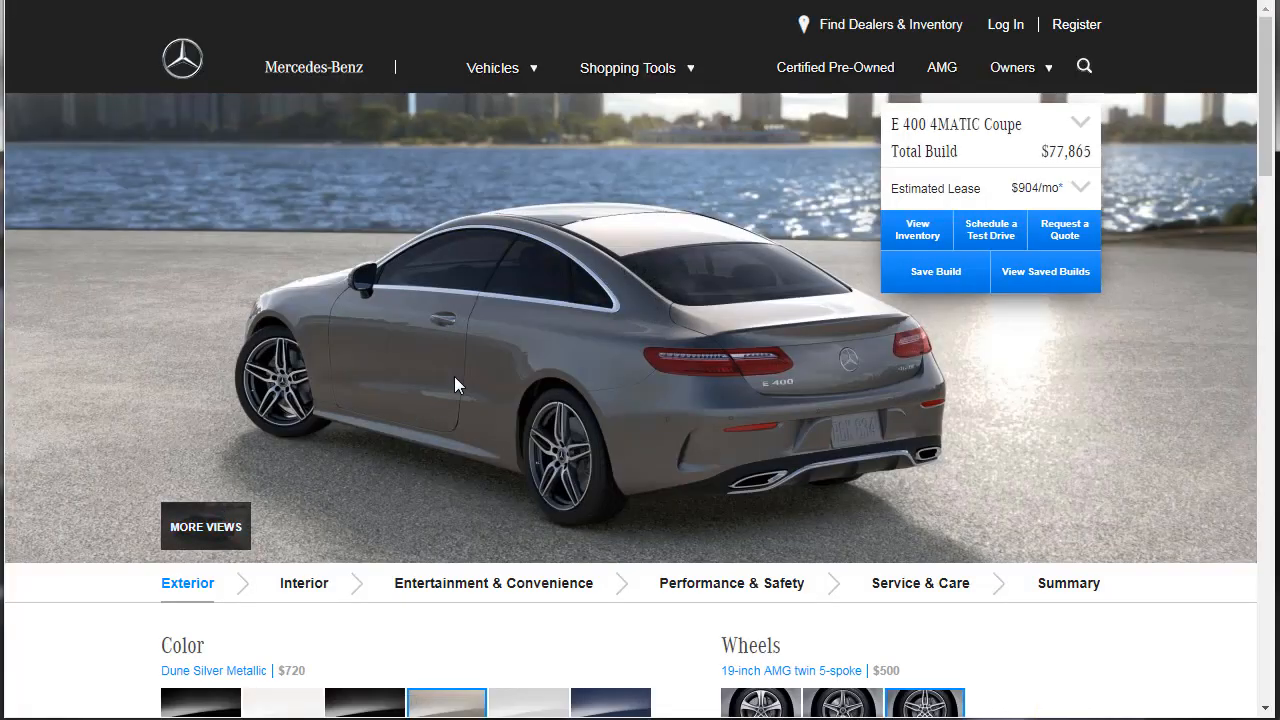
Step: Repaint the coupe in designo Diamond White Metallic ($1,515), bringing the total to $78,660
scroll(down, 3)
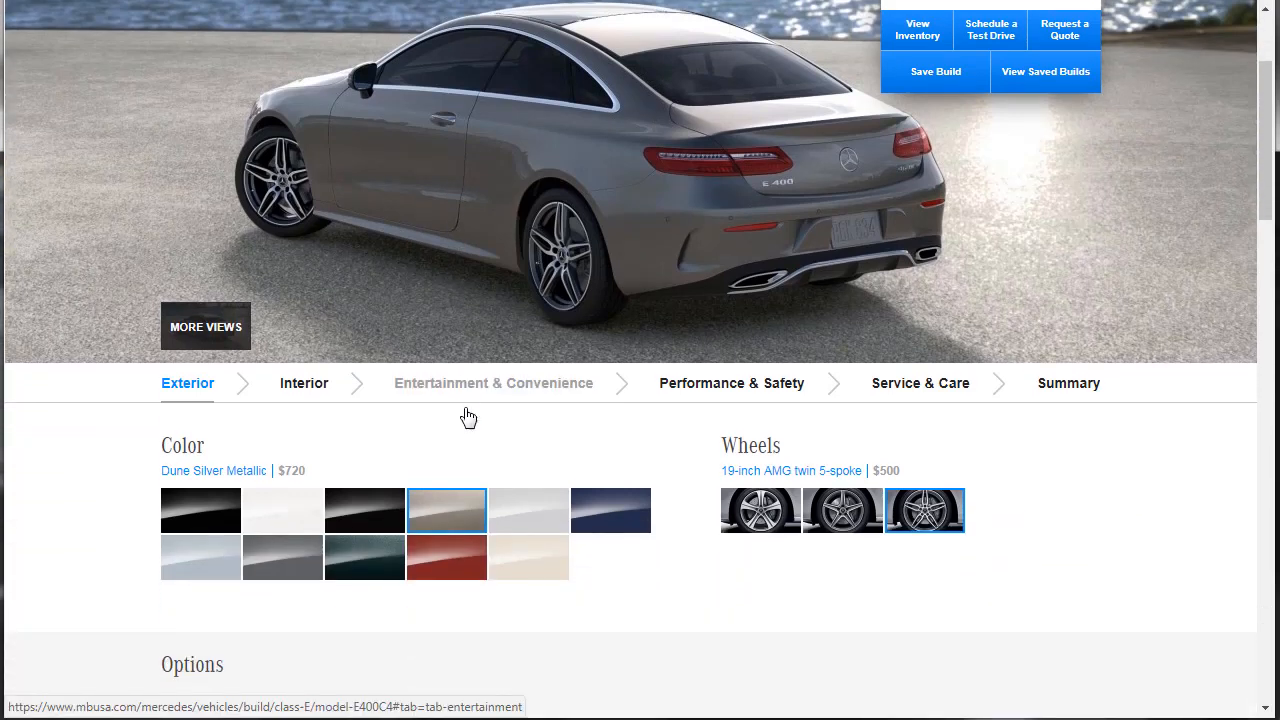
click(528, 556)
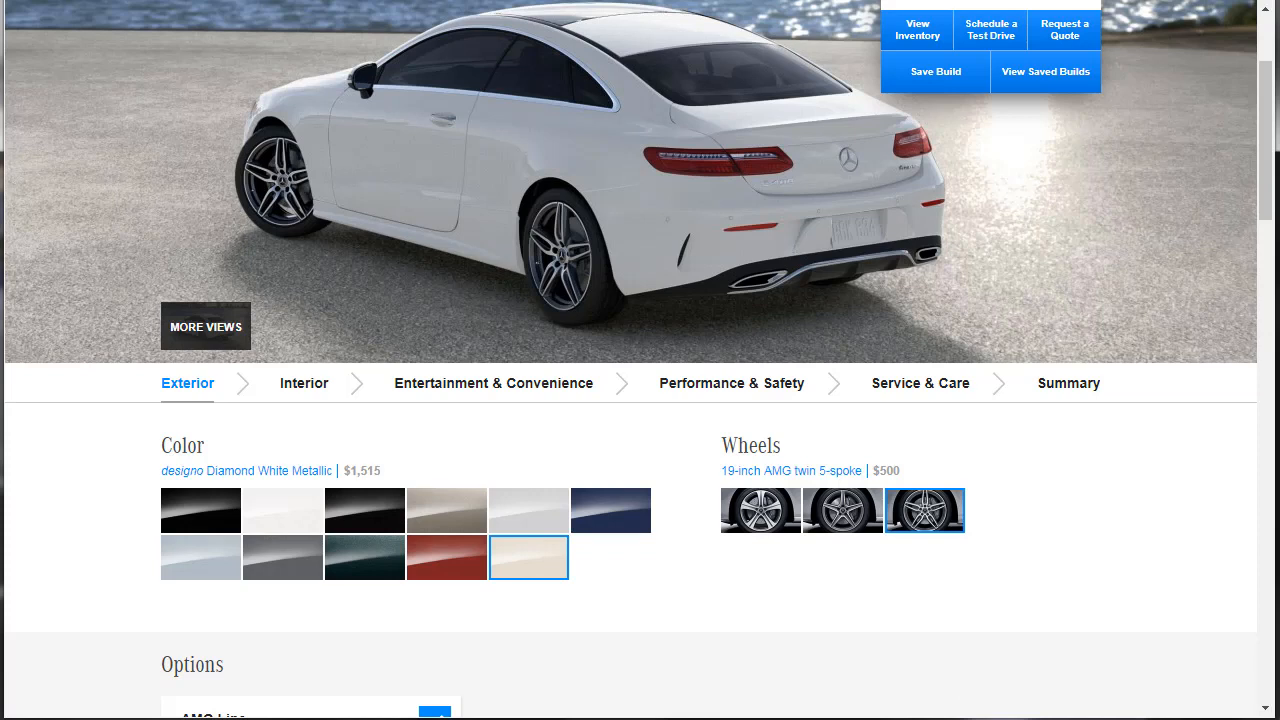
mouse_move(1076, 576)
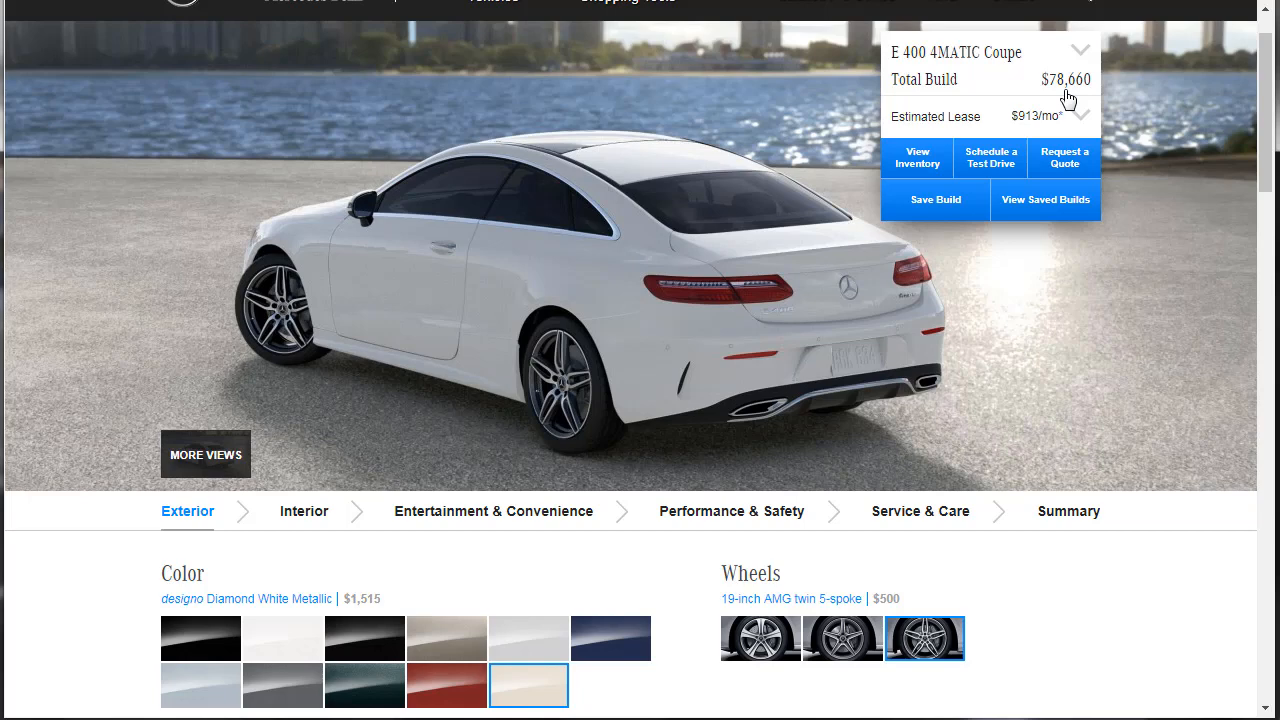
mouse_move(1082, 118)
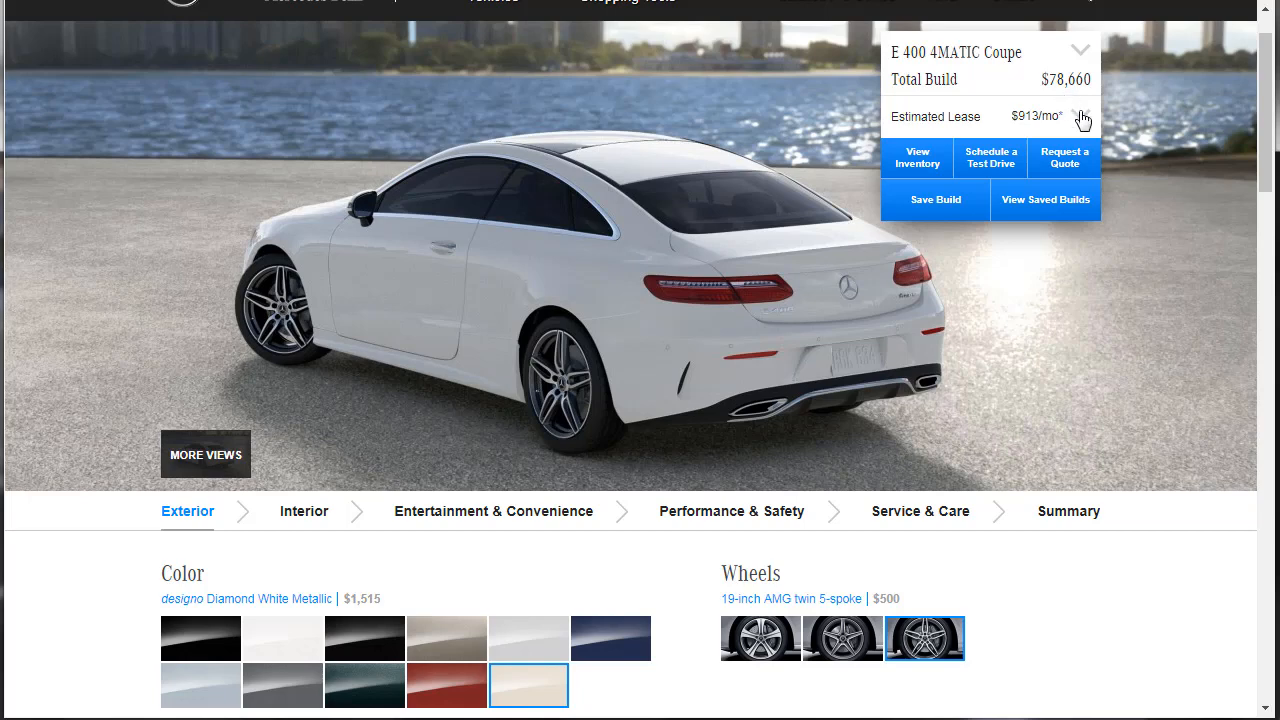
scroll(down, 3)
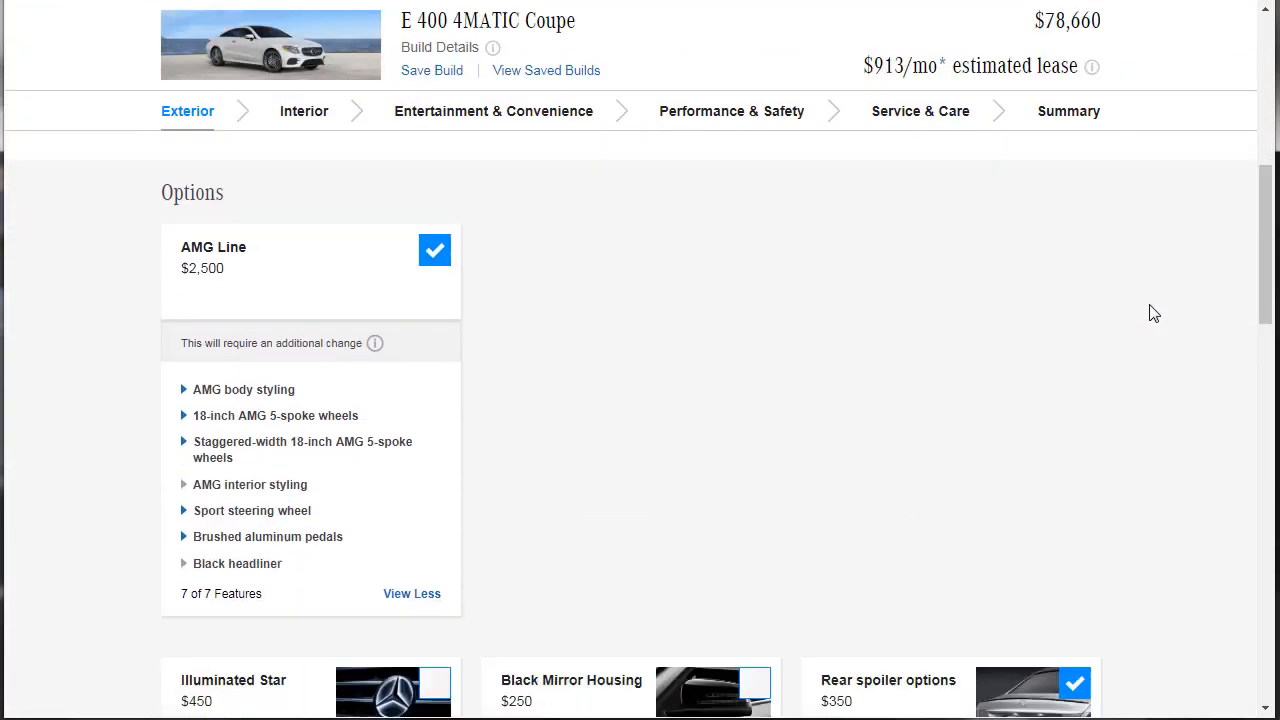
scroll(down, 3)
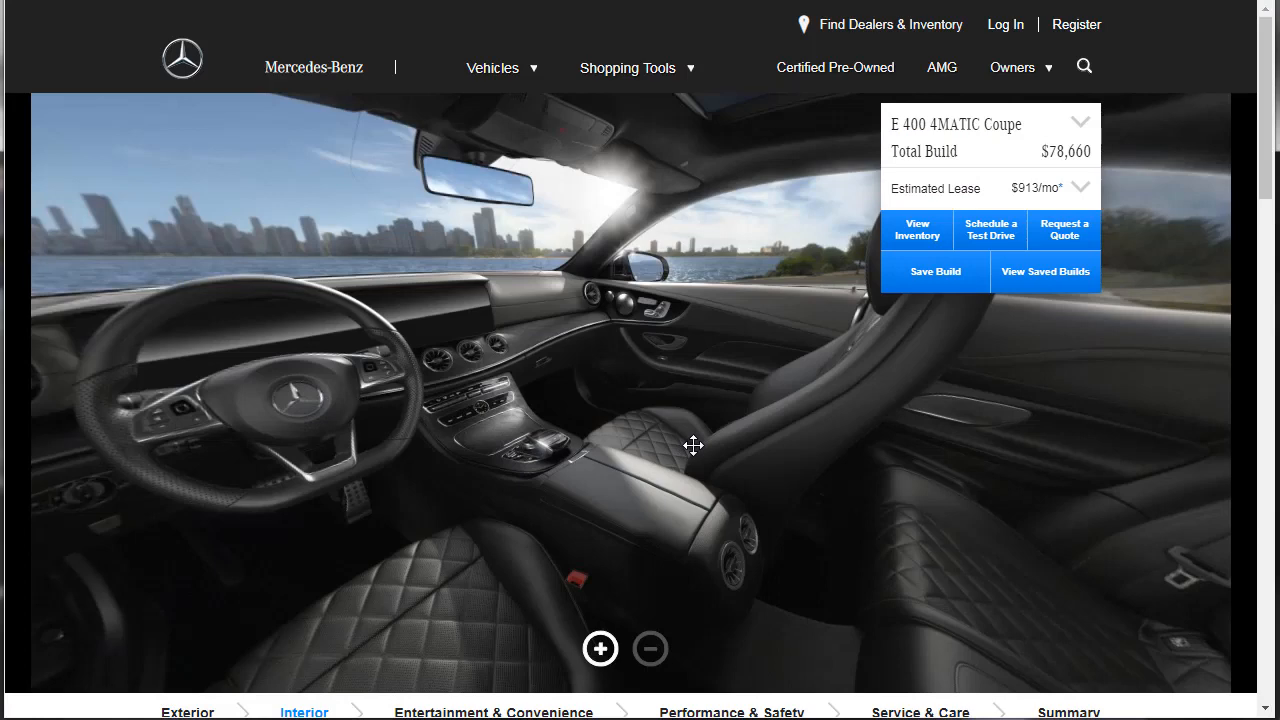
Step: Add the illuminated door sills and heated steering wheel from their detail popups
scroll(down, 3)
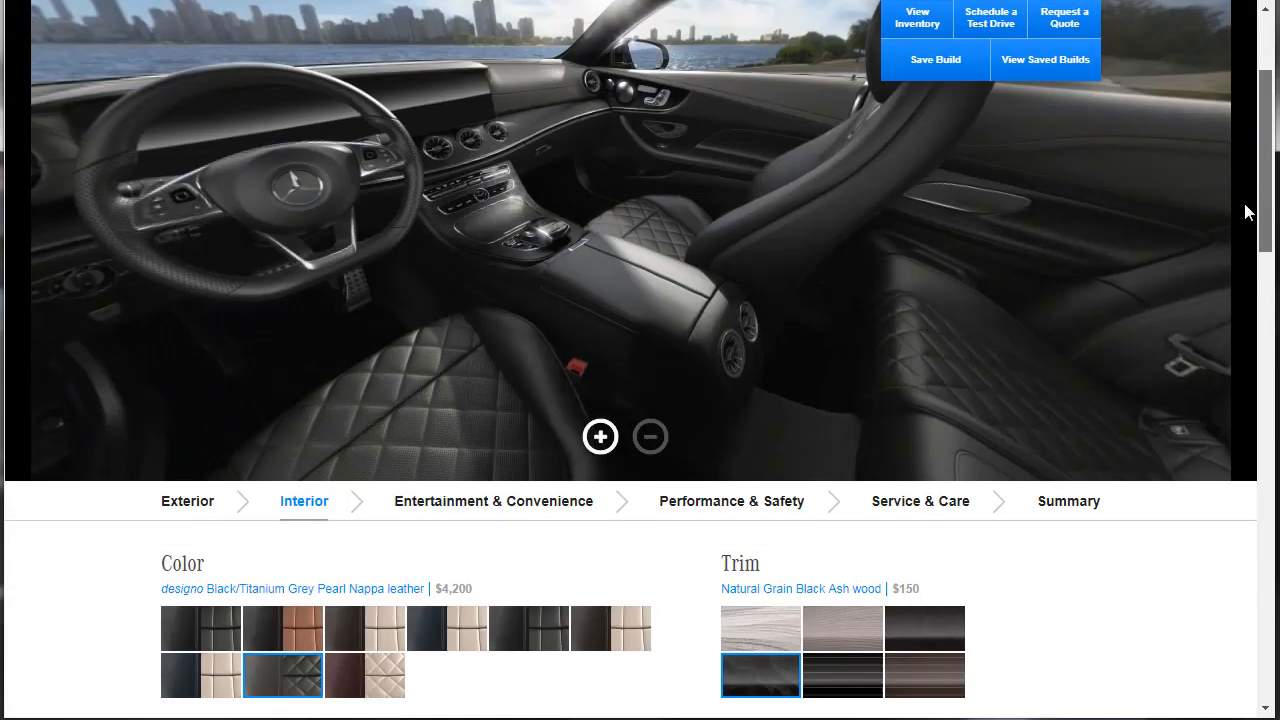
scroll(down, 3)
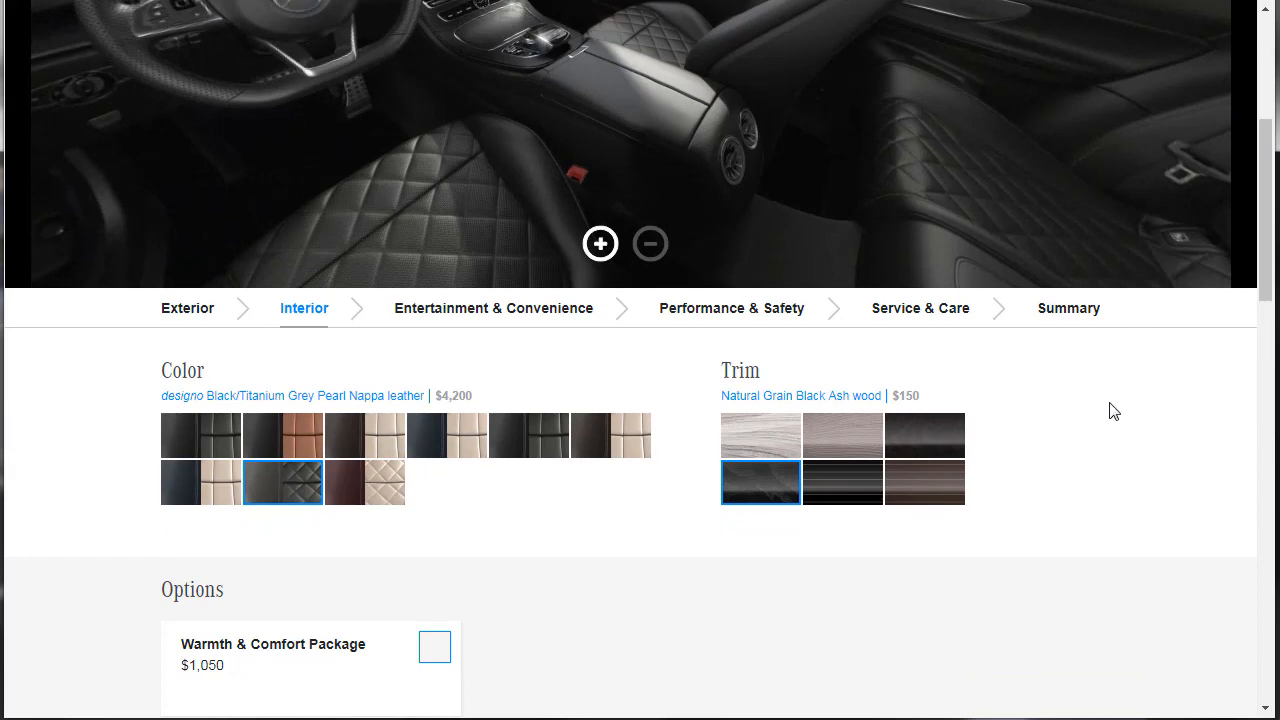
scroll(down, 3)
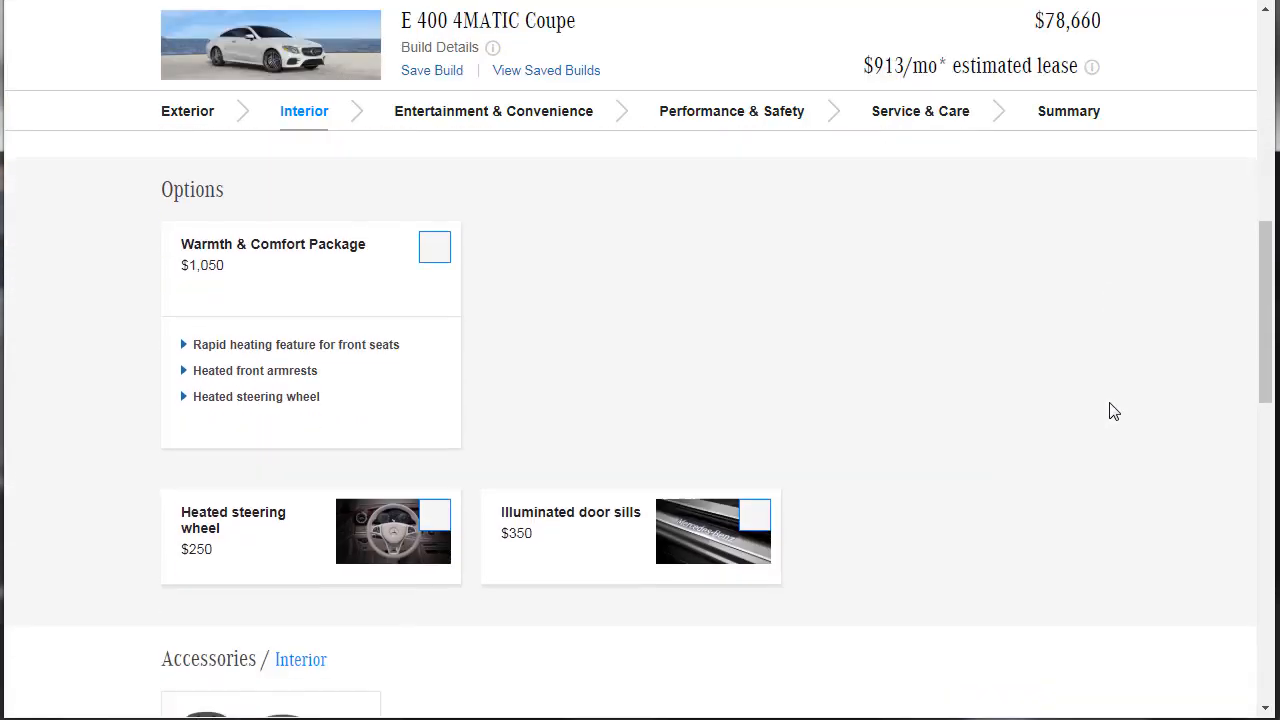
click(712, 530)
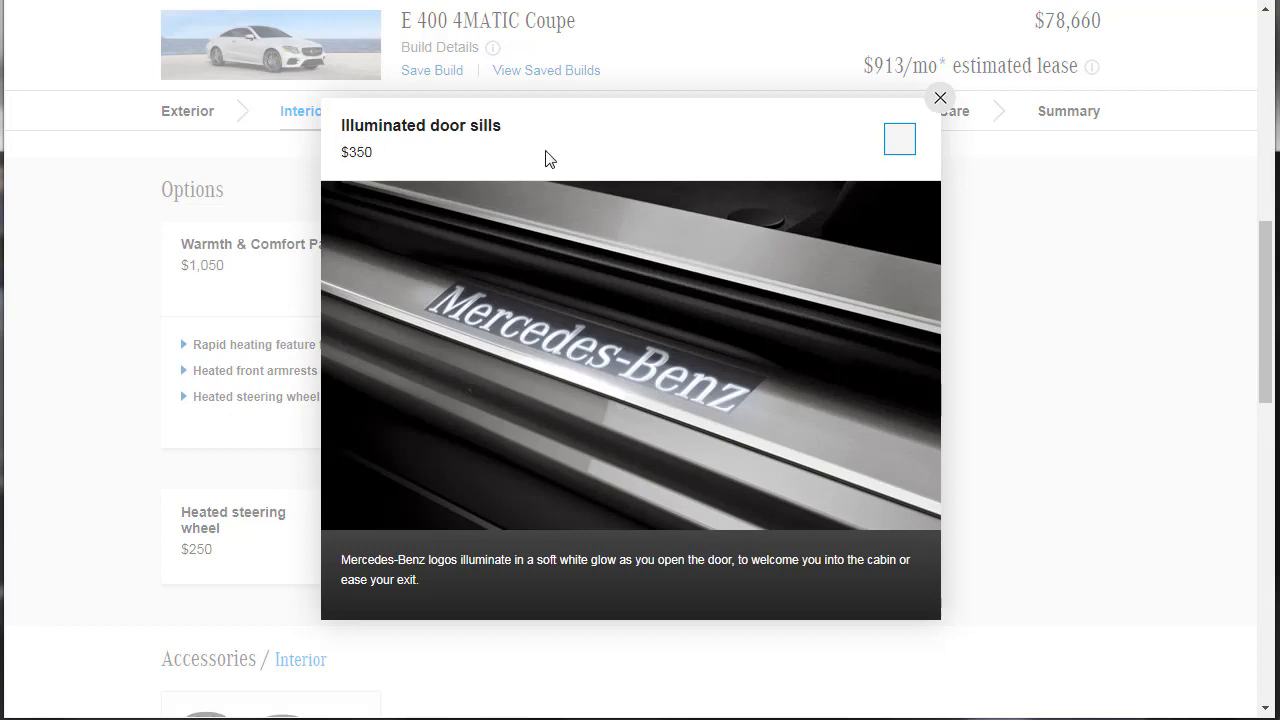
click(898, 138)
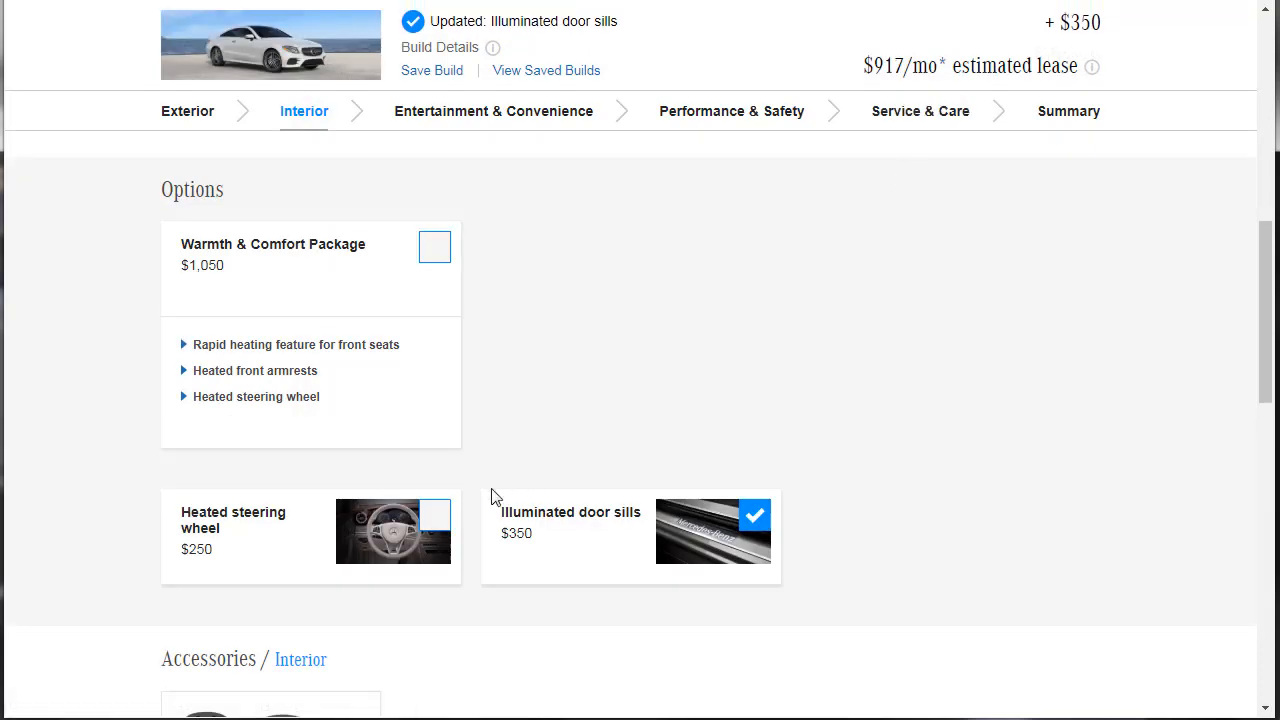
click(392, 532)
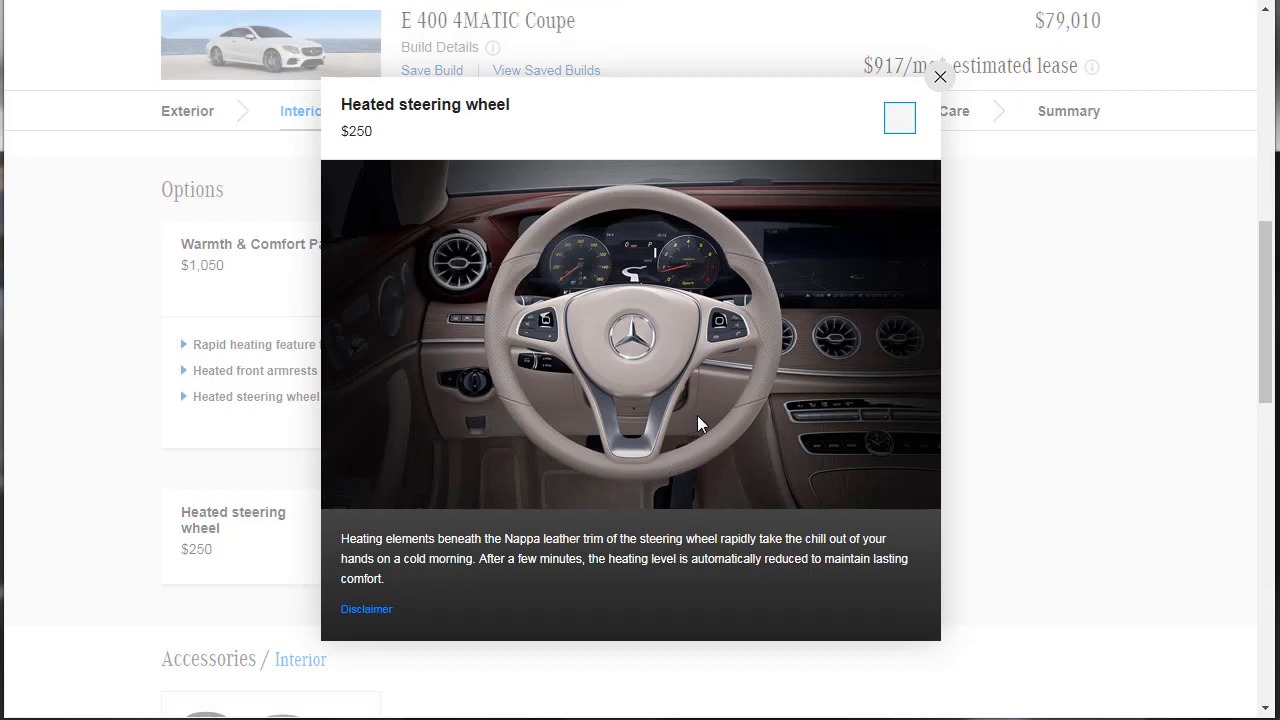
mouse_move(704, 414)
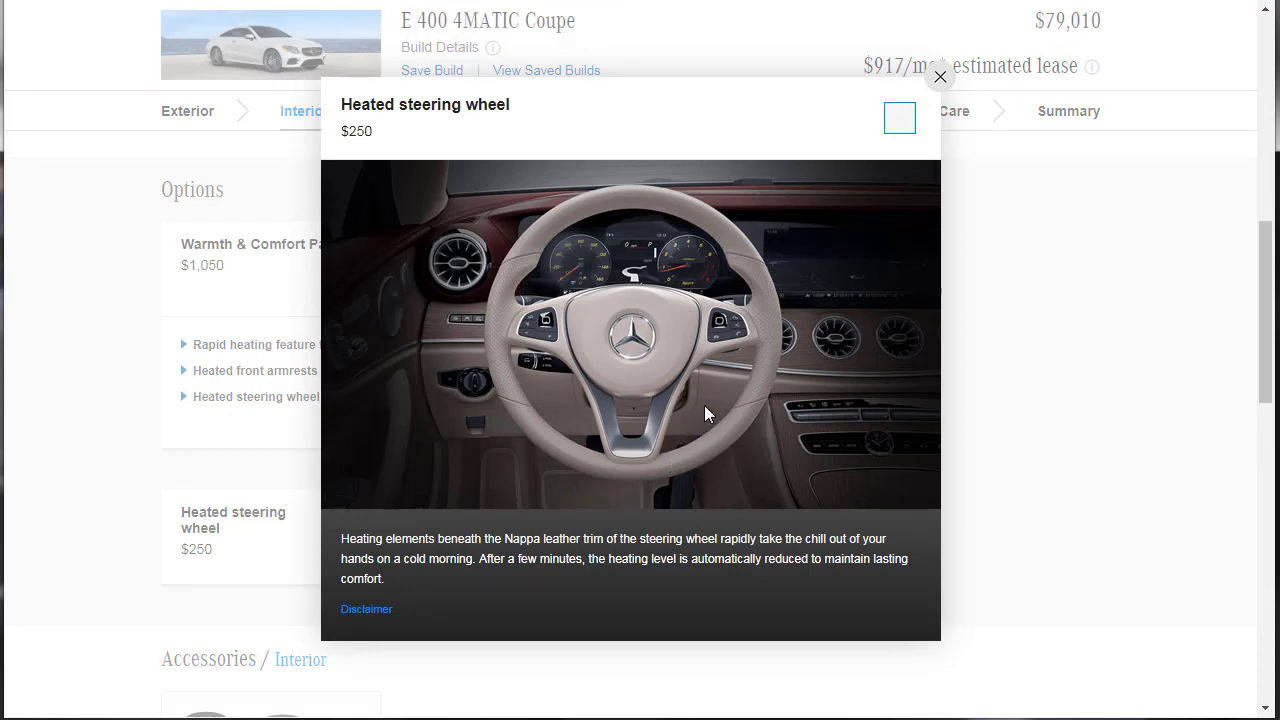
click(898, 116)
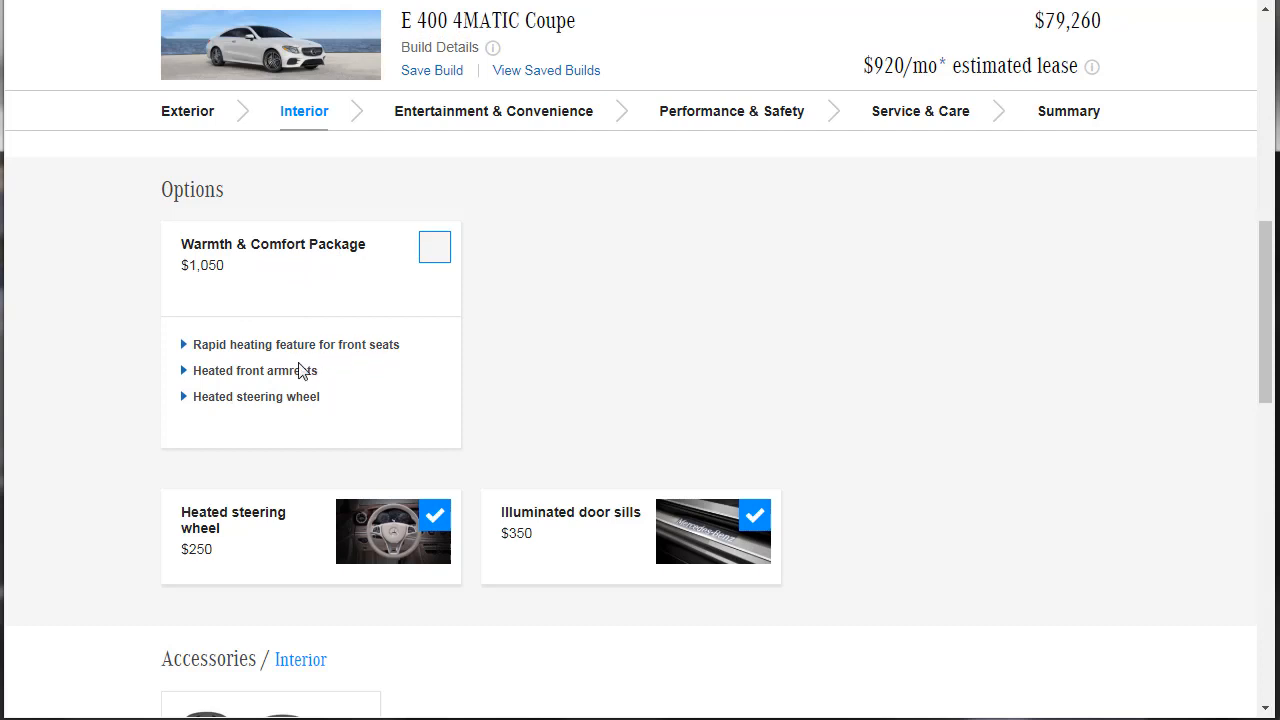
mouse_move(300, 384)
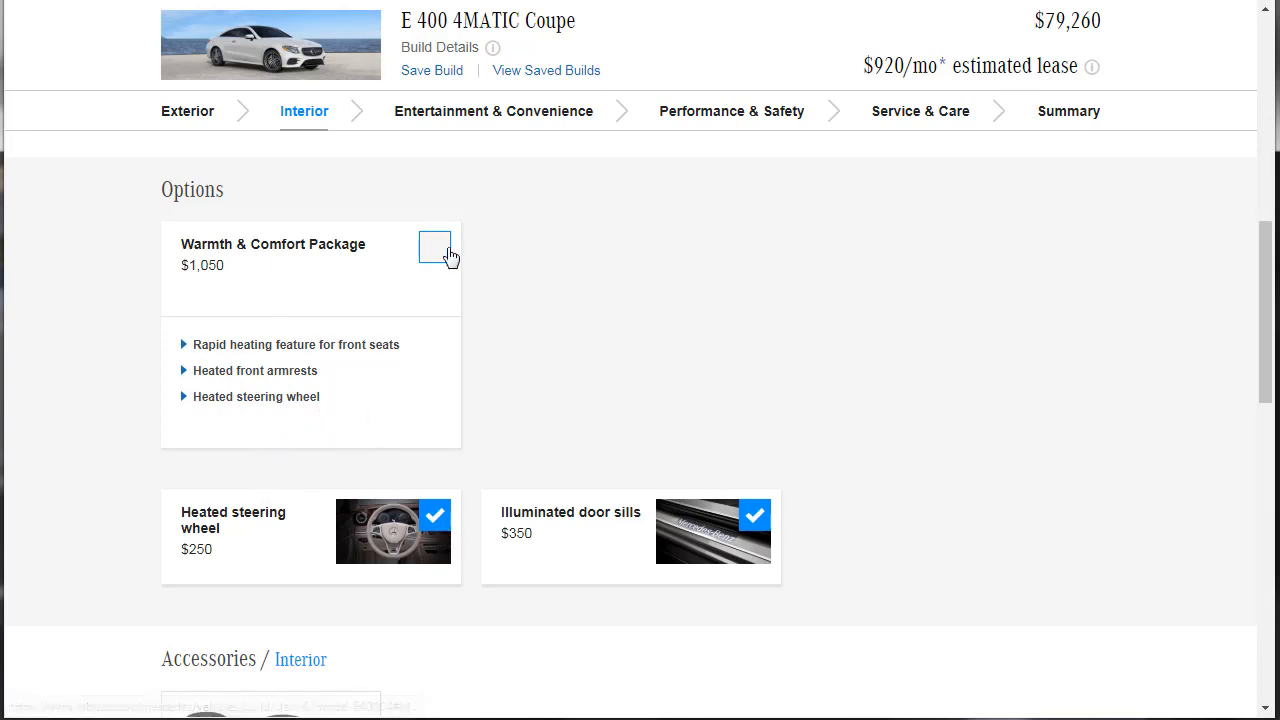
Step: Add the $1,050 Warmth & Comfort Package and keep the heated steering wheel, total $80,060
click(434, 248)
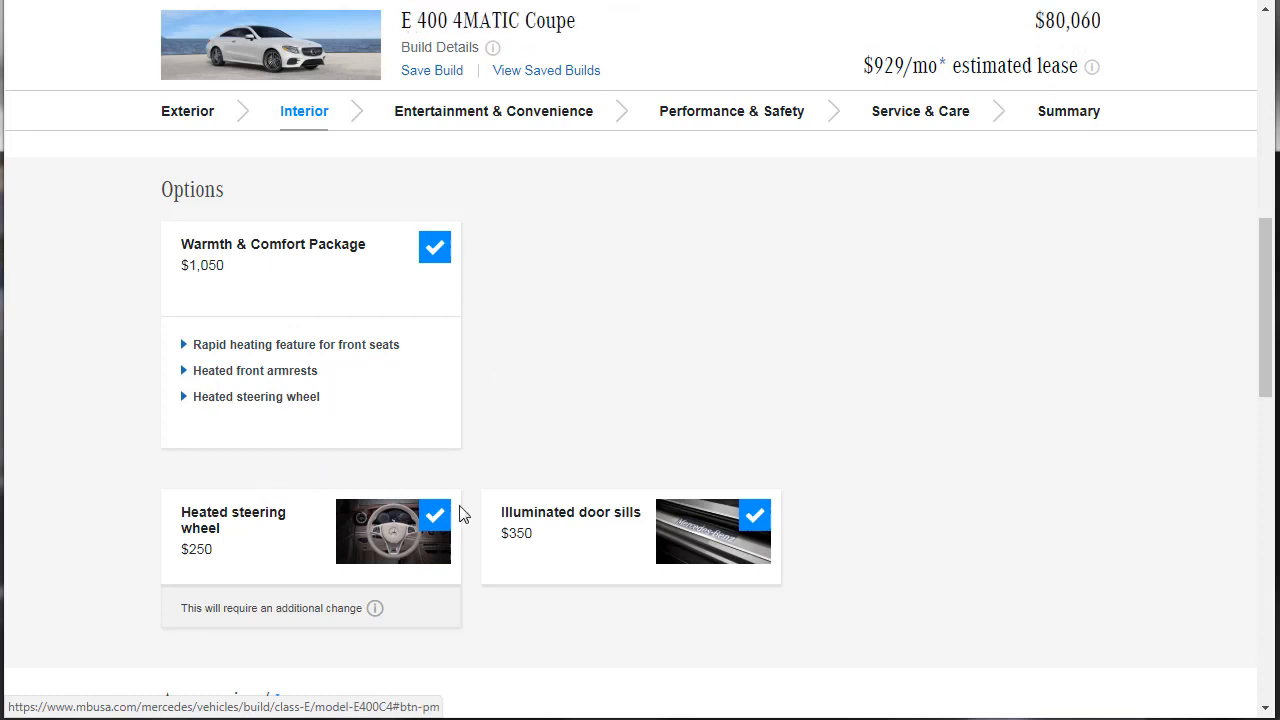
click(434, 516)
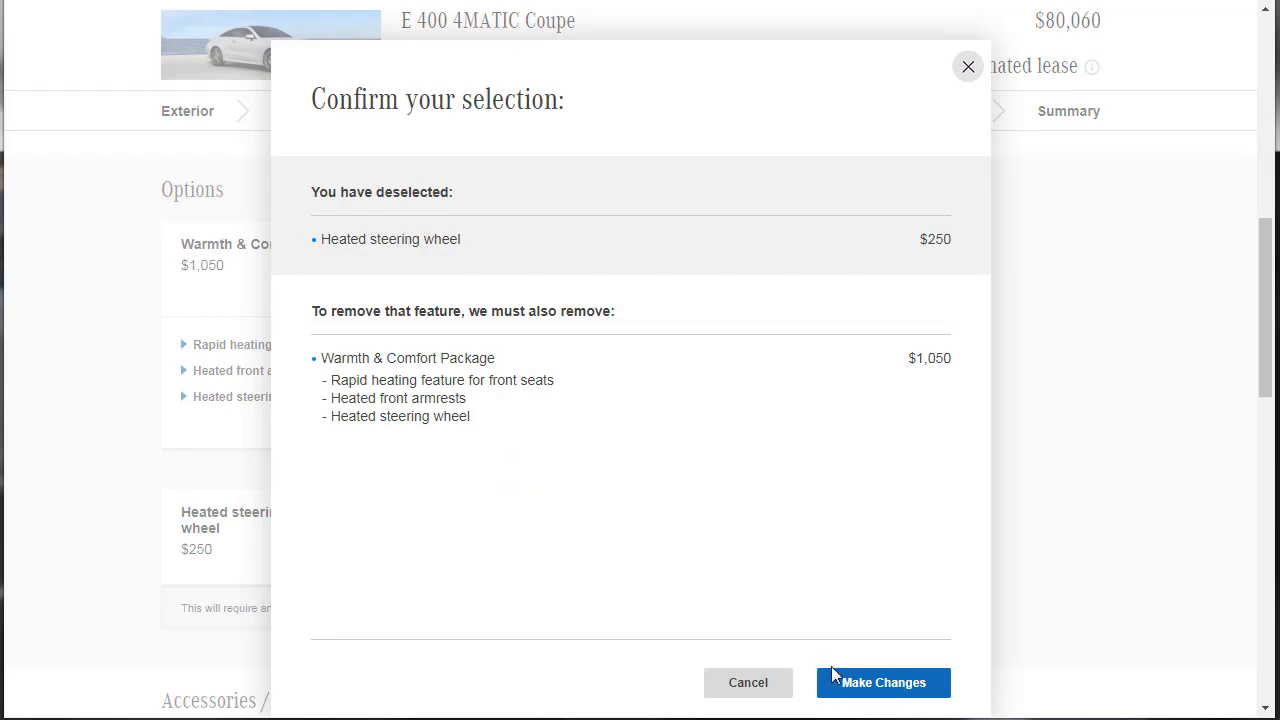
mouse_move(810, 664)
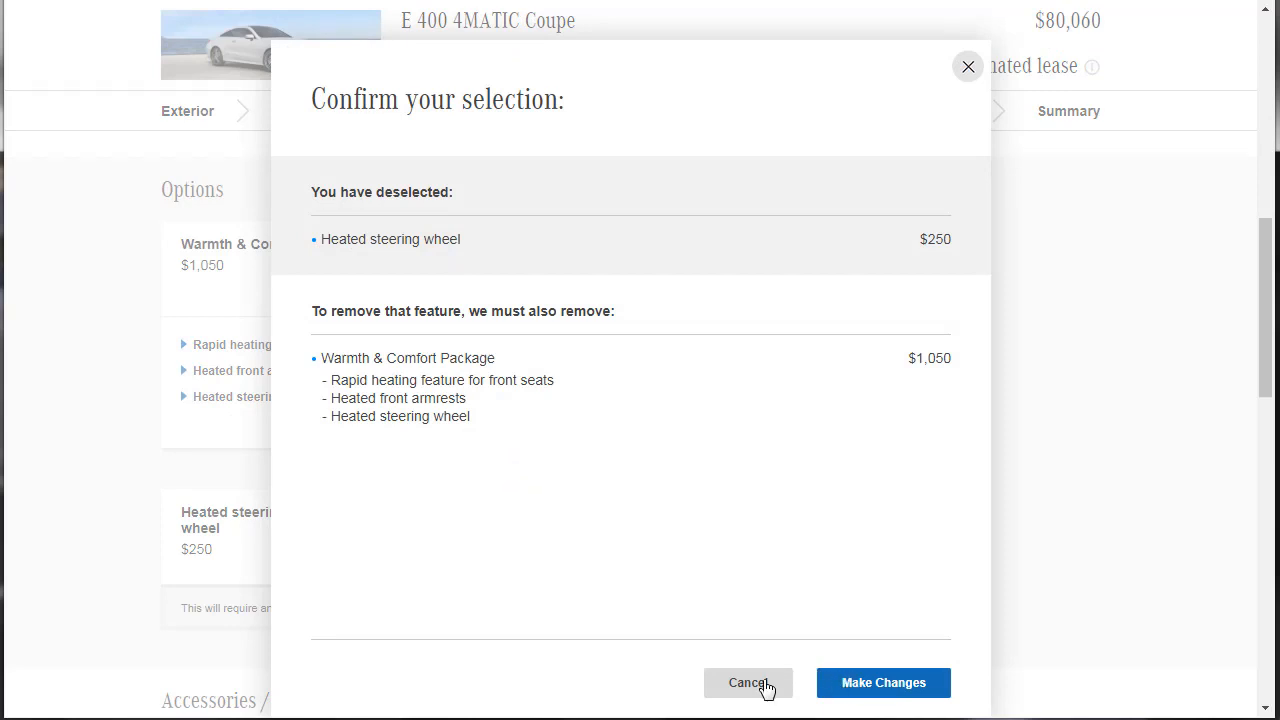
click(748, 682)
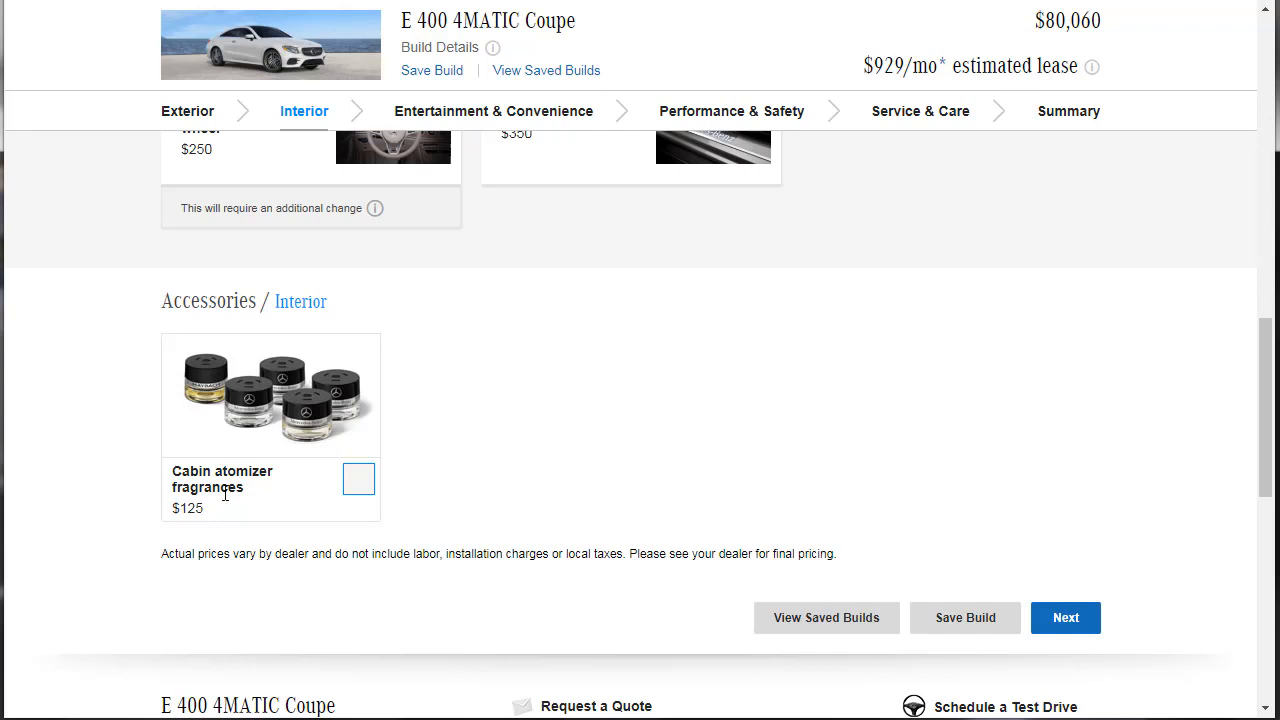
mouse_move(358, 480)
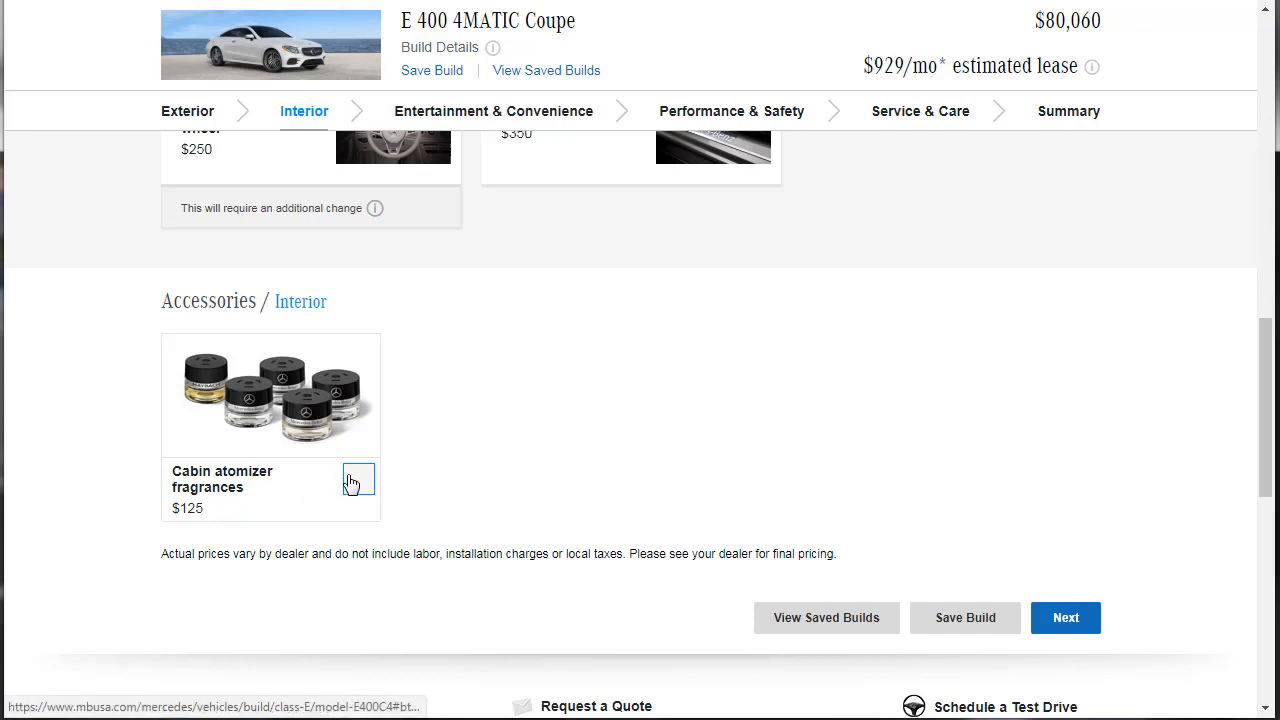
Step: Add the $125 cabin atomizer fragrances accessory, bringing the total to $80,185
click(358, 480)
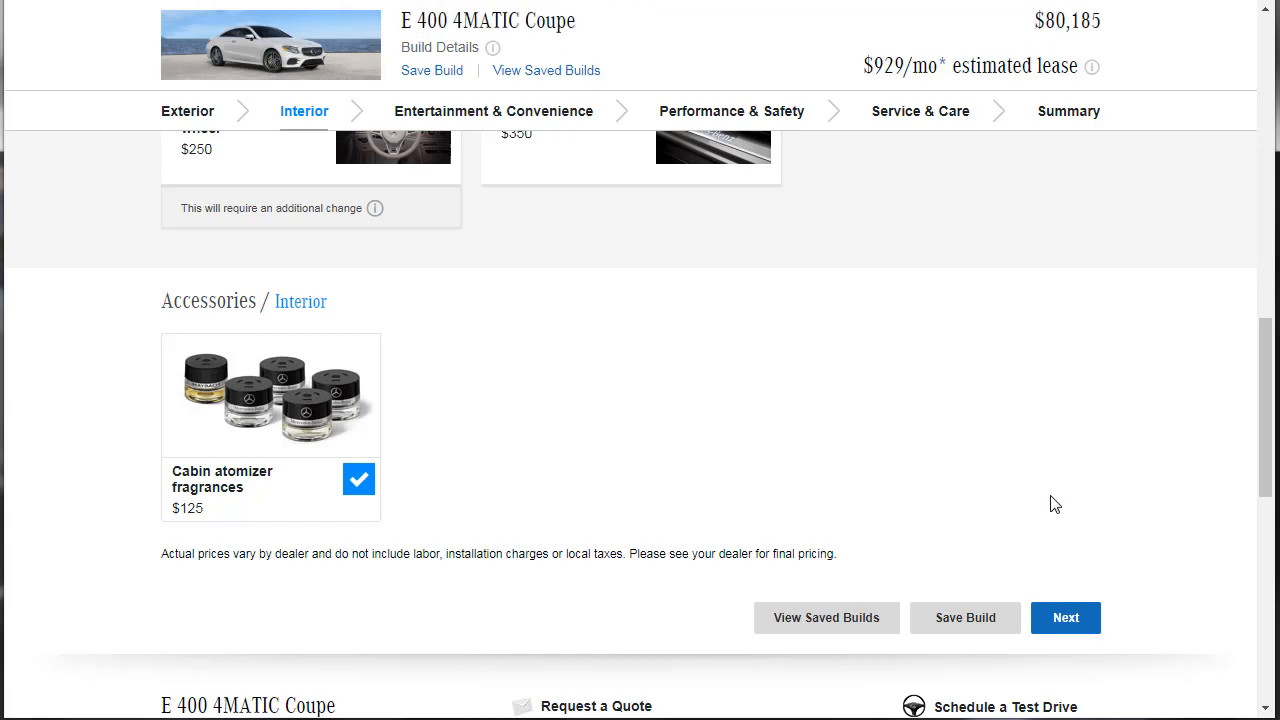
mouse_move(1032, 500)
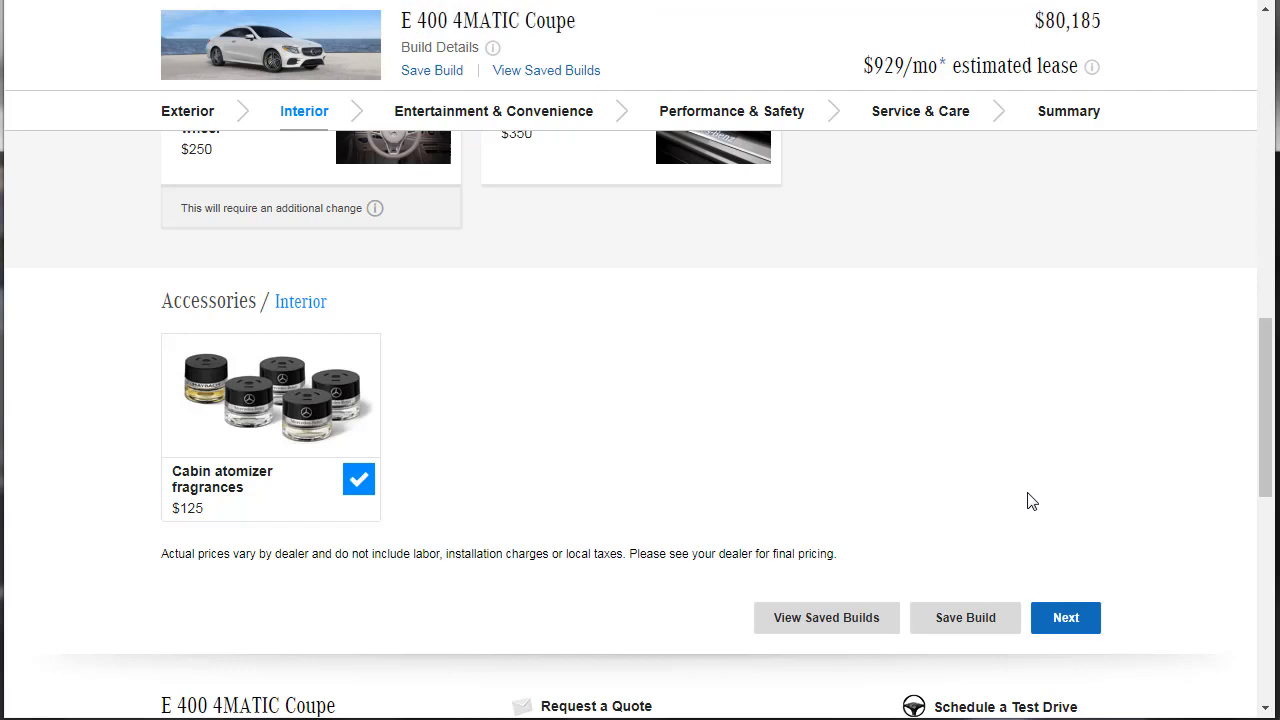
scroll(up, 3)
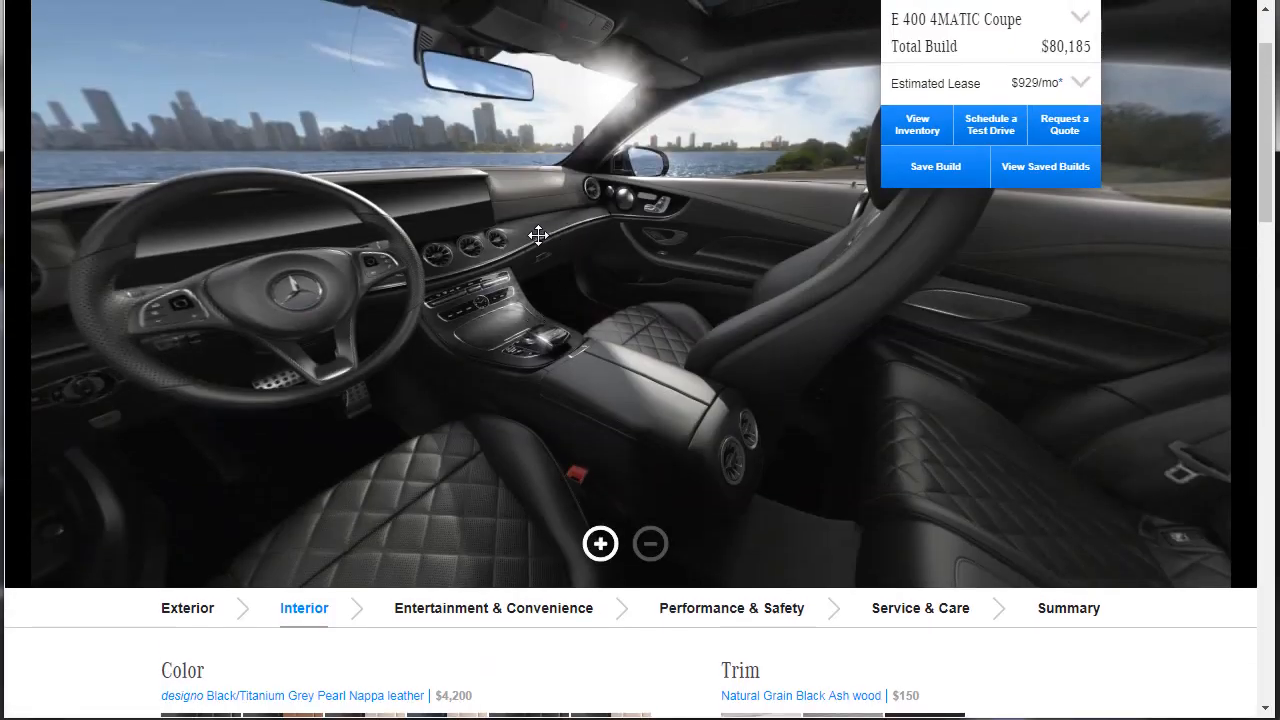
mouse_move(1200, 268)
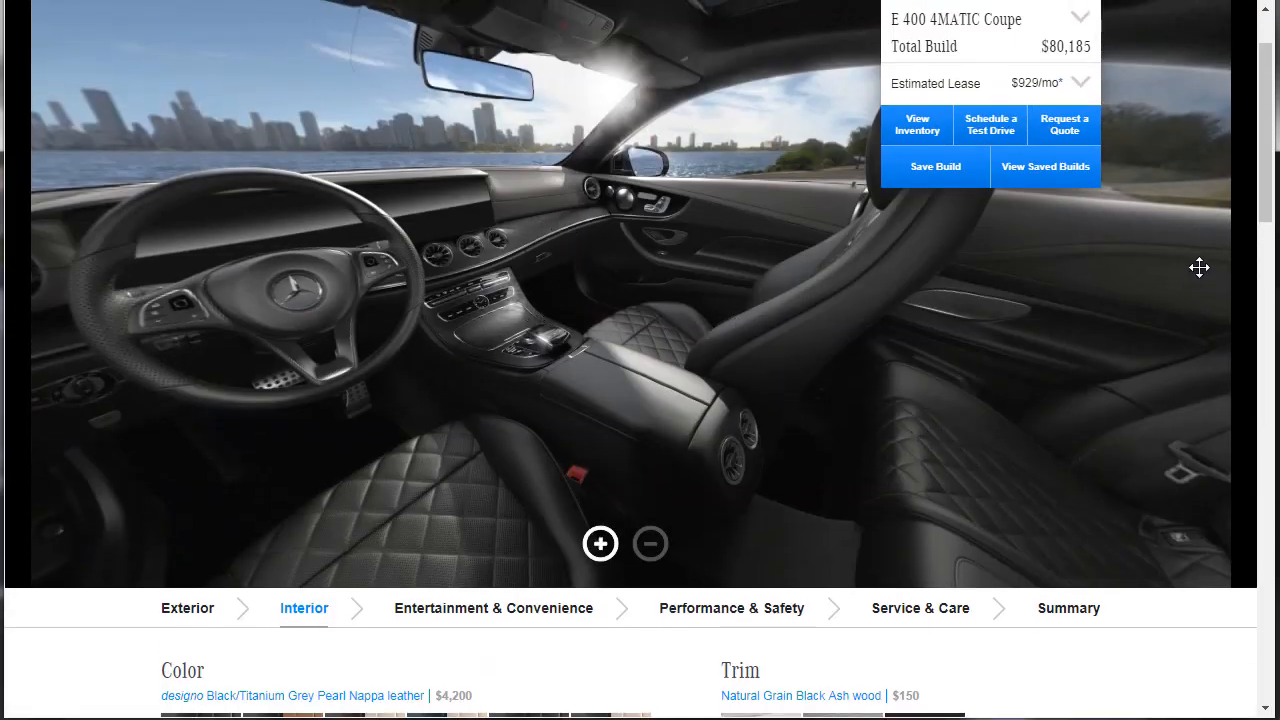
scroll(down, 3)
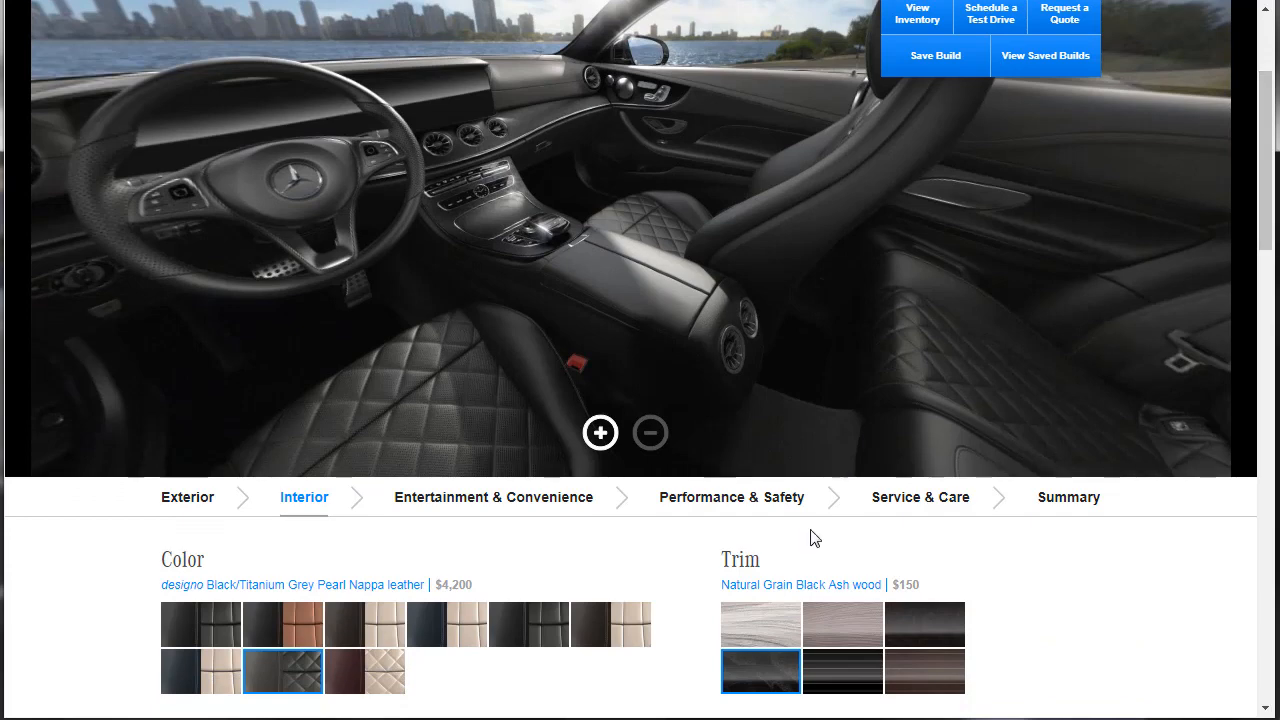
click(600, 432)
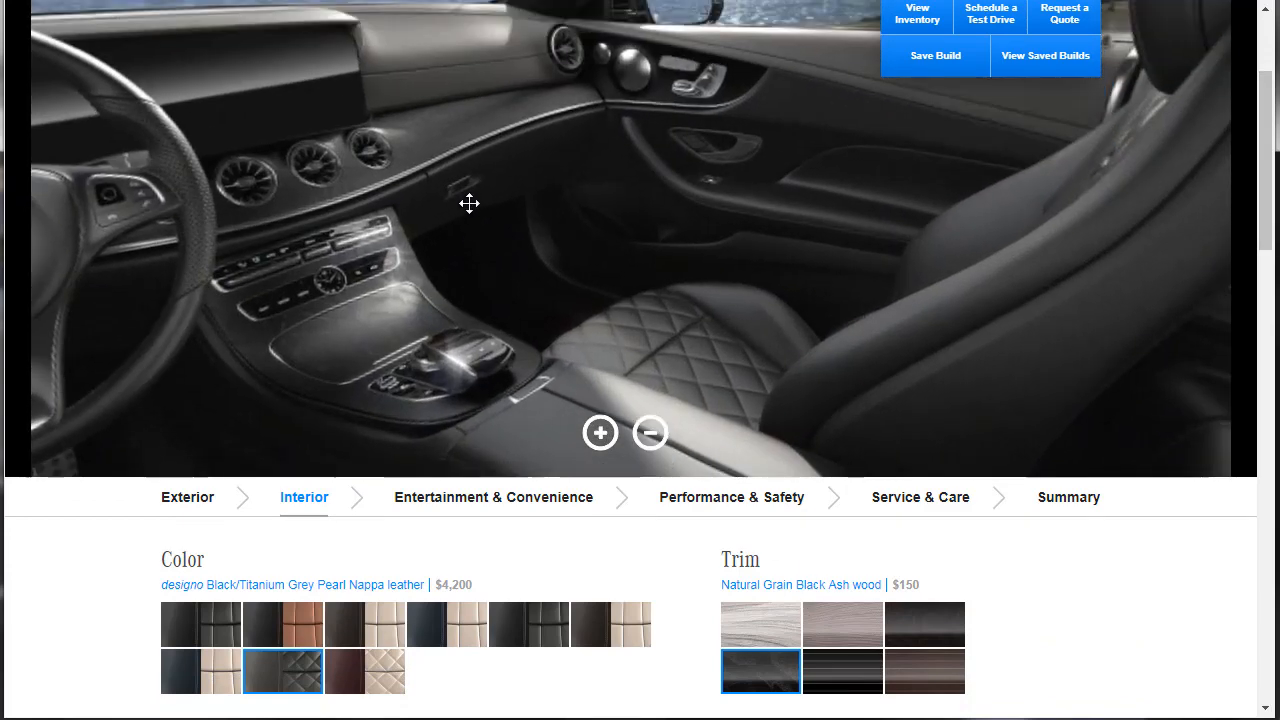
scroll(down, 3)
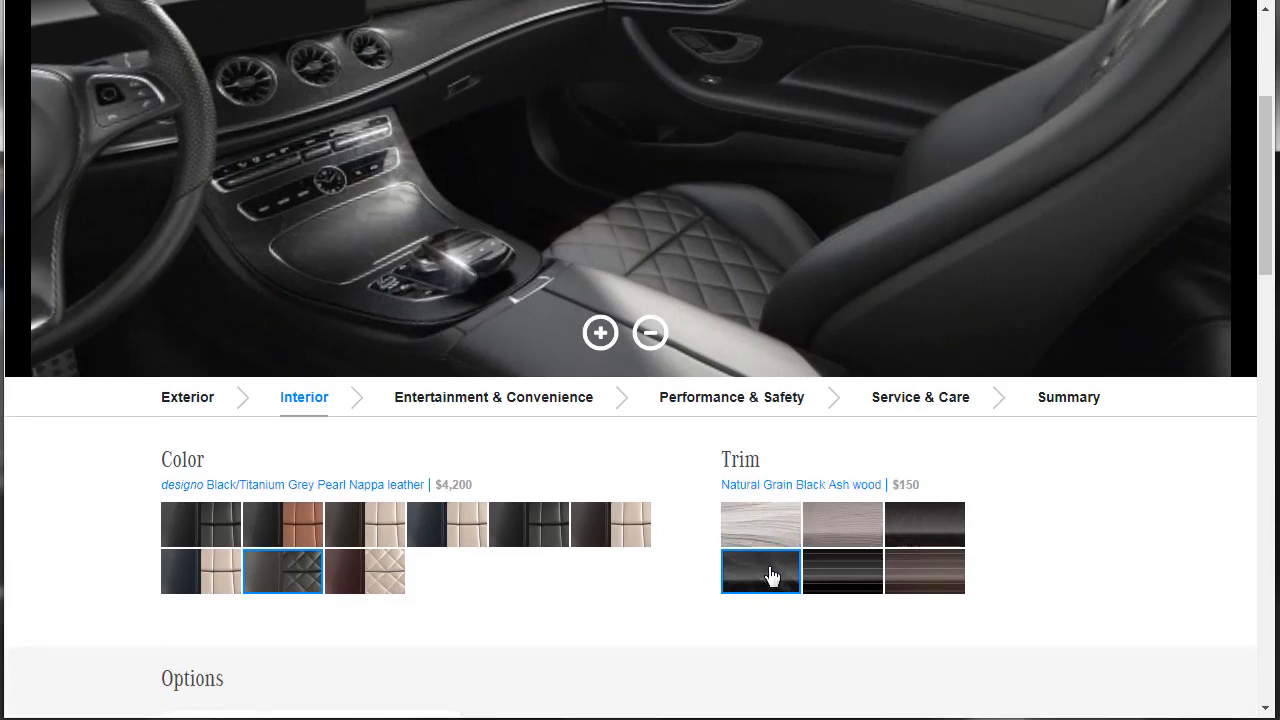
click(924, 572)
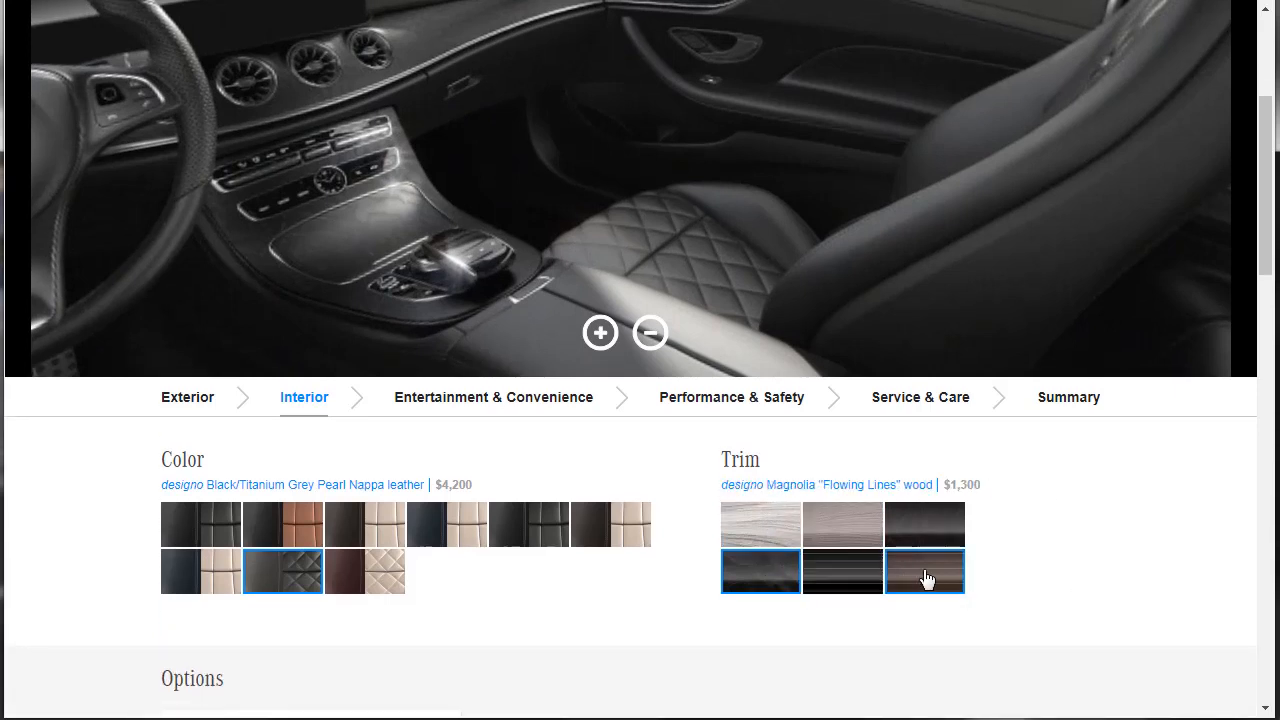
click(842, 584)
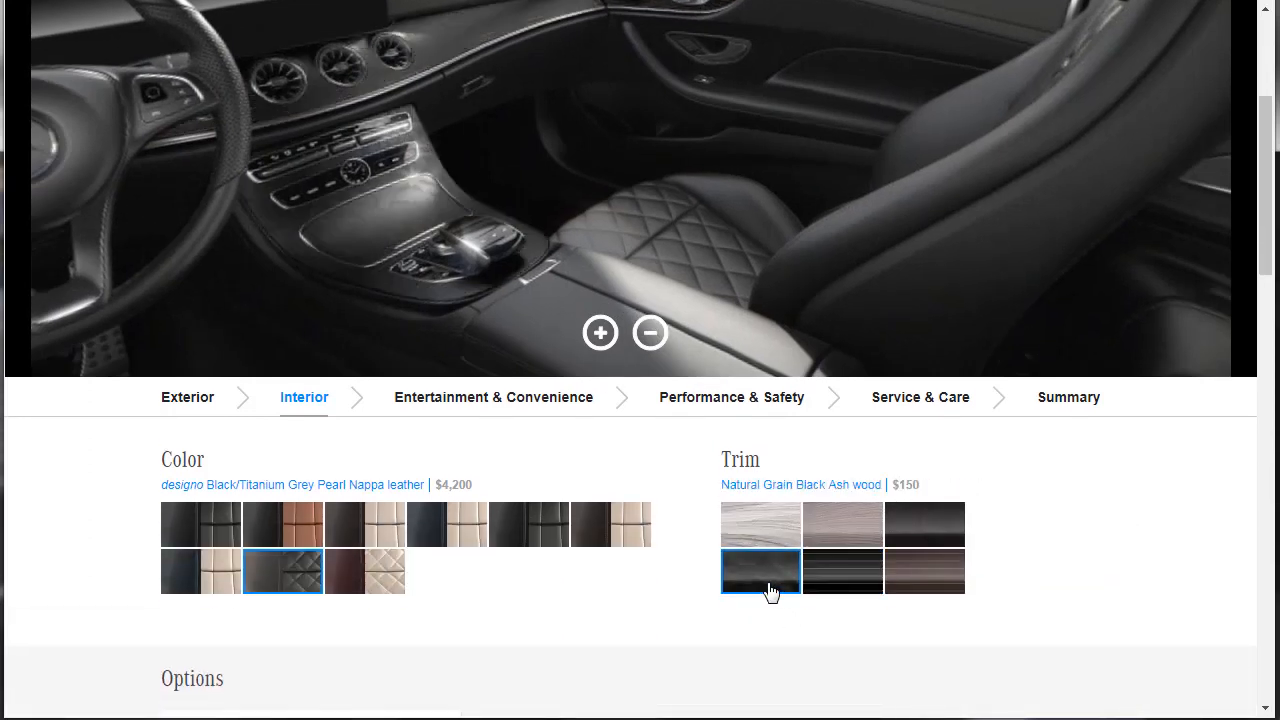
mouse_move(668, 570)
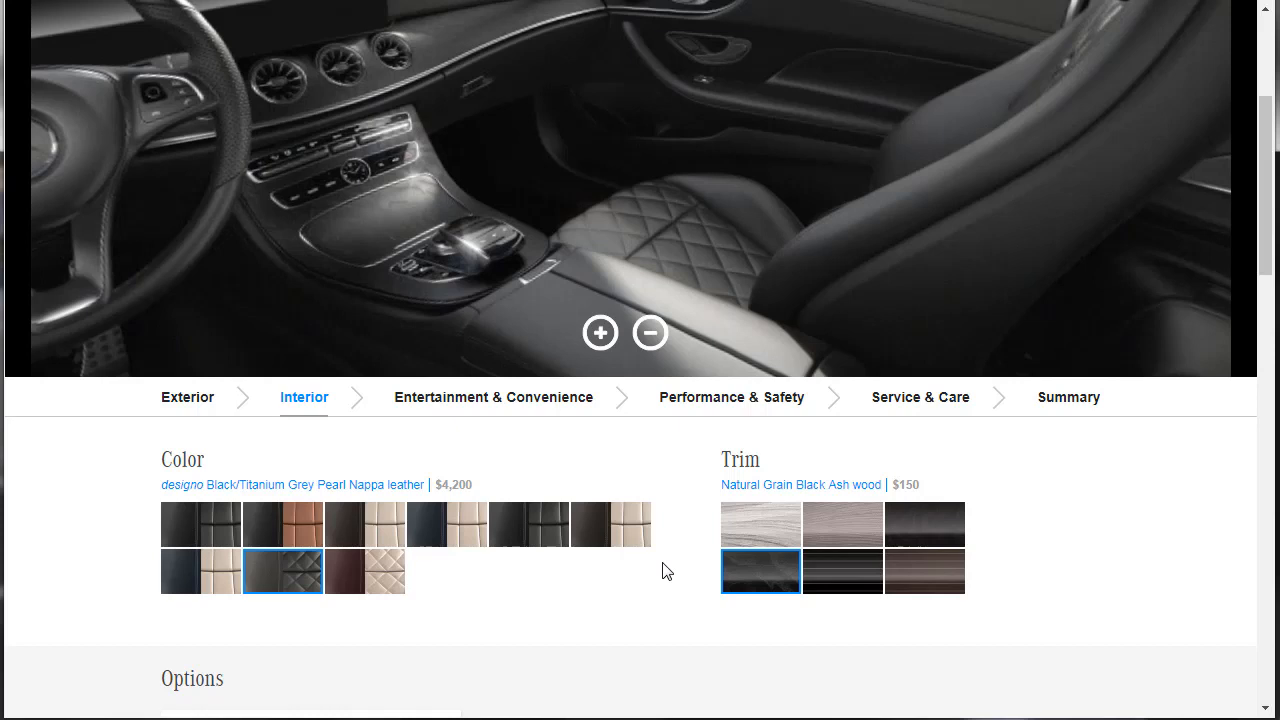
click(842, 524)
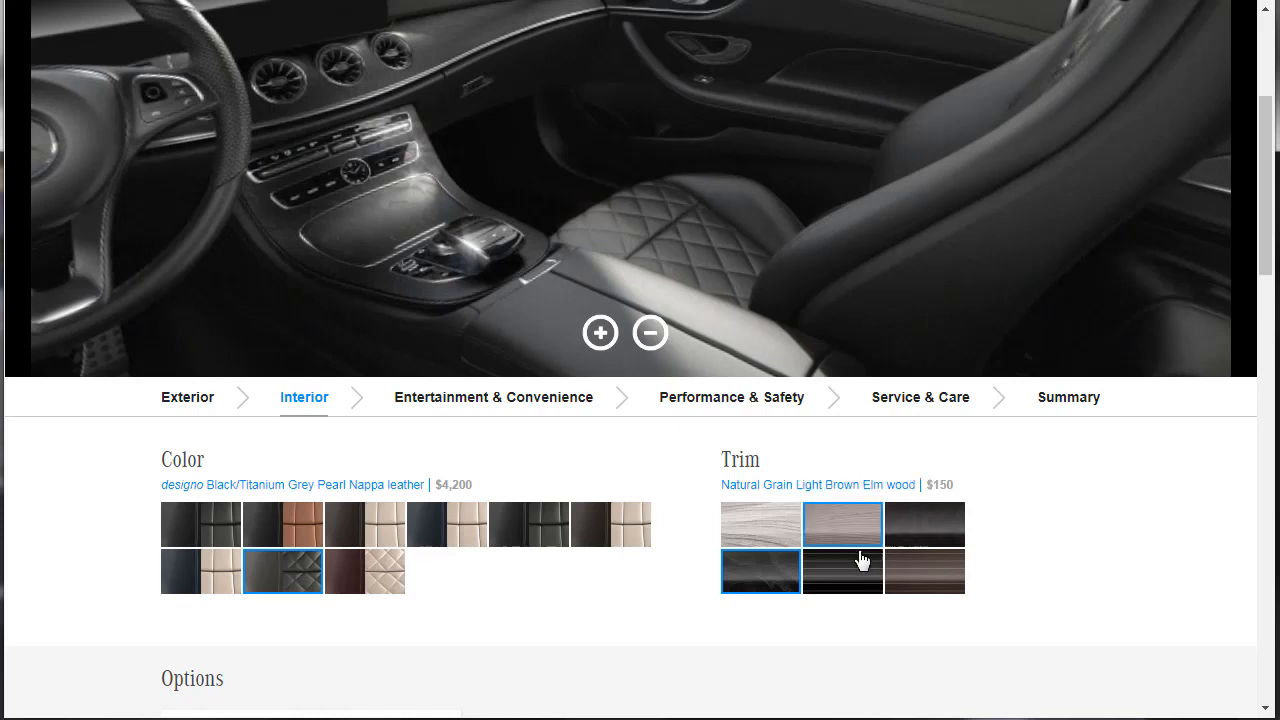
click(842, 572)
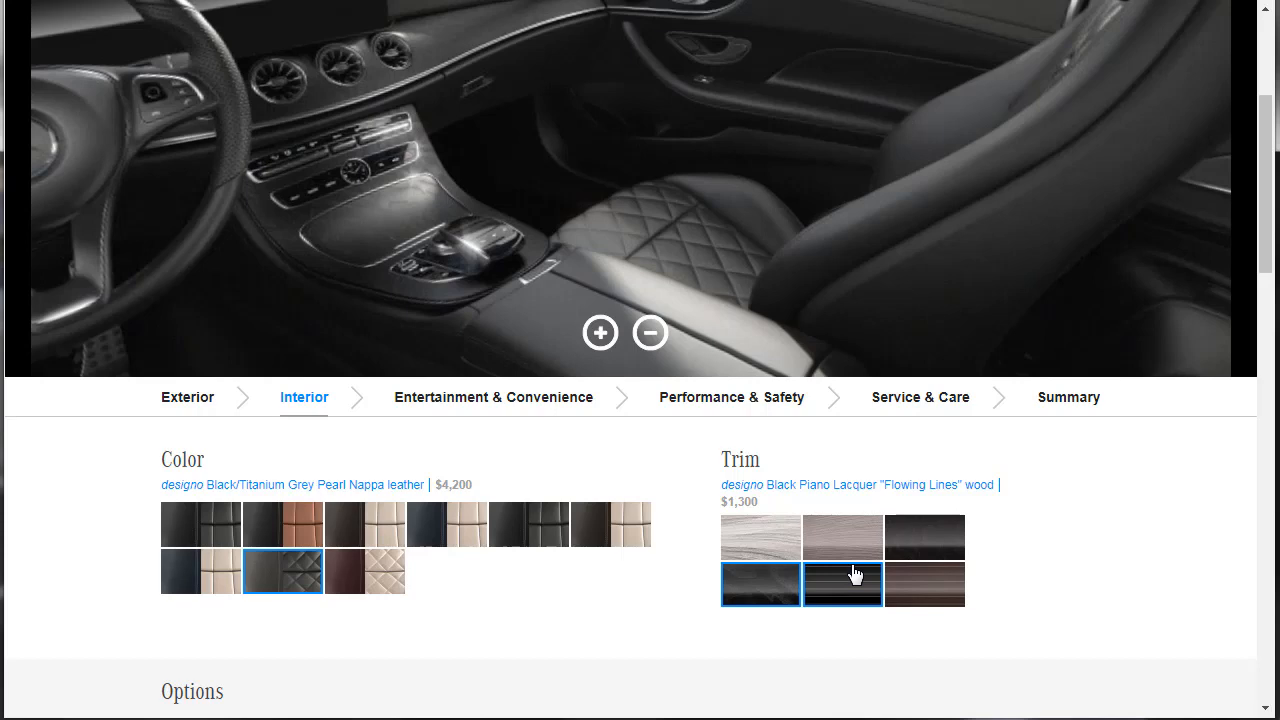
click(364, 572)
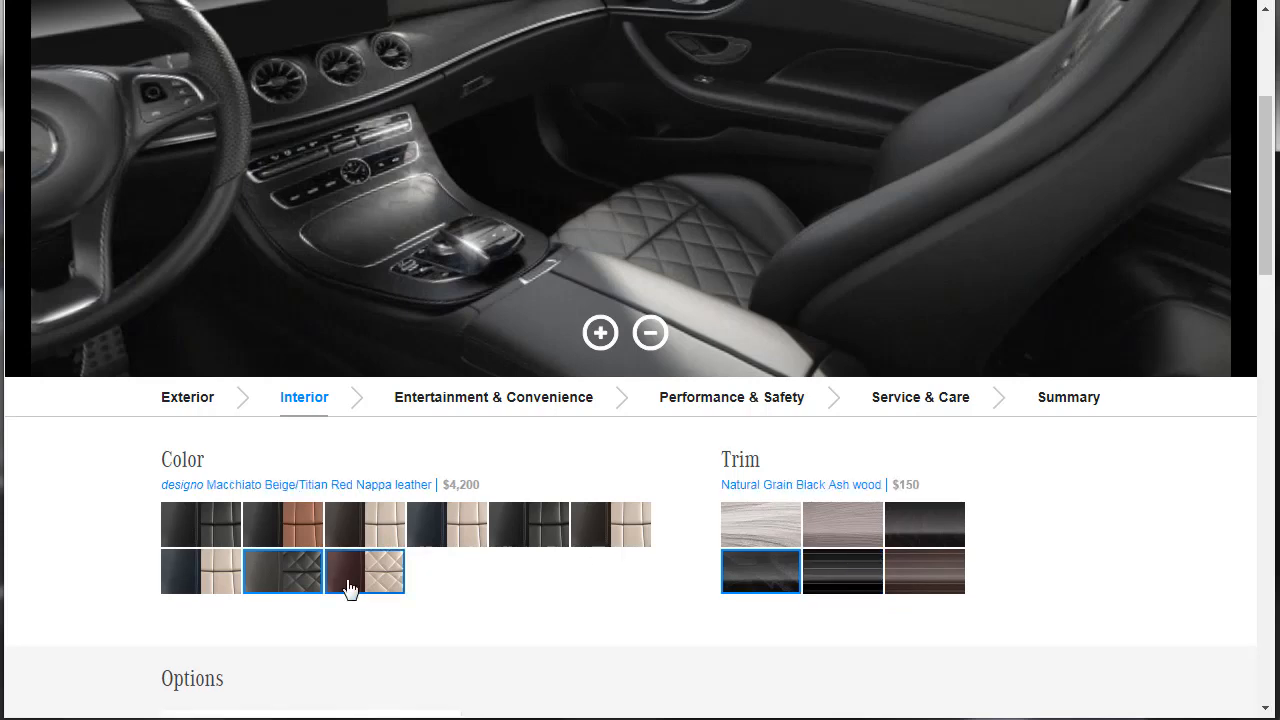
click(364, 572)
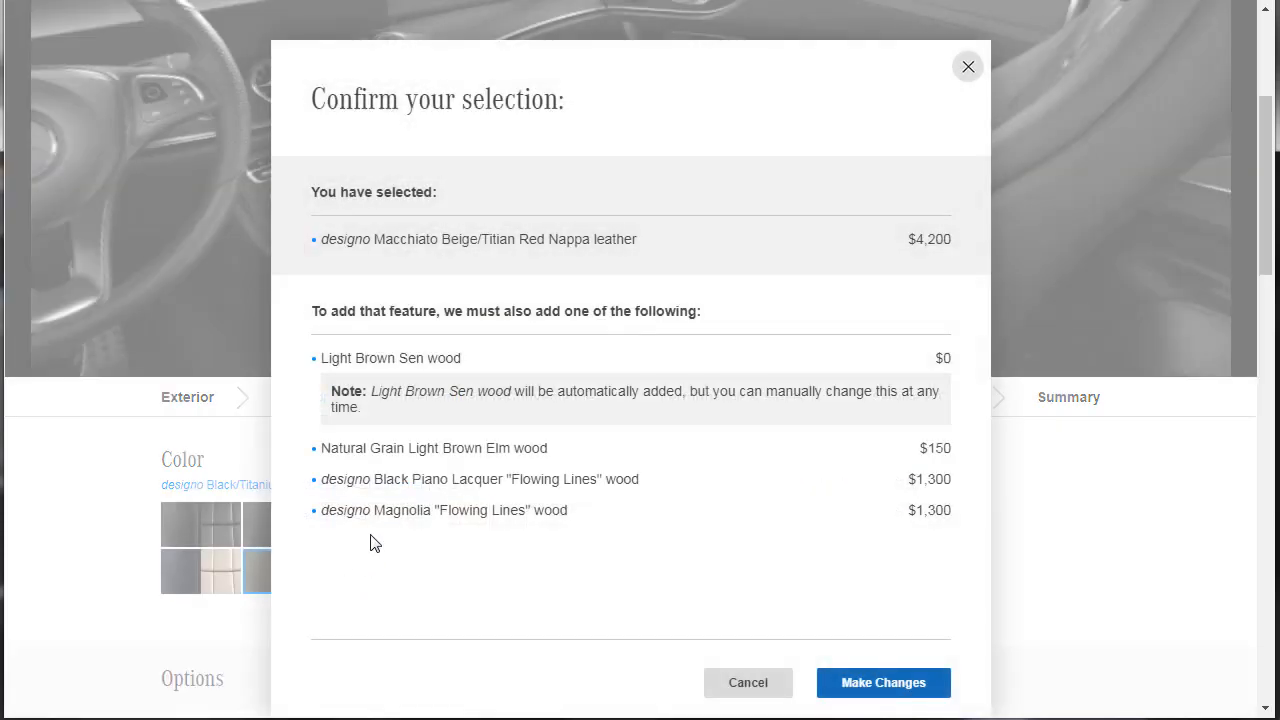
click(882, 682)
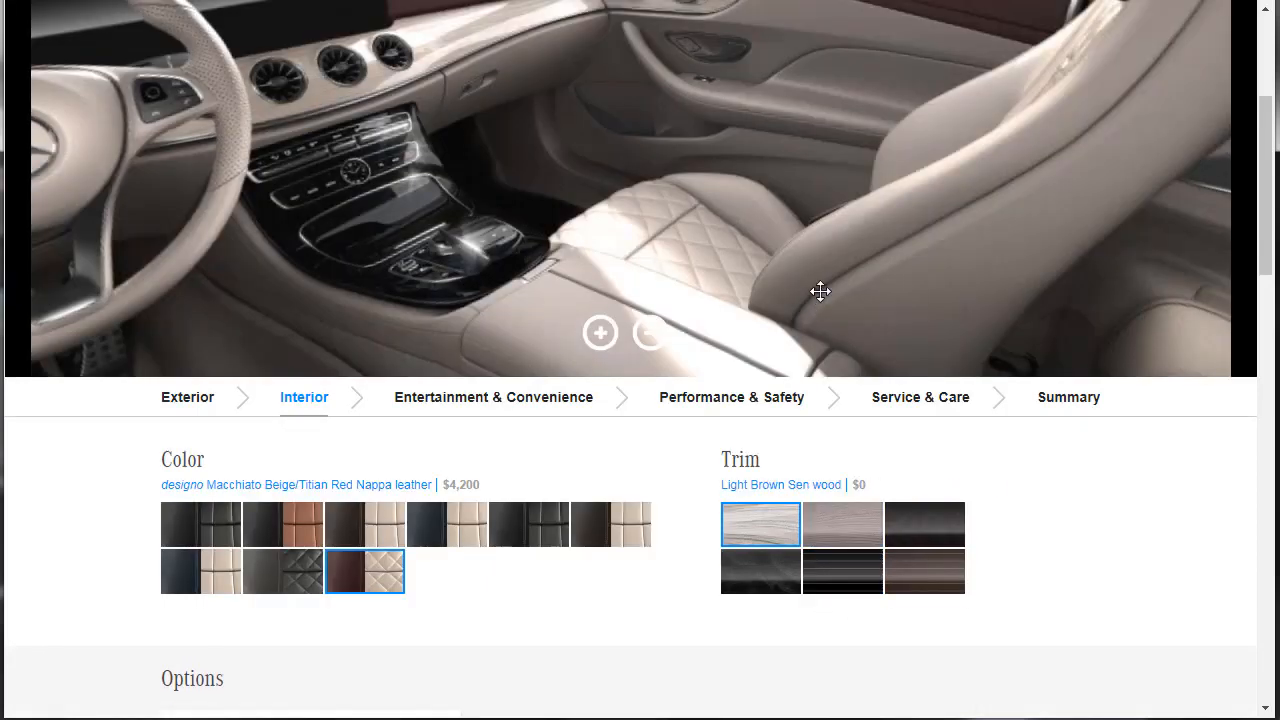
drag(820, 292, 550, 180)
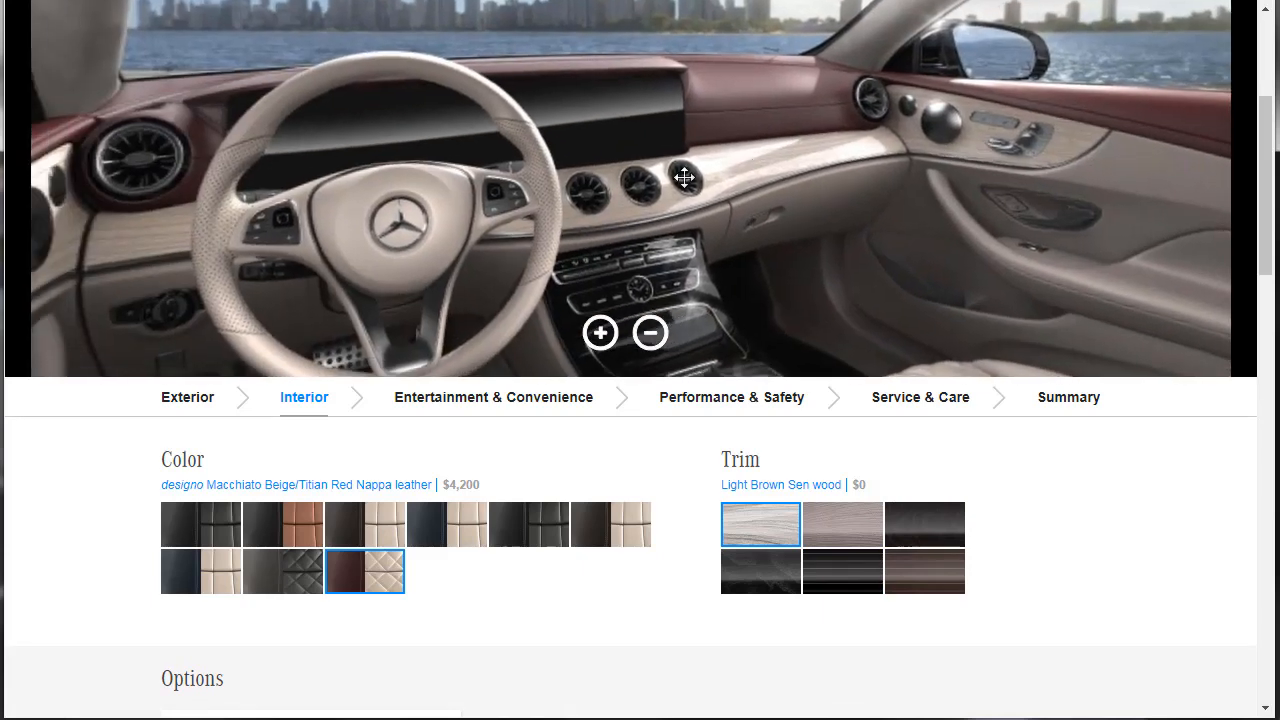
drag(684, 178, 718, 84)
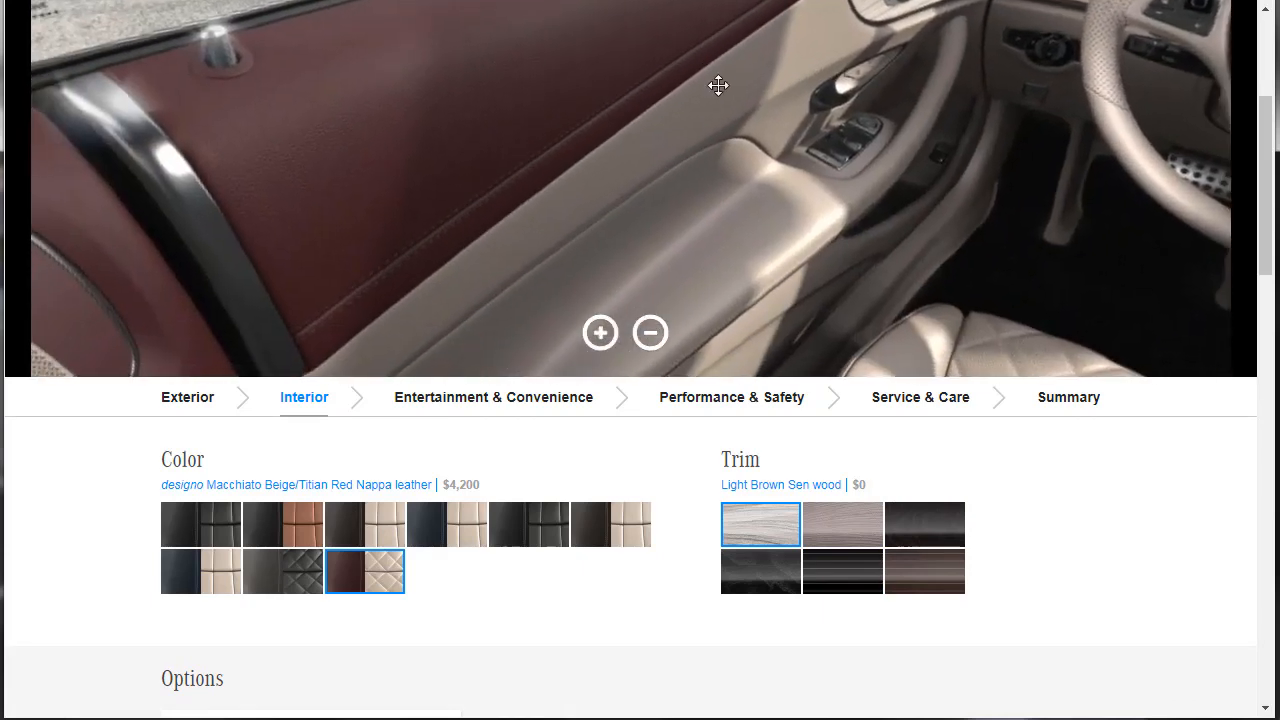
drag(718, 84, 584, 160)
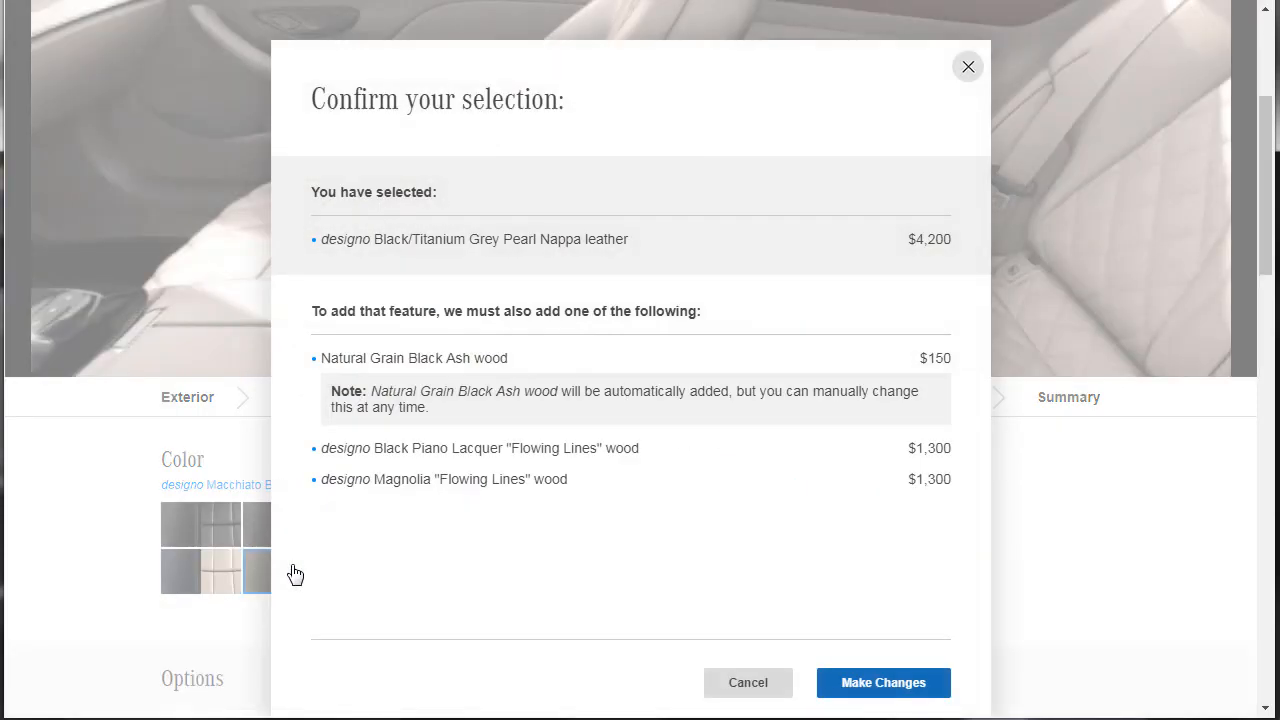
click(882, 682)
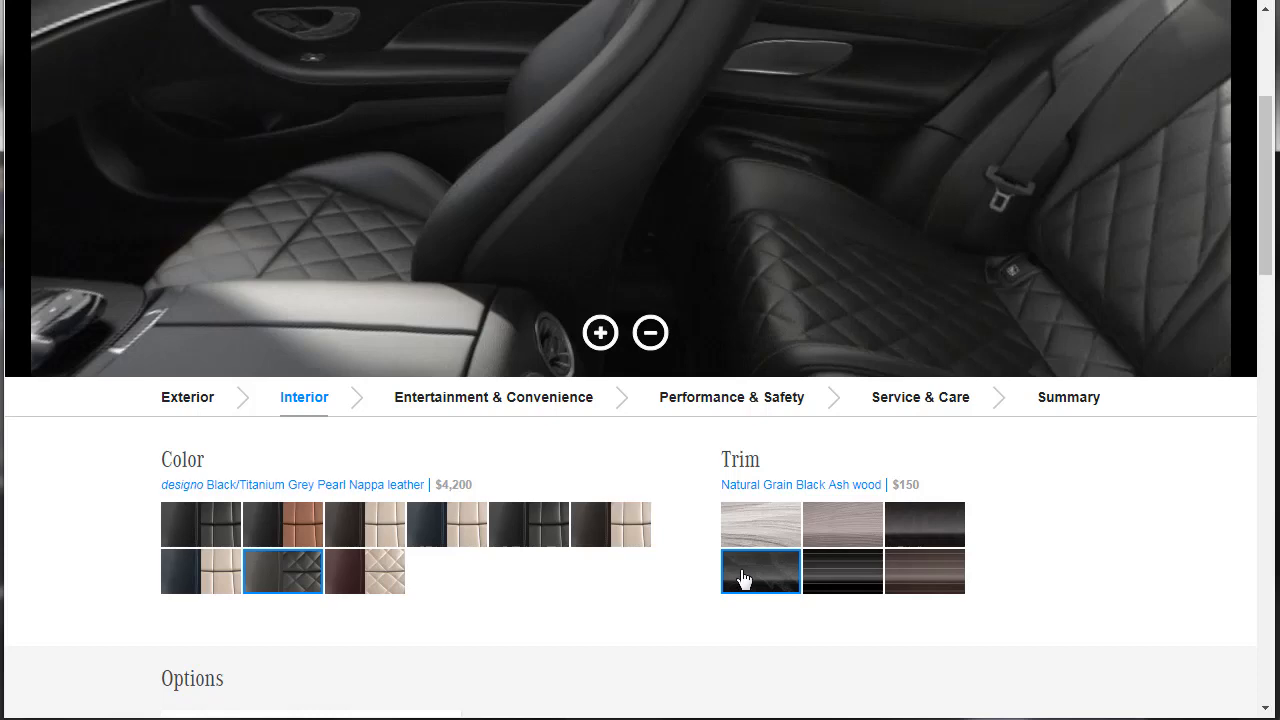
mouse_move(696, 564)
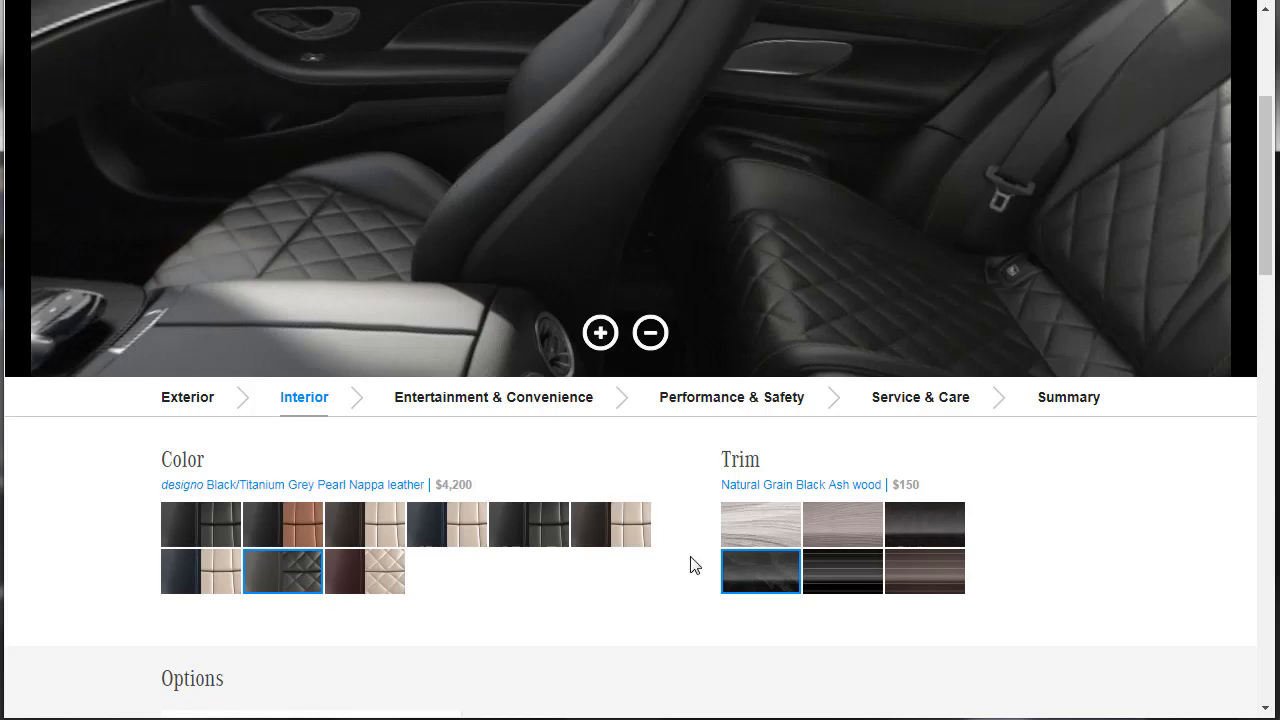
scroll(down, 3)
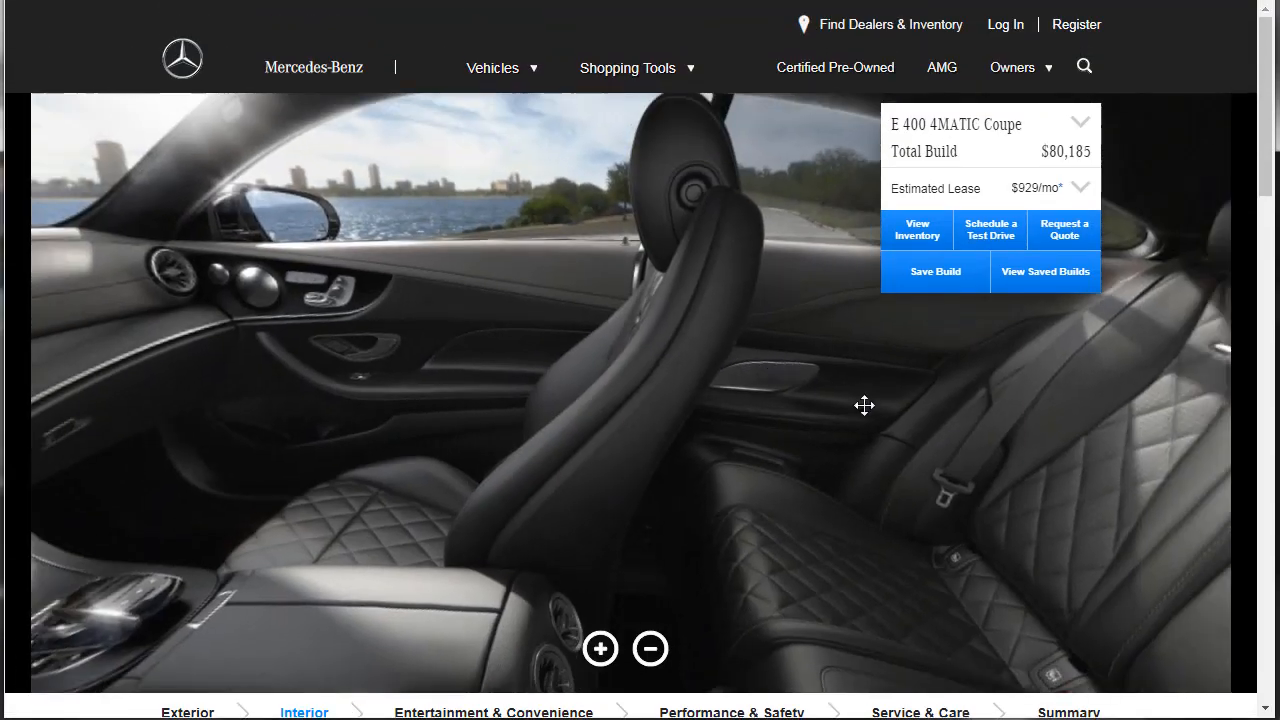
scroll(down, 3)
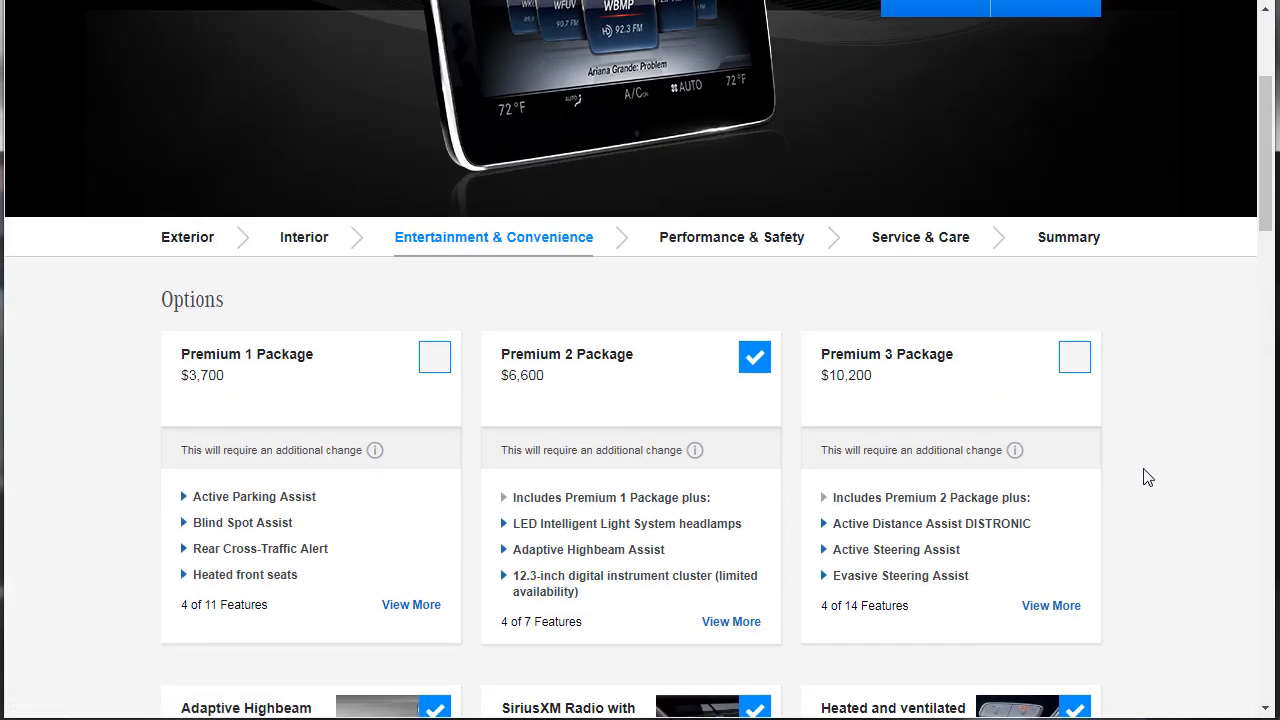
Step: Expand the full feature lists of the Premium 1 and Premium 2 packages
scroll(down, 3)
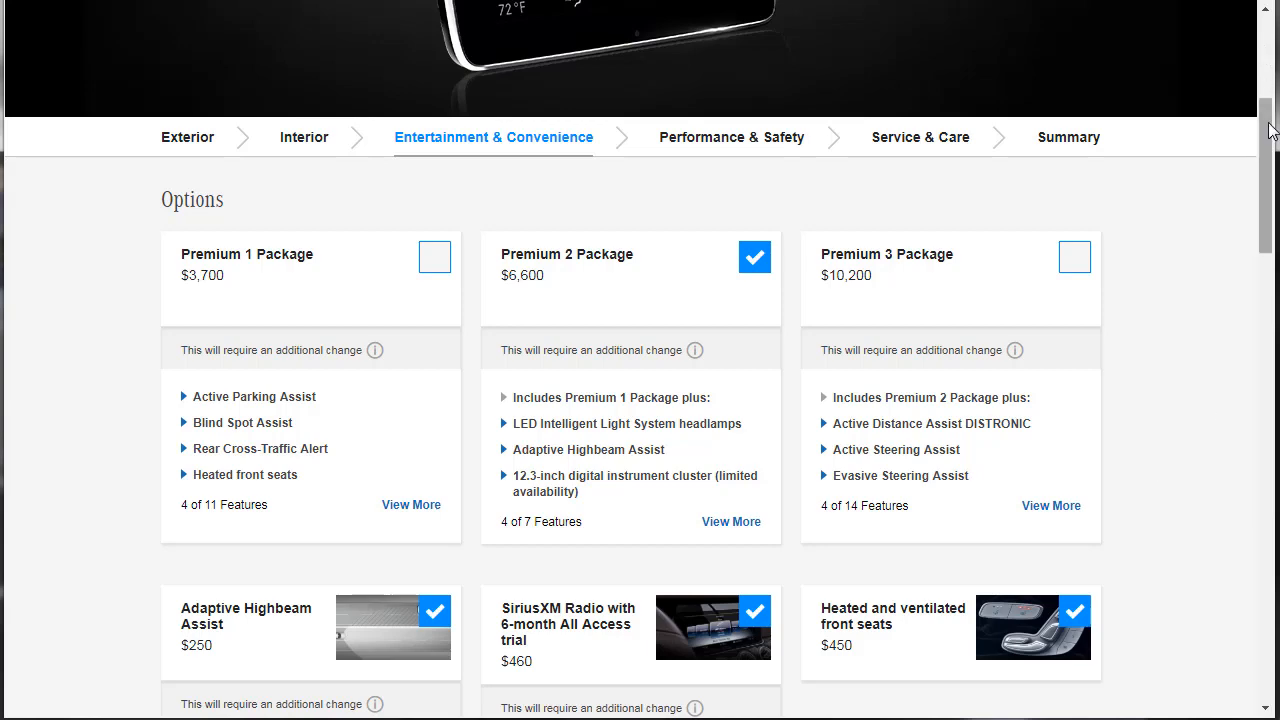
scroll(down, 3)
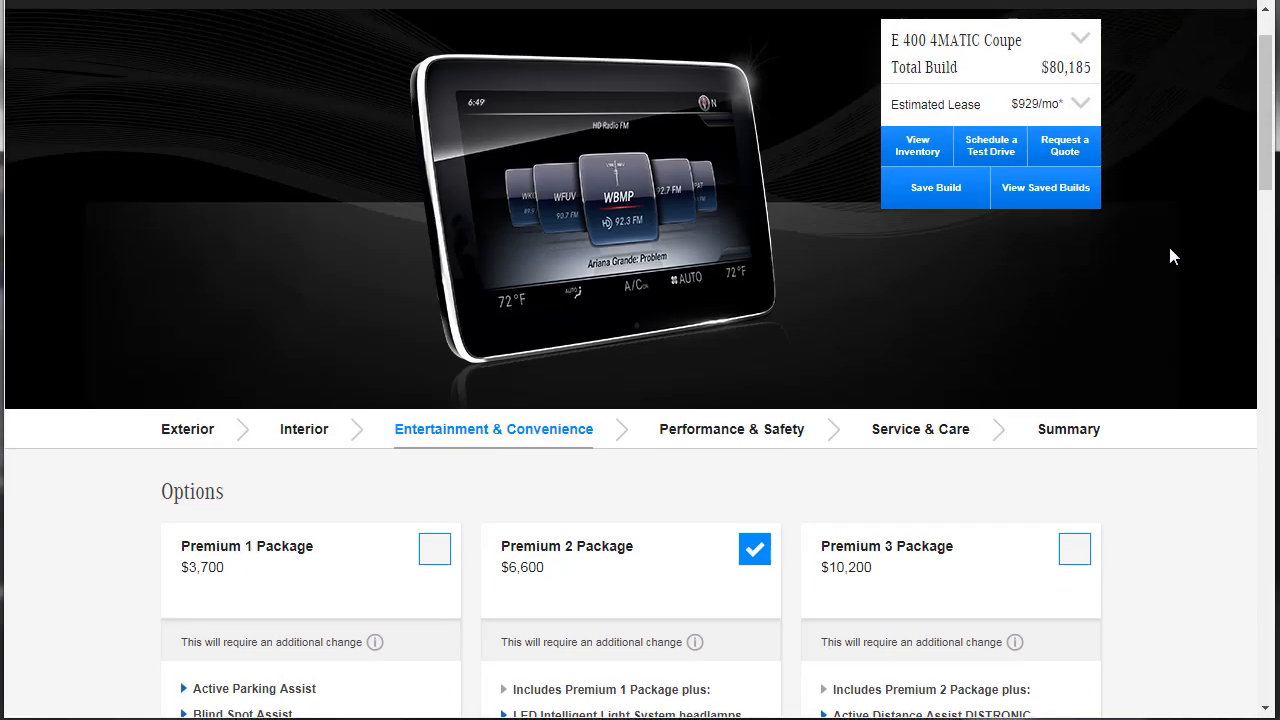
scroll(down, 3)
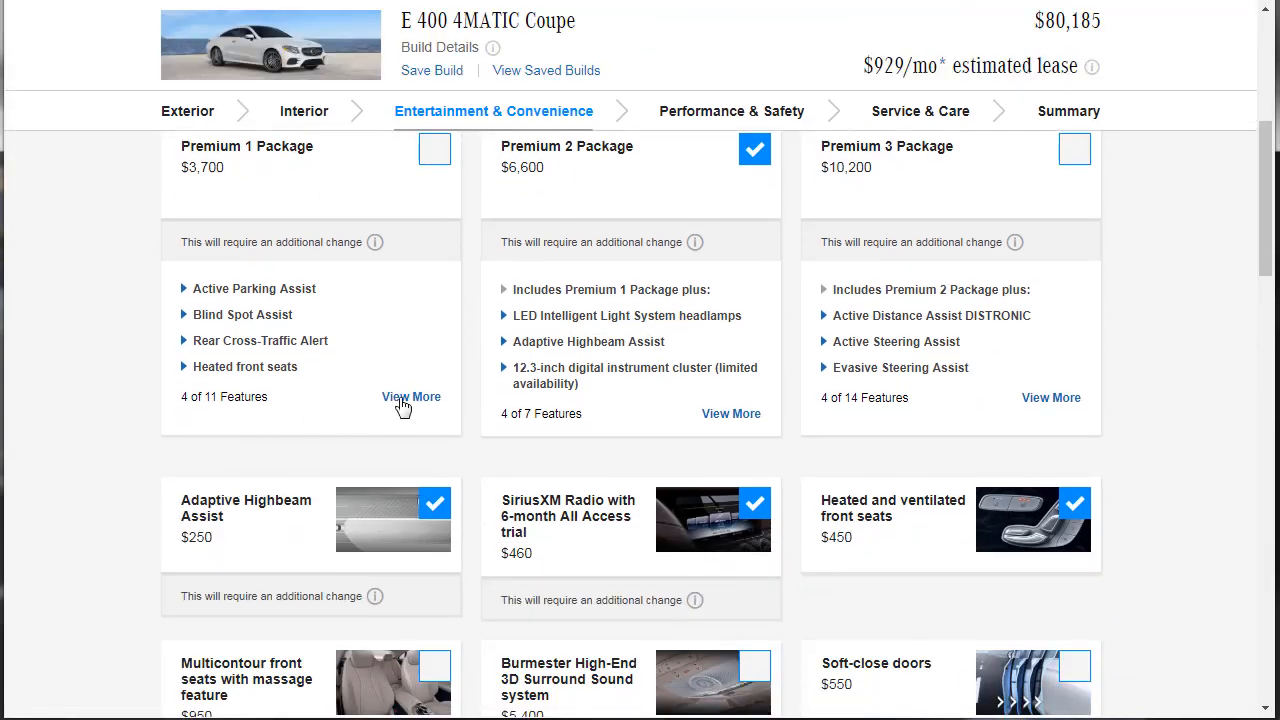
click(410, 396)
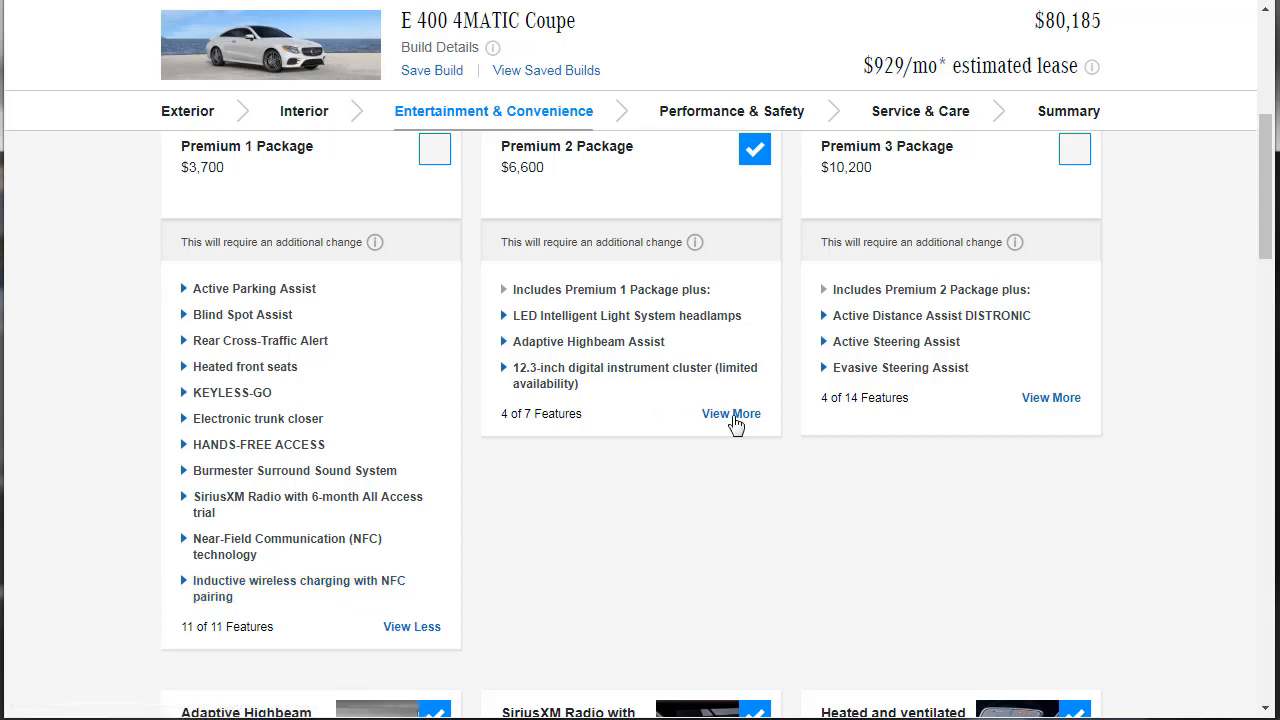
click(732, 412)
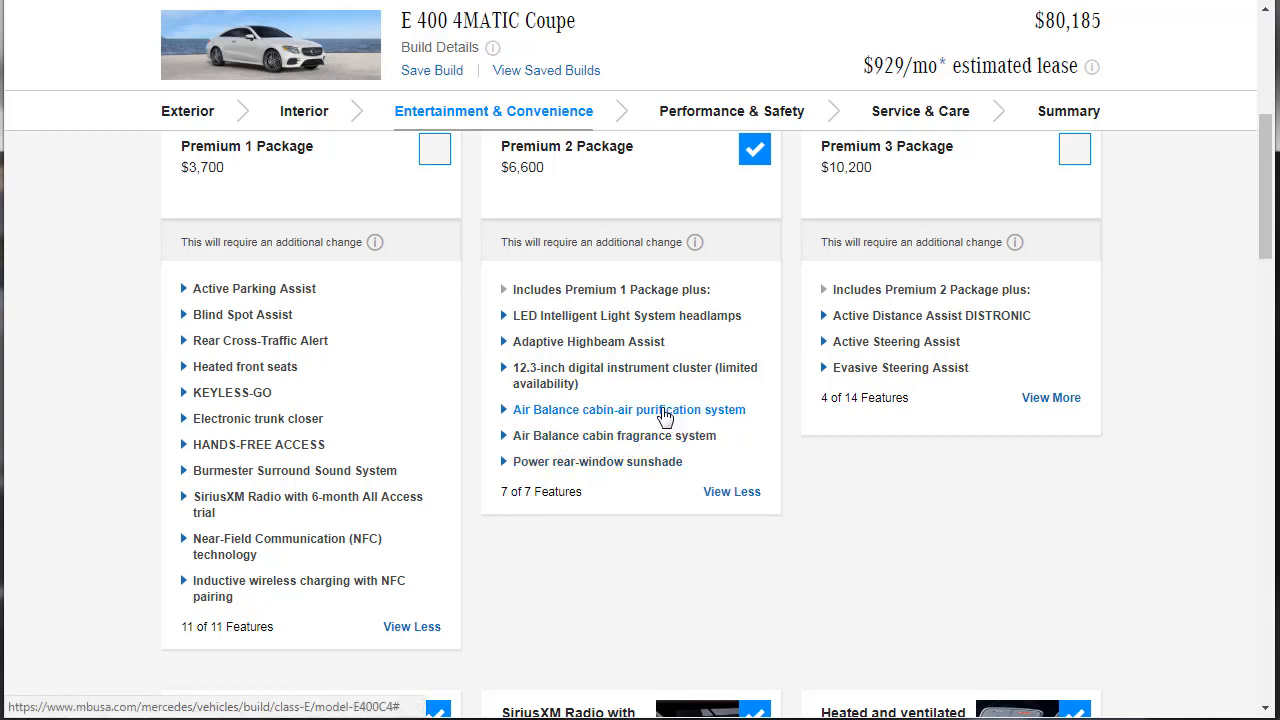
mouse_move(650, 376)
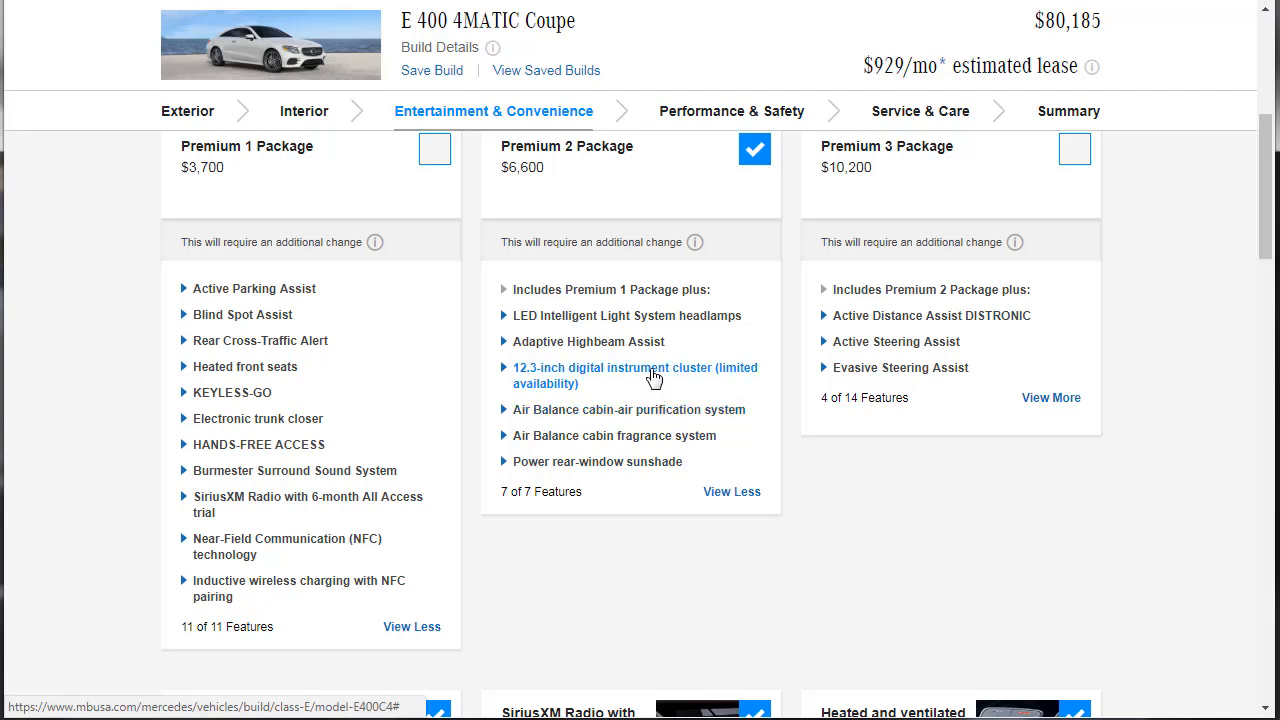
Step: Check the 12.3-inch digital instrument cluster details and expand the Premium 3 Package list
click(636, 376)
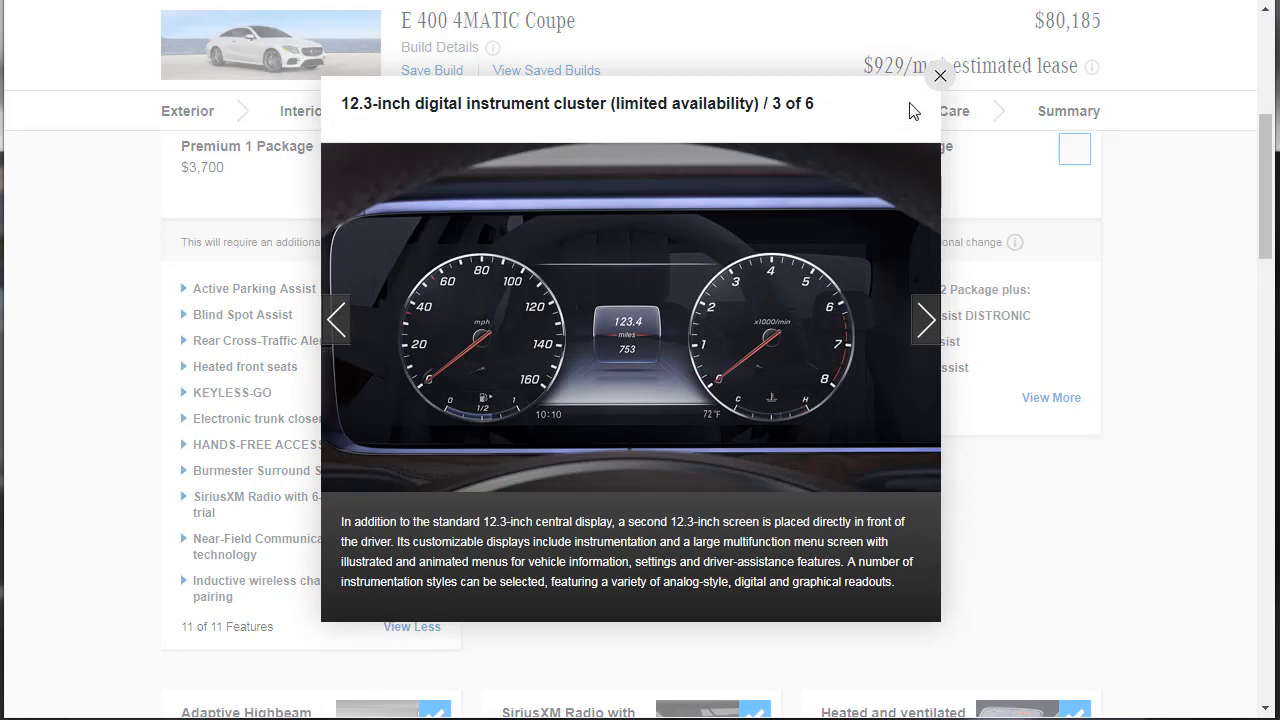
click(940, 76)
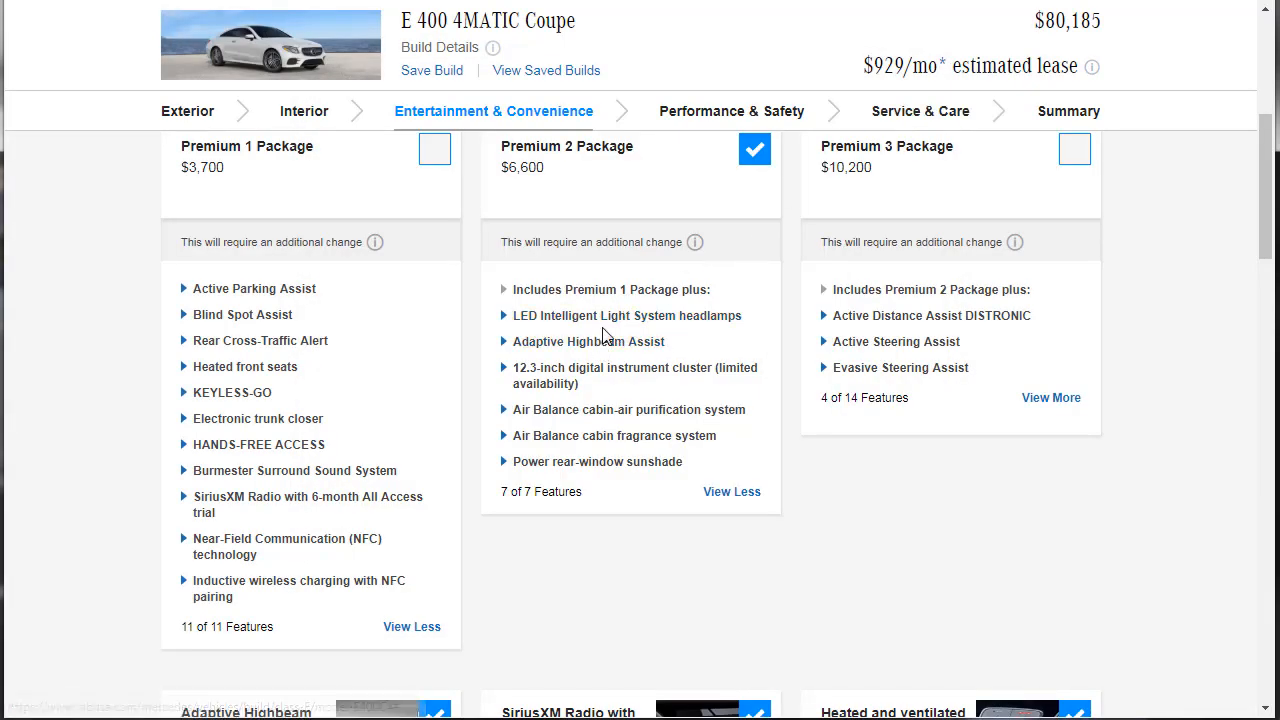
mouse_move(1032, 384)
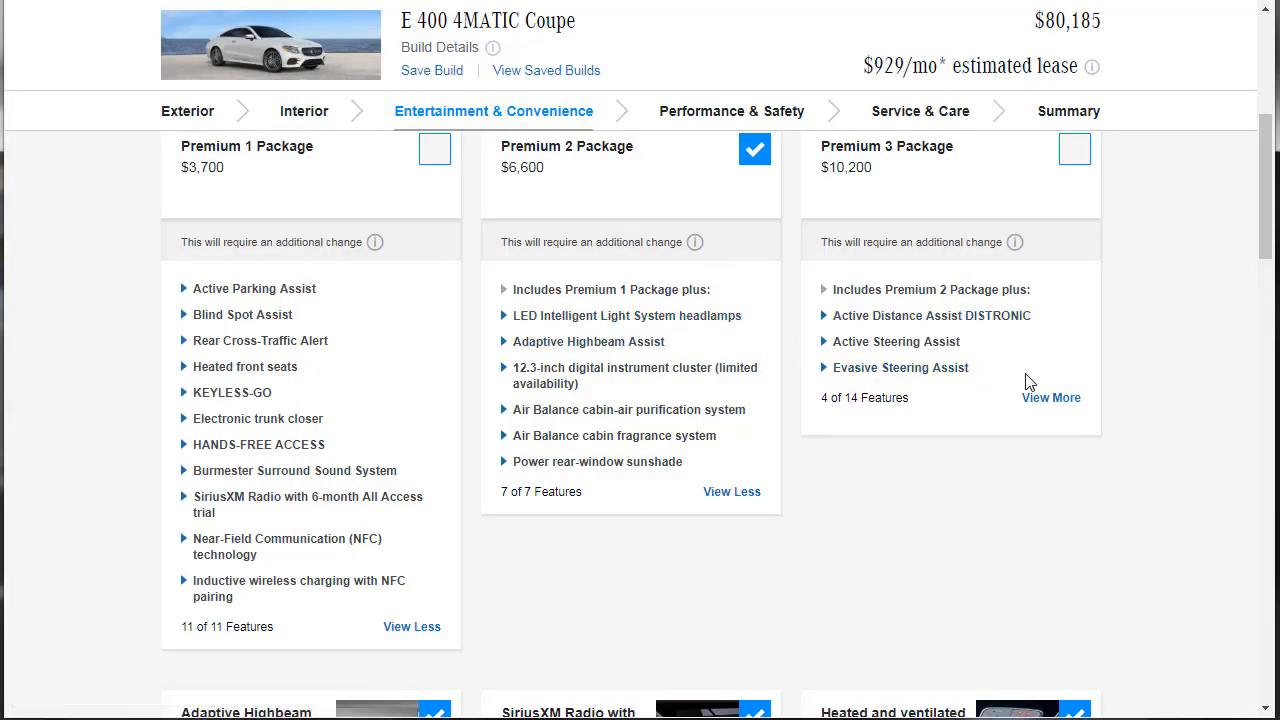
click(1052, 396)
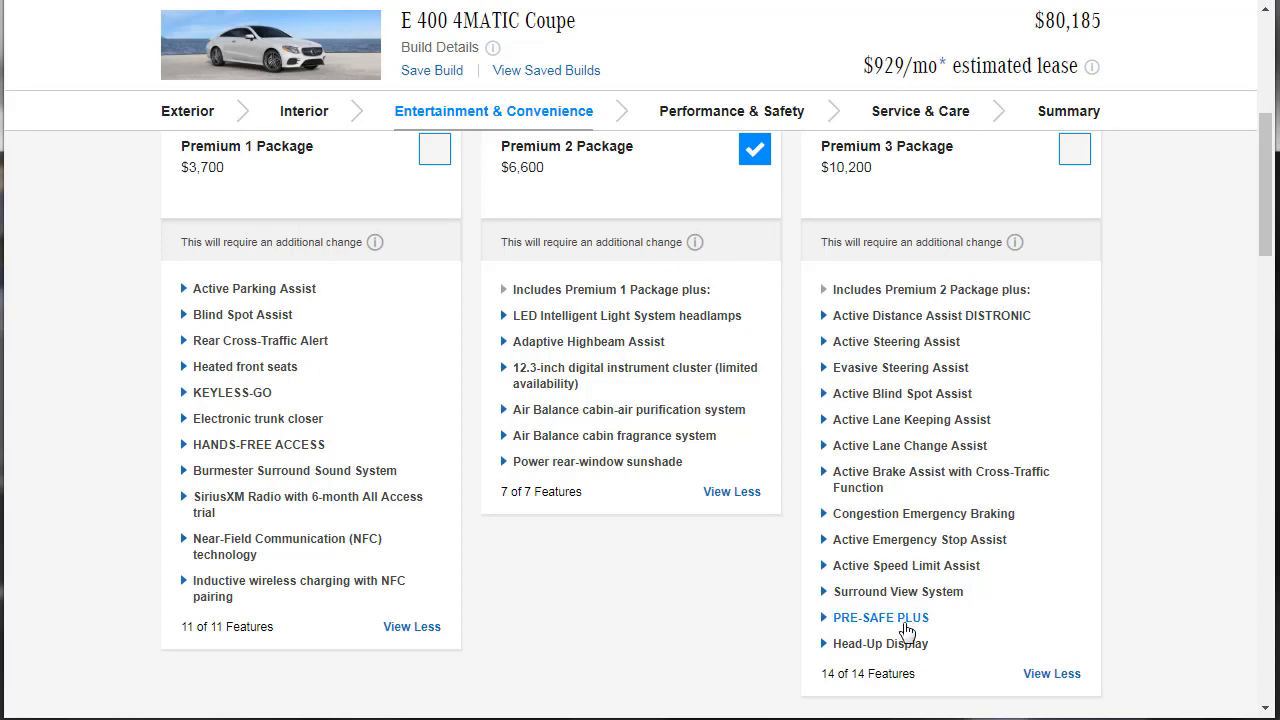
mouse_move(1104, 614)
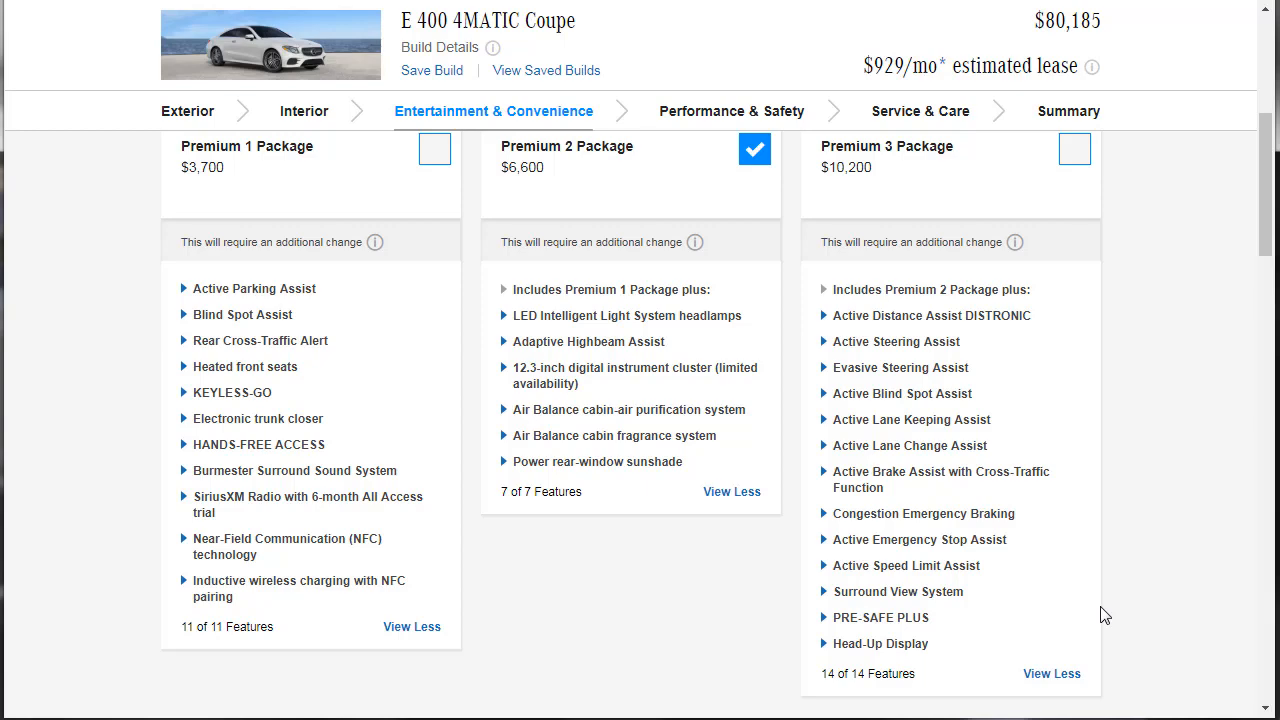
mouse_move(1088, 168)
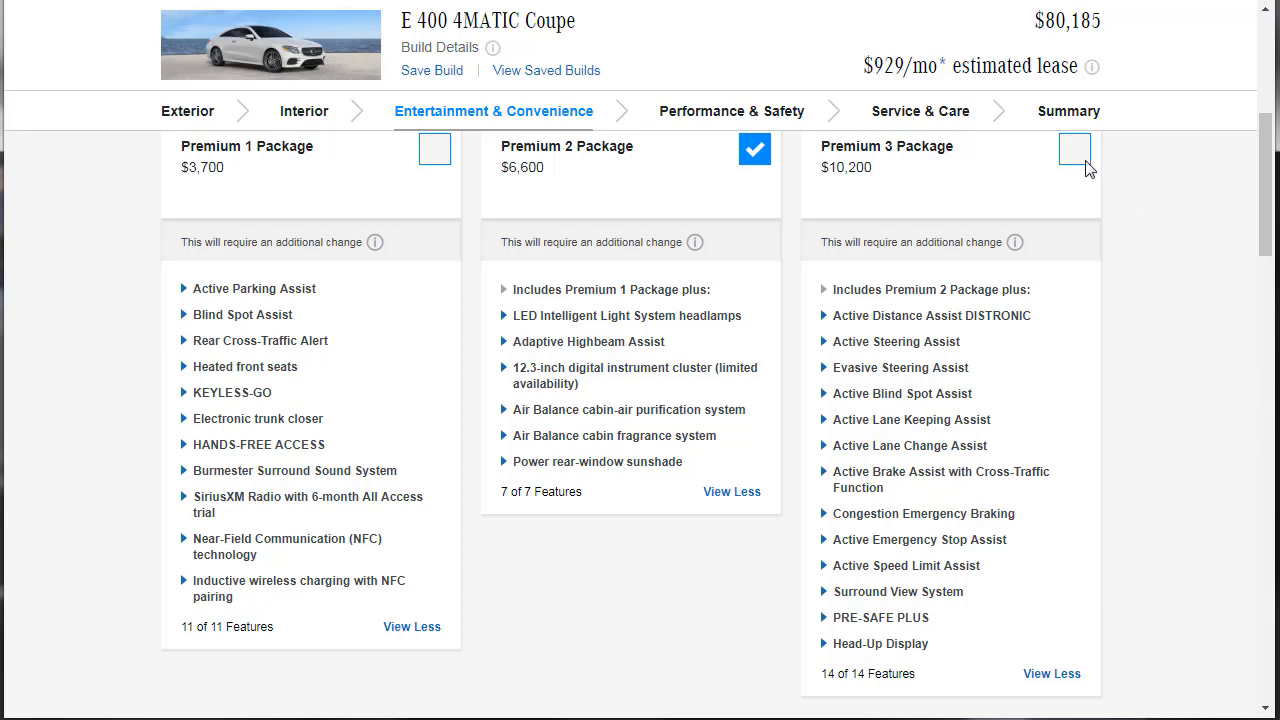
Step: Replace the Premium 2 Package with the Premium 3 Package
click(1074, 148)
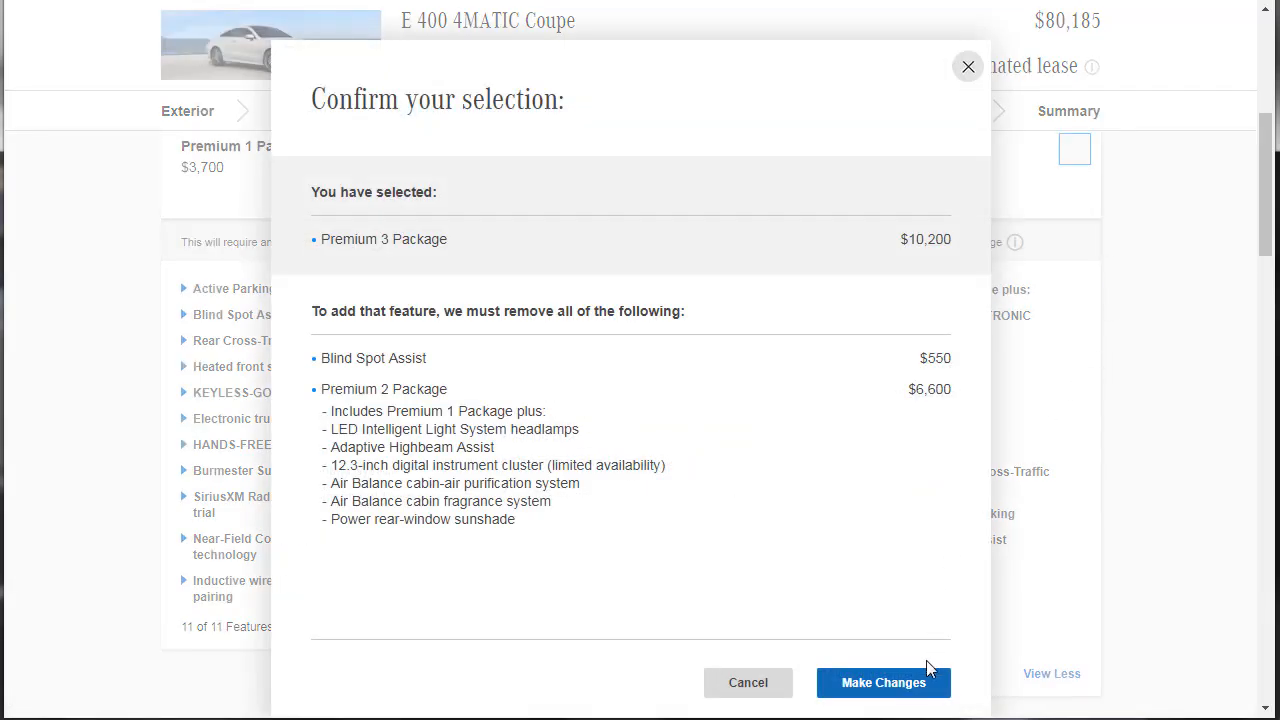
click(884, 682)
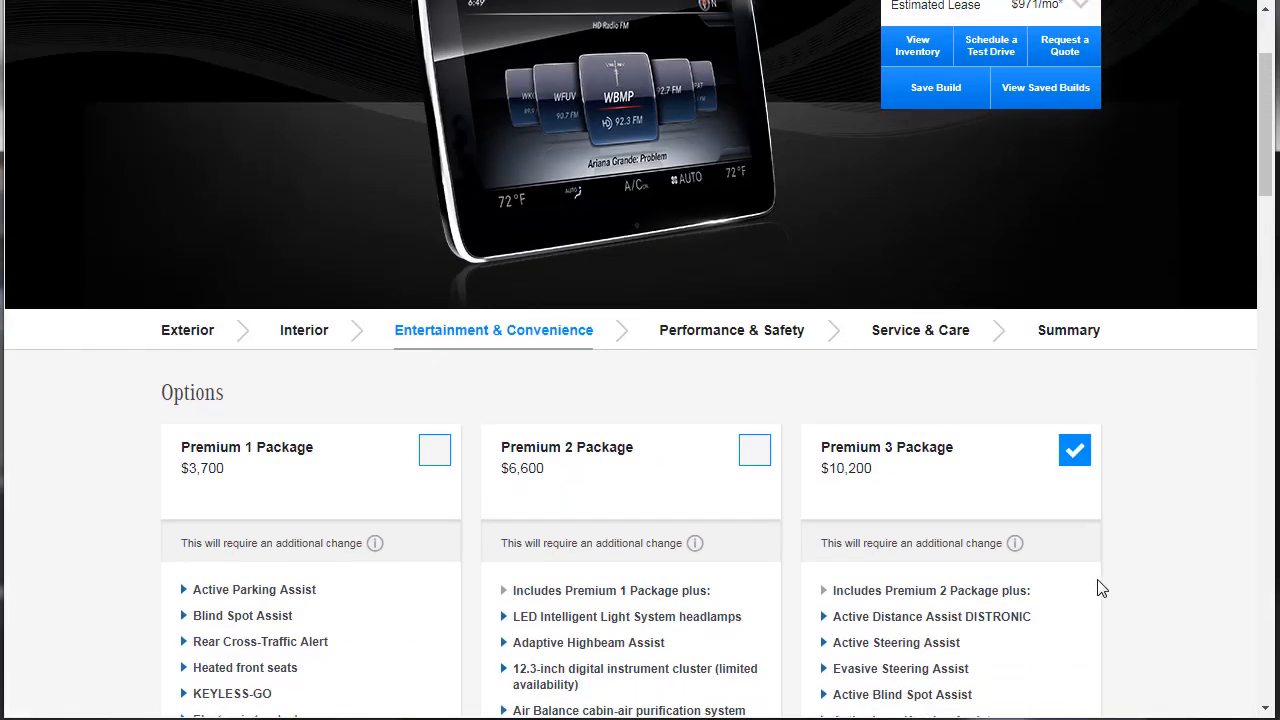
scroll(down, 3)
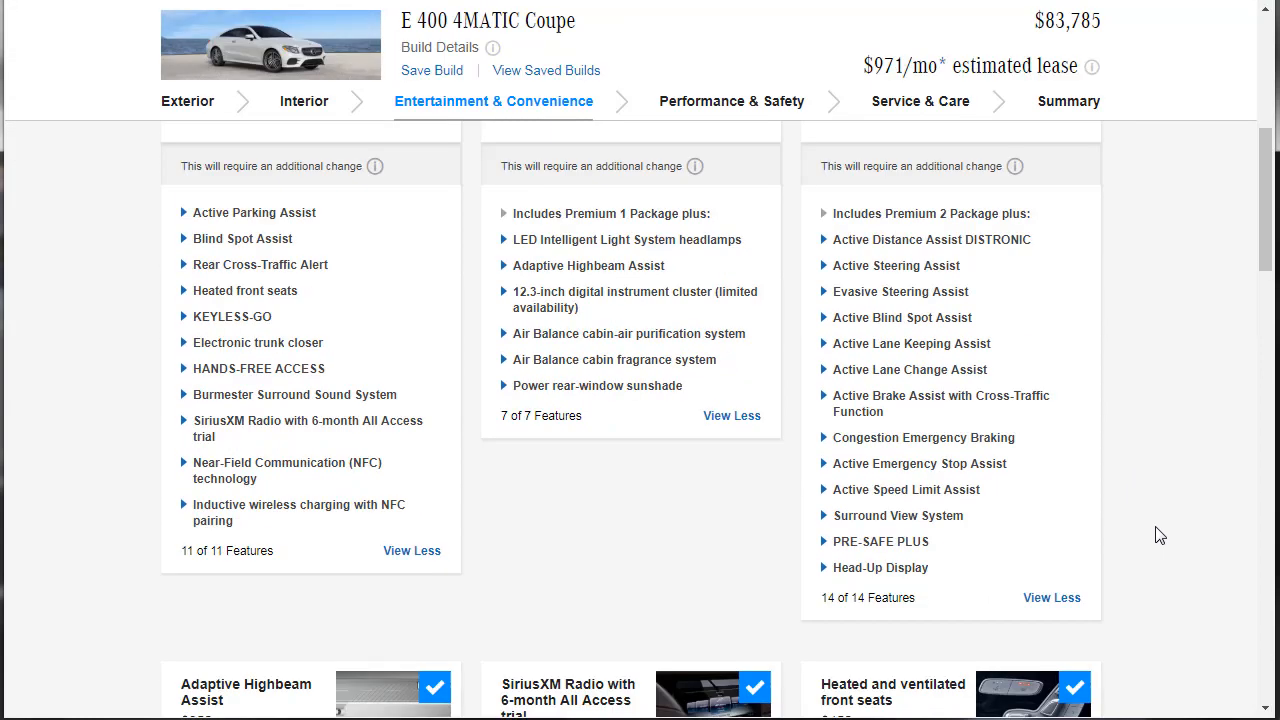
scroll(down, 3)
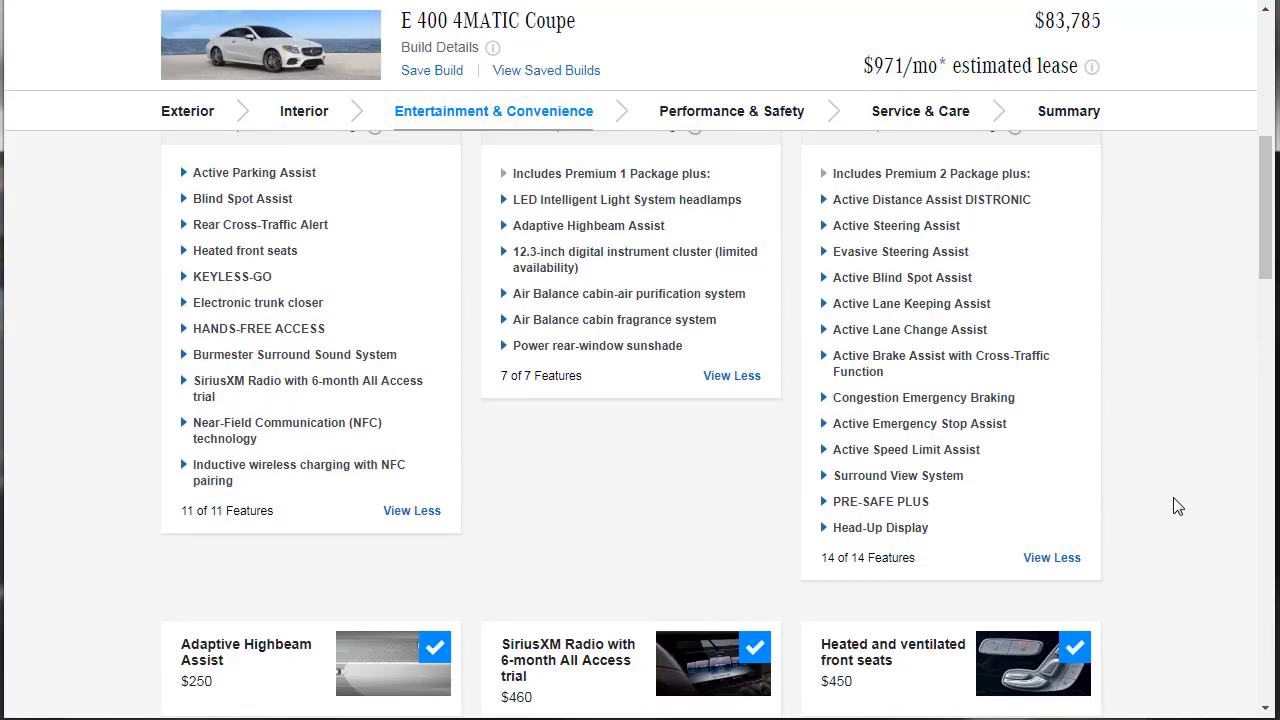
scroll(down, 3)
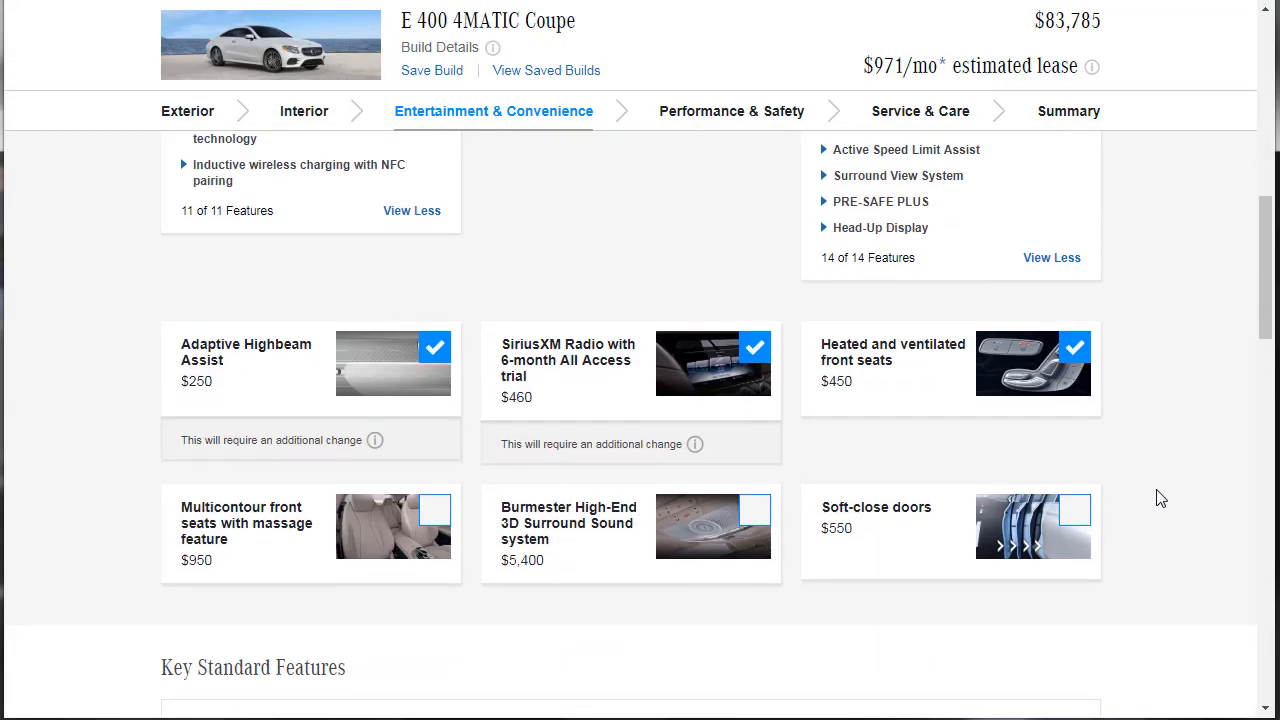
mouse_move(1020, 524)
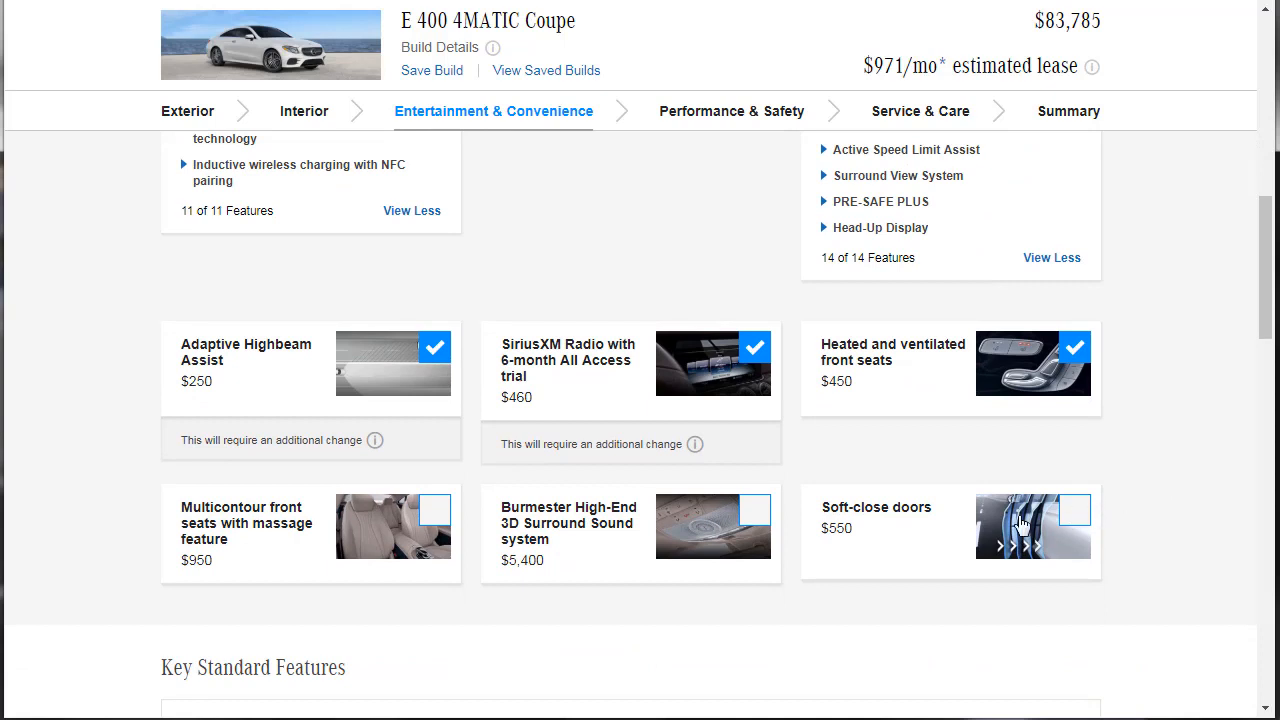
Step: Add soft-close doors, Burmester High-End 3D Surround Sound and multicontour massage seats, total $90,685
click(1072, 510)
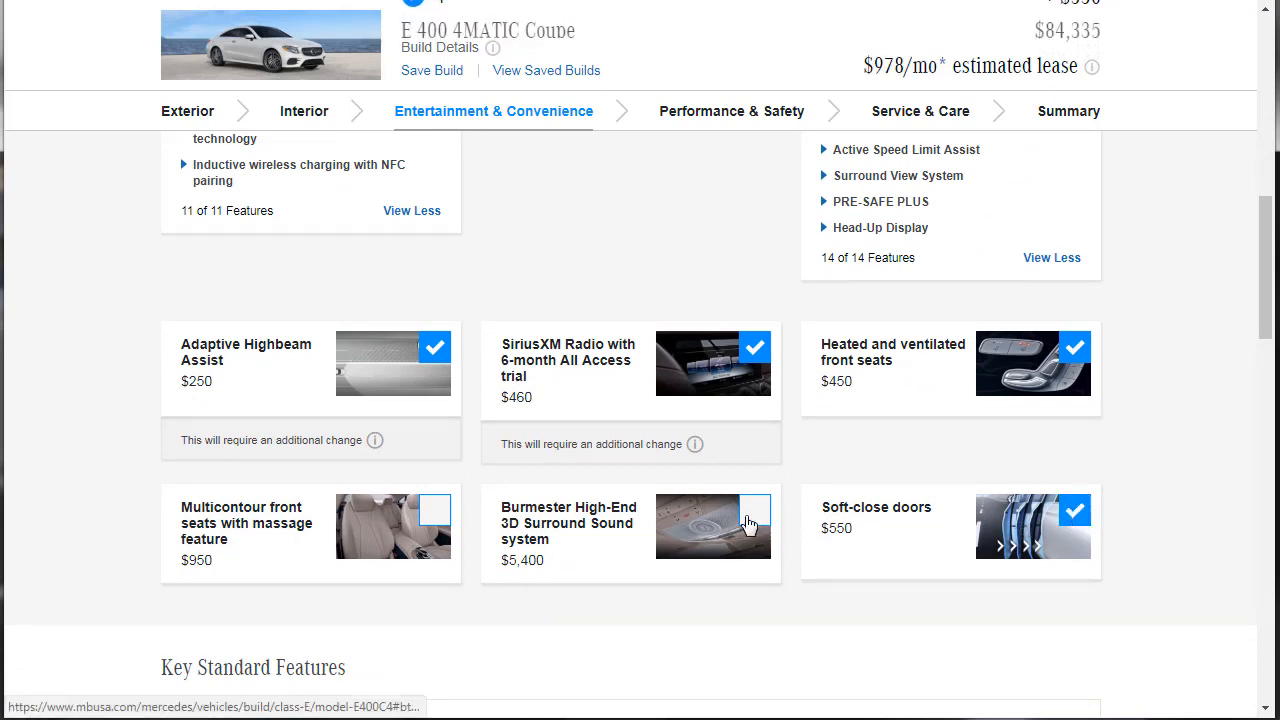
click(754, 512)
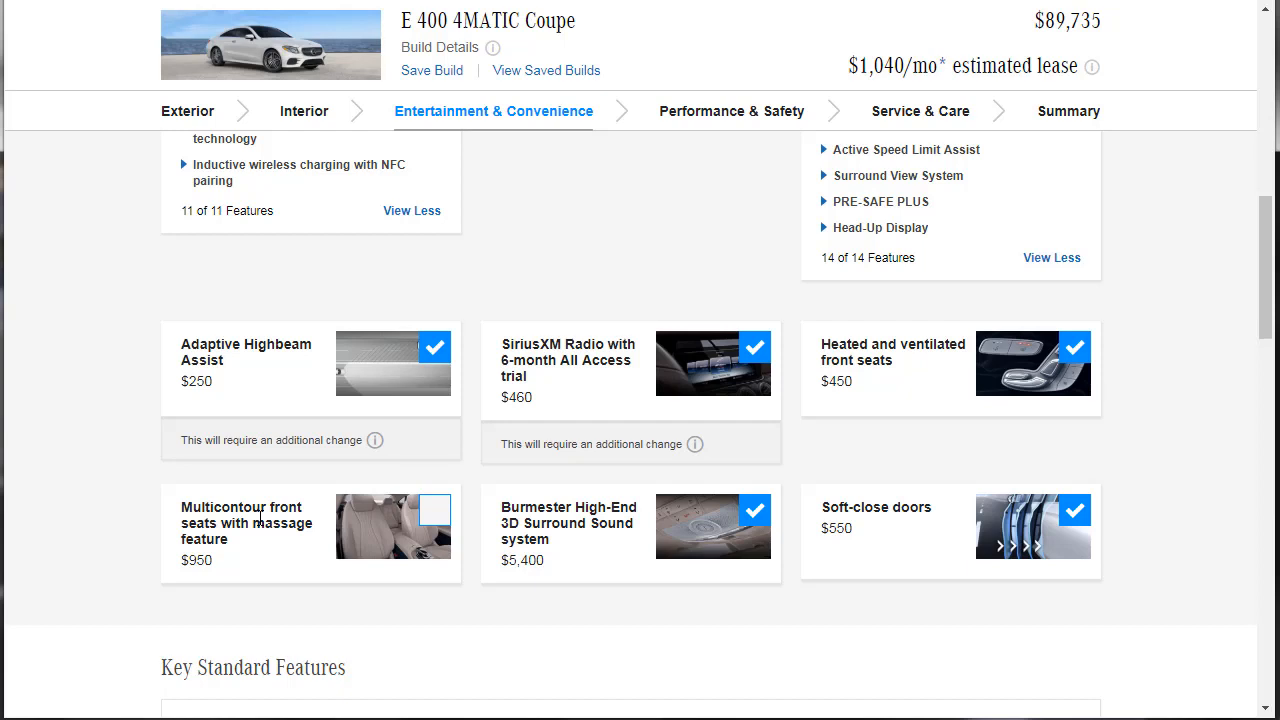
mouse_move(428, 518)
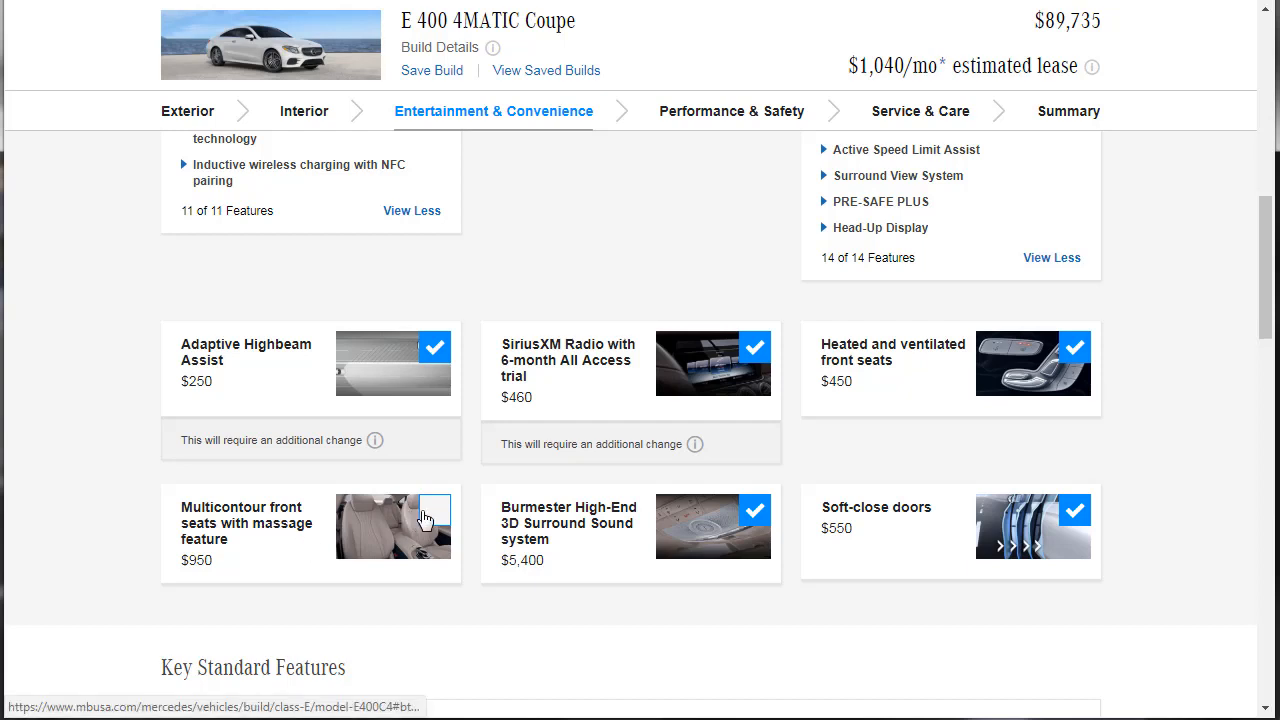
click(434, 510)
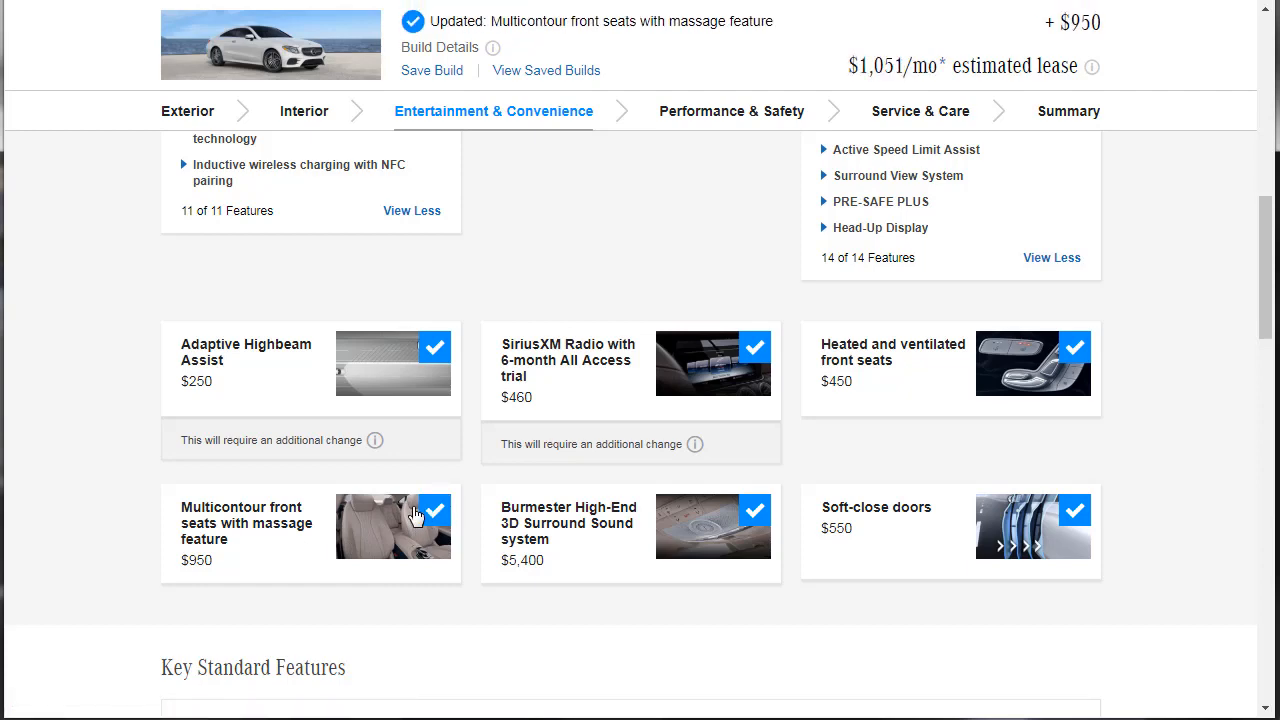
scroll(down, 3)
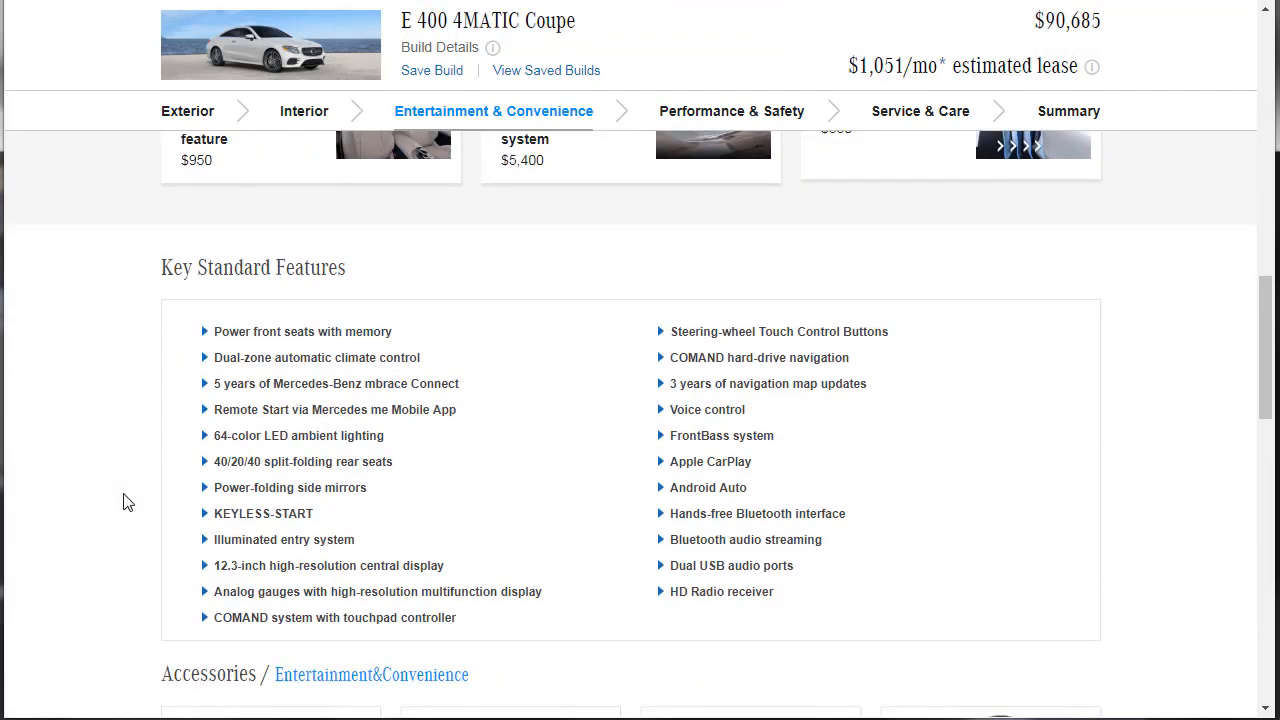
mouse_move(136, 452)
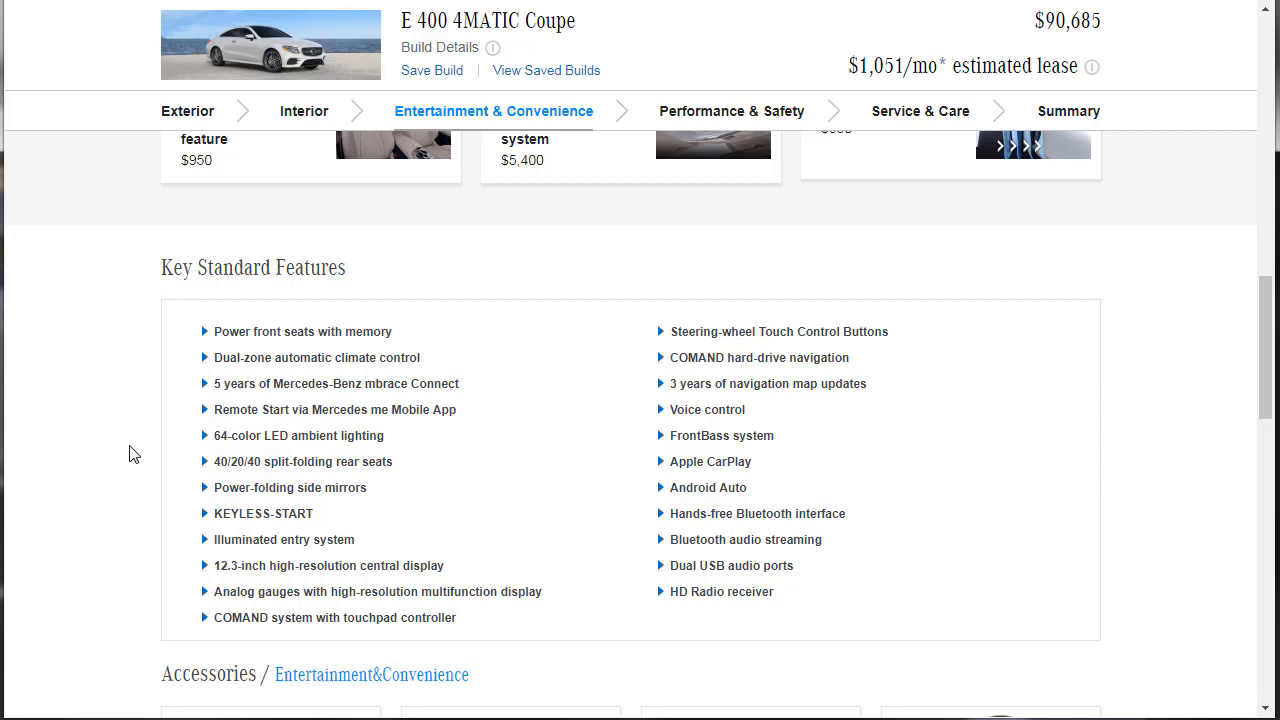
Step: Skip the entertainment accessories and move to the Performance & Safety step
scroll(down, 3)
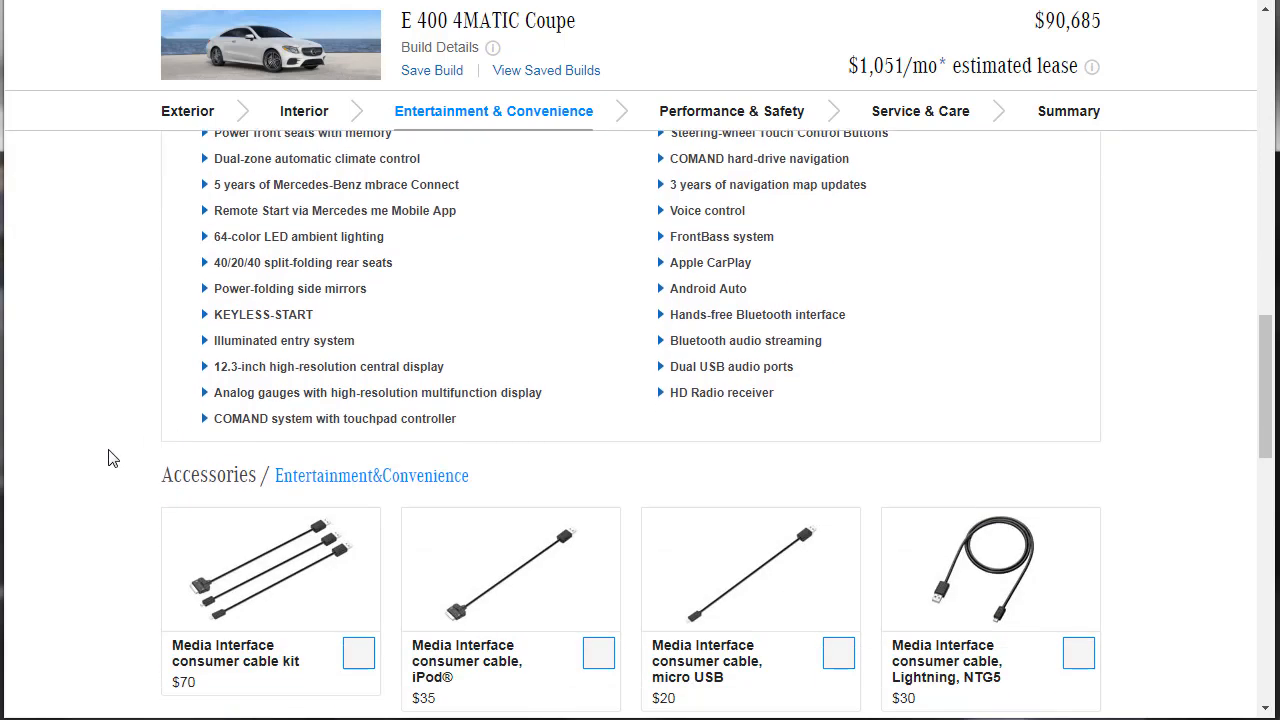
scroll(down, 3)
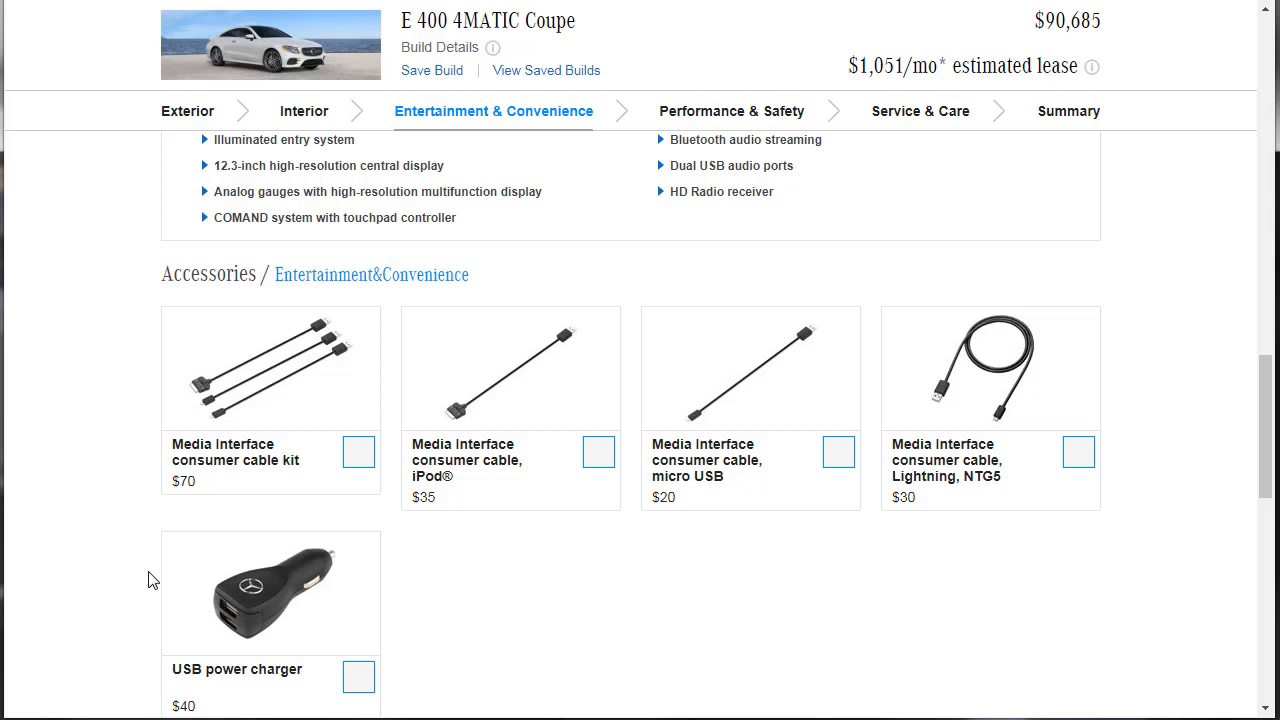
mouse_move(896, 432)
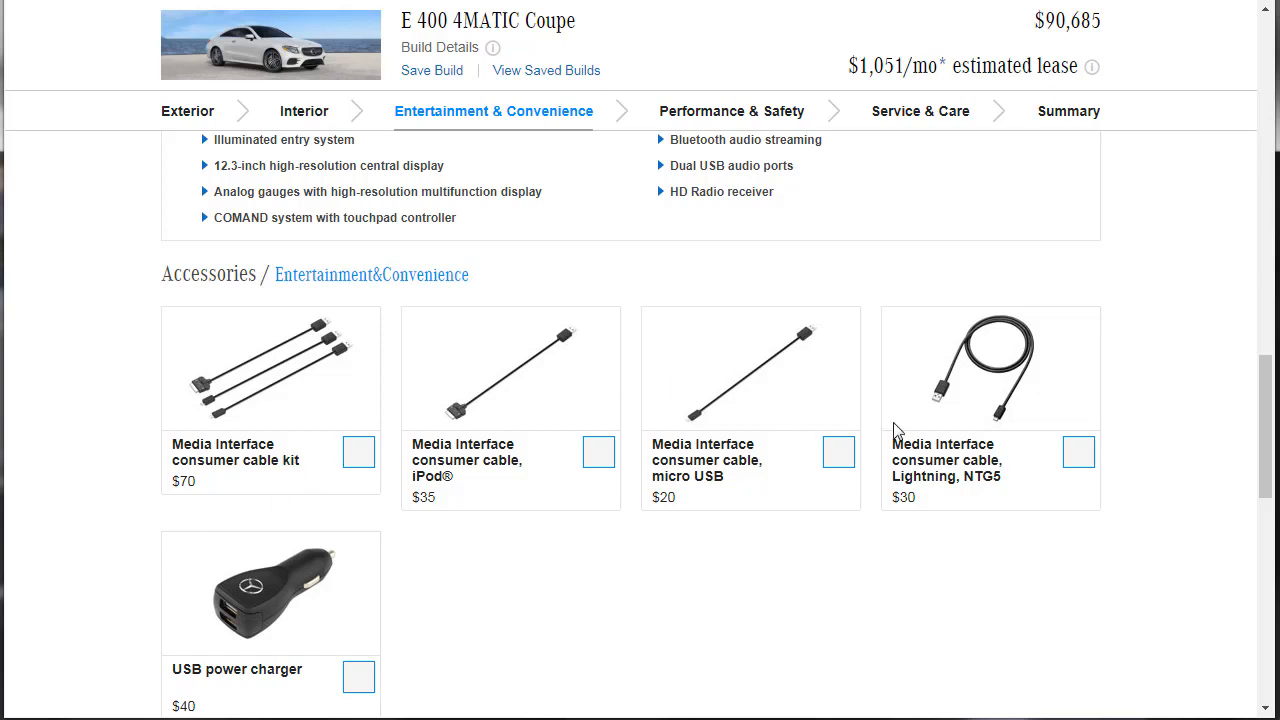
mouse_move(1036, 580)
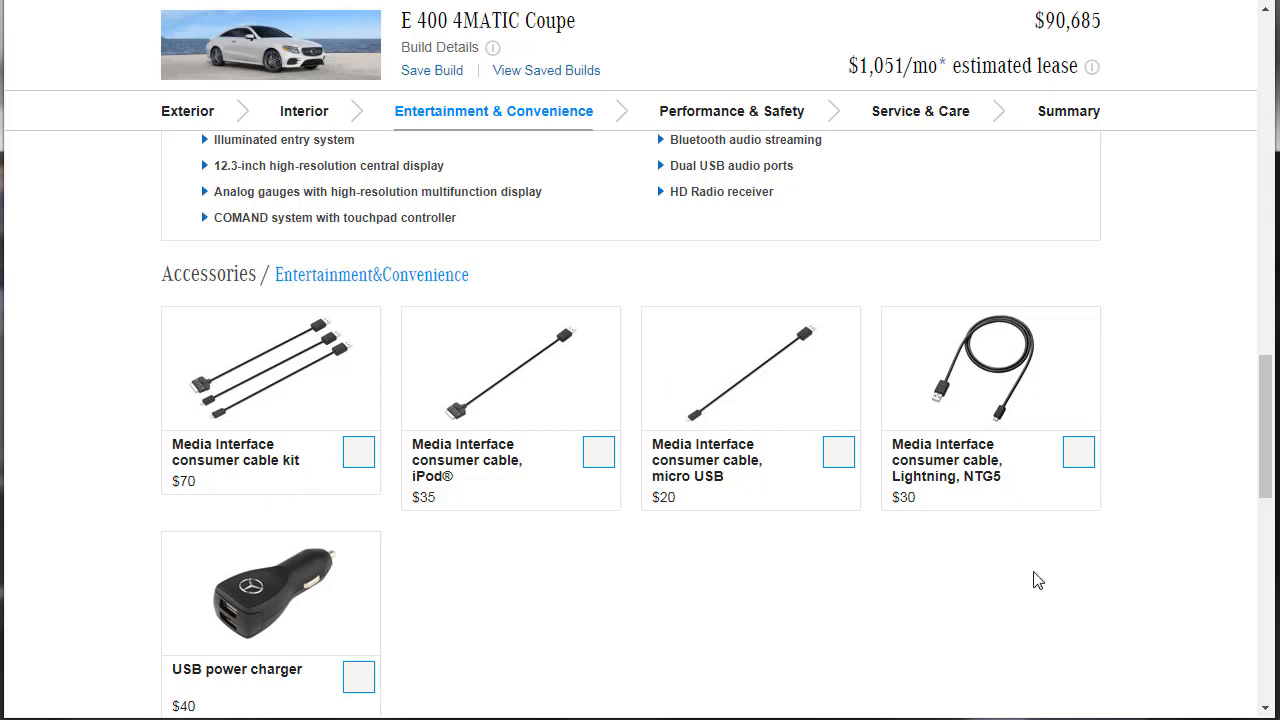
scroll(down, 3)
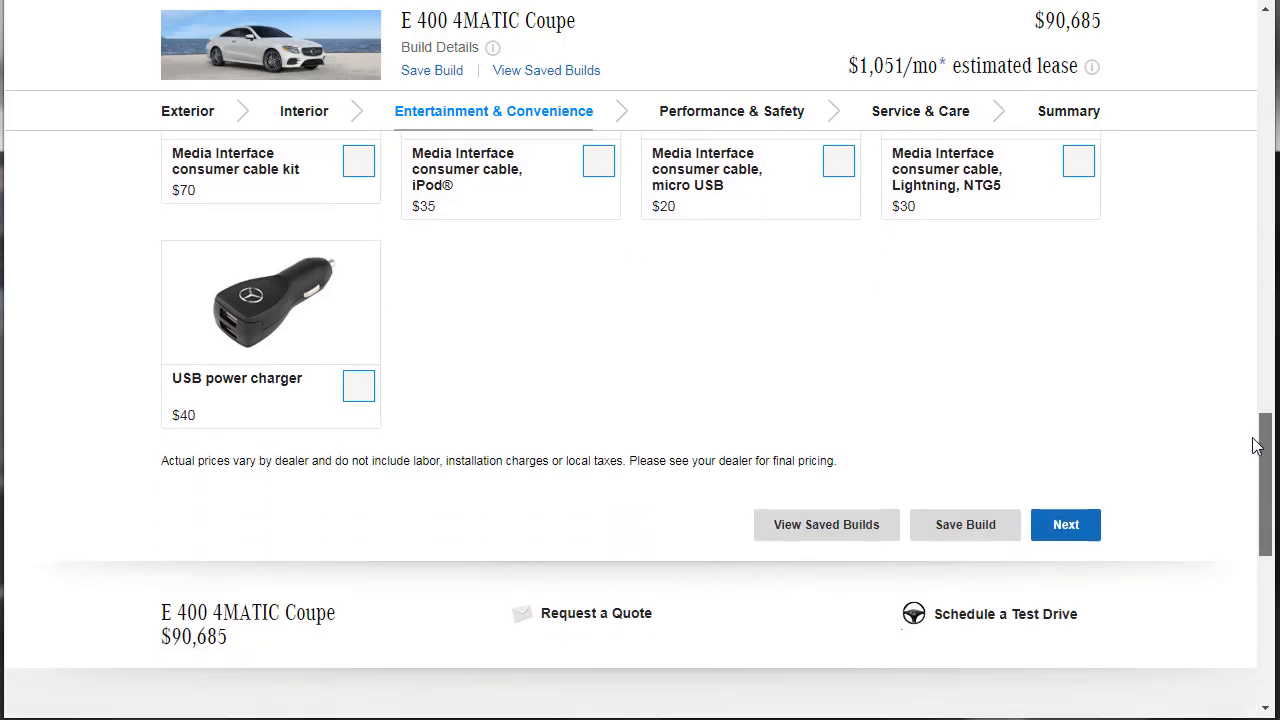
mouse_move(732, 112)
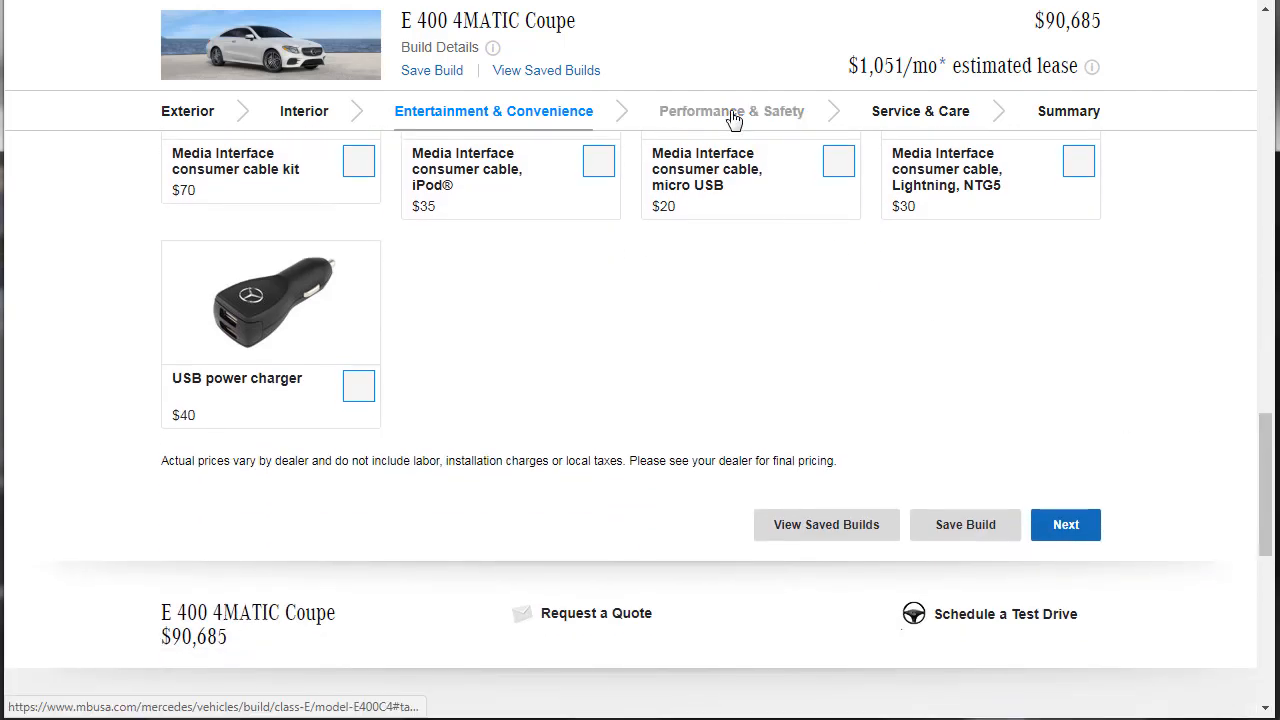
click(732, 110)
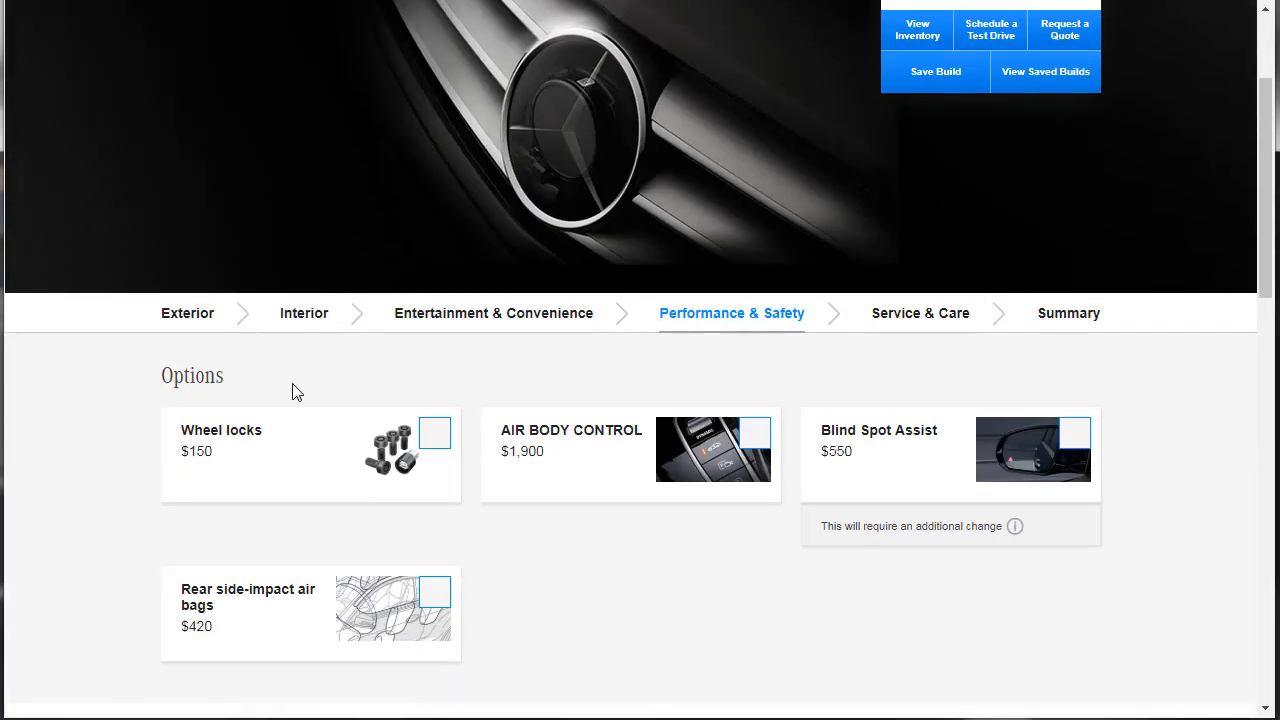
Step: Add AIR BODY CONTROL to the build and decline Blind Spot Assist to keep Premium 3
click(434, 432)
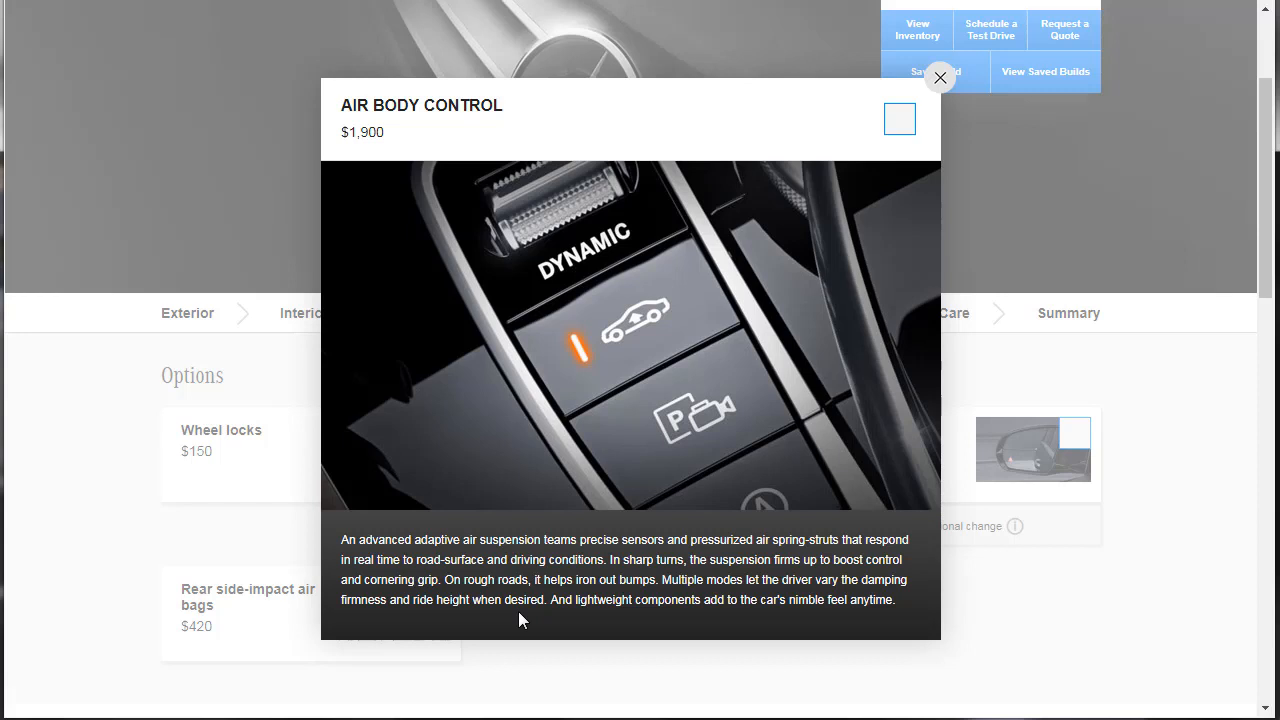
mouse_move(388, 228)
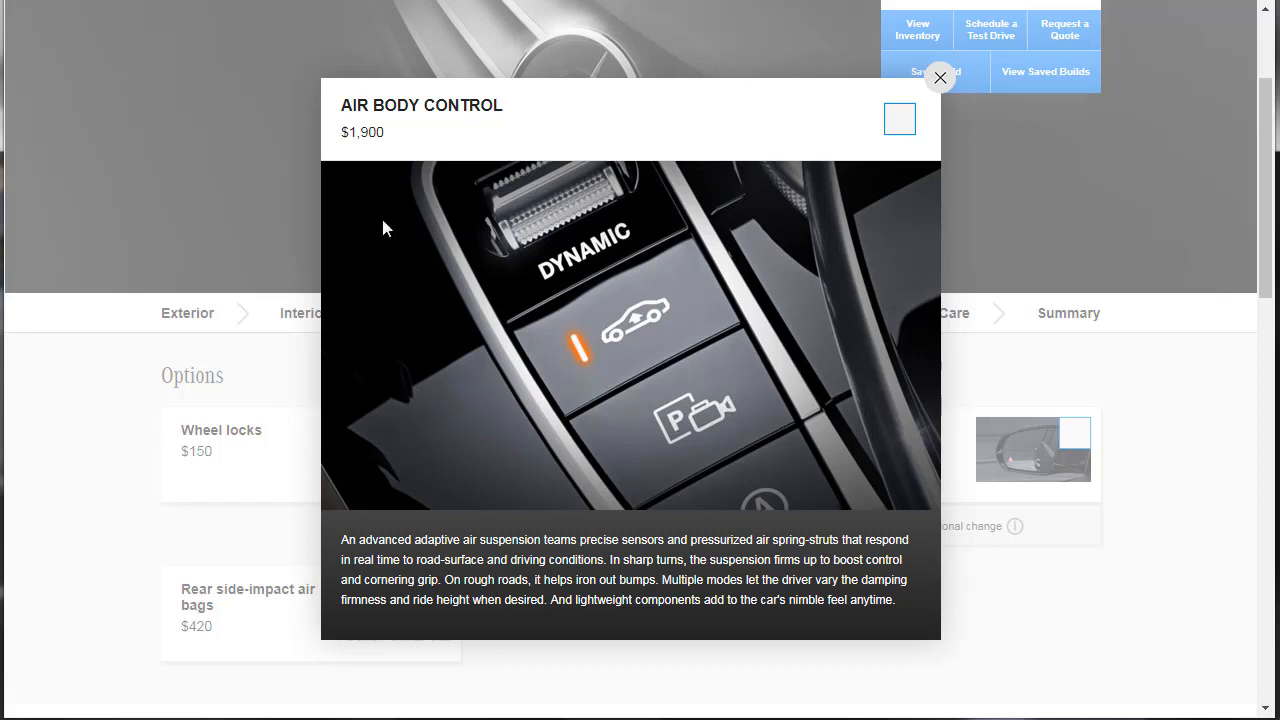
click(940, 76)
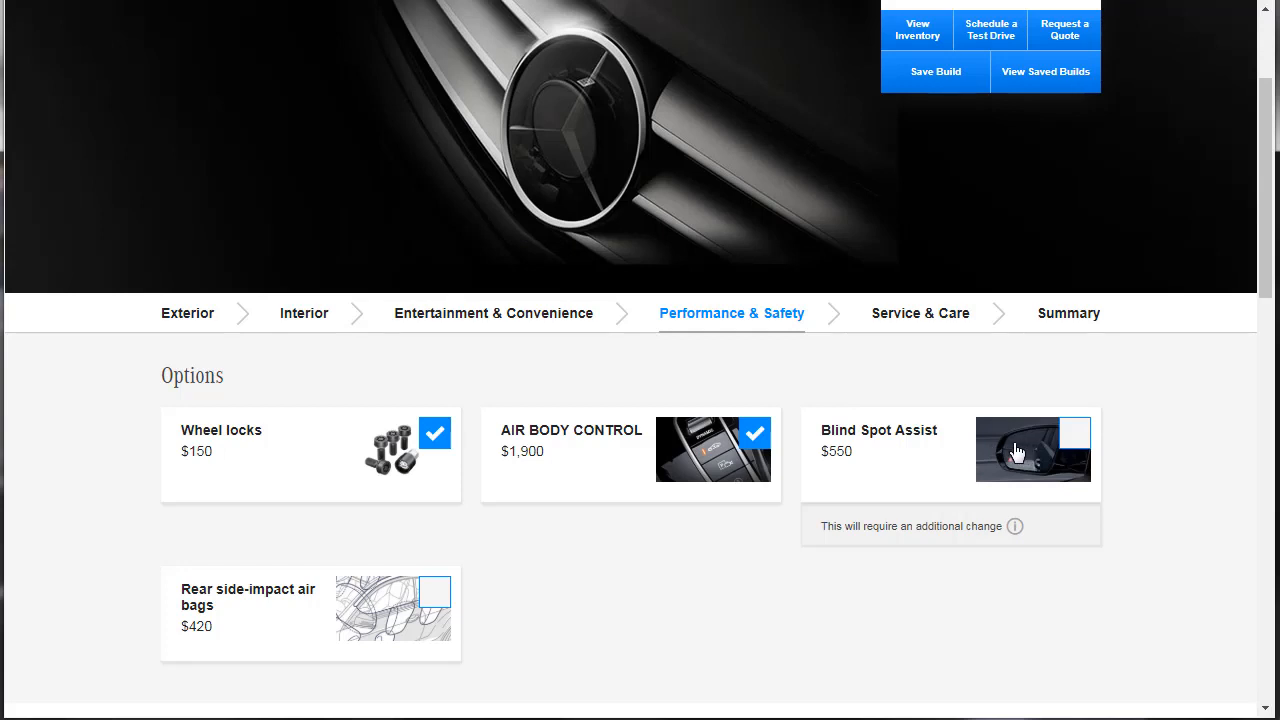
click(1072, 432)
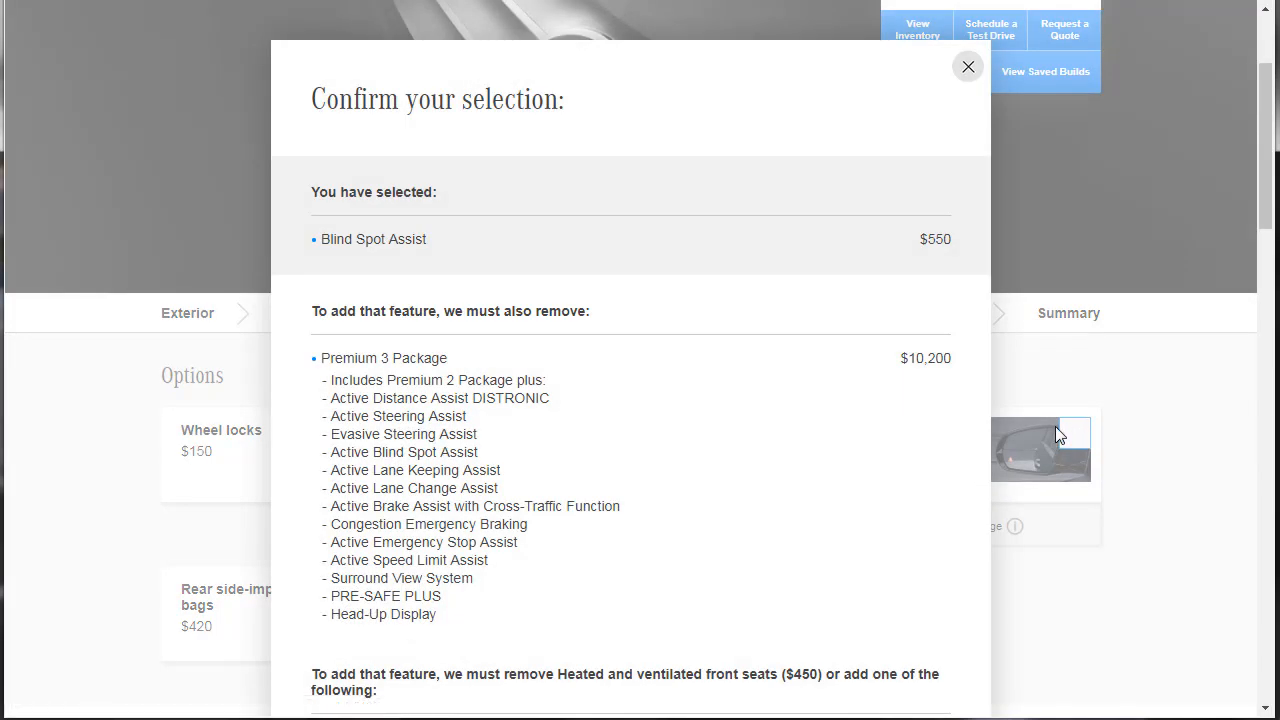
mouse_move(872, 328)
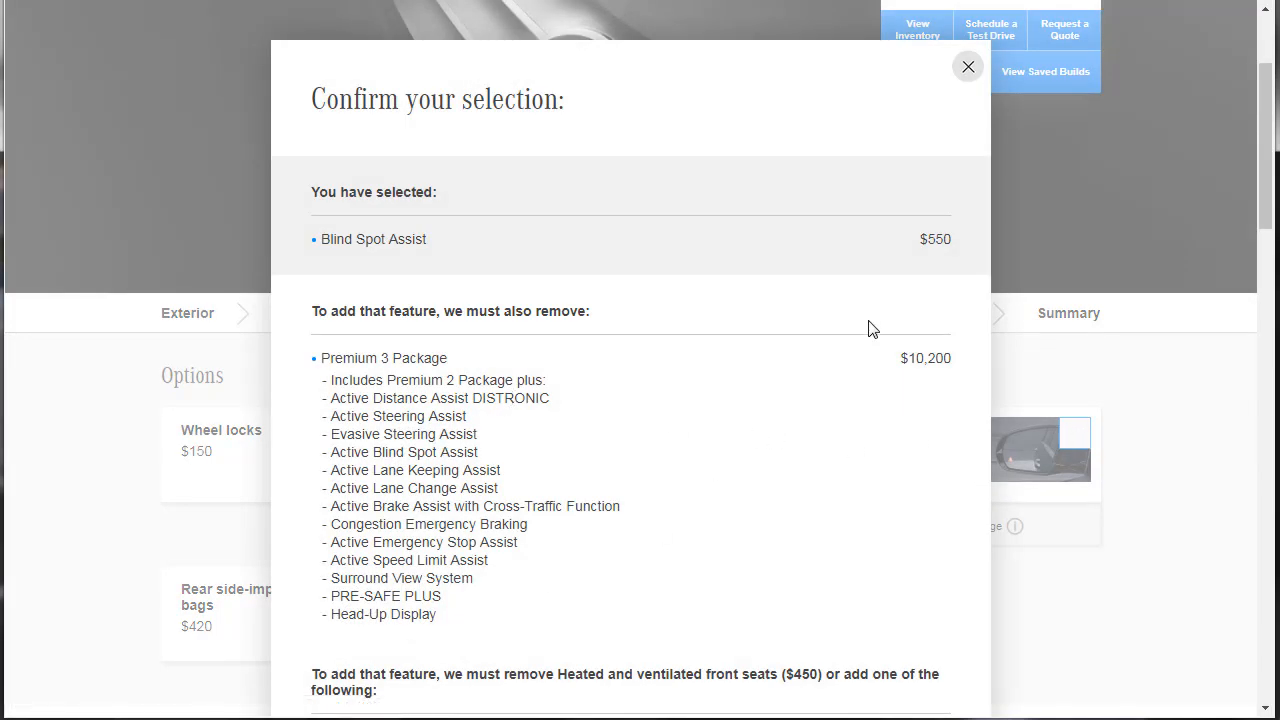
click(968, 68)
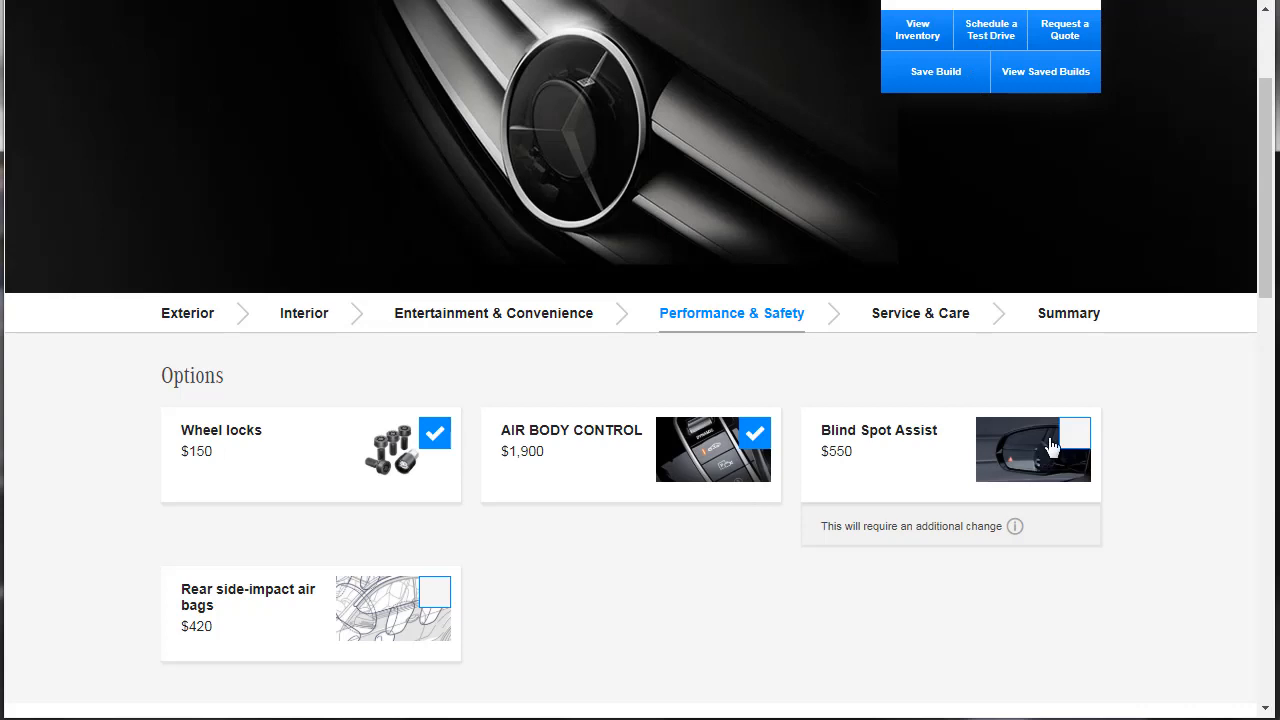
Step: Add rear side-impact air bags to the build
scroll(down, 3)
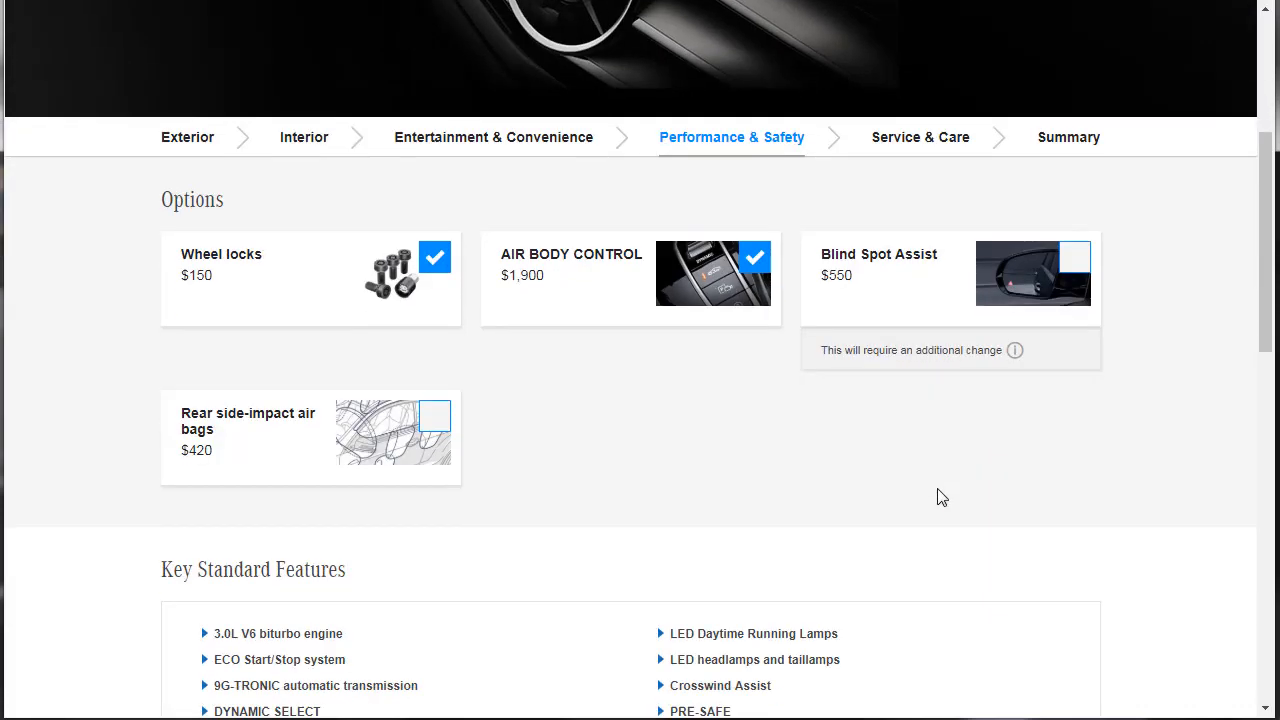
scroll(down, 3)
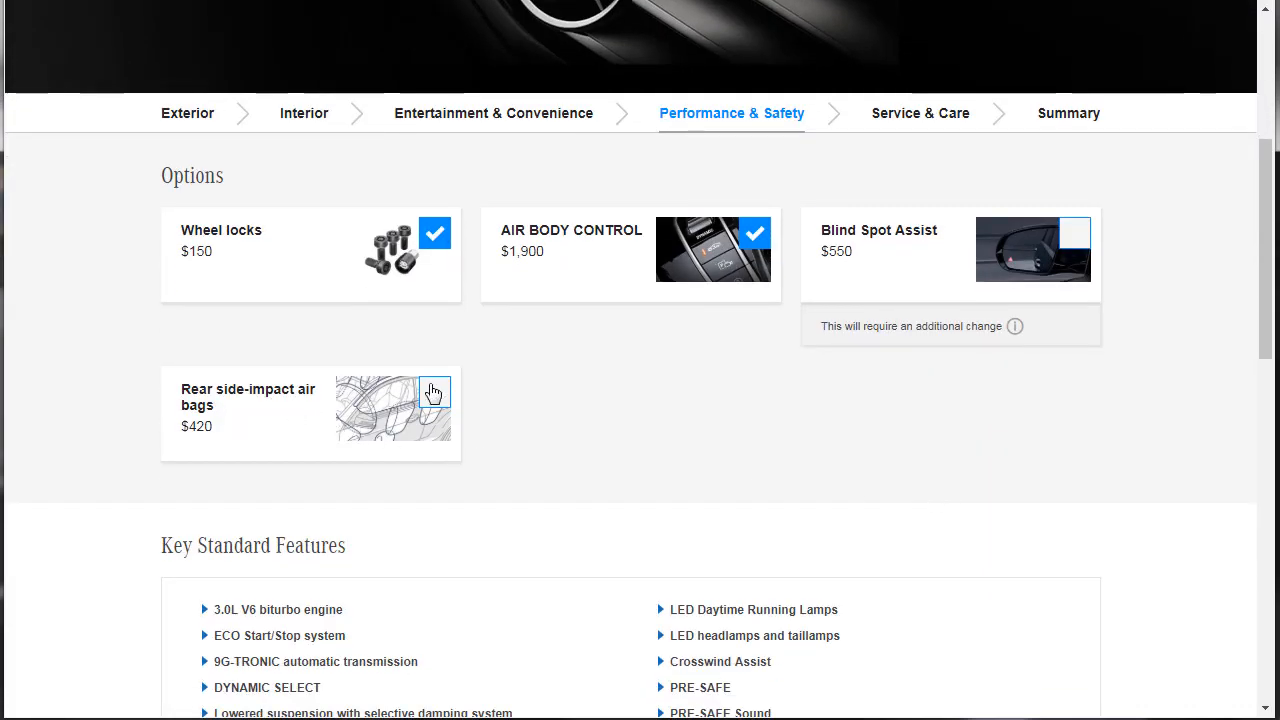
click(434, 390)
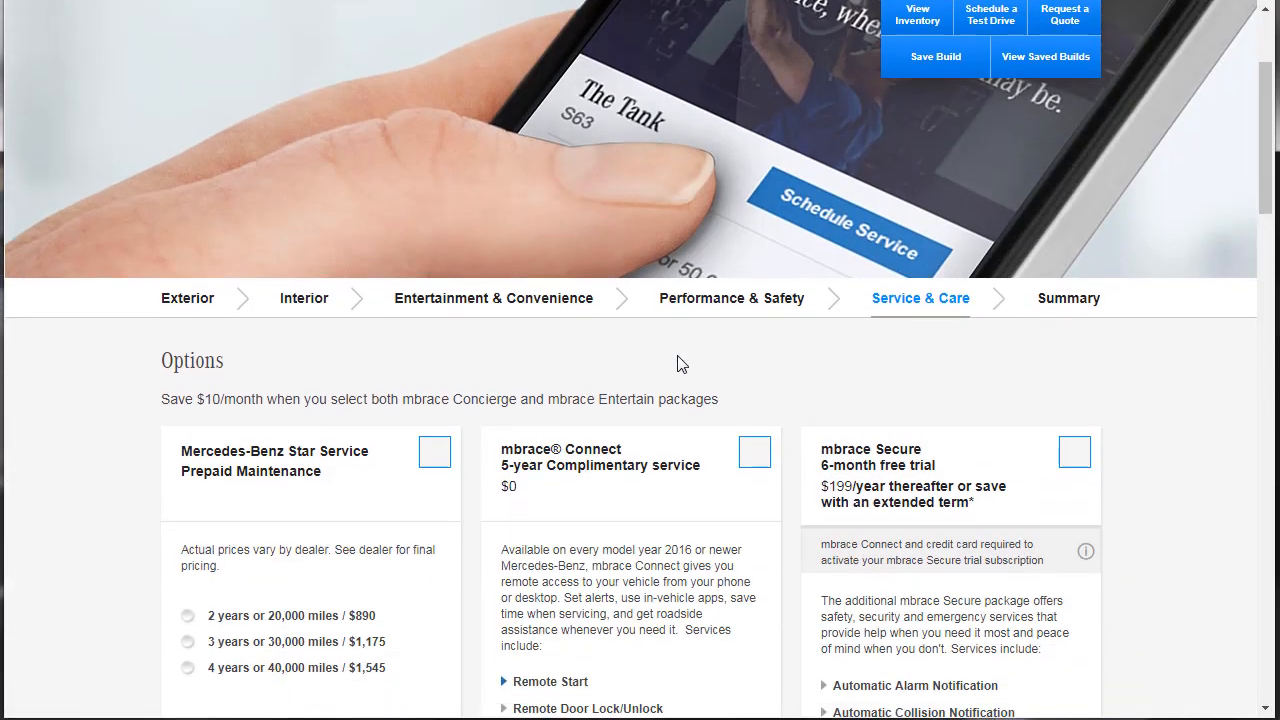
Step: Go to the build Summary showing $93,155 and a $1,080/mo estimated lease
scroll(down, 3)
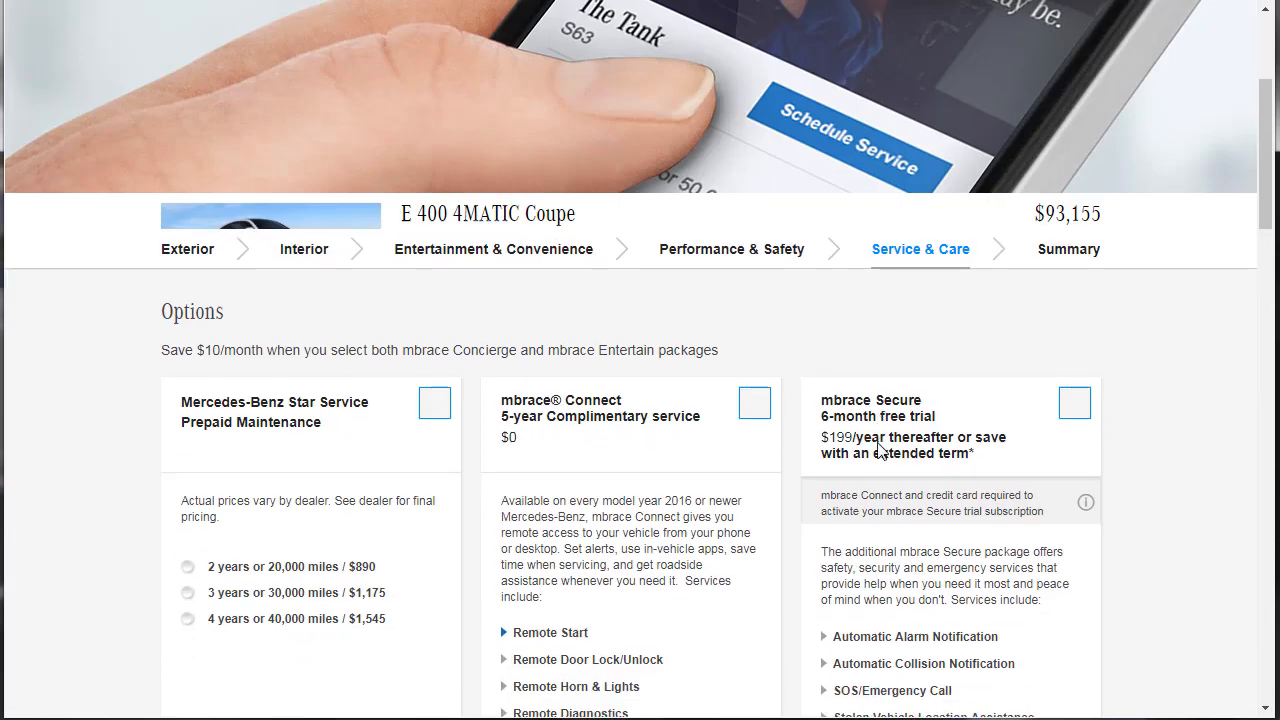
click(1068, 248)
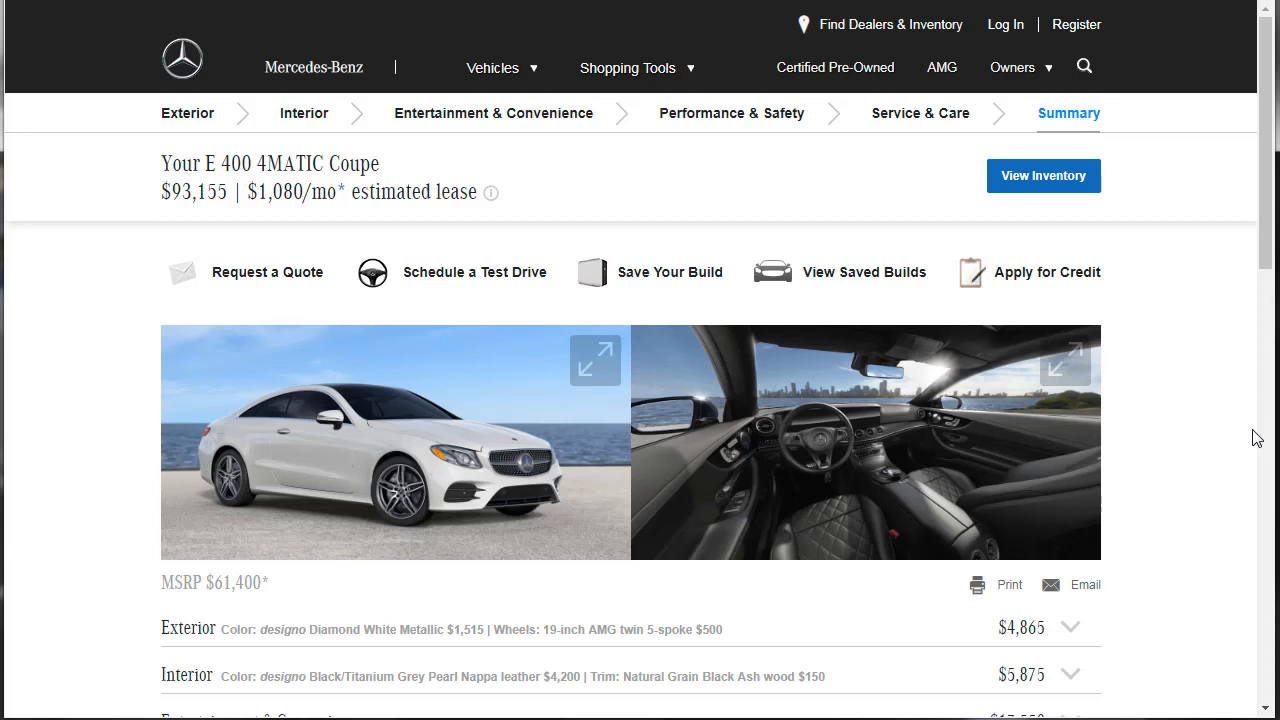
double_click(344, 164)
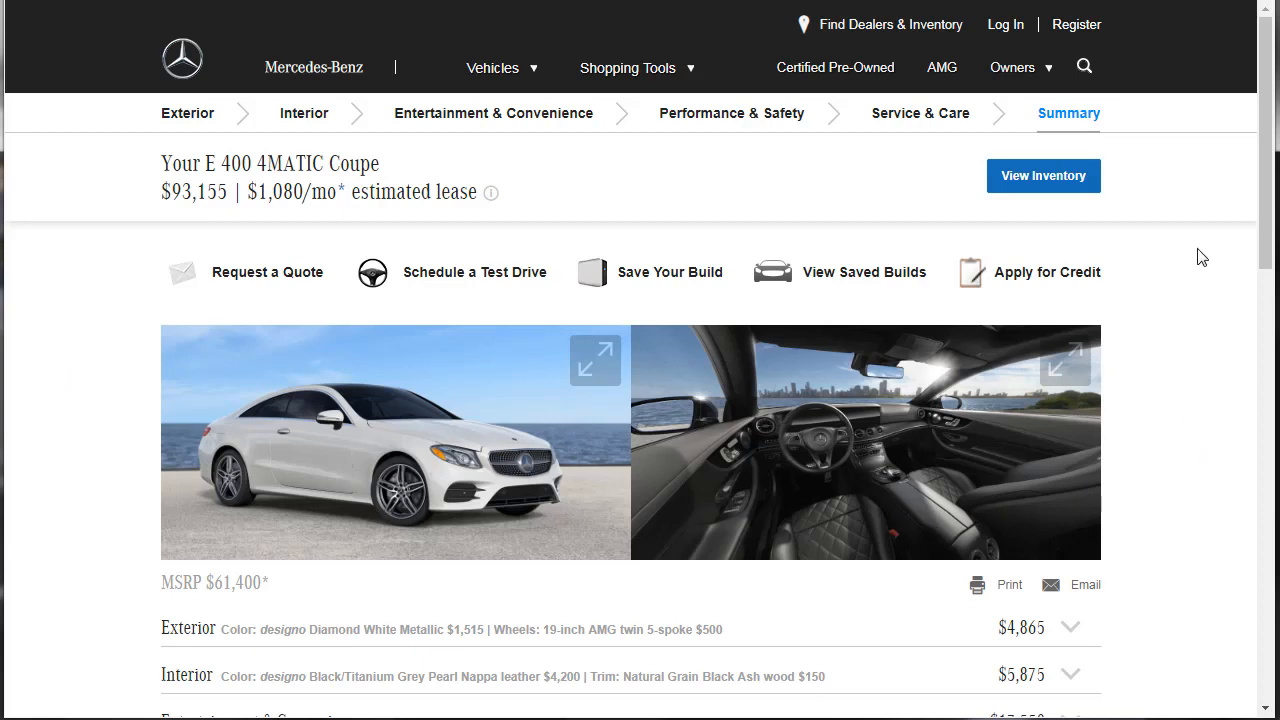
scroll(down, 3)
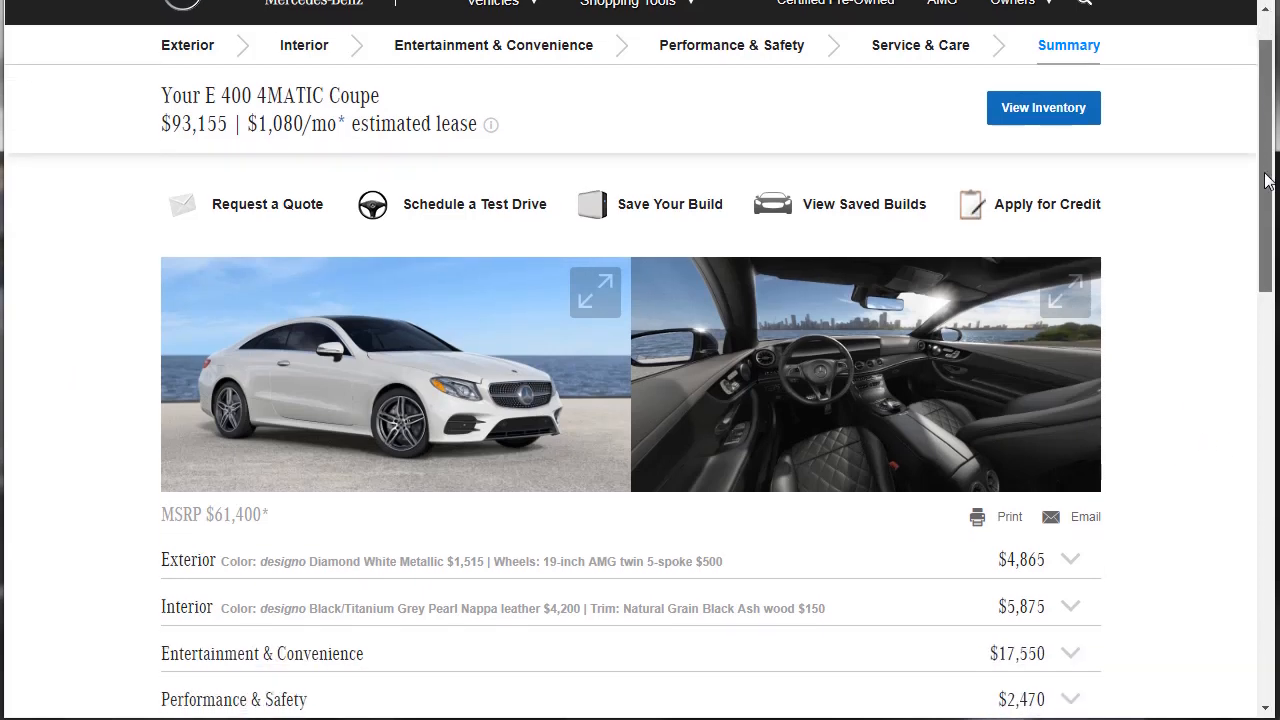